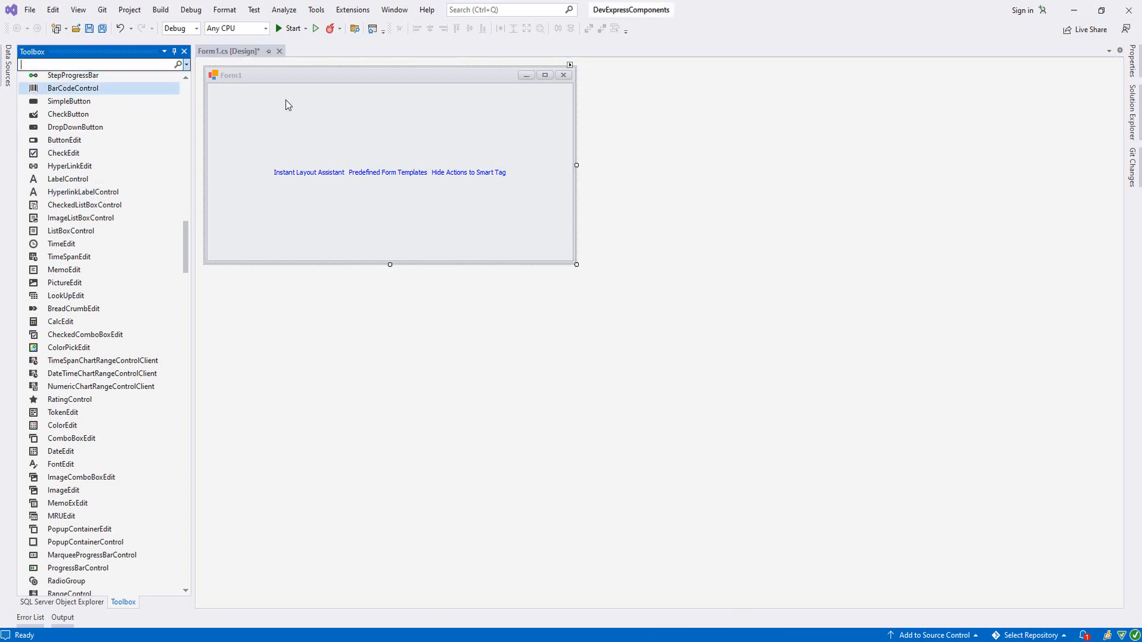
Add a ComboBoxEdit from the Toolbox 'combo' search and position it near Form1's top-left.
{"action": "type", "text": "c"}
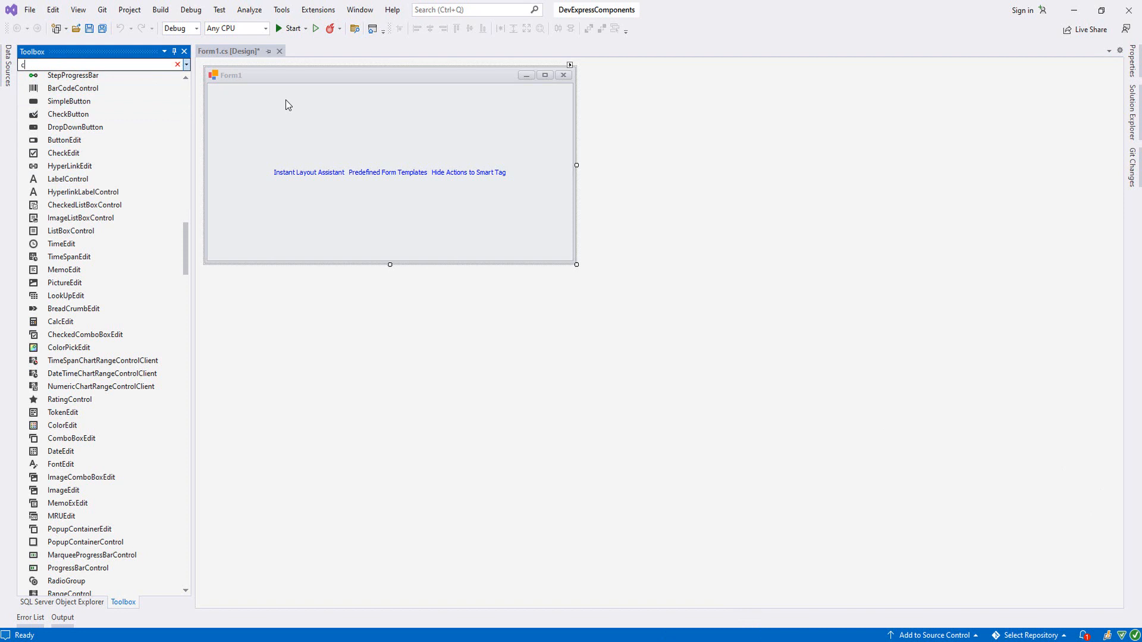
{"action": "type", "text": "ombo"}
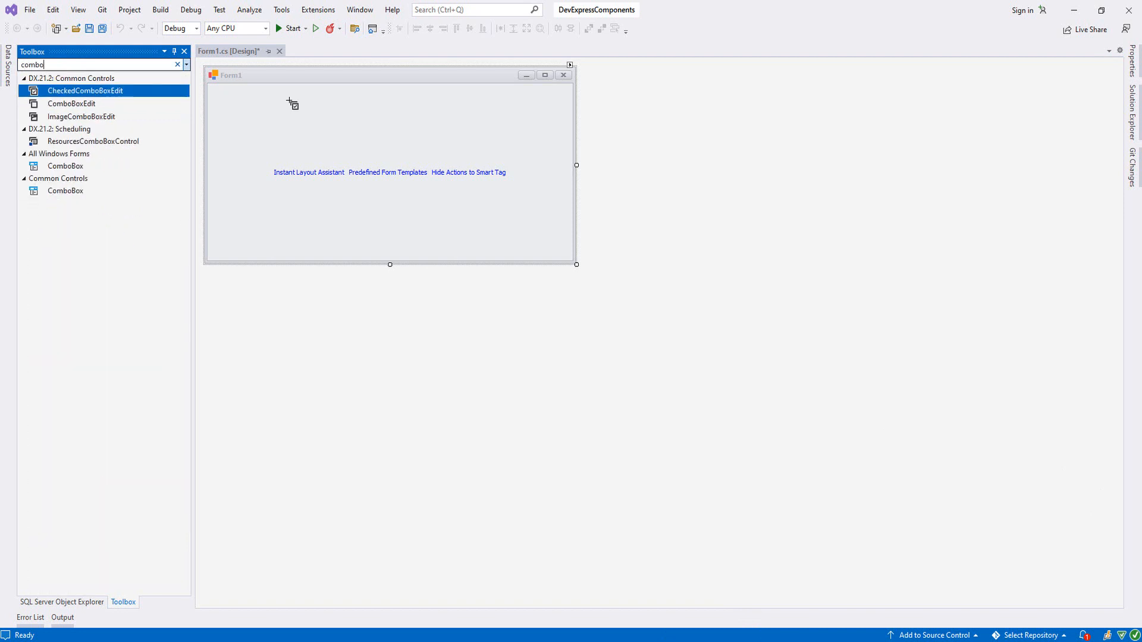
{"action": "left_click", "coordinate": [67, 103]}
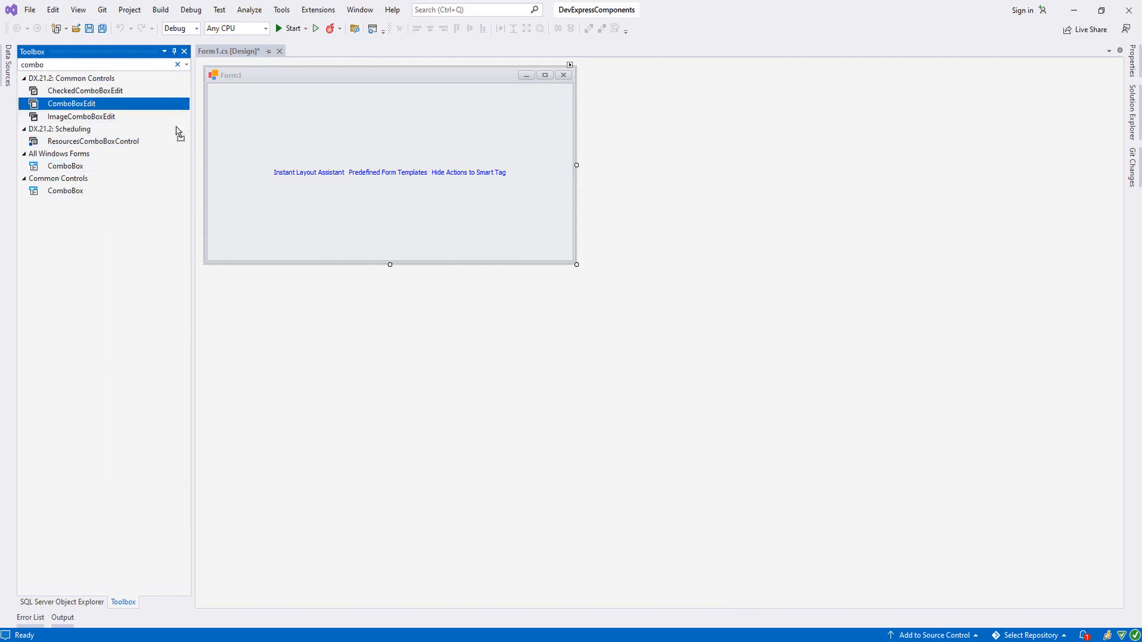
{"action": "left_click_drag", "start_coordinate": [72, 103], "coordinate": [291, 127]}
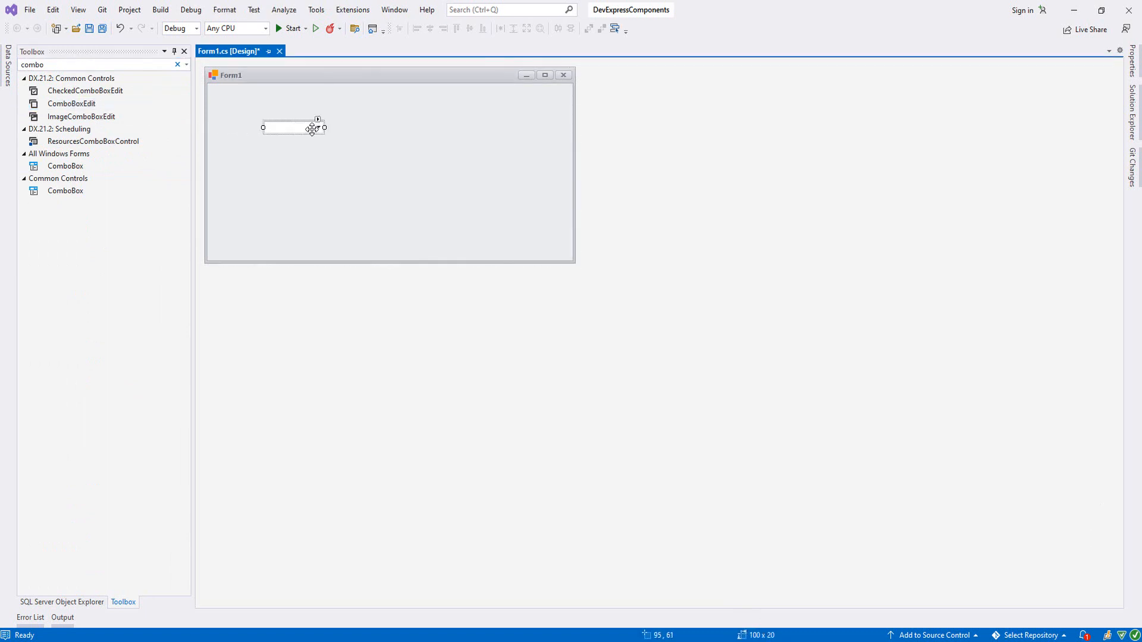
{"action": "left_click_drag", "start_coordinate": [311, 129], "coordinate": [307, 117]}
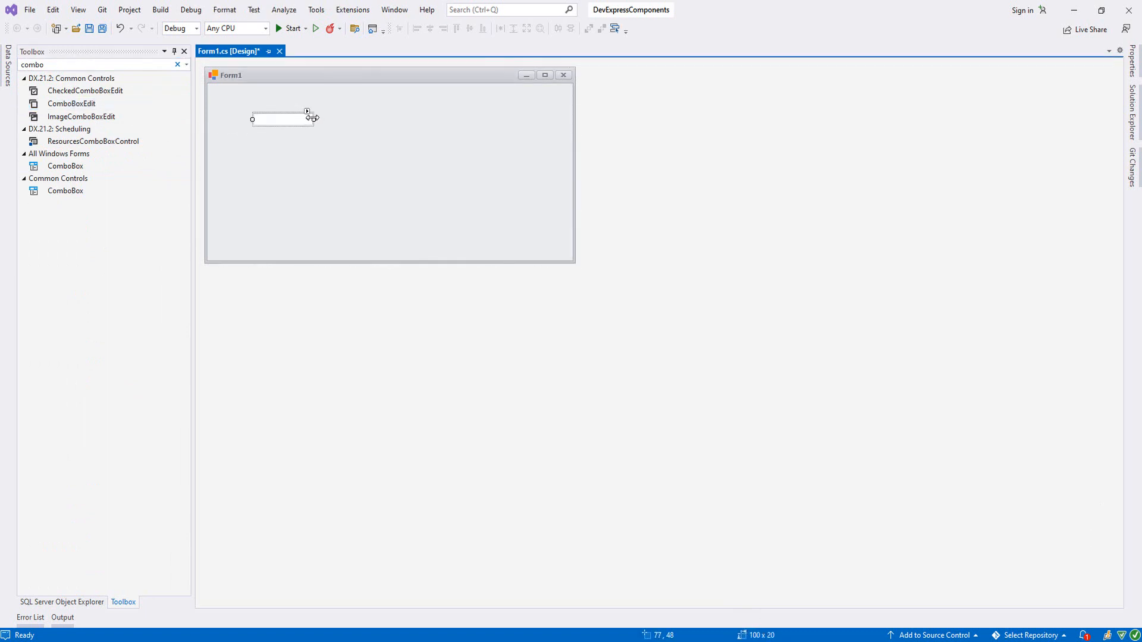
{"action": "left_click_drag", "start_coordinate": [315, 118], "coordinate": [342, 118]}
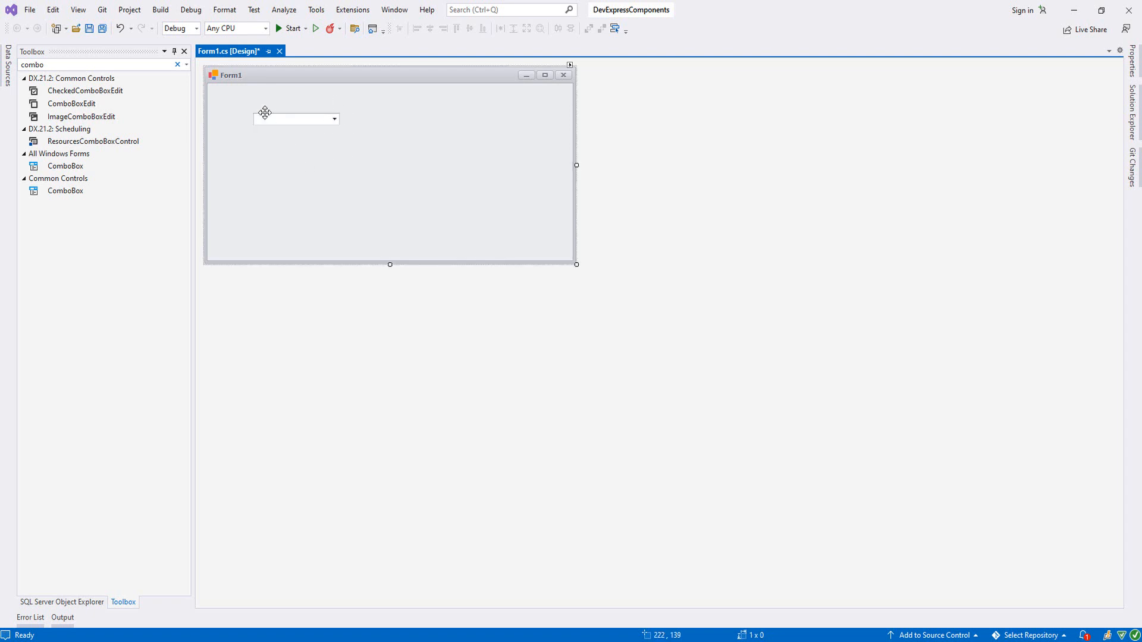
{"action": "mouse_move", "coordinate": [317, 28]}
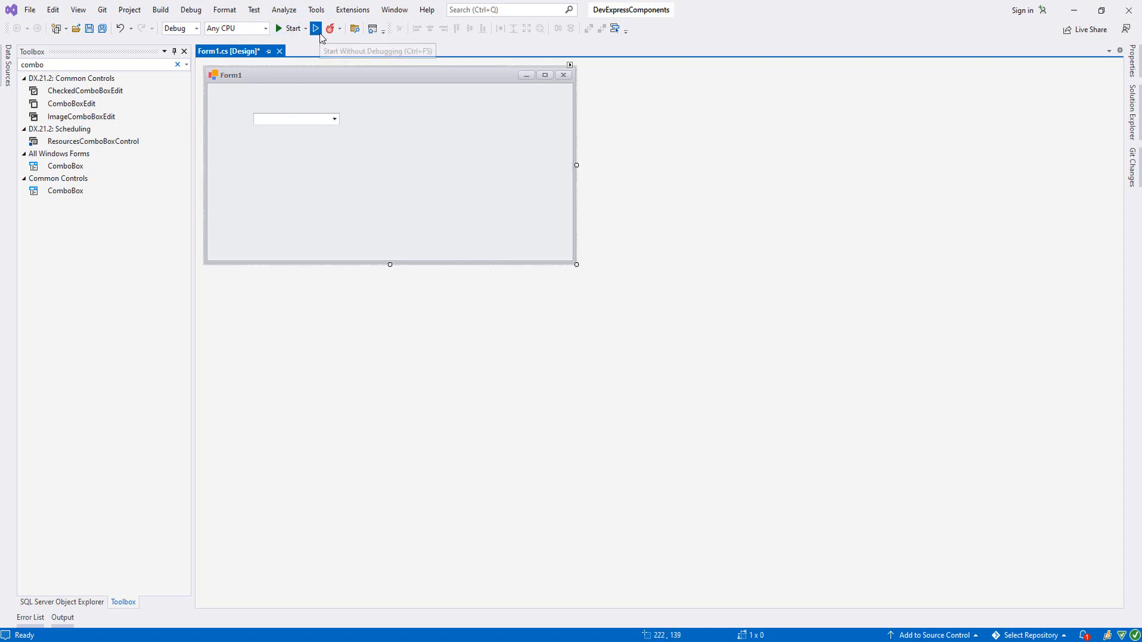
Run the form without debugging to test the combo box, then widen it.
{"action": "left_click", "coordinate": [315, 28]}
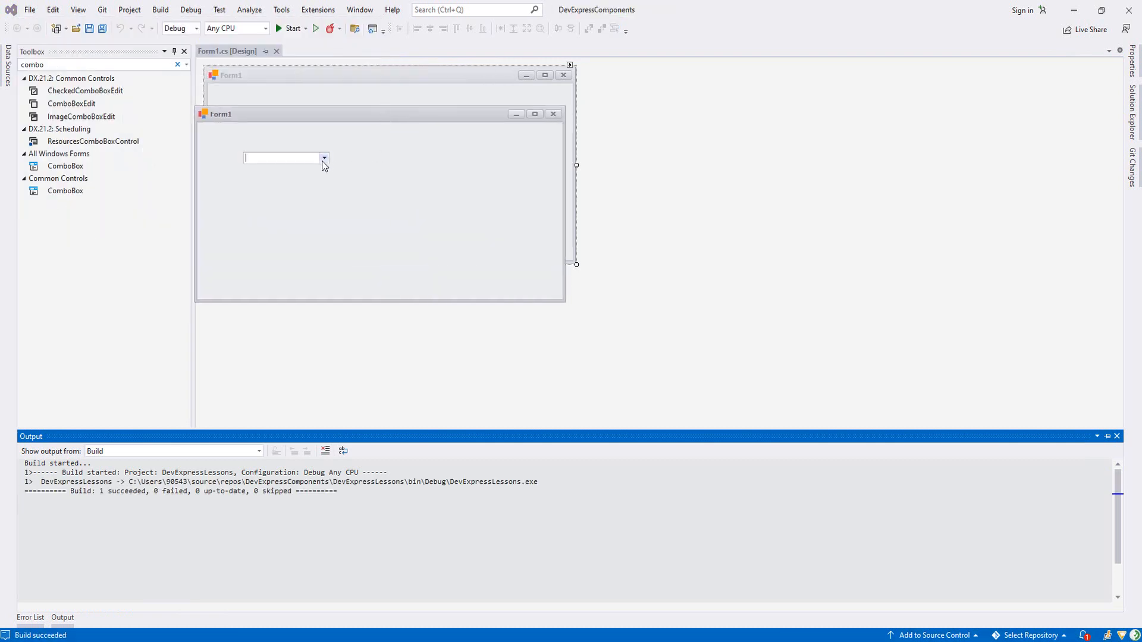
{"action": "mouse_move", "coordinate": [315, 129]}
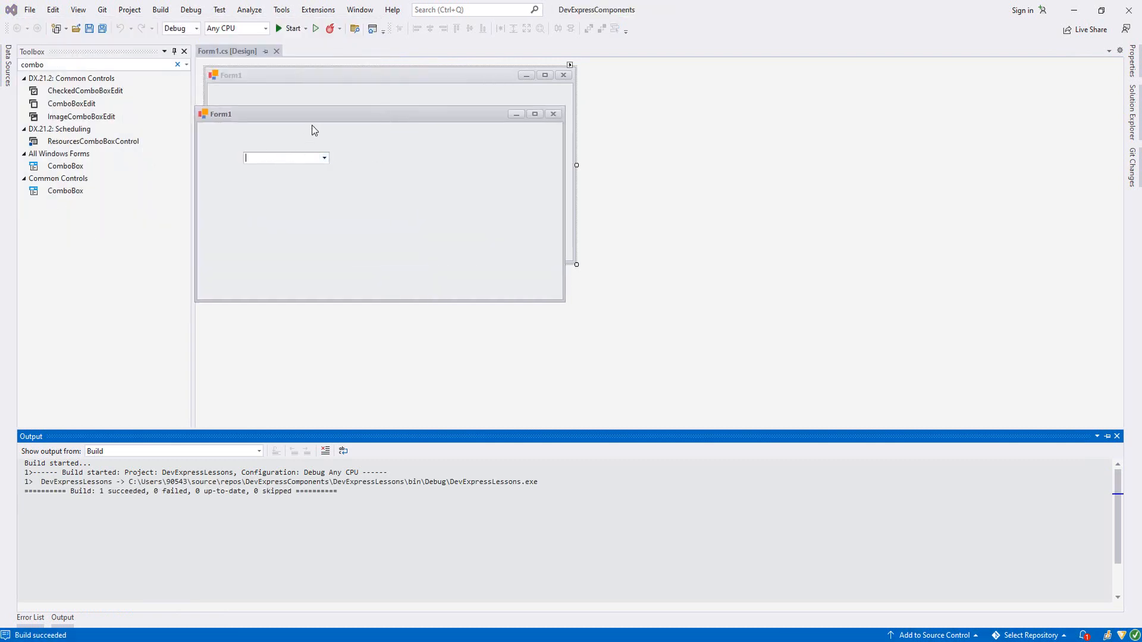
{"action": "left_click_drag", "start_coordinate": [220, 113], "coordinate": [266, 130]}
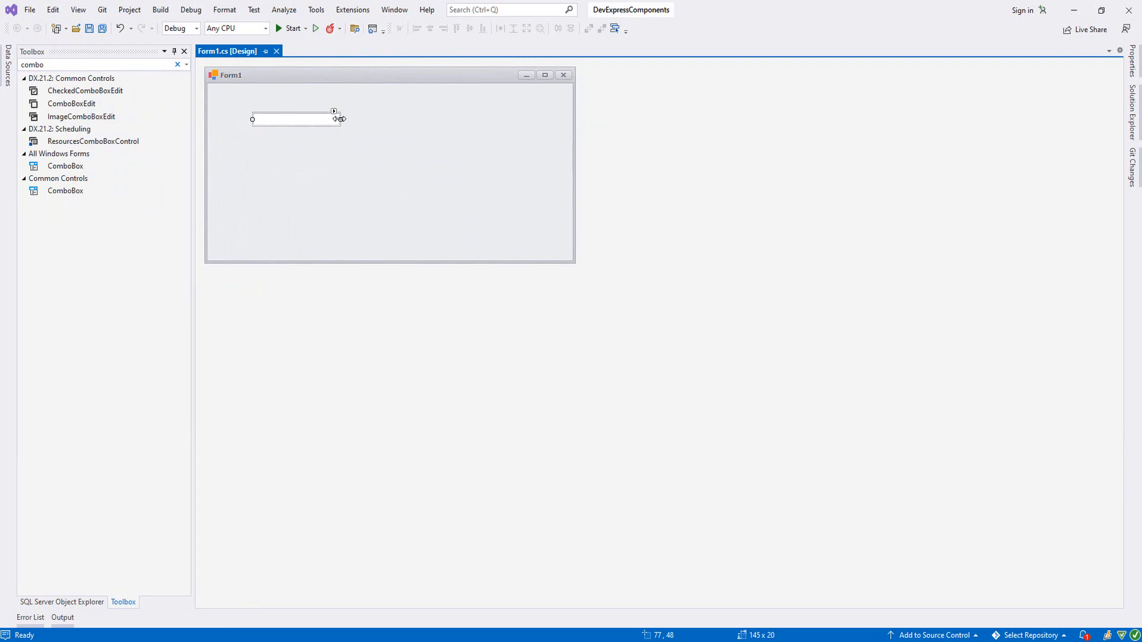
Use Edit Items to list Ahmet, David, Jack, Jamie, Cihan and Murat.
{"action": "left_click", "coordinate": [333, 111]}
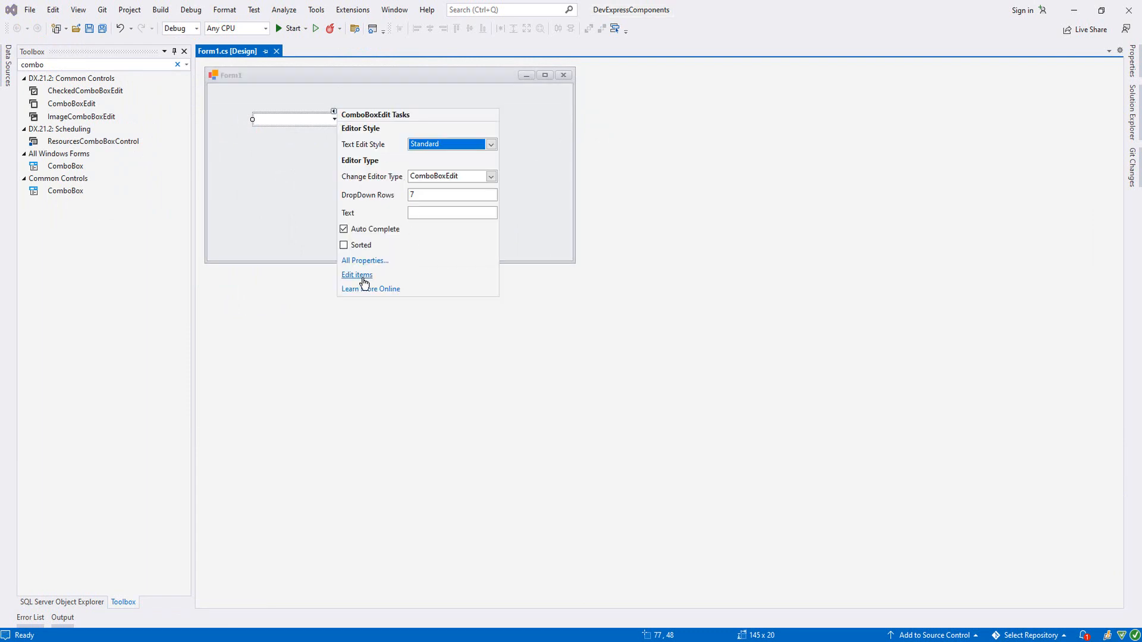
{"action": "left_click", "coordinate": [356, 275]}
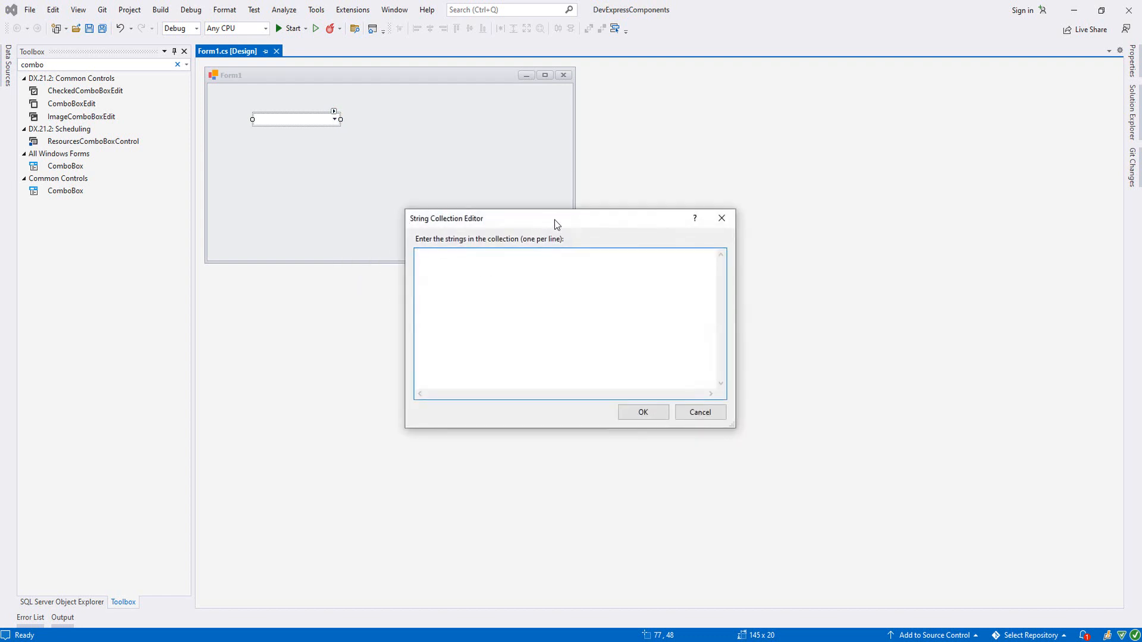
{"action": "type", "text": "Ahmet"}
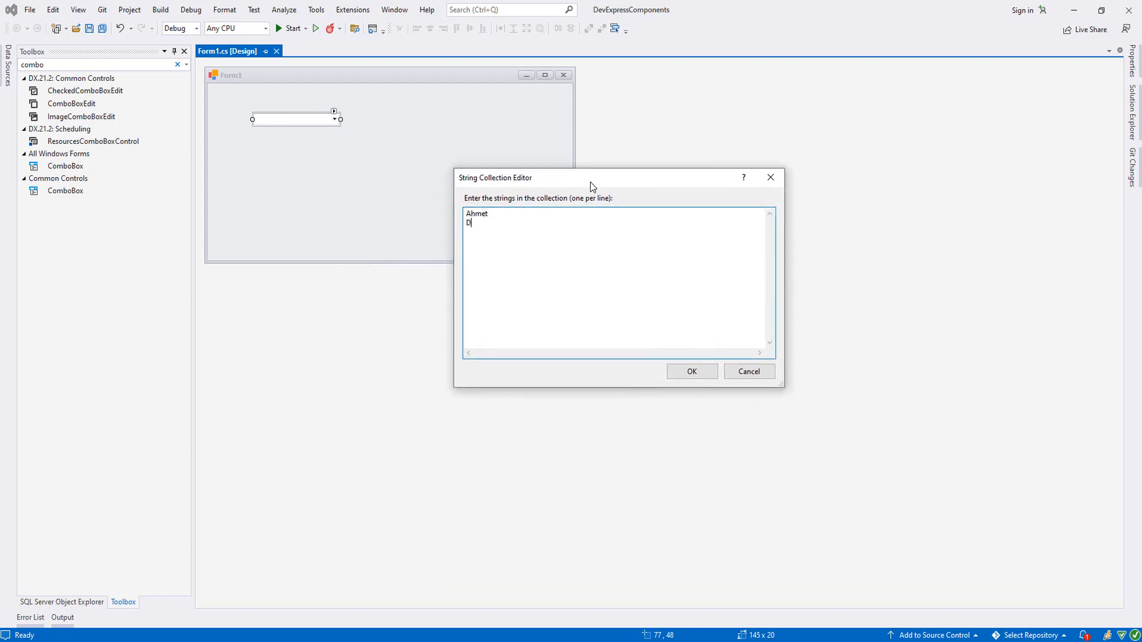
{"action": "type", "text": "avid"}
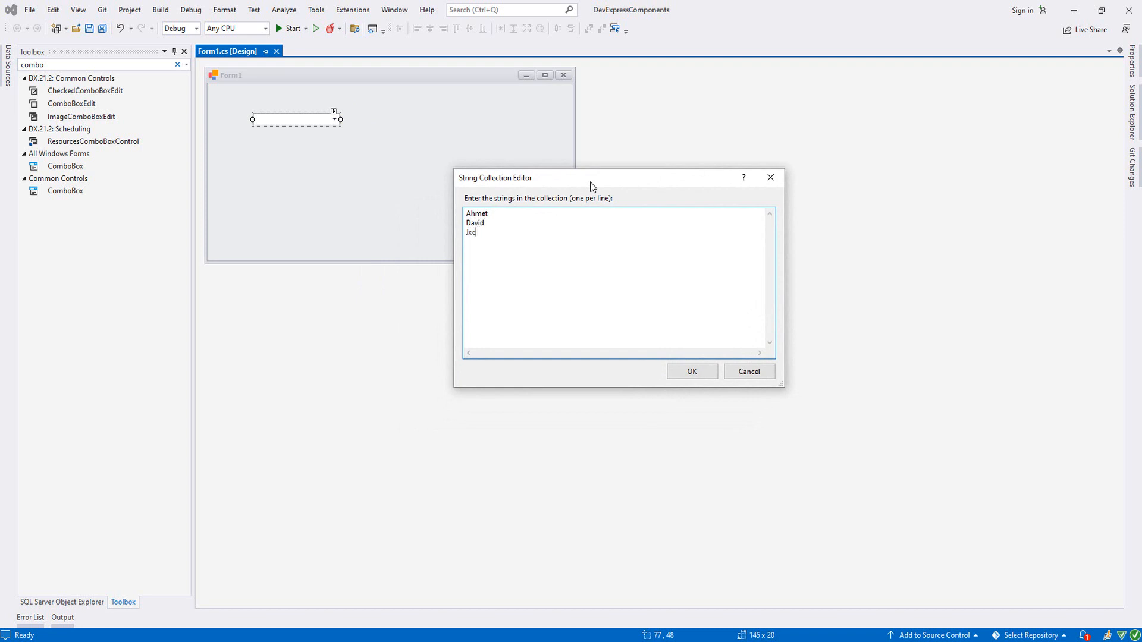
{"action": "type", "text": "Jack"}
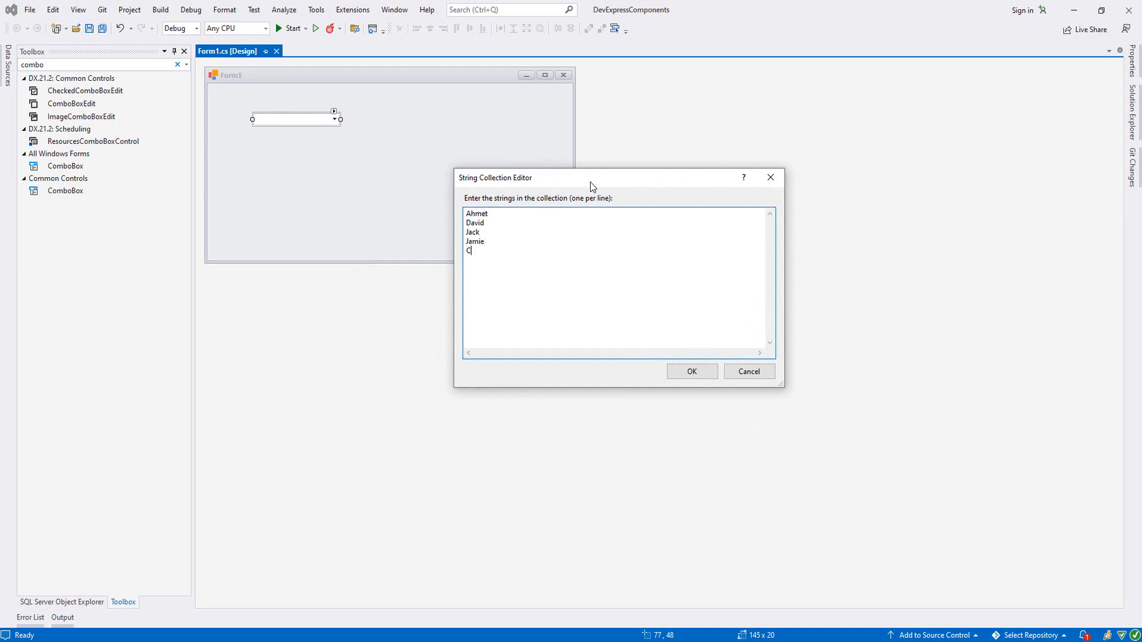
{"action": "type", "text": "ihan"}
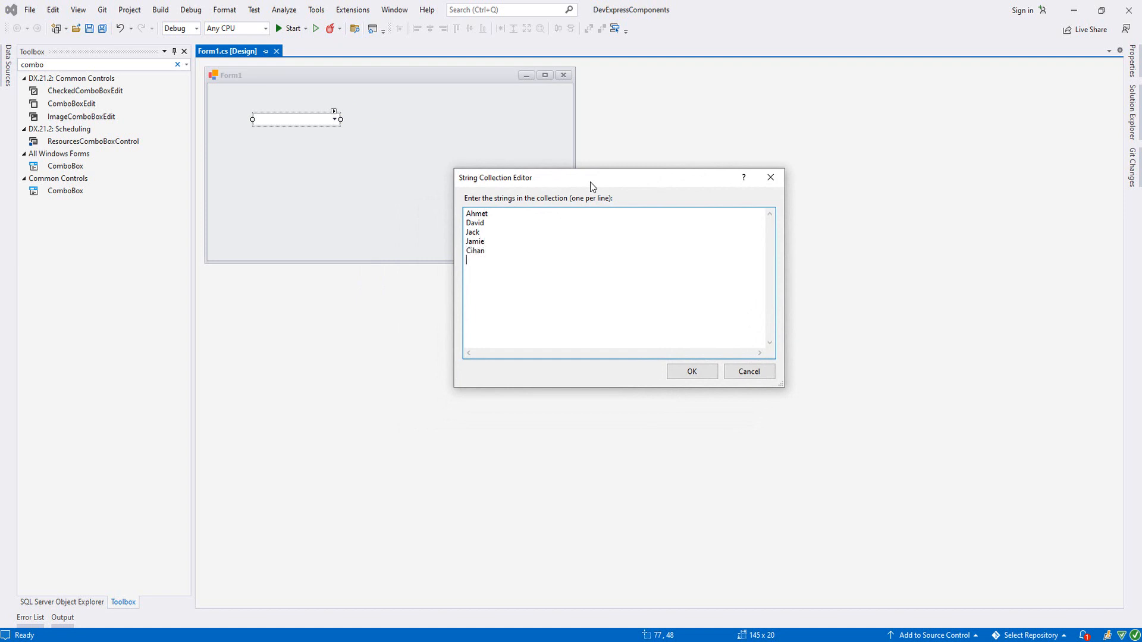
{"action": "type", "text": "Murat"}
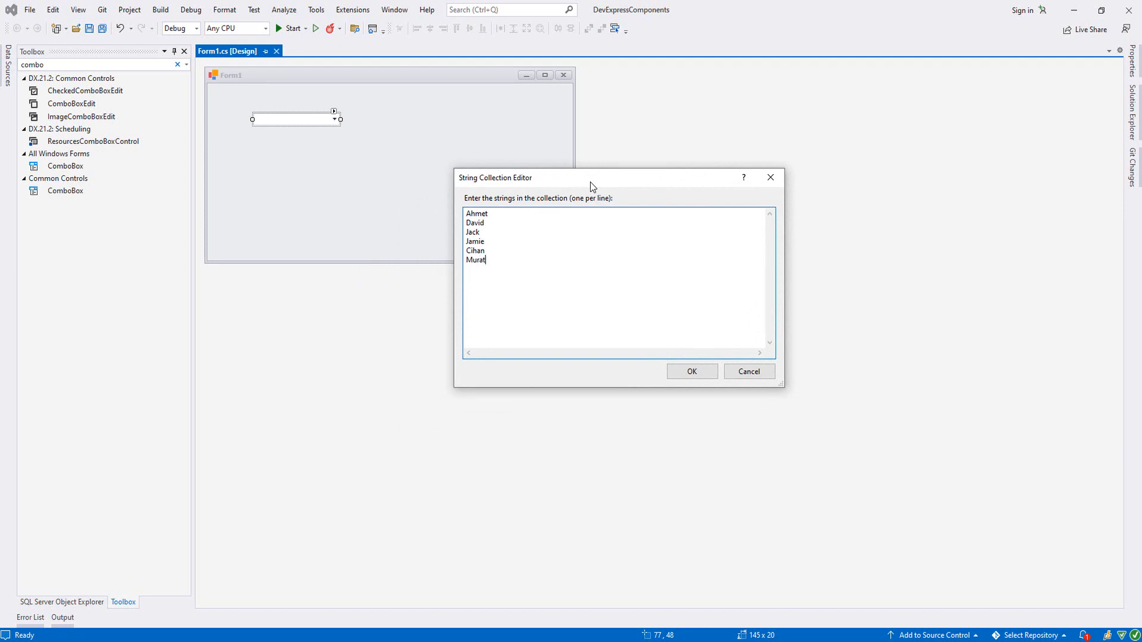
{"action": "left_click", "coordinate": [691, 372]}
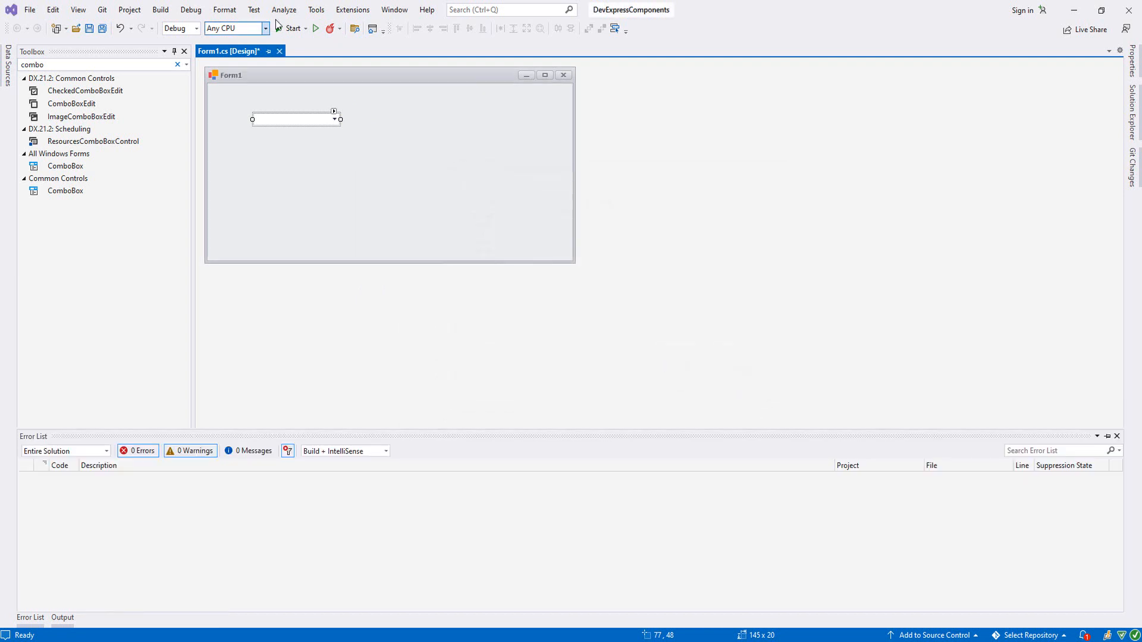
{"action": "left_click", "coordinate": [289, 28]}
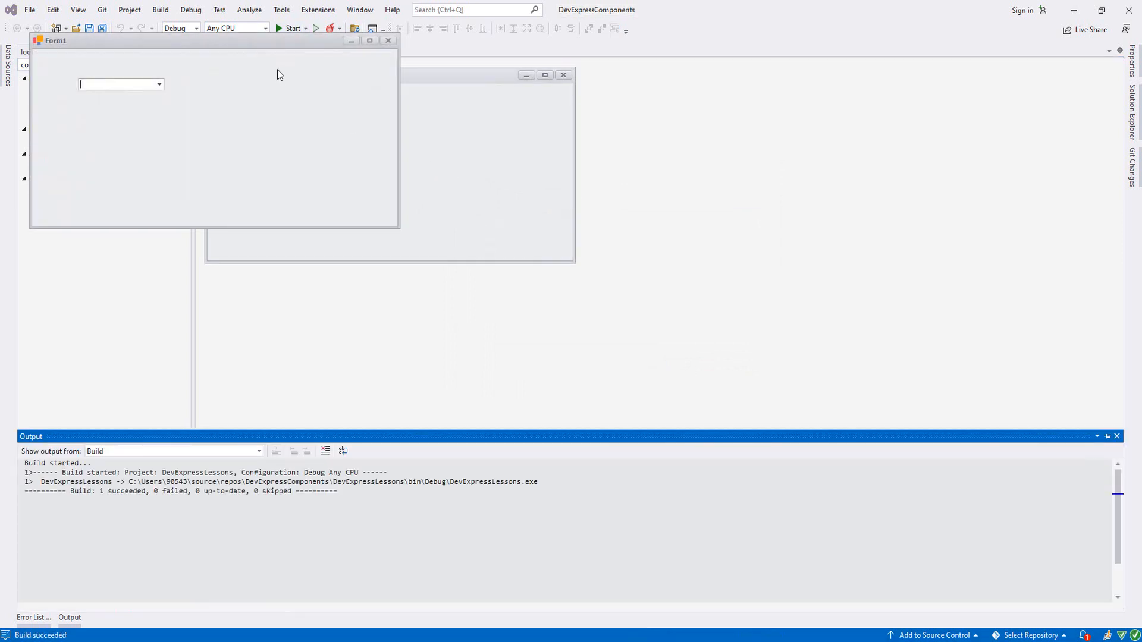
{"action": "left_click", "coordinate": [437, 131]}
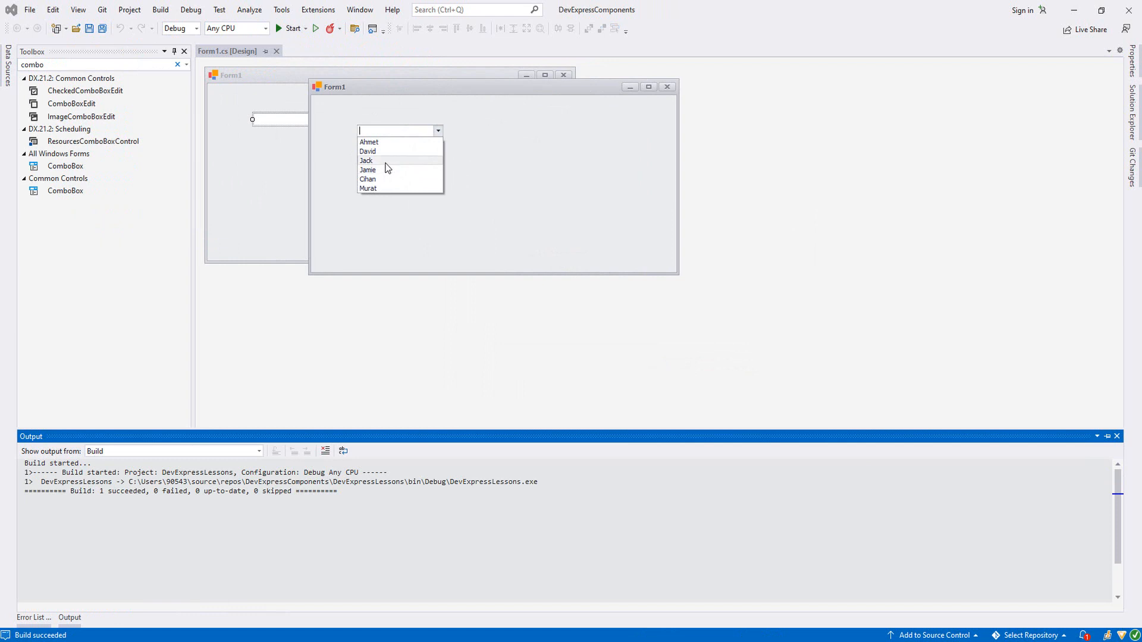
{"action": "mouse_move", "coordinate": [390, 168]}
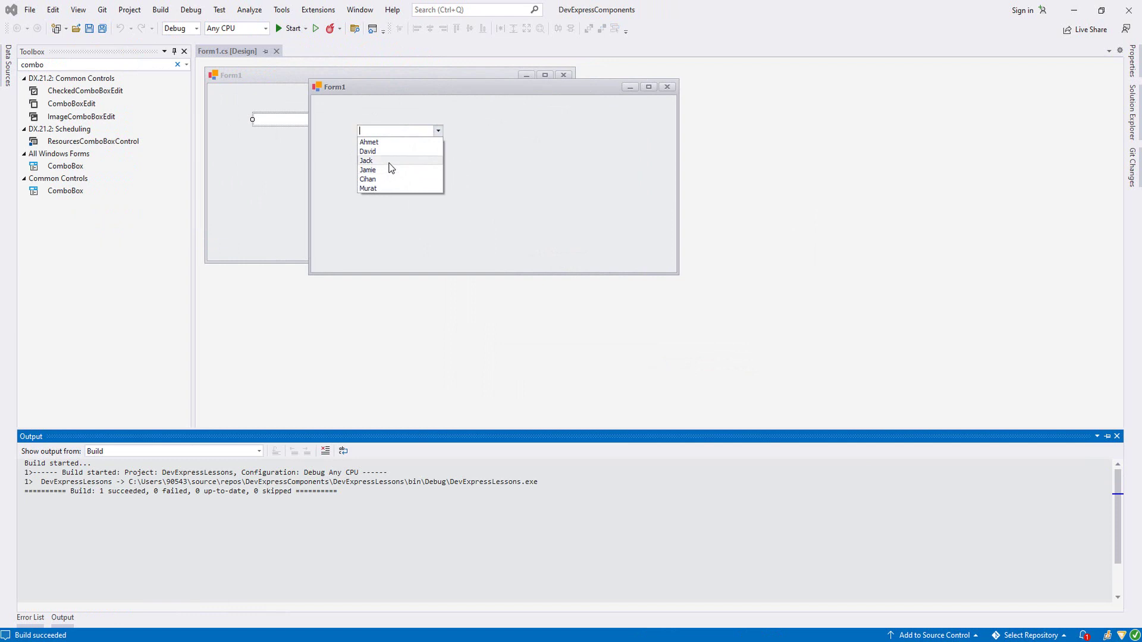
{"action": "mouse_move", "coordinate": [399, 164]}
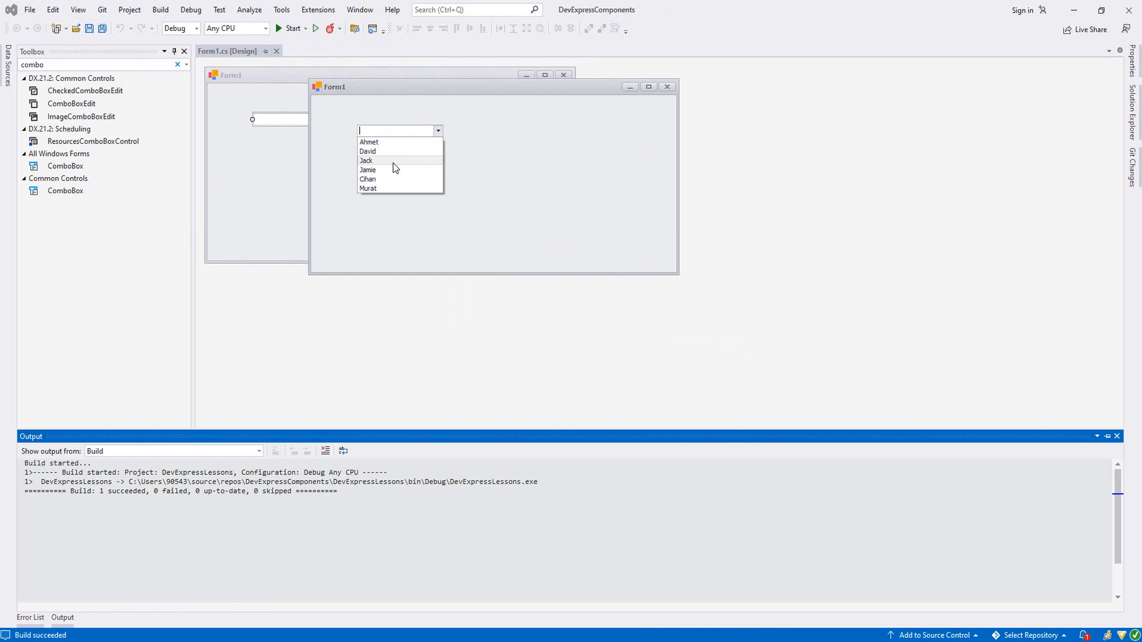
{"action": "left_click", "coordinate": [369, 142]}
{"action": "type", "text": "Ahmgdgd"}
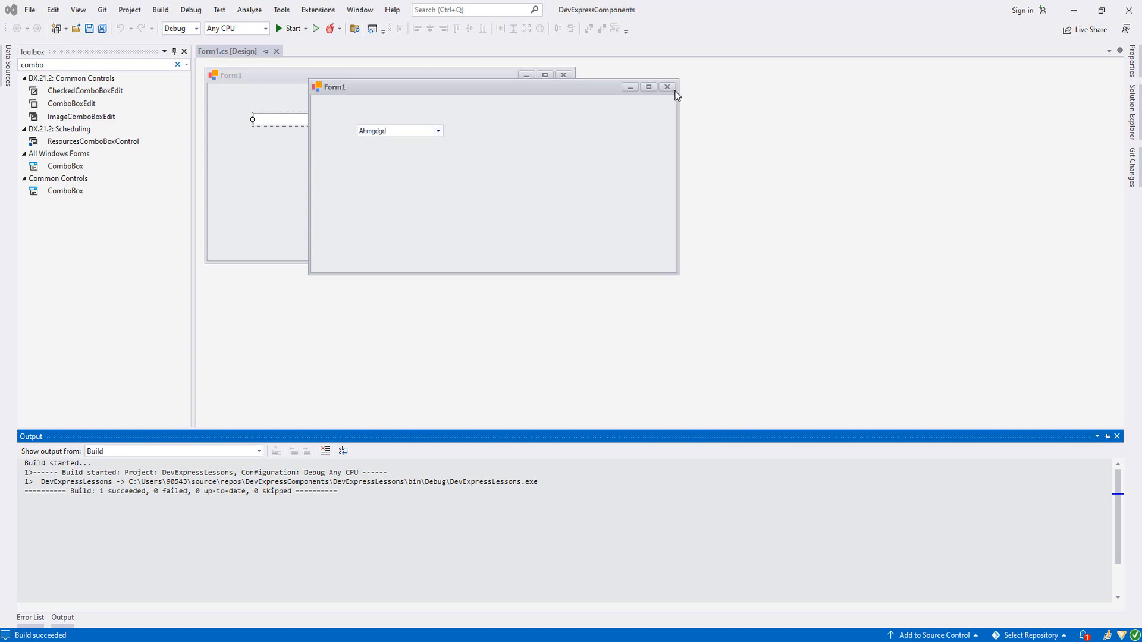
{"action": "left_click", "coordinate": [667, 87]}
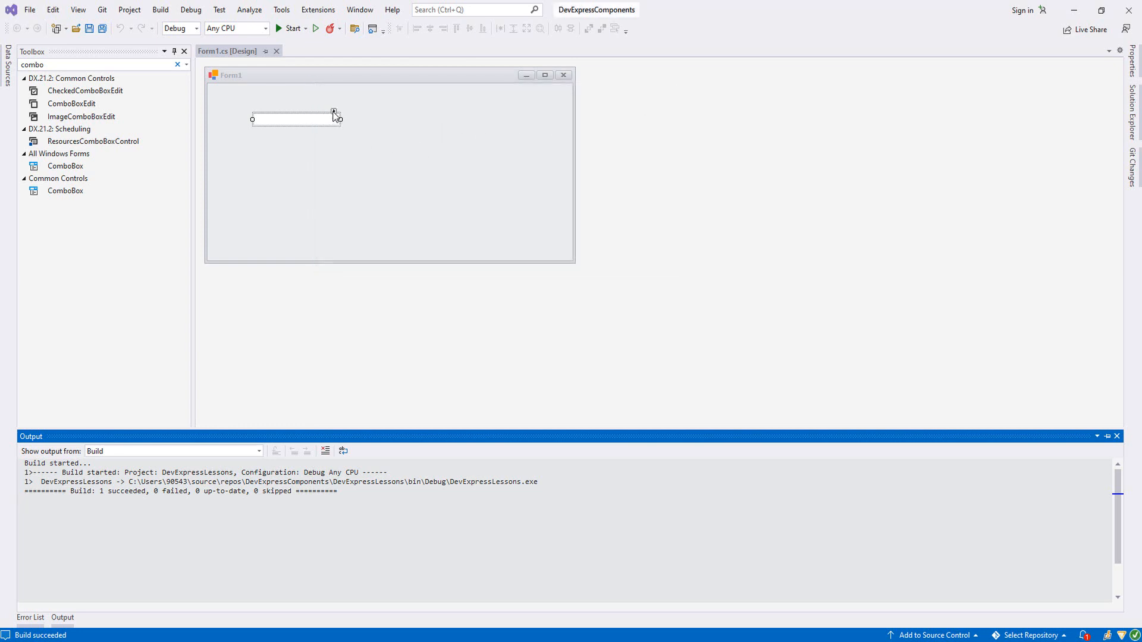
Set the combo box's TextEditStyle to DisableTextEditor in its Options dialog.
{"action": "left_click", "coordinate": [334, 113]}
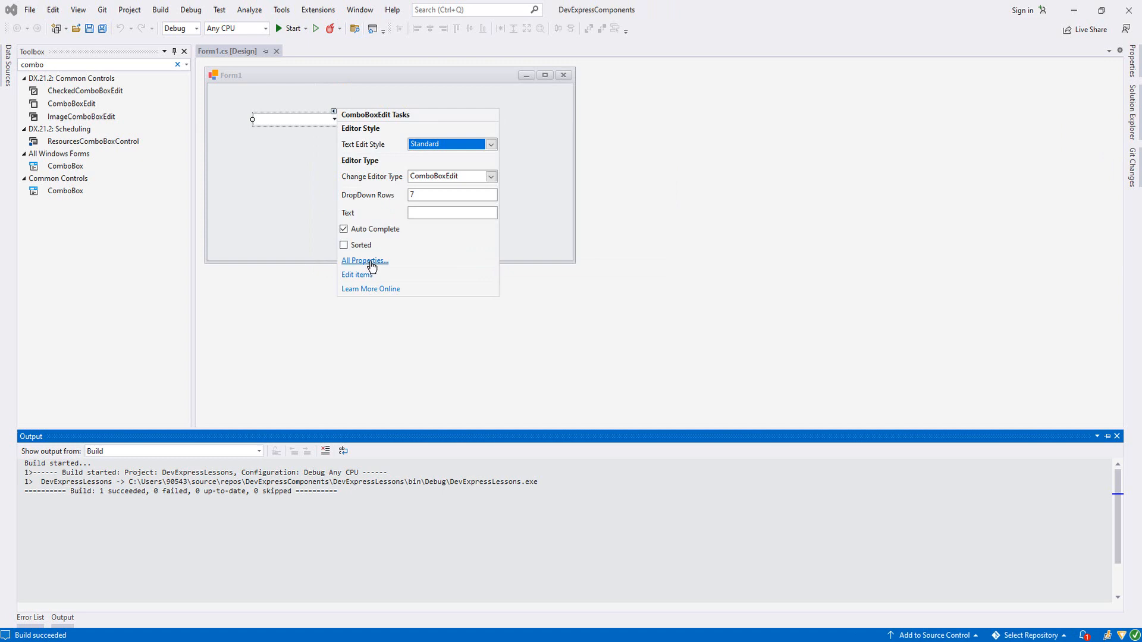
{"action": "left_click", "coordinate": [361, 261]}
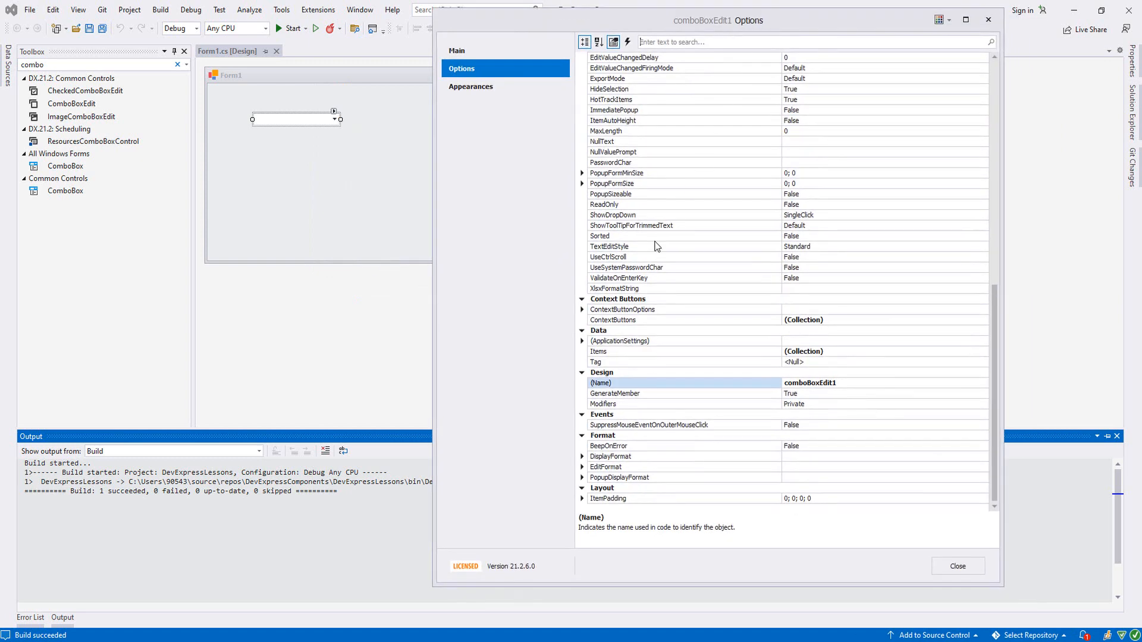
{"action": "mouse_move", "coordinate": [626, 253]}
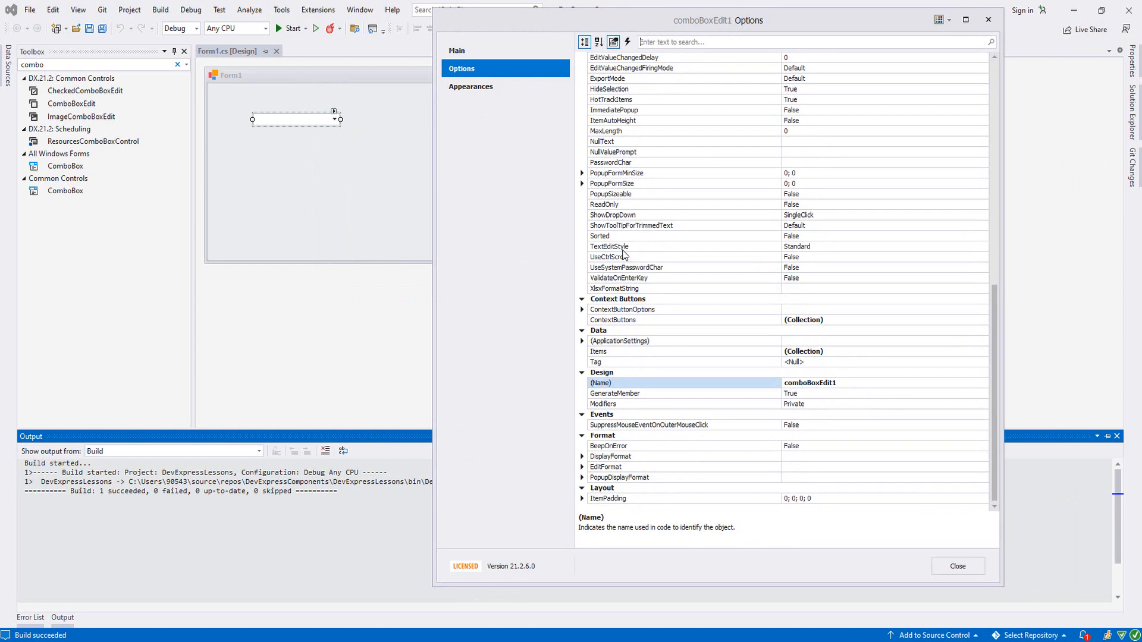
{"action": "left_click", "coordinate": [610, 246]}
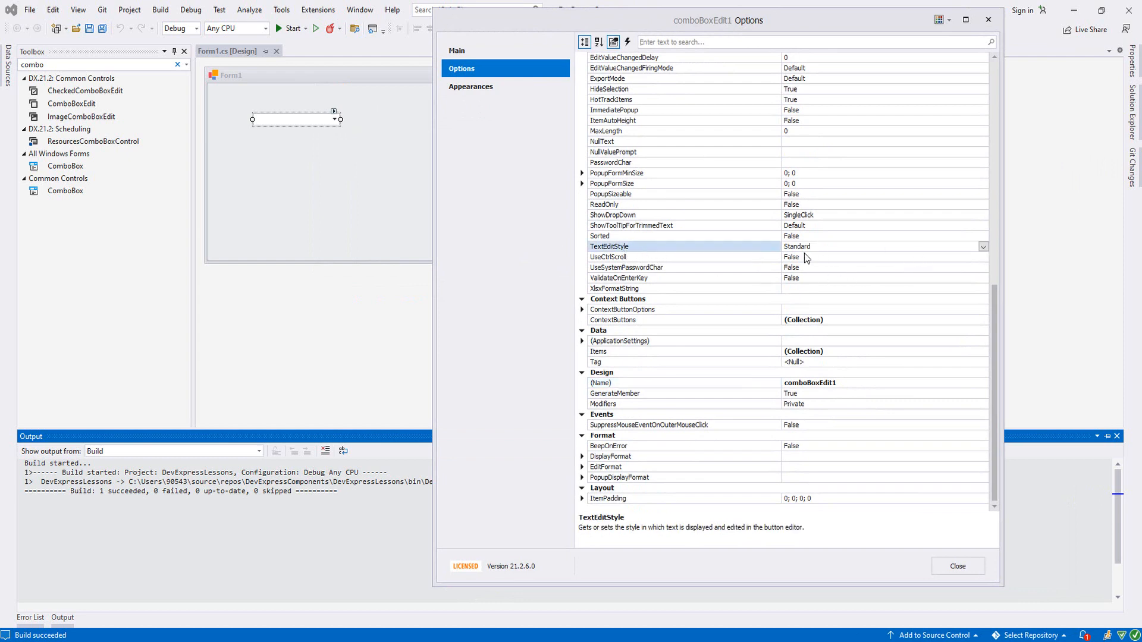
{"action": "left_click", "coordinate": [983, 246]}
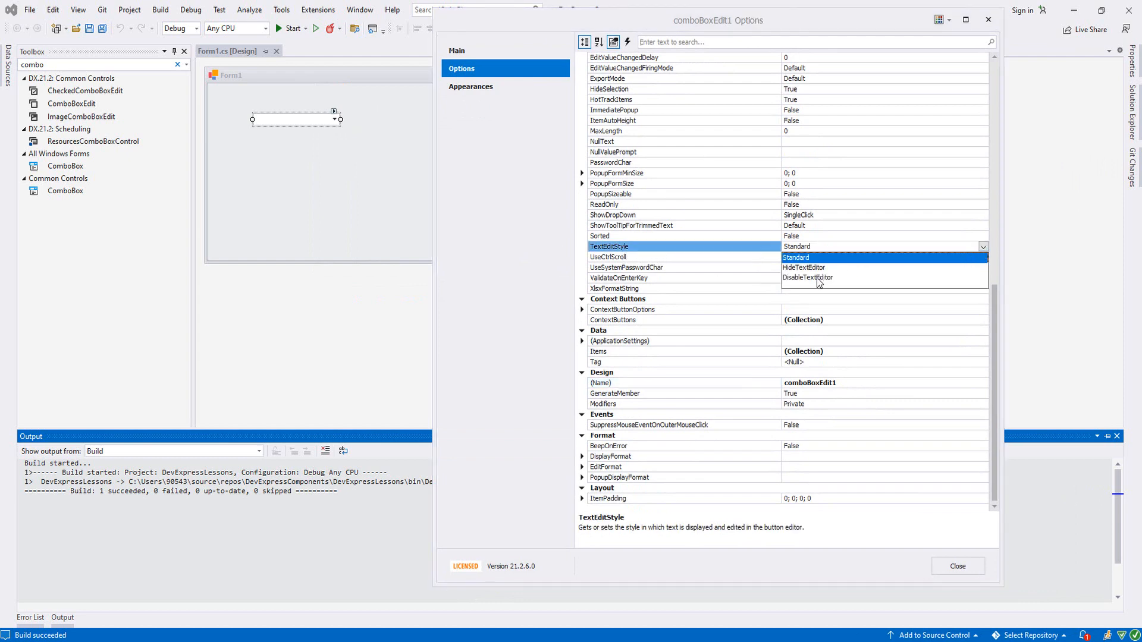
{"action": "left_click", "coordinate": [807, 277]}
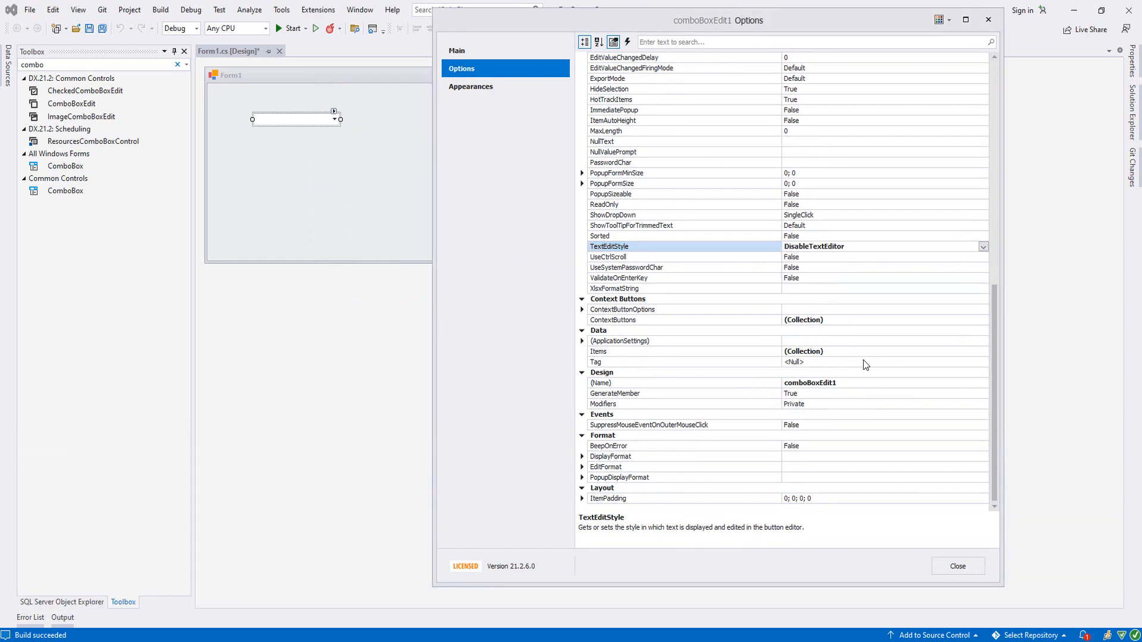
{"action": "left_click", "coordinate": [957, 566]}
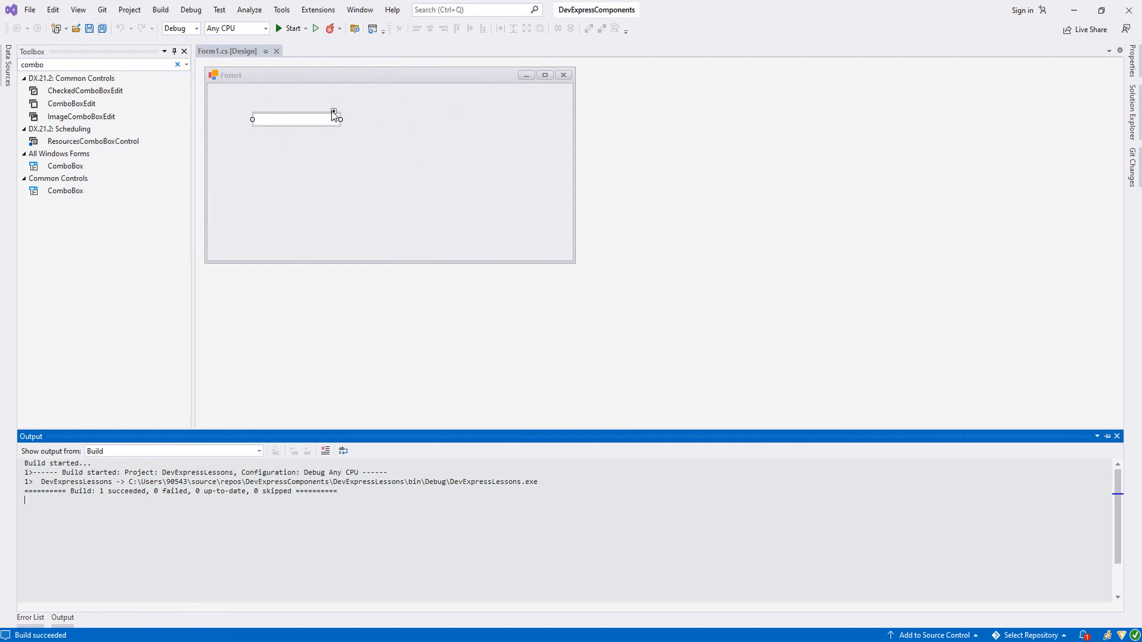
{"action": "left_click", "coordinate": [333, 112]}
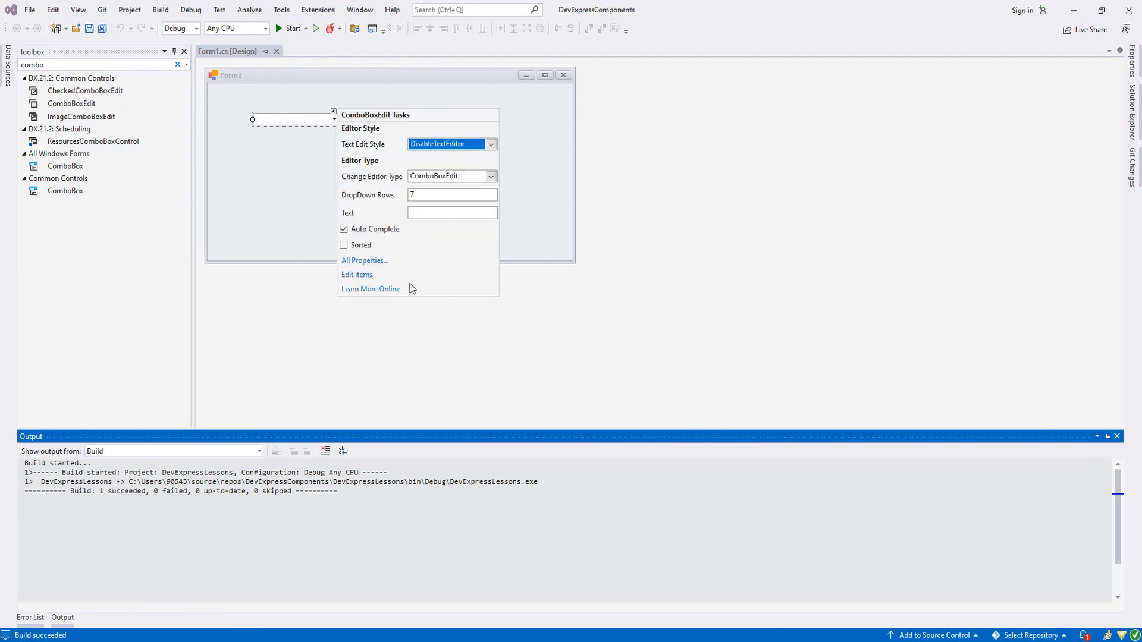
{"action": "mouse_move", "coordinate": [305, 213]}
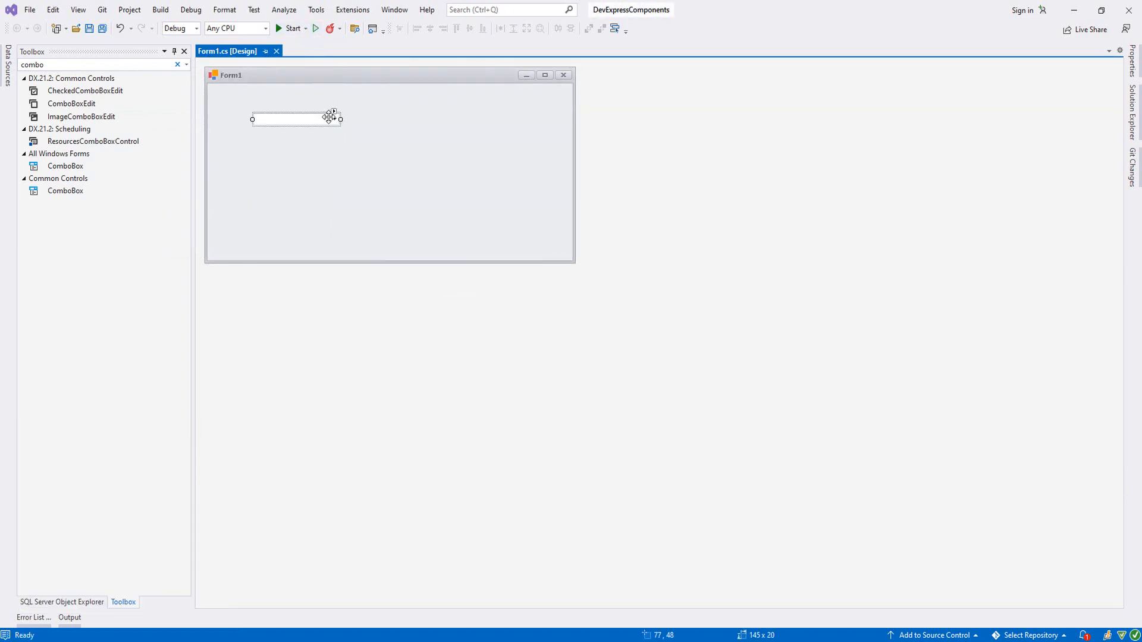
{"action": "left_click", "coordinate": [333, 112]}
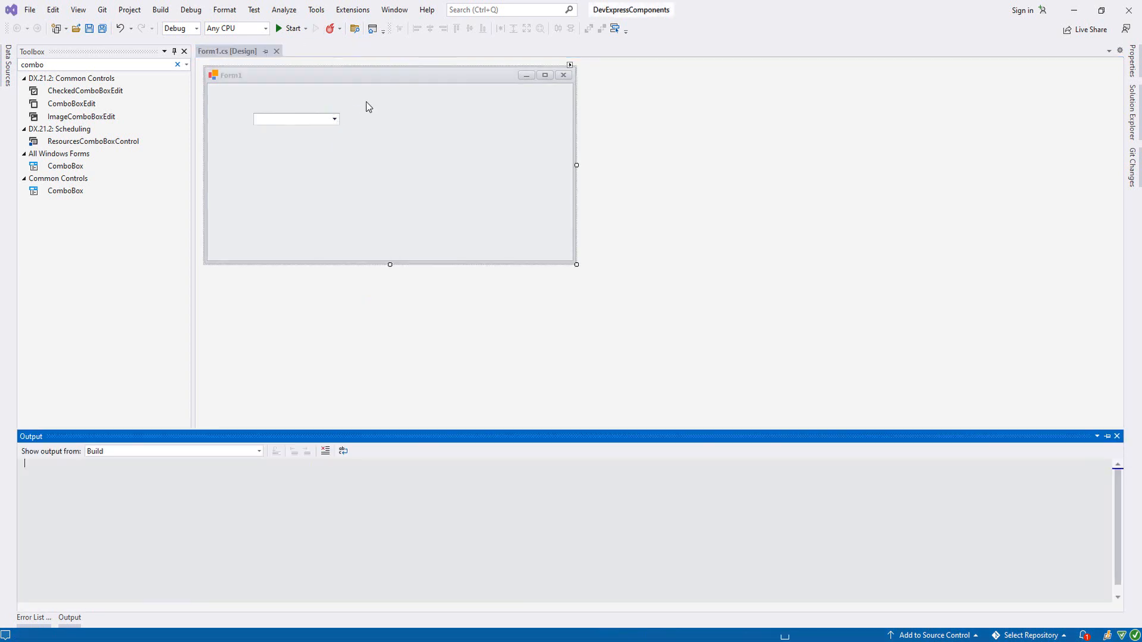
{"action": "left_click", "coordinate": [205, 132]}
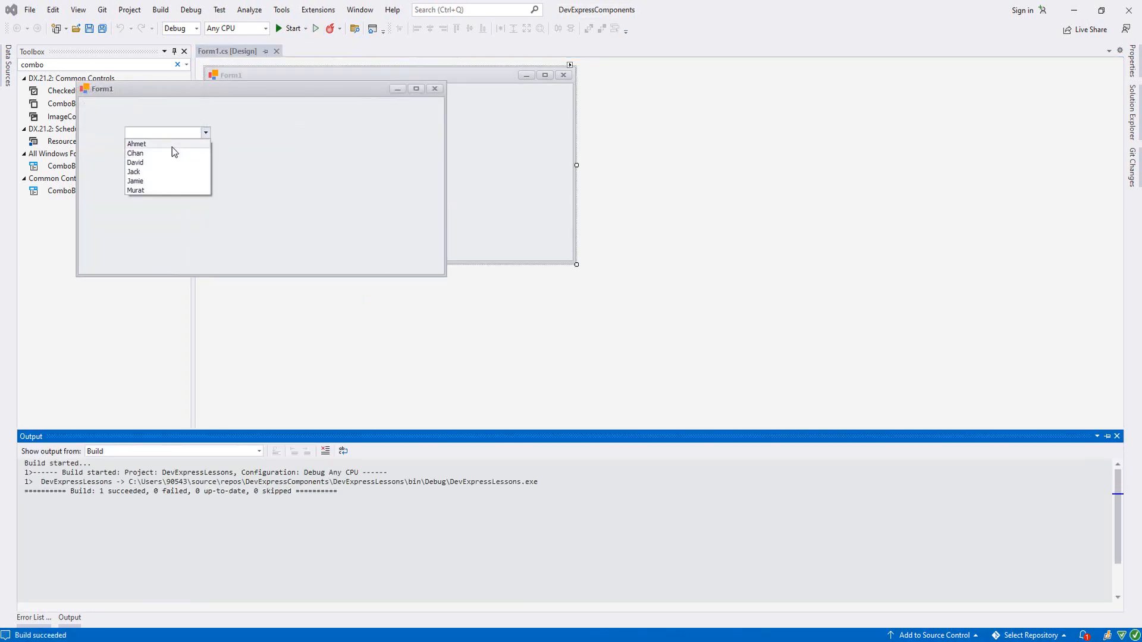
{"action": "mouse_move", "coordinate": [161, 197]}
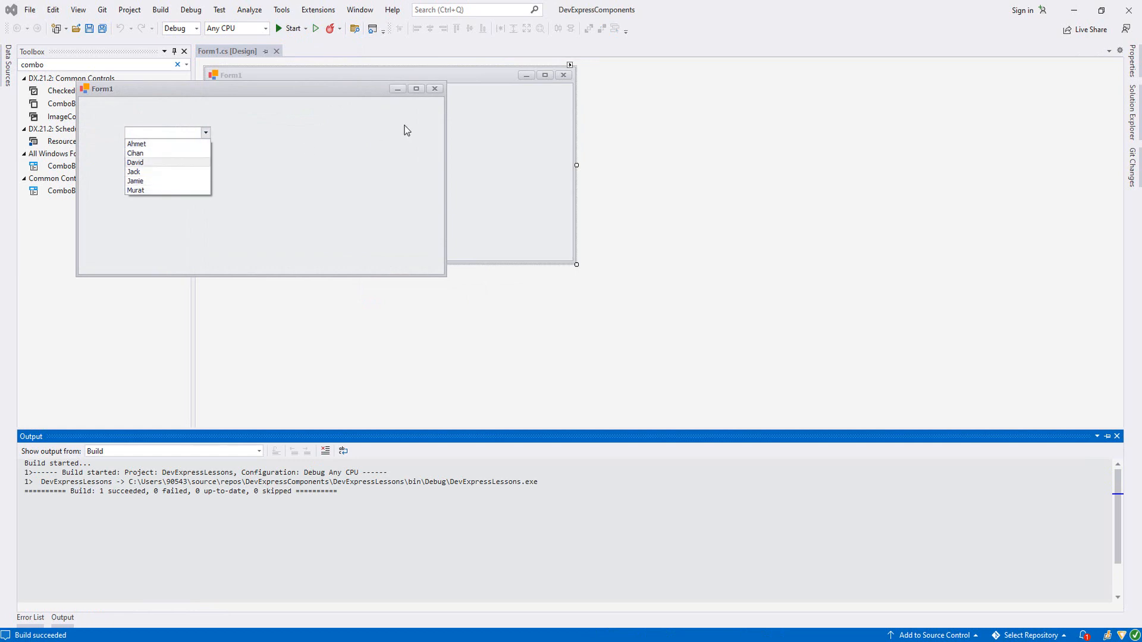
{"action": "mouse_move", "coordinate": [148, 187]}
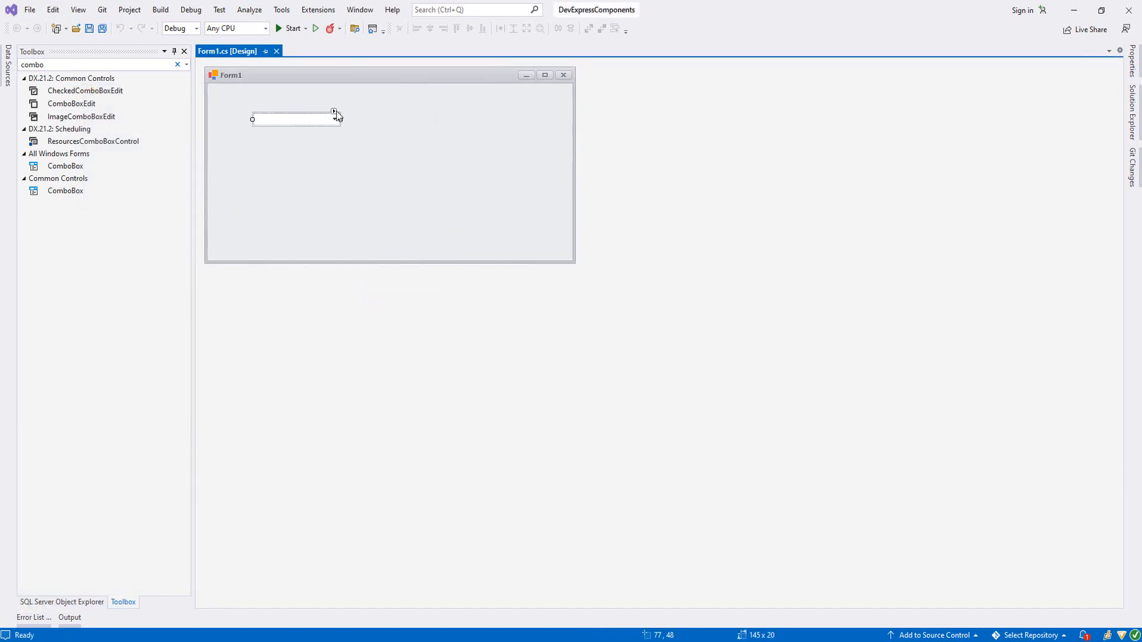
Enable Sorted and set AppearanceFocused BackColor to LightCyan on the combo box.
{"action": "left_click", "coordinate": [333, 113]}
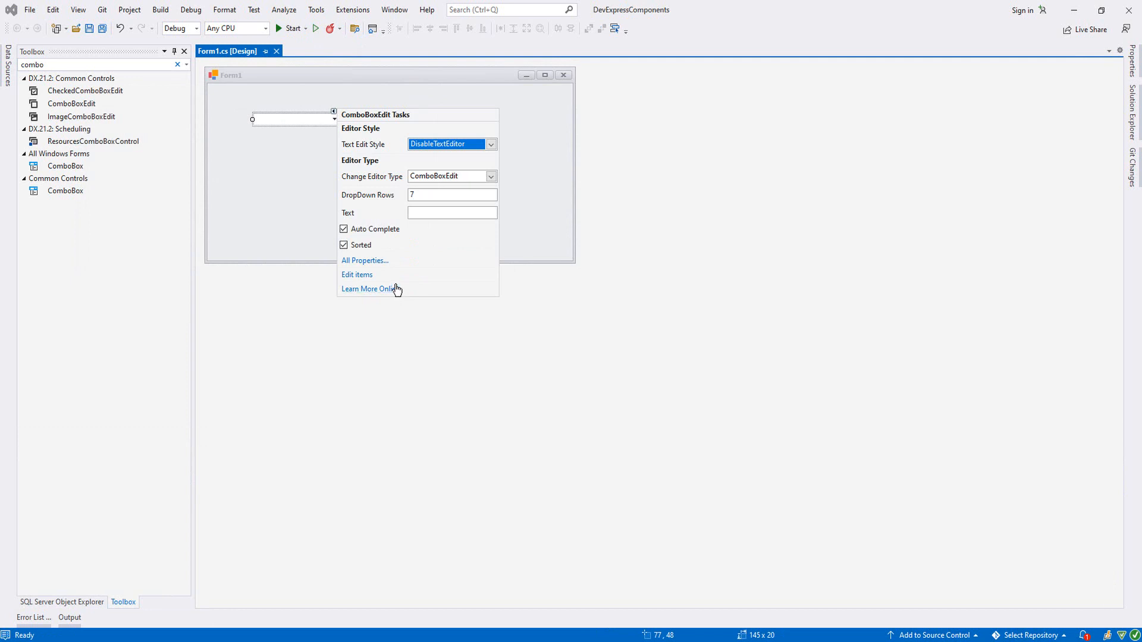
{"action": "mouse_move", "coordinate": [396, 283]}
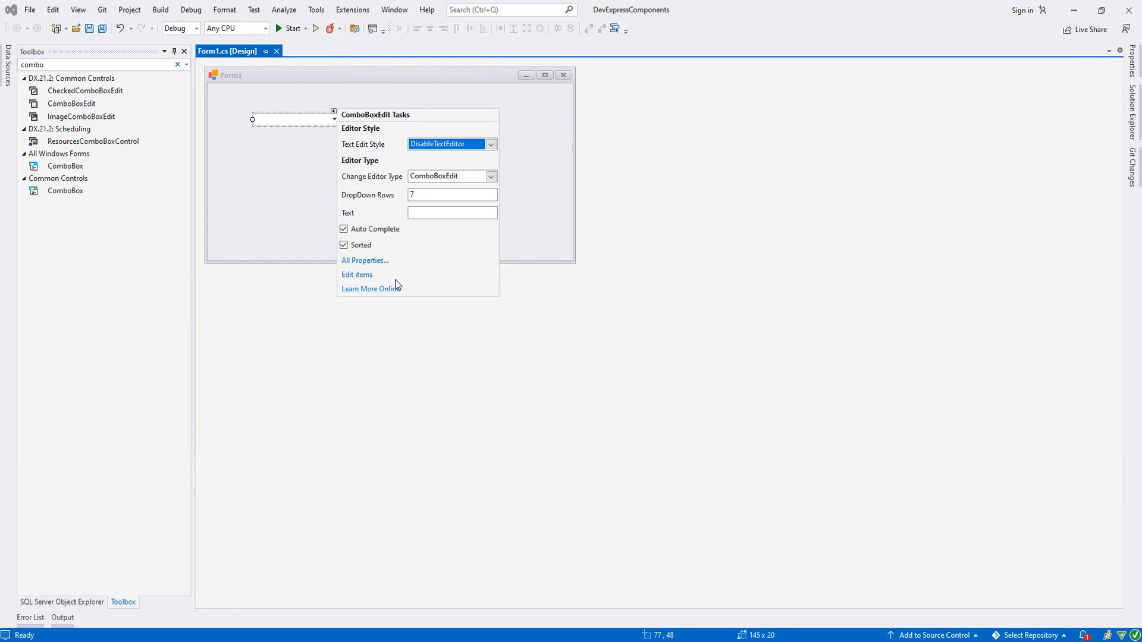
{"action": "mouse_move", "coordinate": [392, 275]}
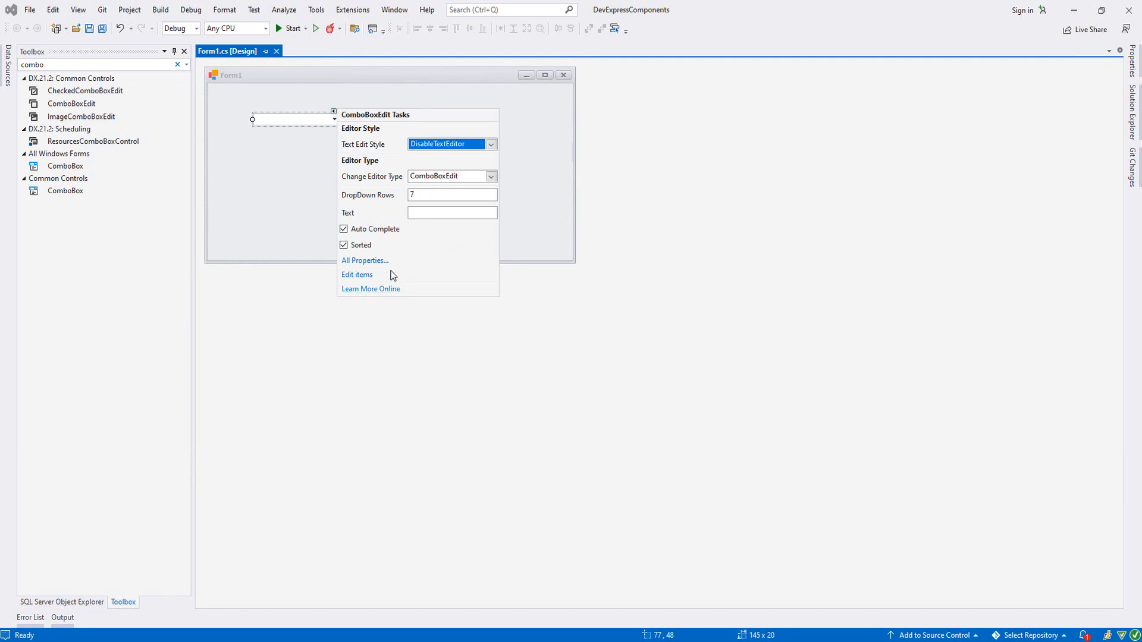
{"action": "mouse_move", "coordinate": [398, 272]}
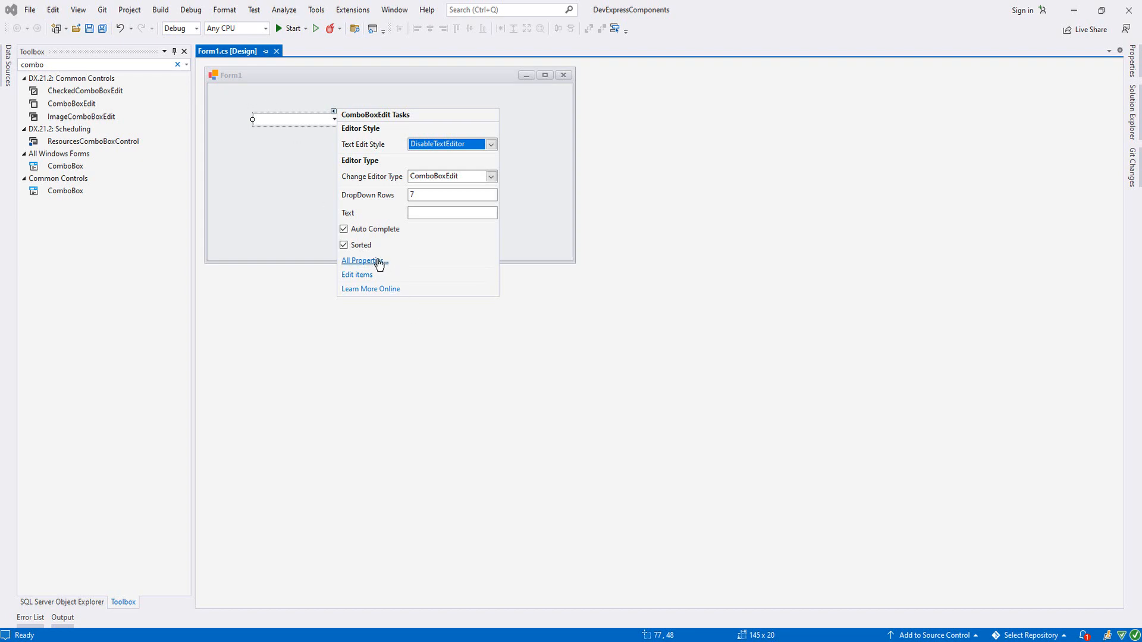
{"action": "left_click", "coordinate": [360, 261]}
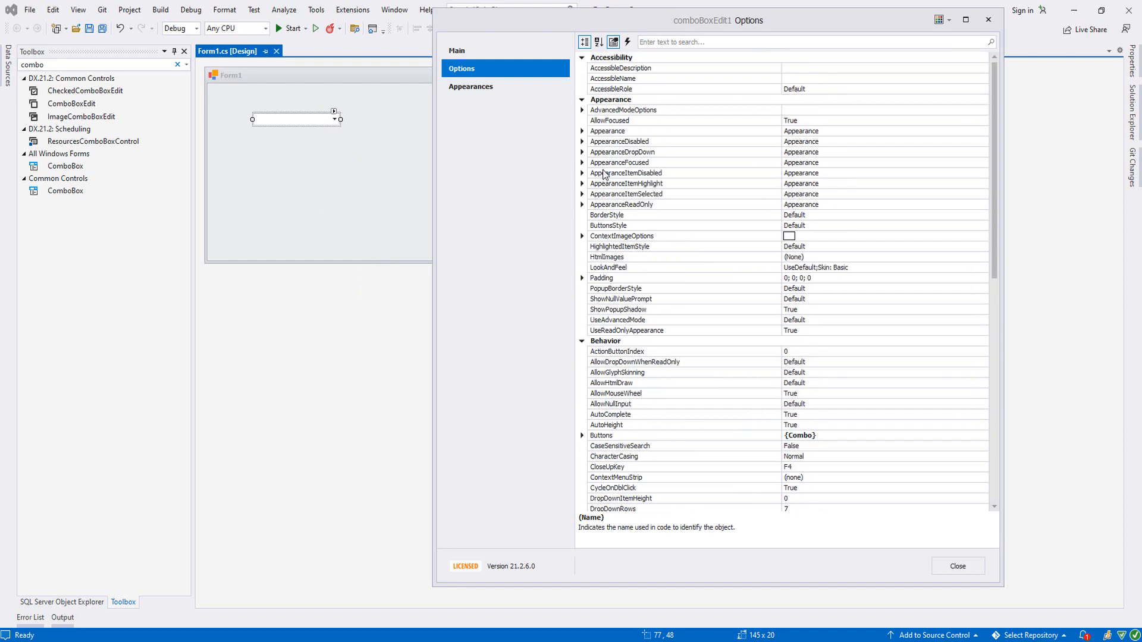
{"action": "left_click", "coordinate": [582, 162]}
{"action": "type", "text": "LightCyan"}
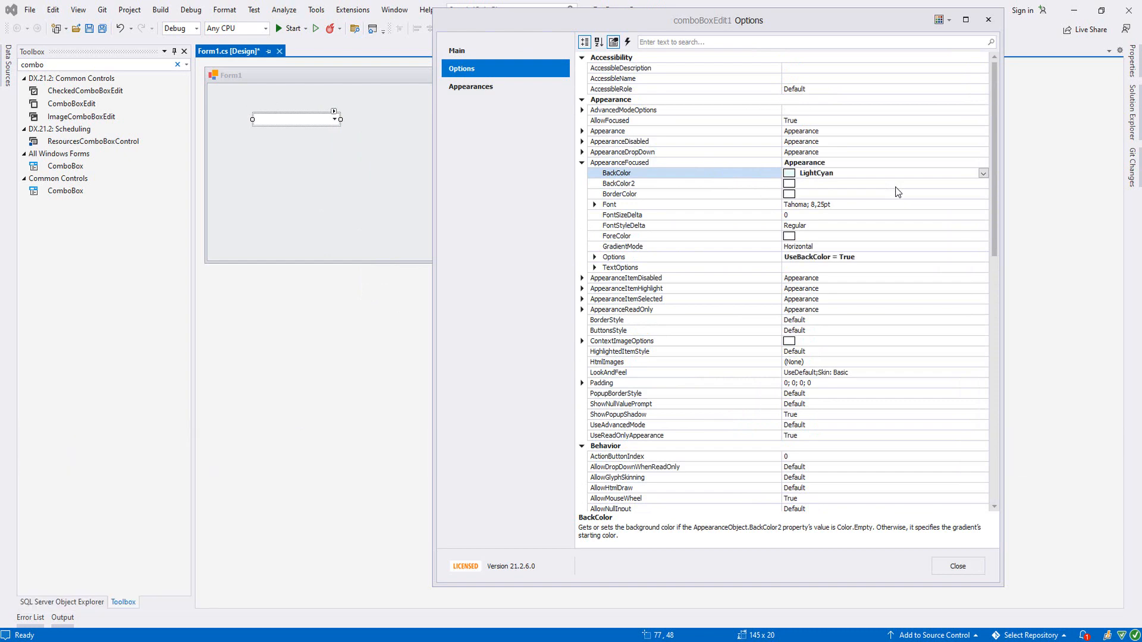
{"action": "left_click", "coordinate": [958, 566]}
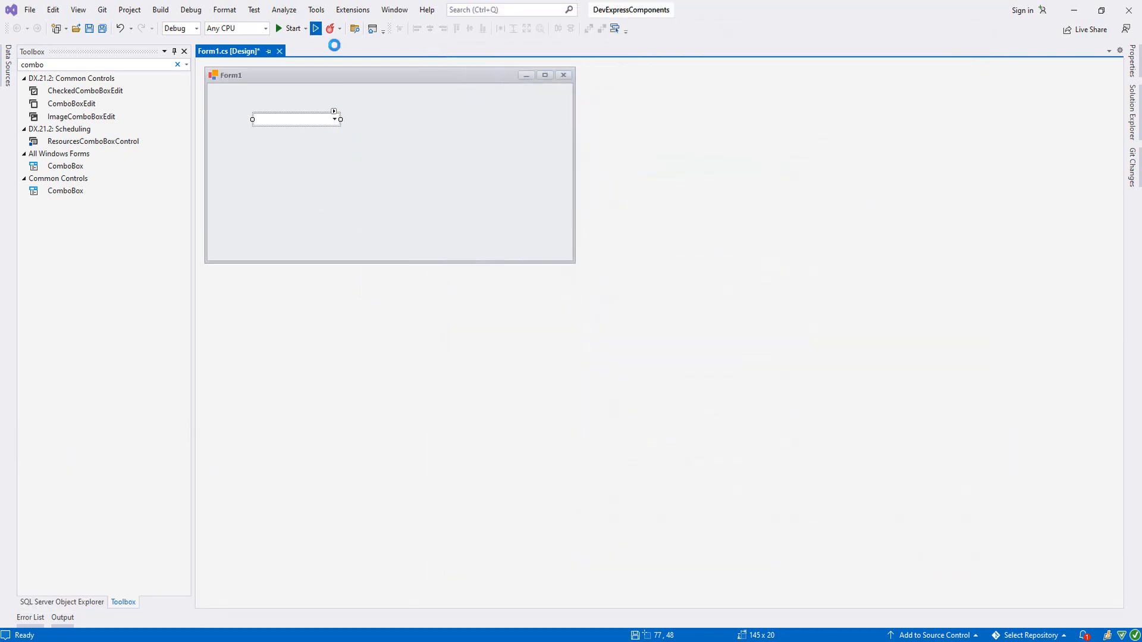
{"action": "left_click", "coordinate": [288, 28]}
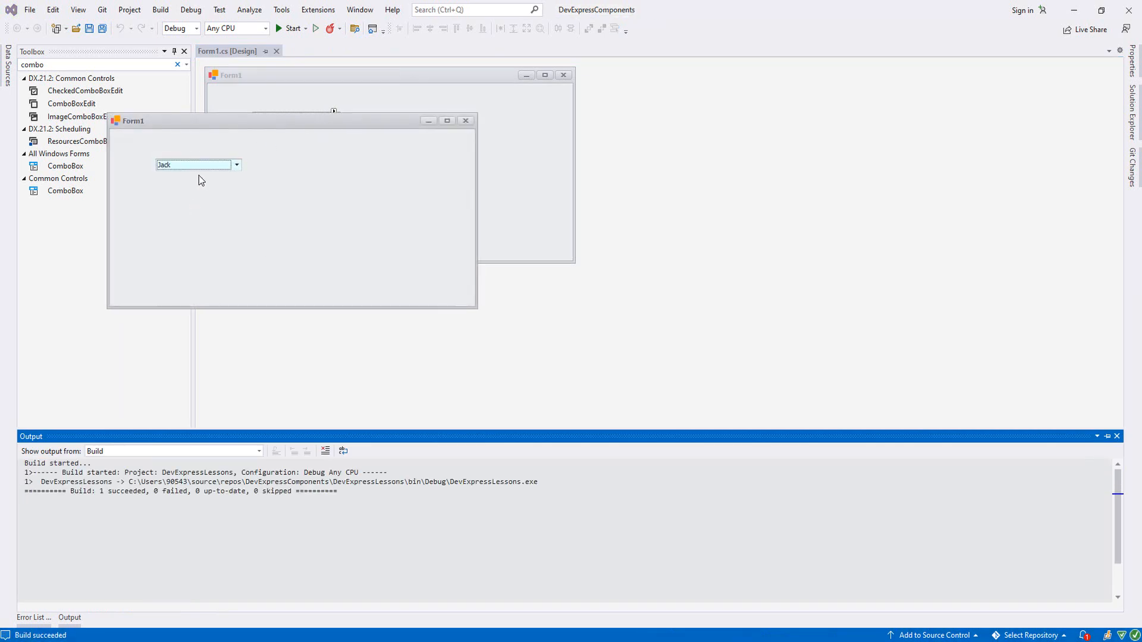
{"action": "mouse_move", "coordinate": [227, 131]}
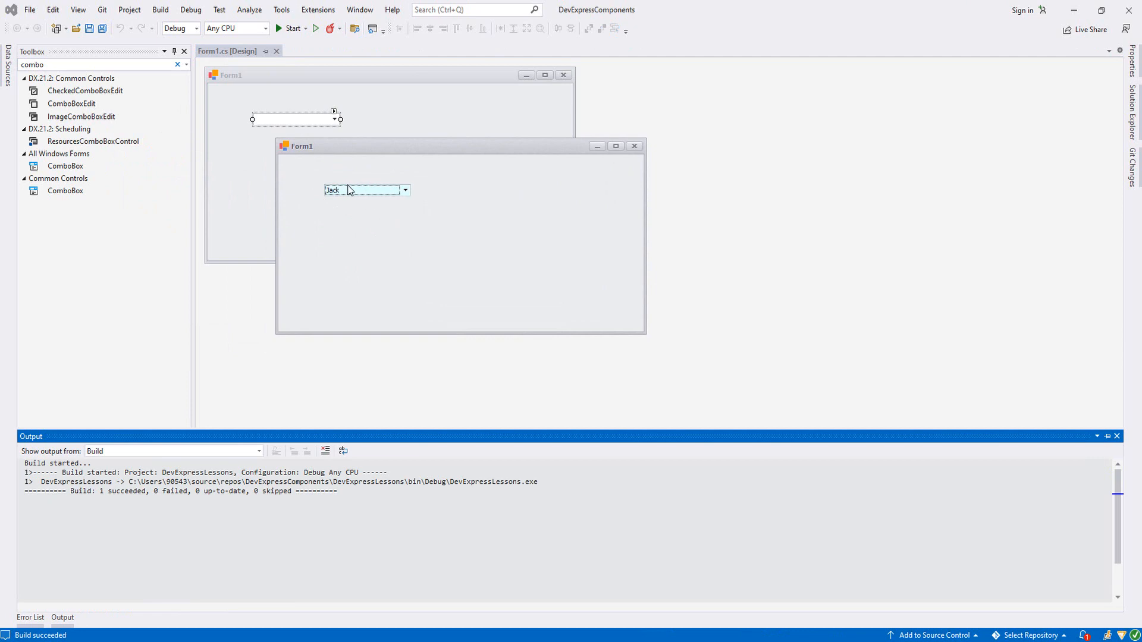
{"action": "mouse_move", "coordinate": [388, 167]}
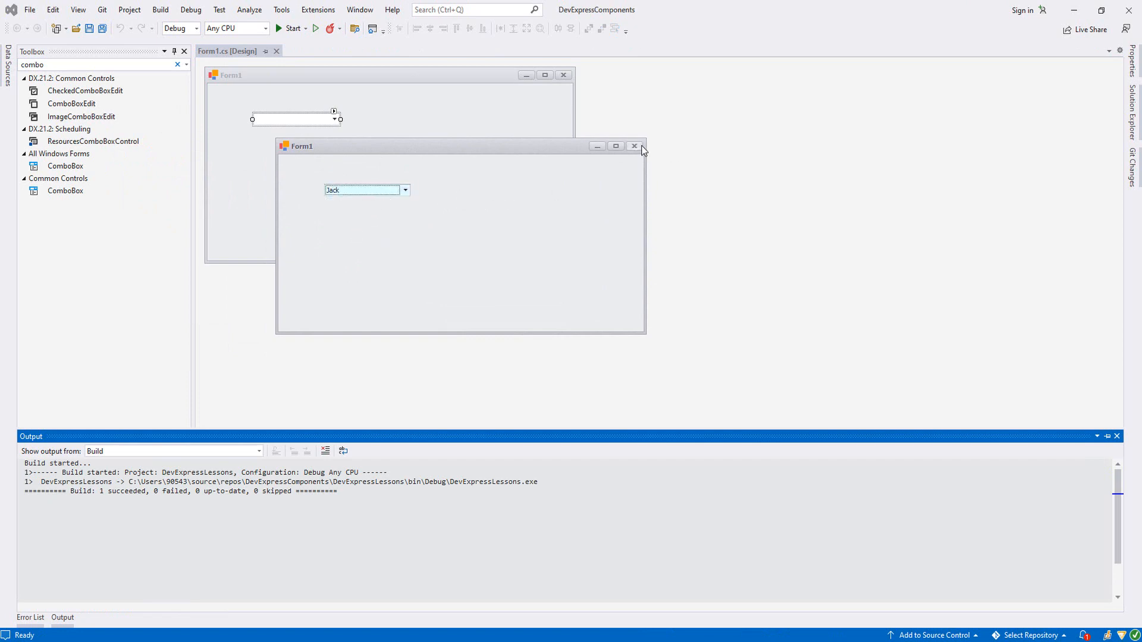
{"action": "left_click", "coordinate": [633, 146]}
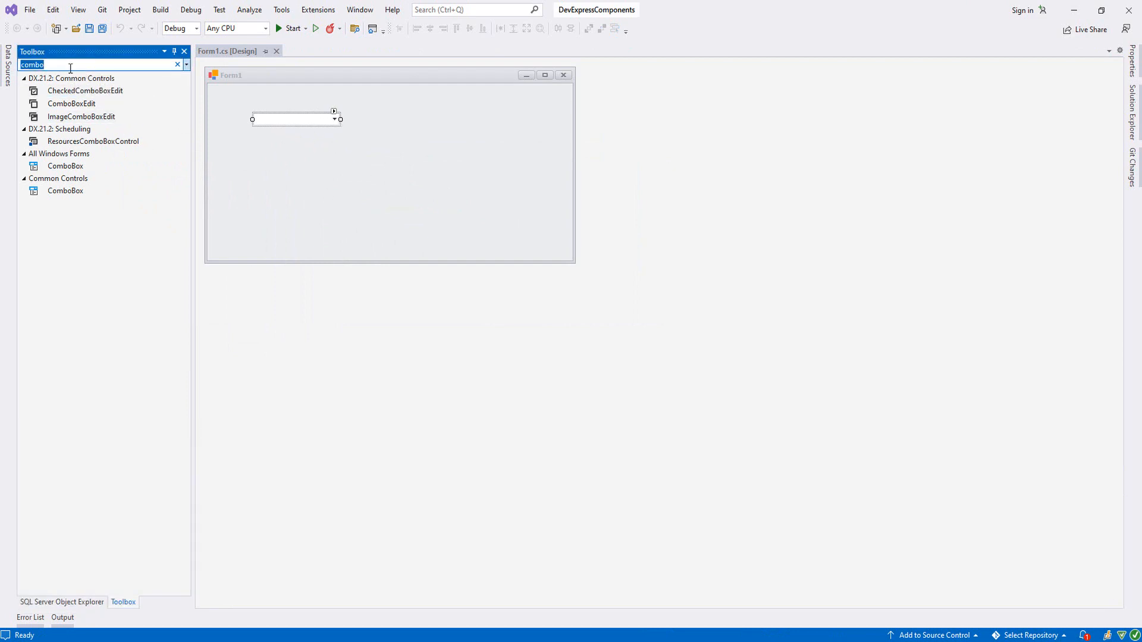
Place a SimpleButton from the Toolbox below the combo box.
{"action": "type", "text": "sim"}
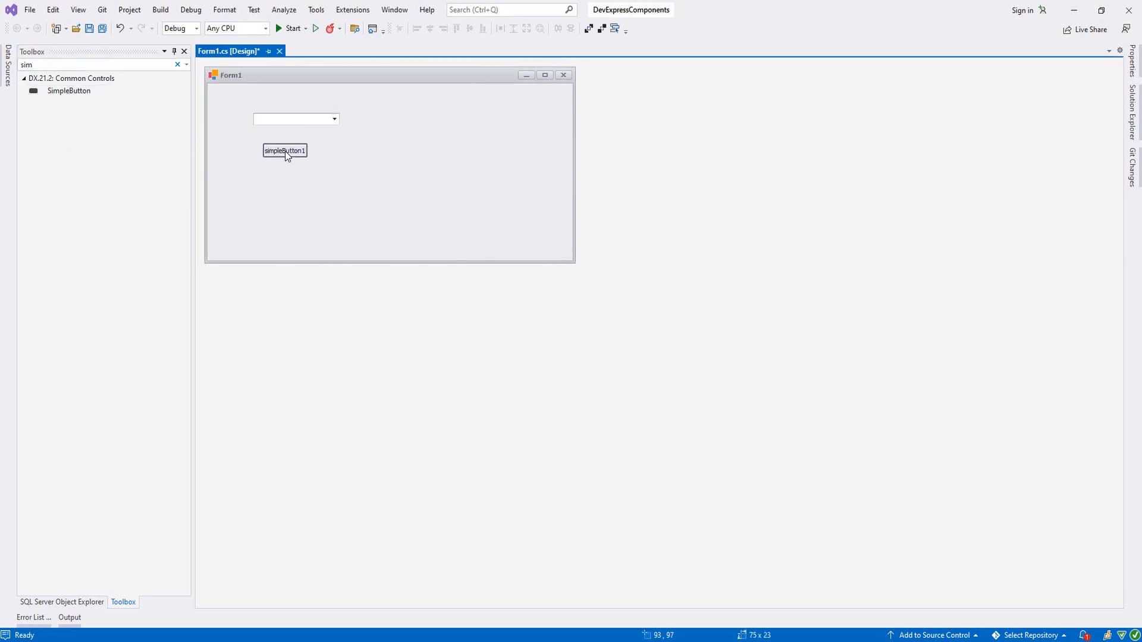
{"action": "left_click_drag", "start_coordinate": [285, 150], "coordinate": [287, 142]}
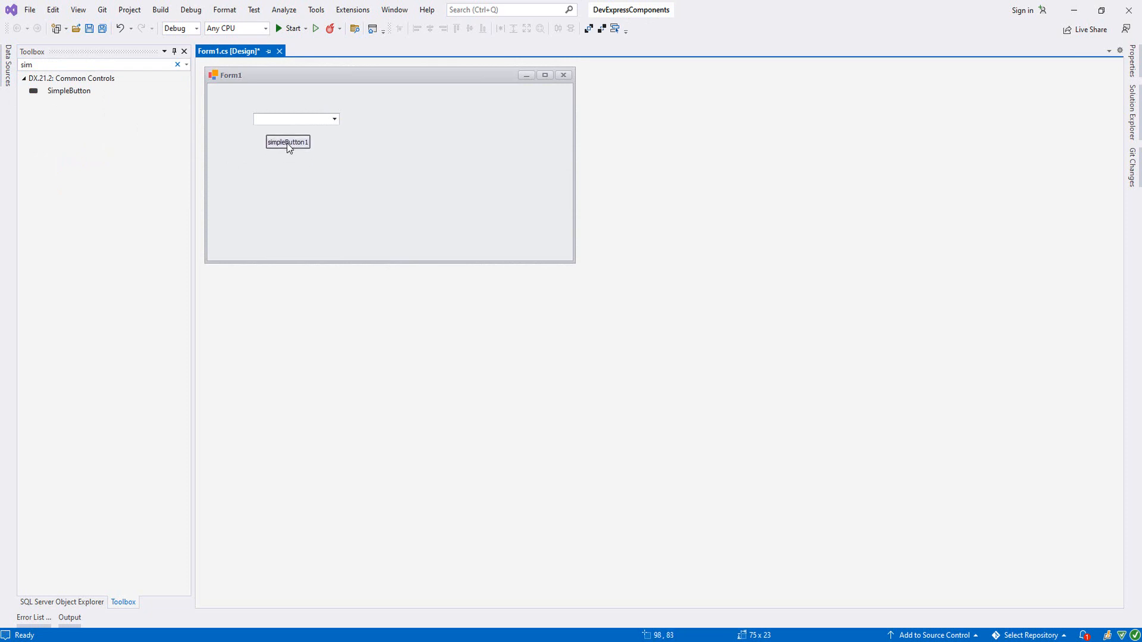
{"action": "left_click_drag", "start_coordinate": [287, 143], "coordinate": [288, 164]}
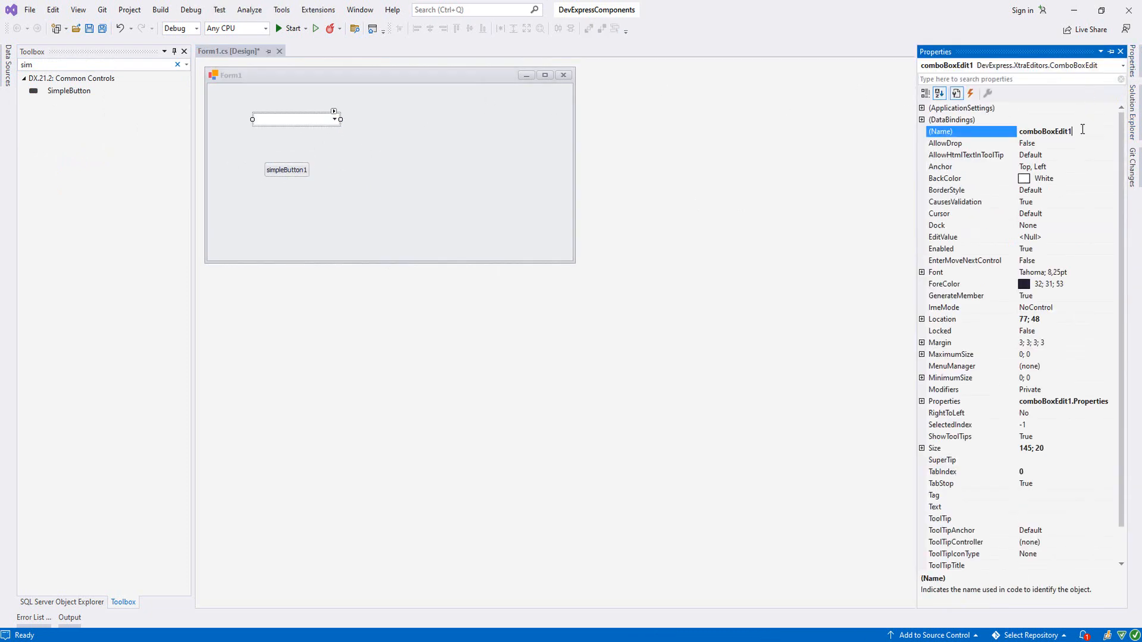
Name the button btnAddNames, set its text to Add Names, and enlarge it.
{"action": "type", "text": "cmbN"}
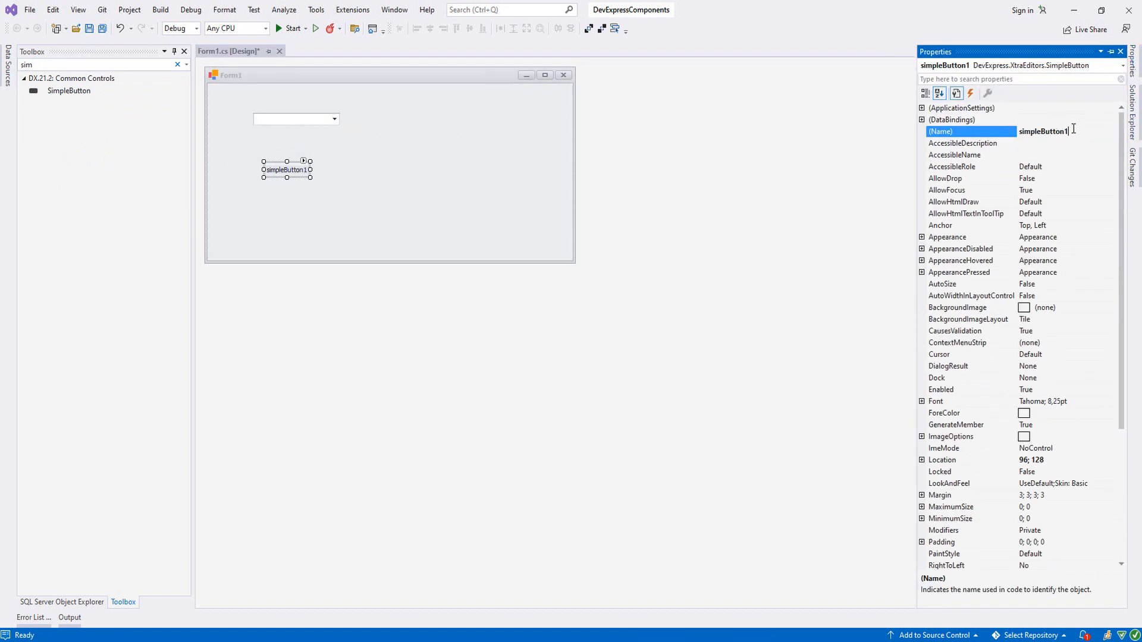
{"action": "type", "text": "btnAddNa"}
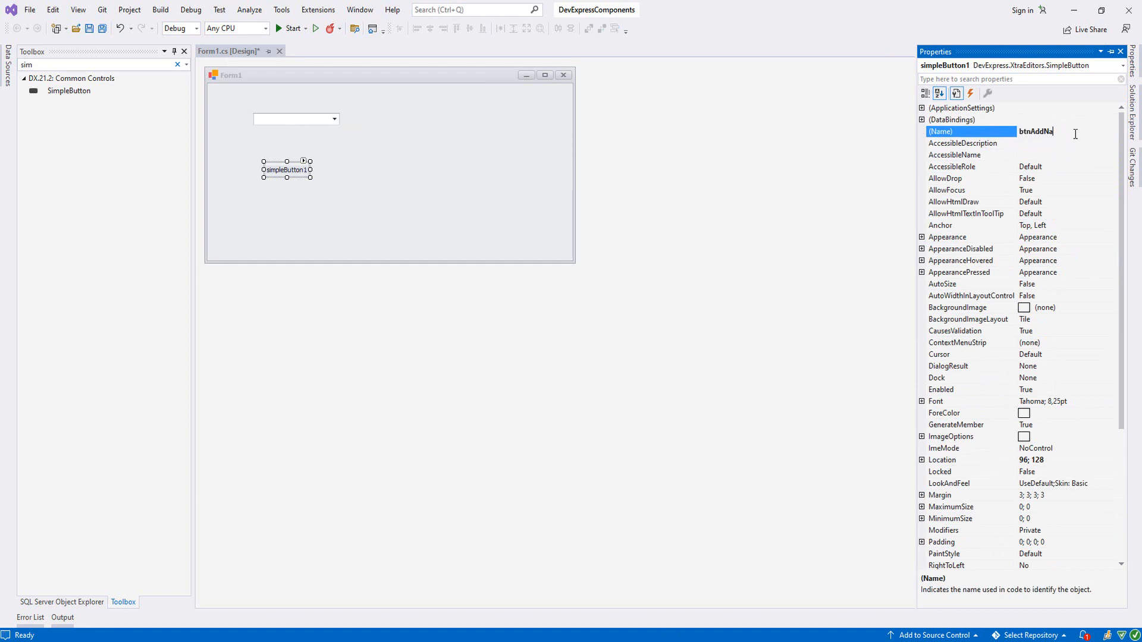
{"action": "type", "text": "mes"}
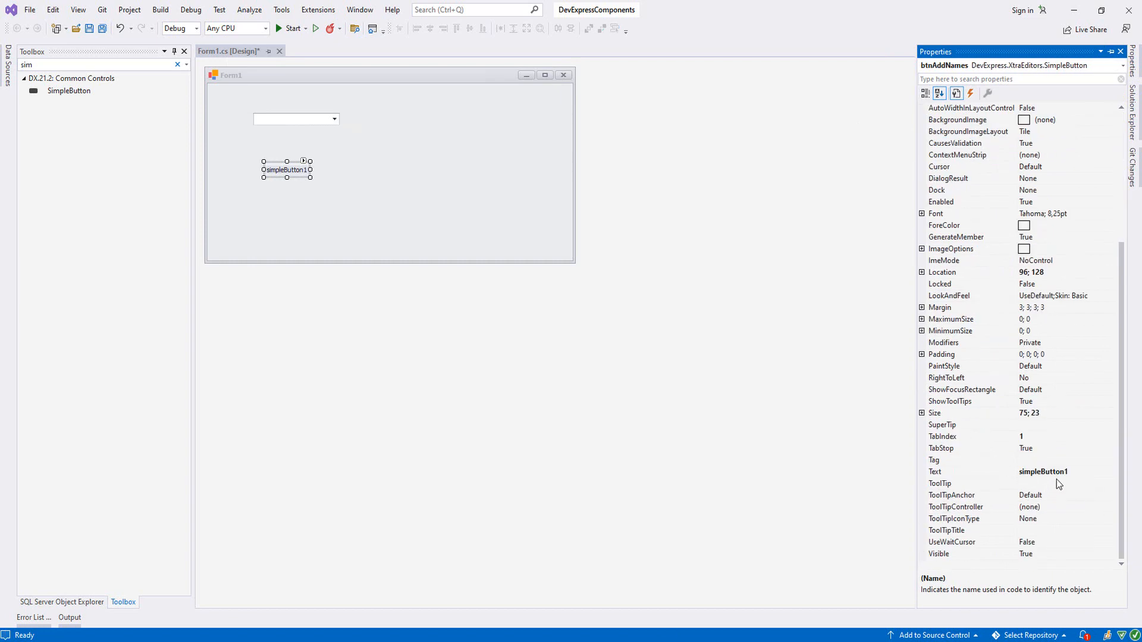
{"action": "type", "text": "Add Ma.e"}
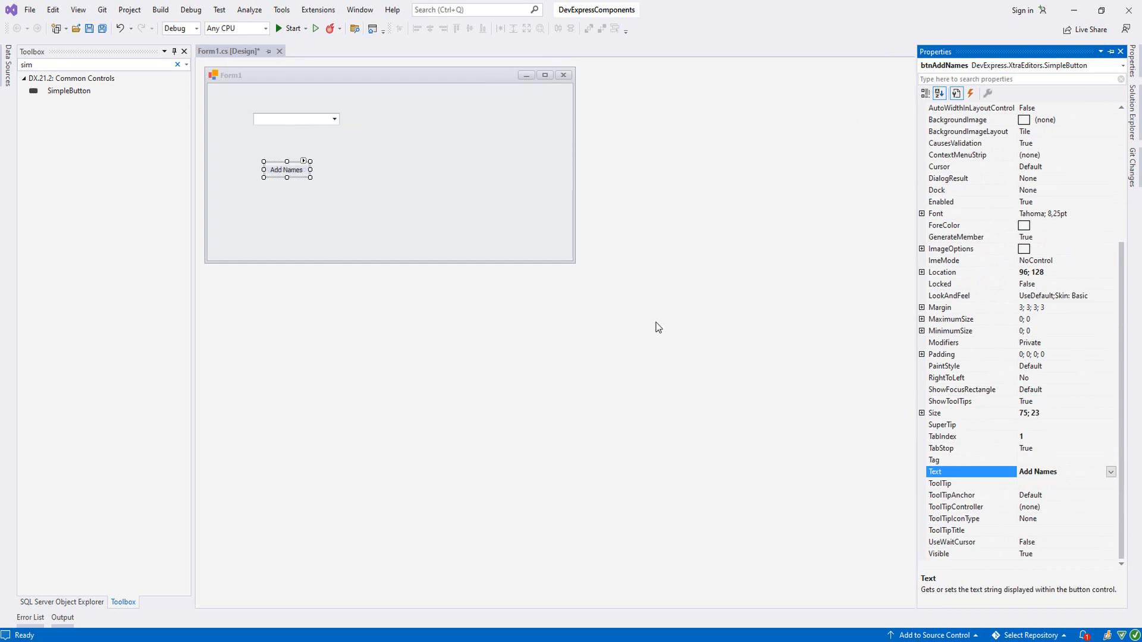
{"action": "left_click_drag", "start_coordinate": [309, 169], "coordinate": [321, 169]}
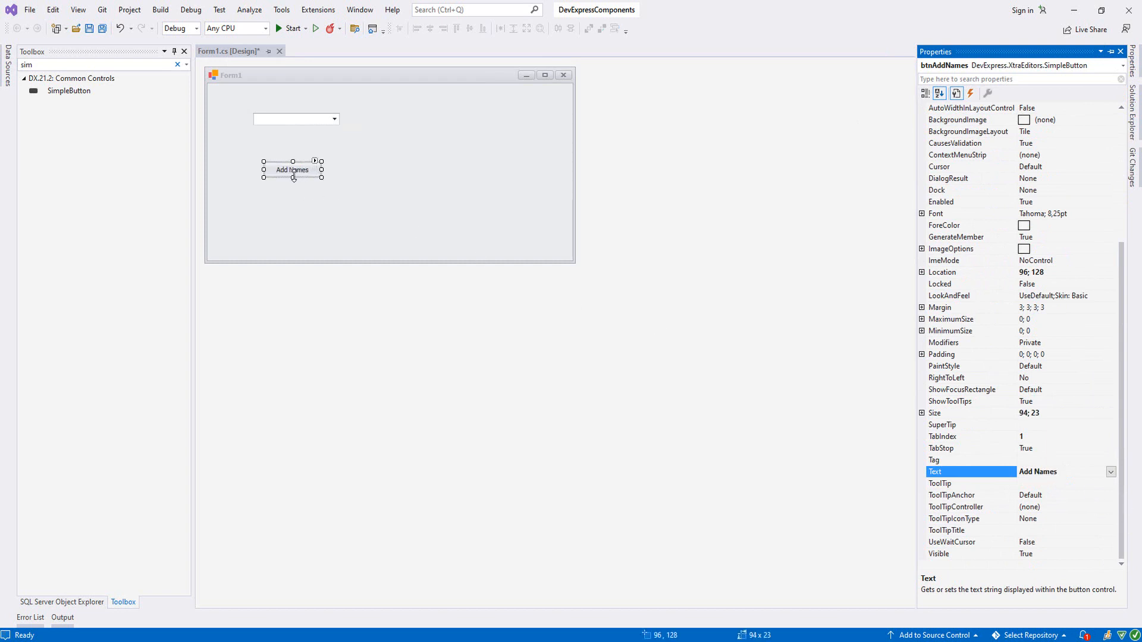
{"action": "left_click_drag", "start_coordinate": [293, 177], "coordinate": [293, 181]}
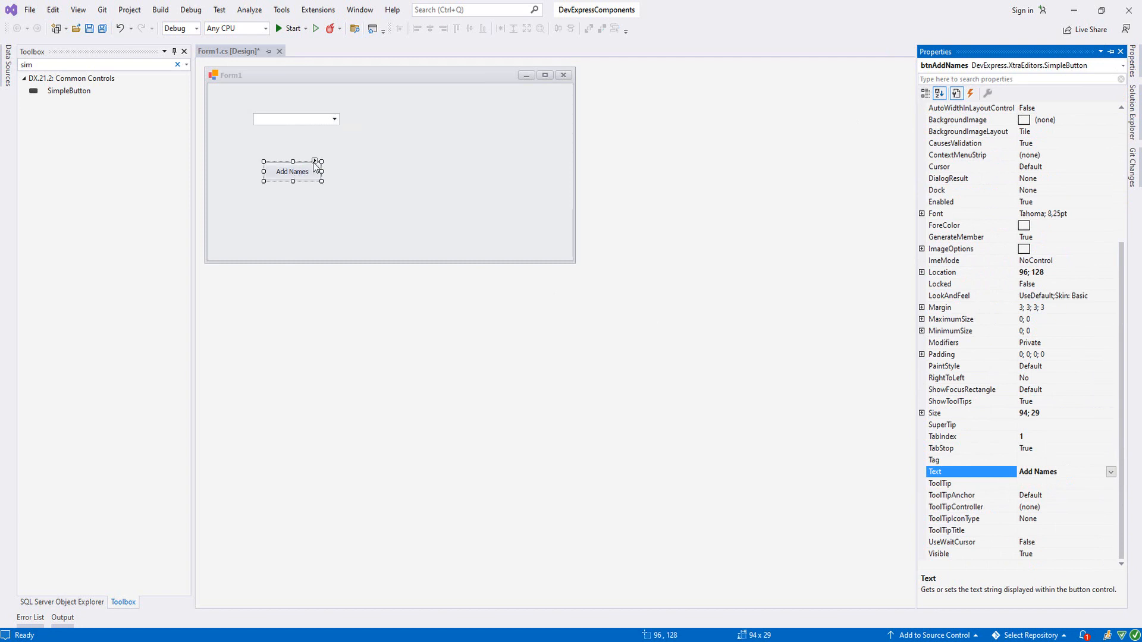
{"action": "left_click", "coordinate": [314, 161]}
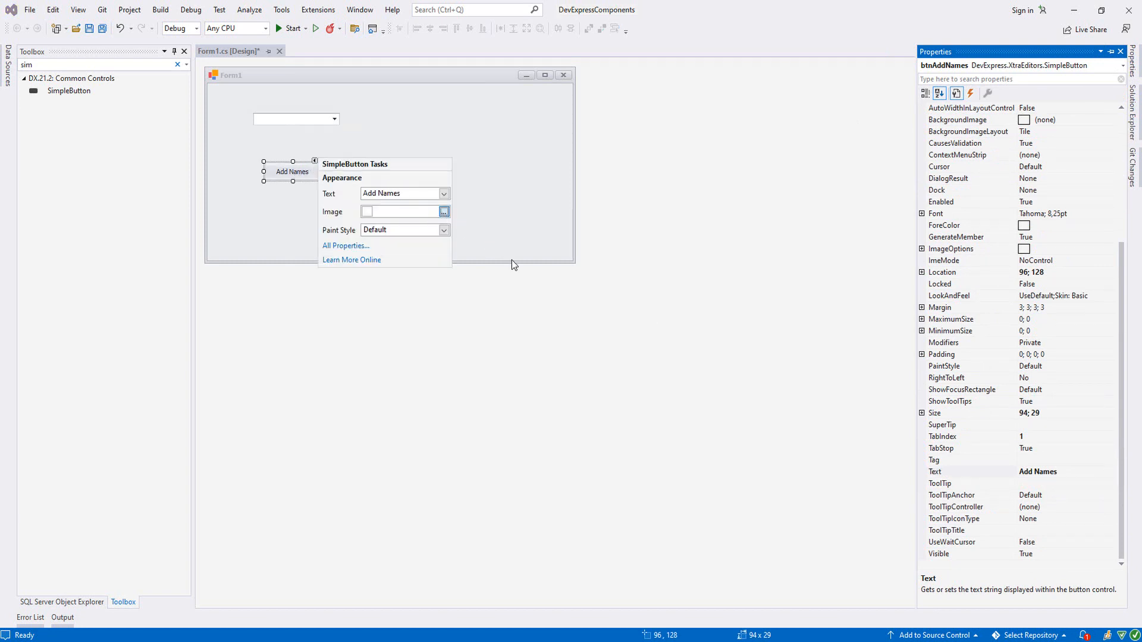
Pick the database-plus icon from DX Vector Images, found by searching 'add'.
{"action": "left_click", "coordinate": [444, 211]}
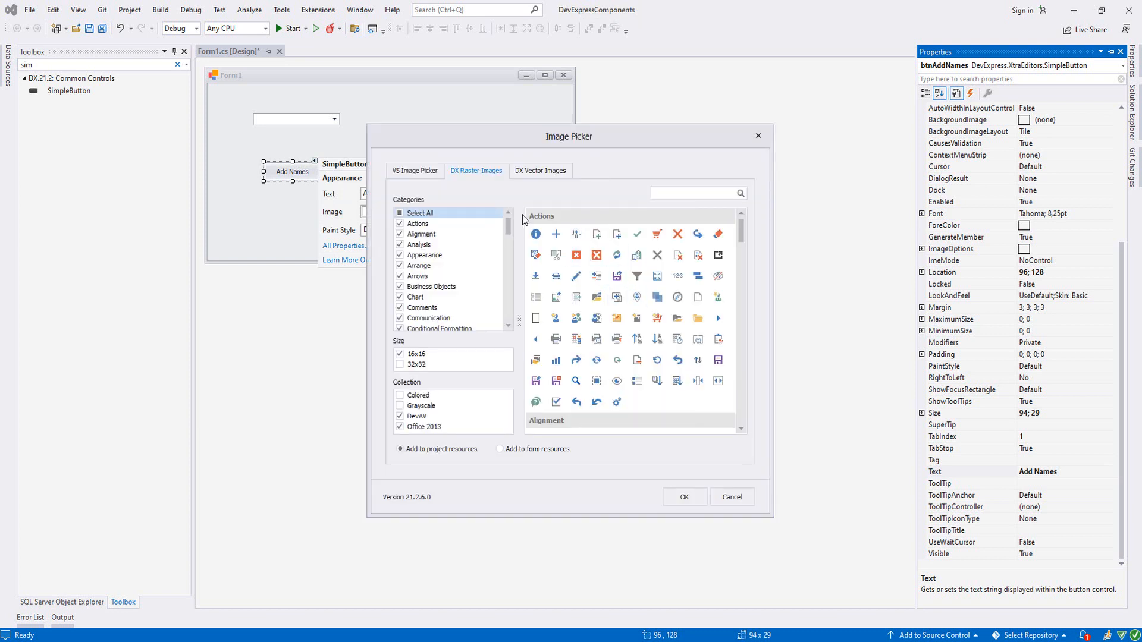
{"action": "left_click", "coordinate": [540, 171]}
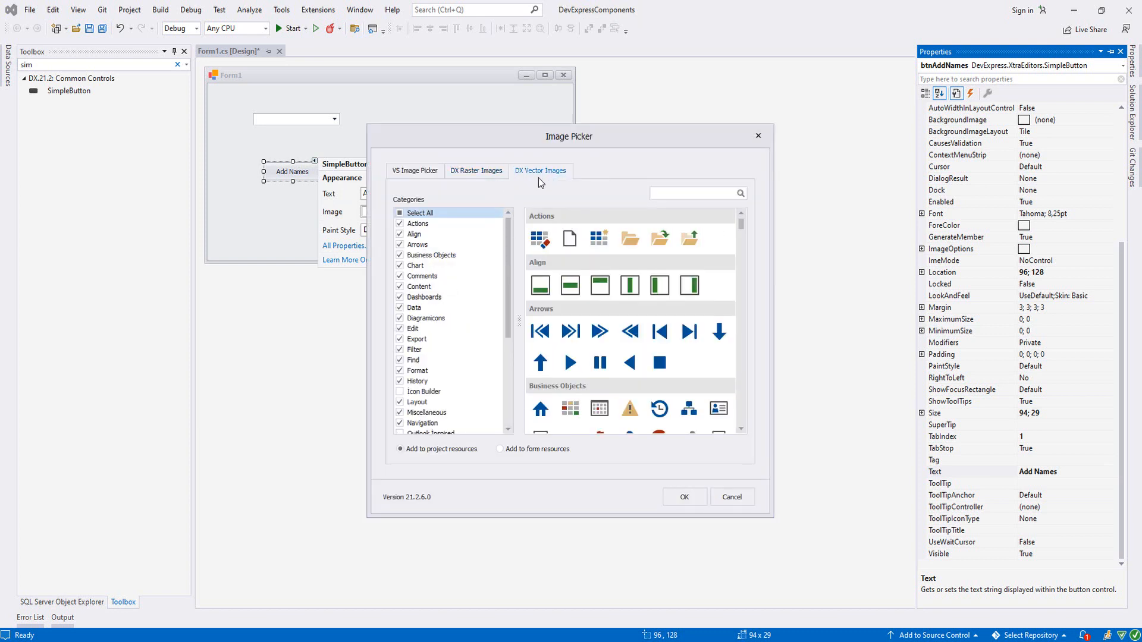
{"action": "type", "text": "a"}
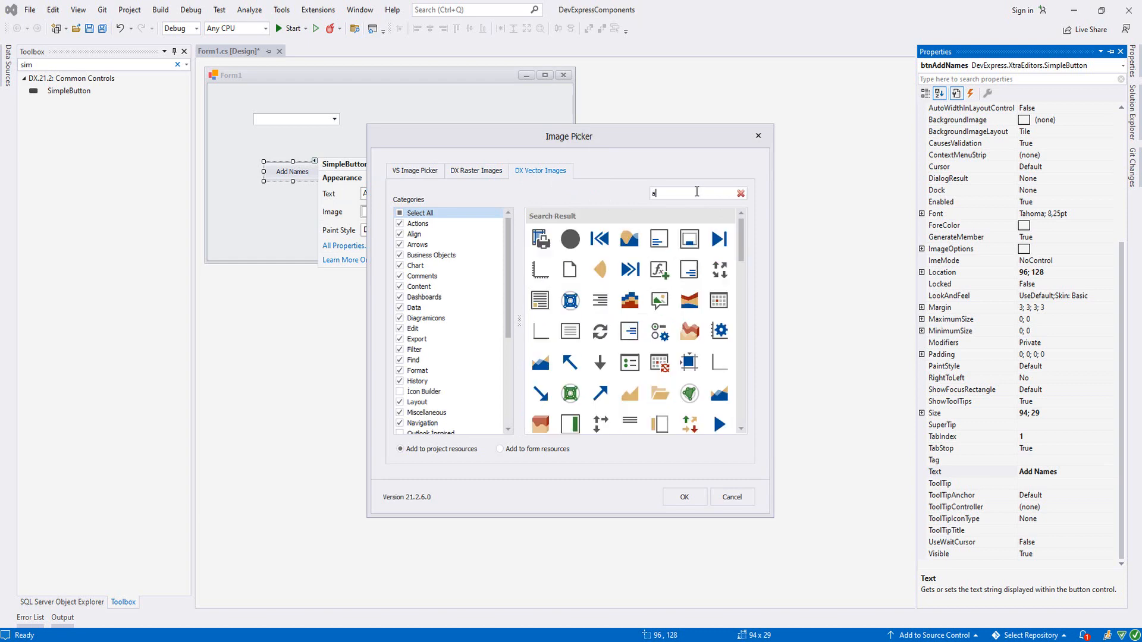
{"action": "type", "text": "dd"}
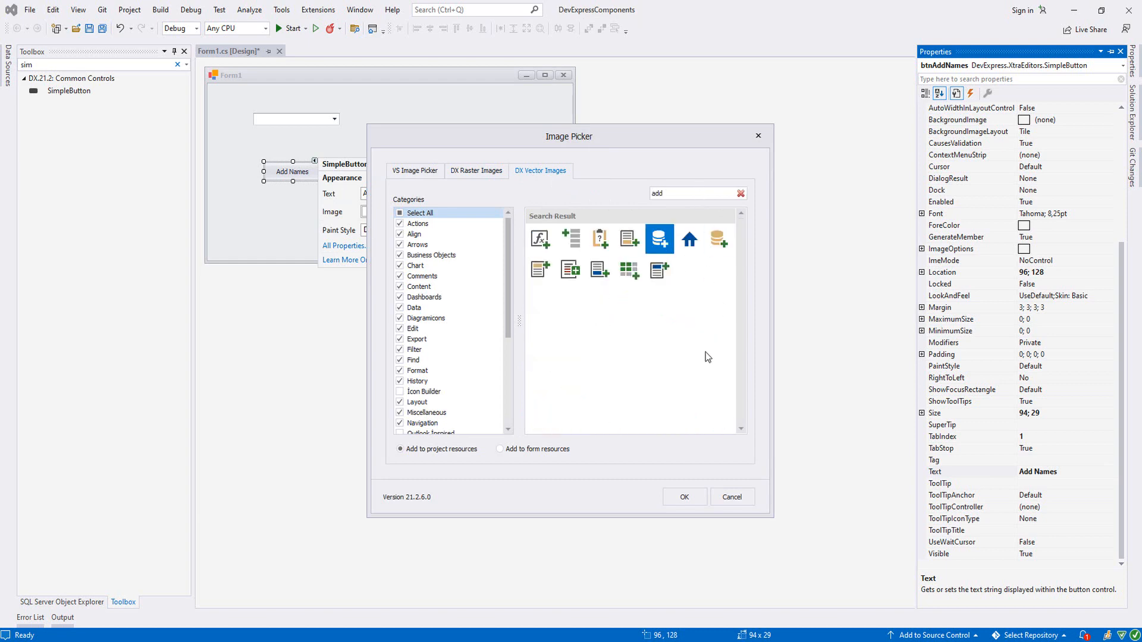
{"action": "left_click", "coordinate": [684, 497]}
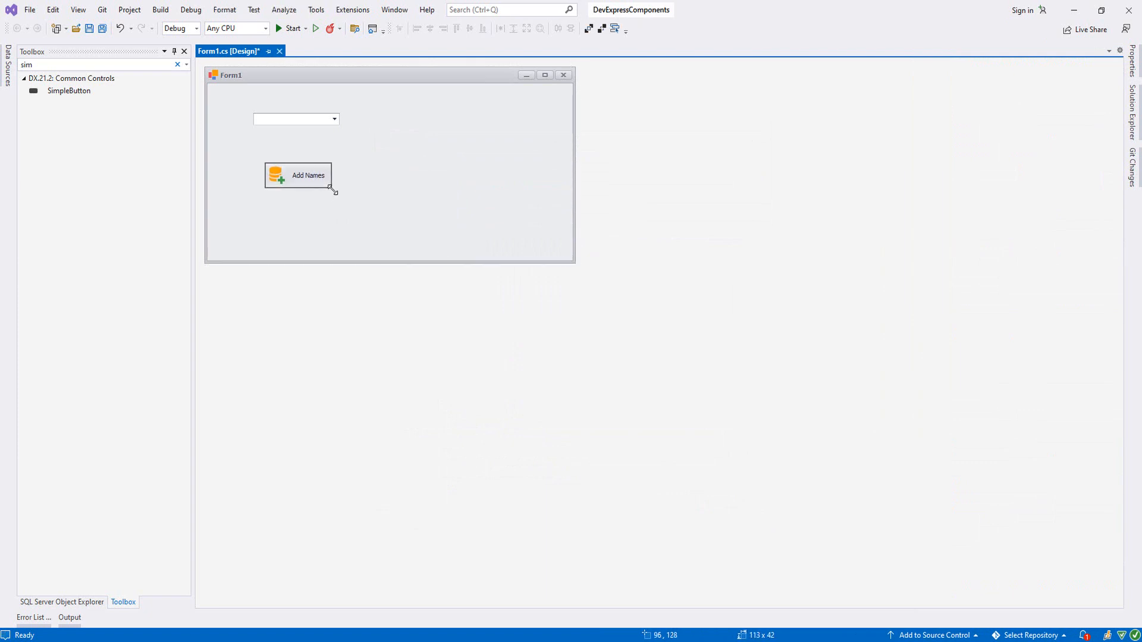
Shrink the Add Names button to 103×34 and reshape Form1 to 714×191.
{"action": "left_click_drag", "start_coordinate": [330, 188], "coordinate": [313, 168]}
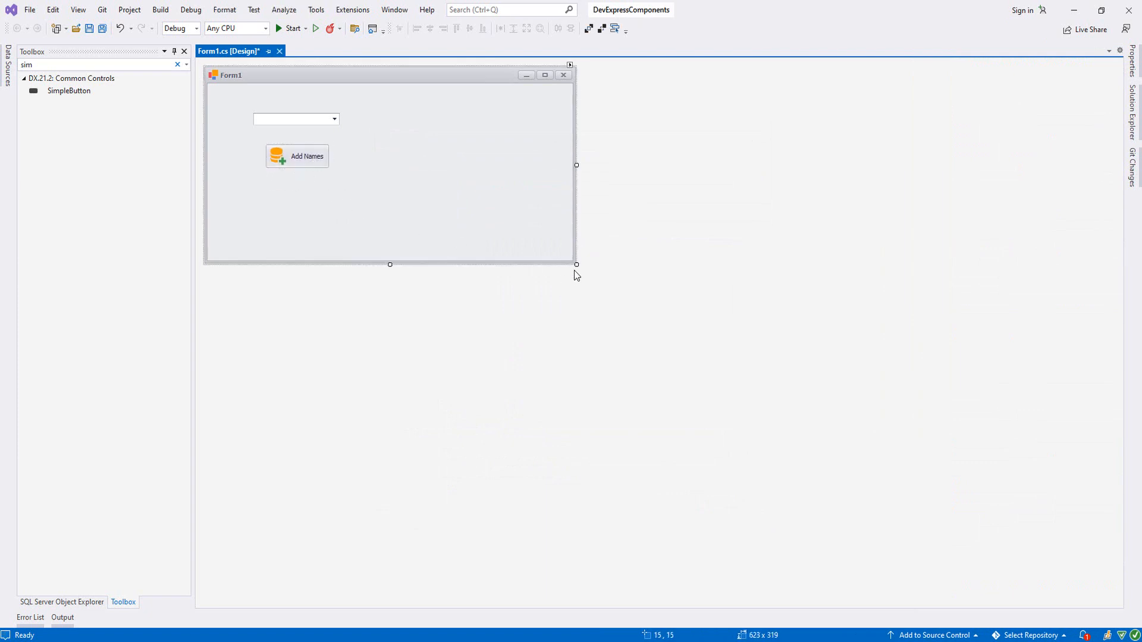
{"action": "left_click_drag", "start_coordinate": [576, 264], "coordinate": [578, 208]}
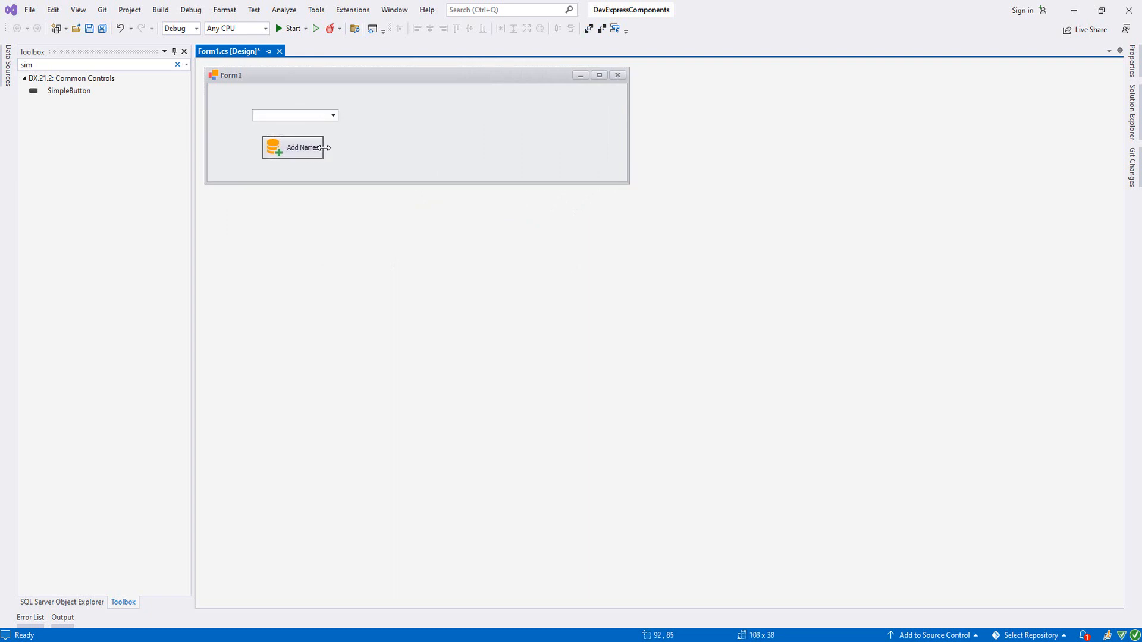
{"action": "left_click", "coordinate": [295, 147]}
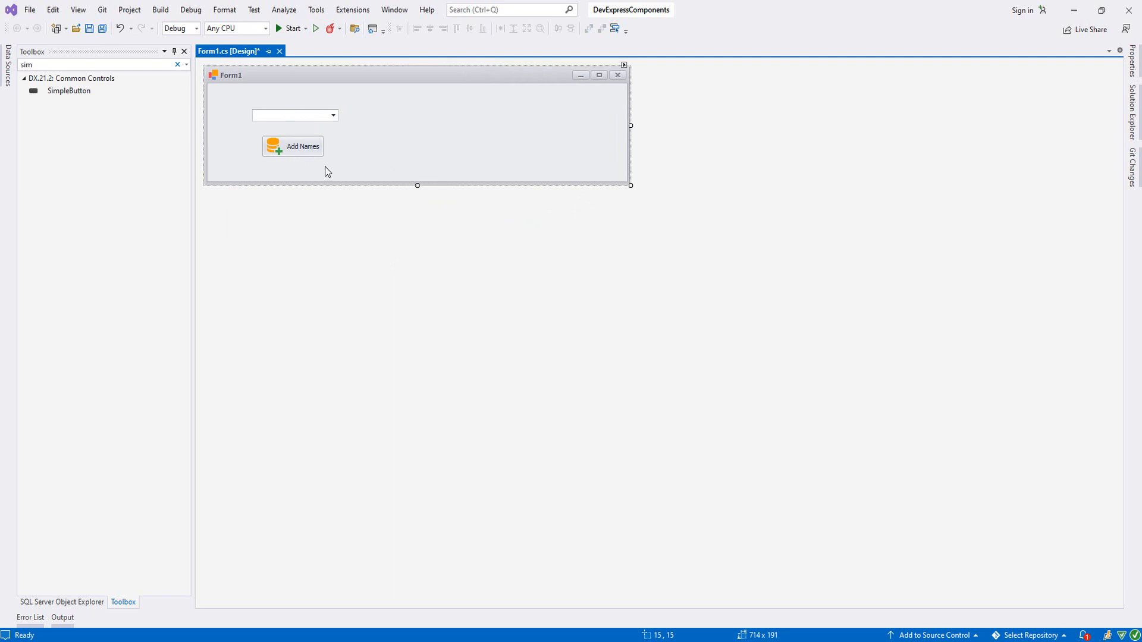
{"action": "mouse_move", "coordinate": [332, 181]}
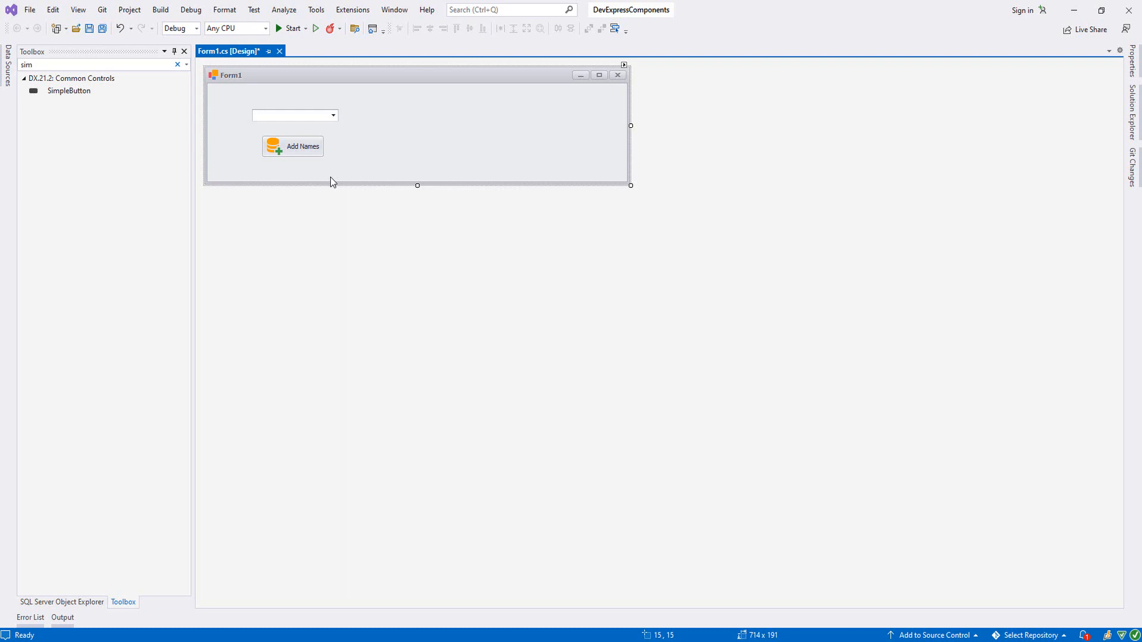
{"action": "mouse_move", "coordinate": [327, 191]}
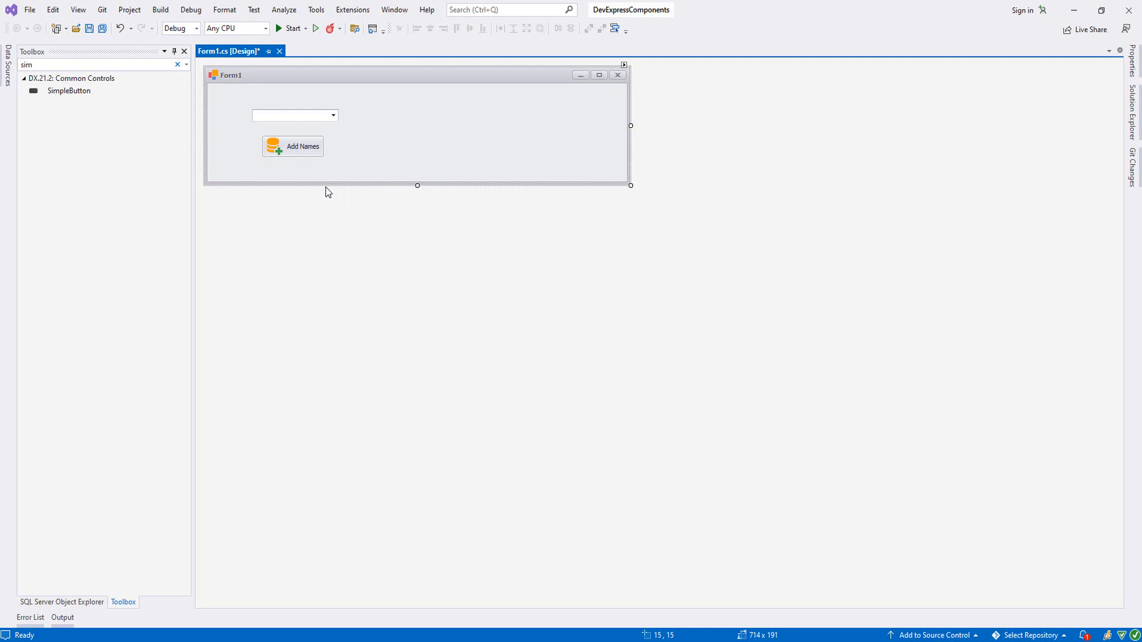
{"action": "mouse_move", "coordinate": [337, 171]}
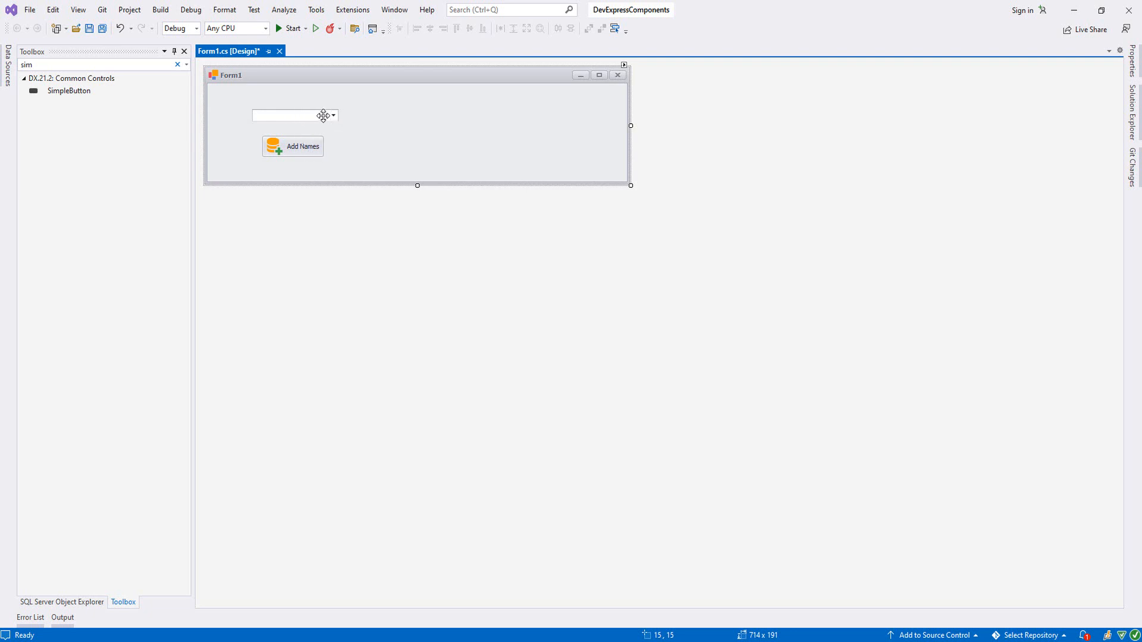
{"action": "mouse_move", "coordinate": [326, 115]}
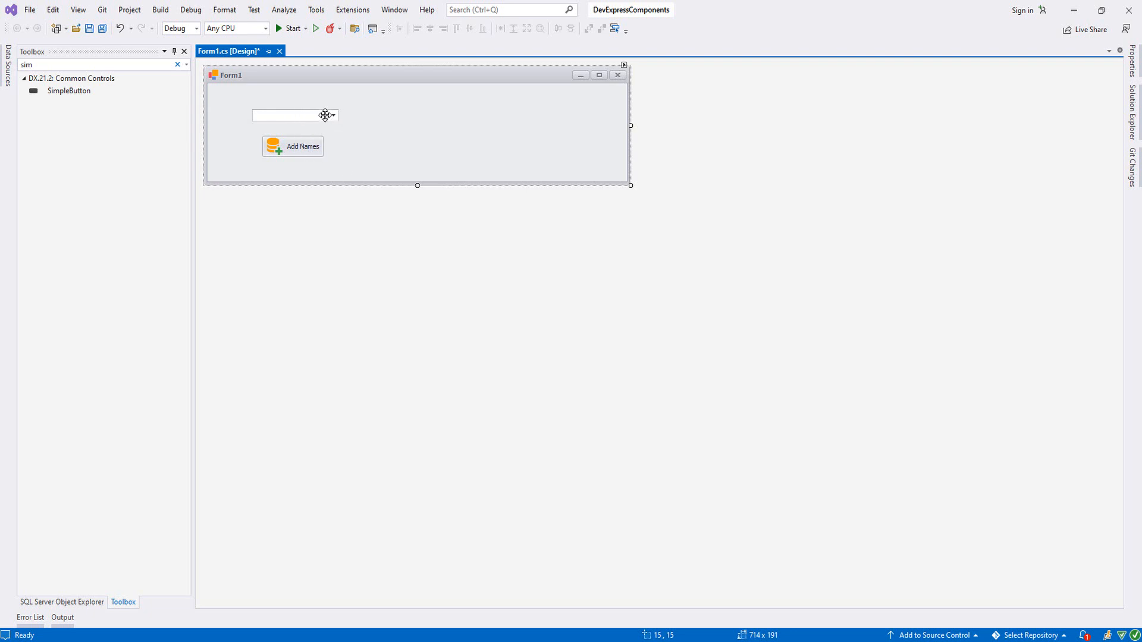
{"action": "left_click", "coordinate": [293, 146]}
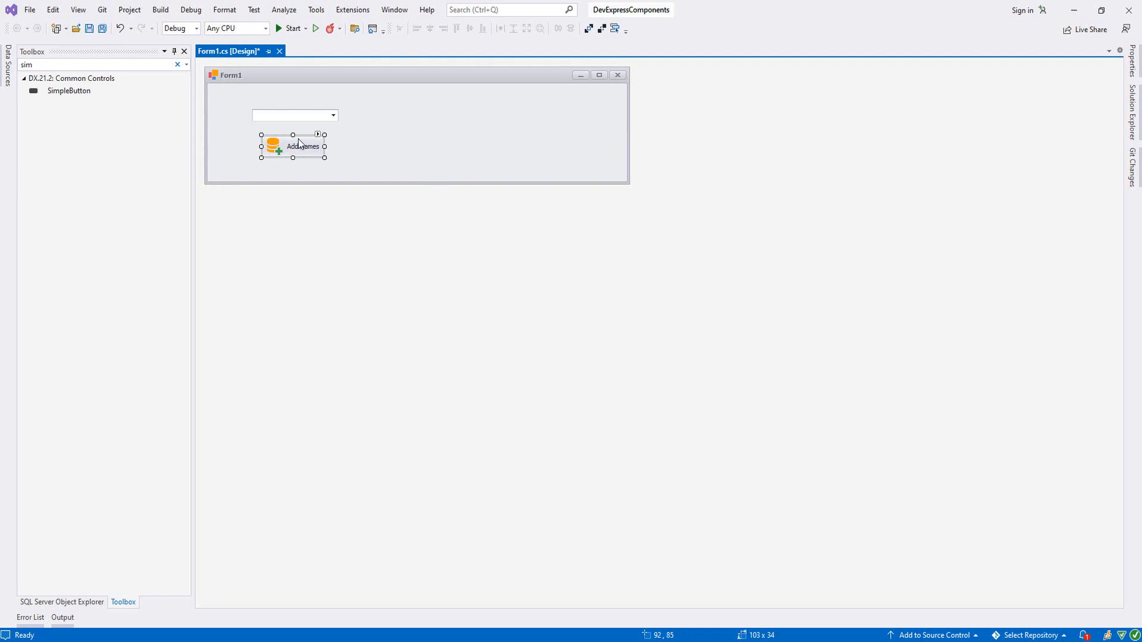
Create the Add Names click handler and begin a string[] name array initializer.
{"action": "double_click", "coordinate": [303, 146]}
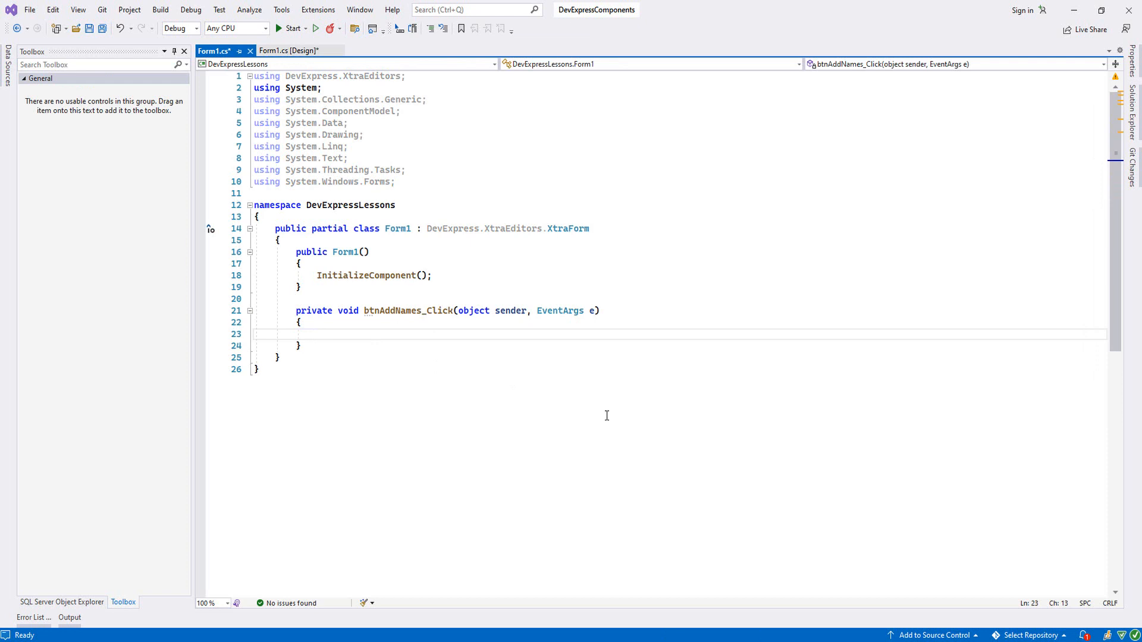
{"action": "type", "text": "string[] name = new"}
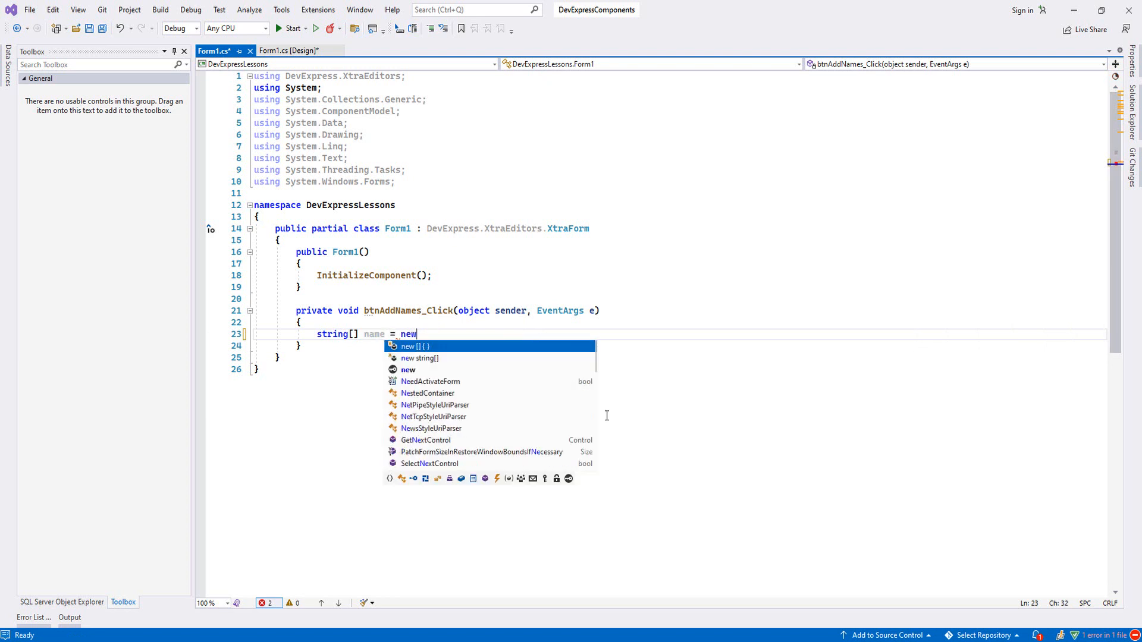
{"action": "type", "text": "\" \""}
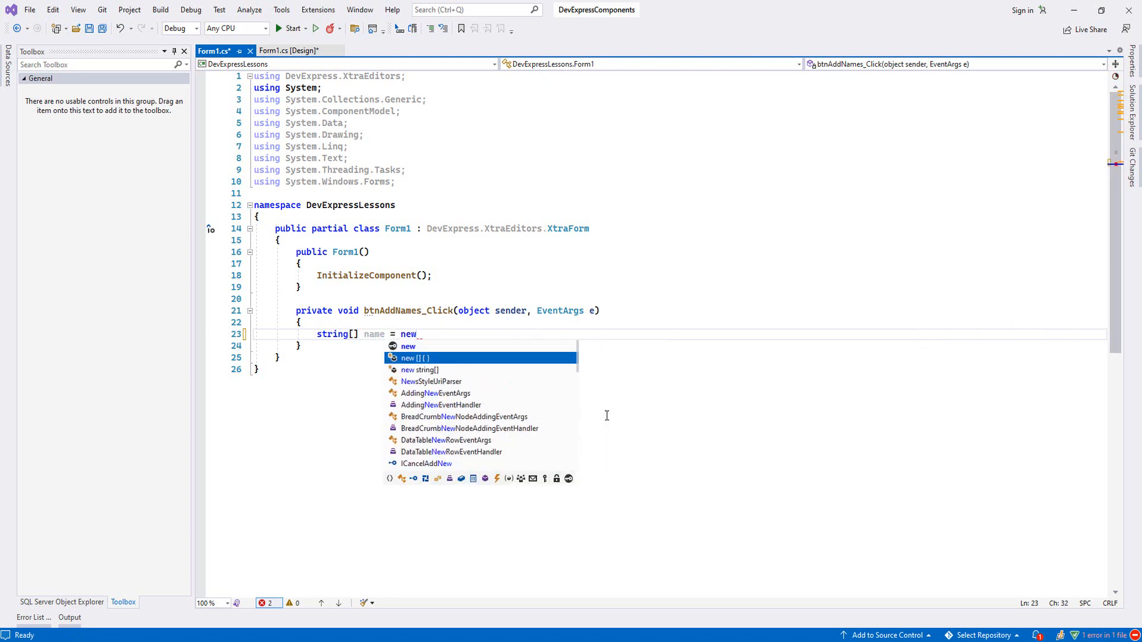
{"action": "key", "text": "Tab"}
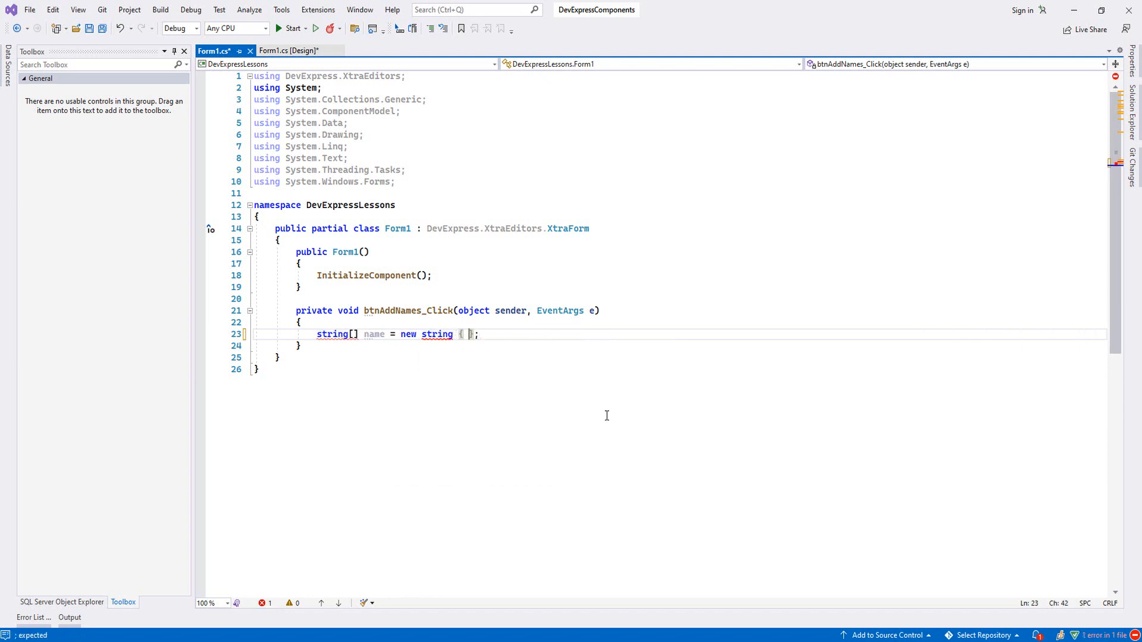
{"action": "type", "text": "\""}
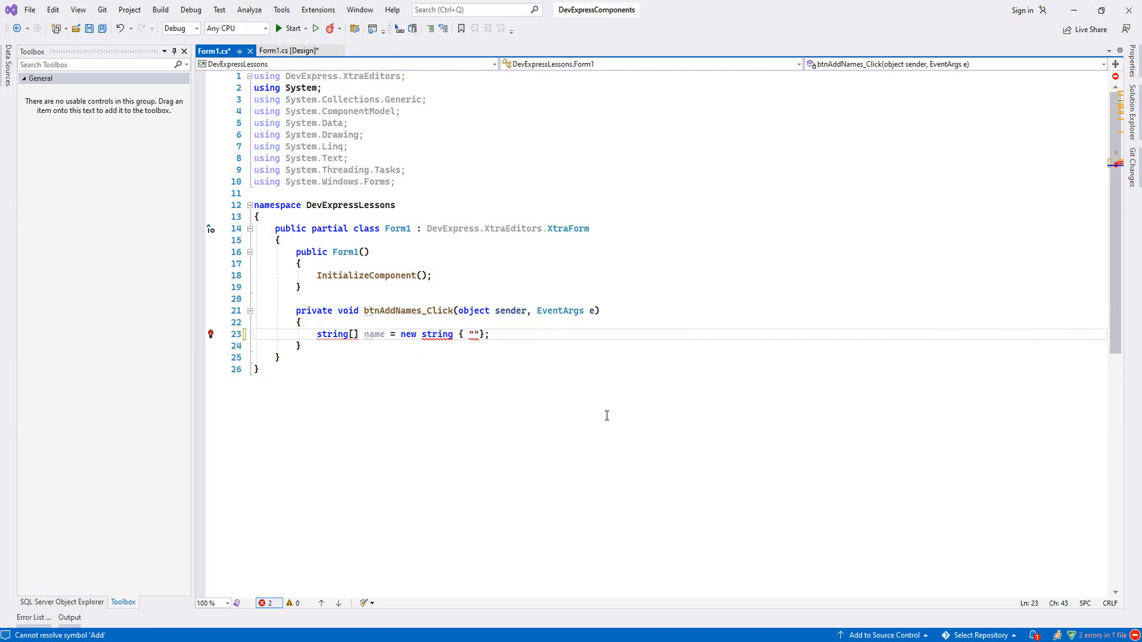
Fill the array with Natalie, Cemal, Garry, Tomas and Bill.
{"action": "type", "text": "Natalie"}
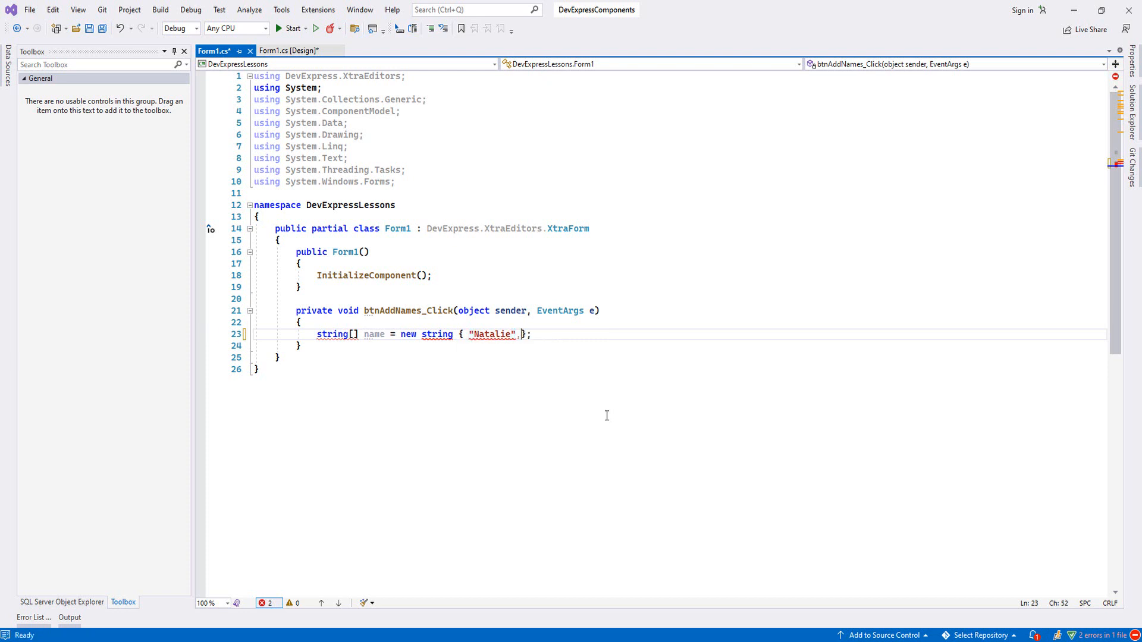
{"action": "type", "text": ",\"\""}
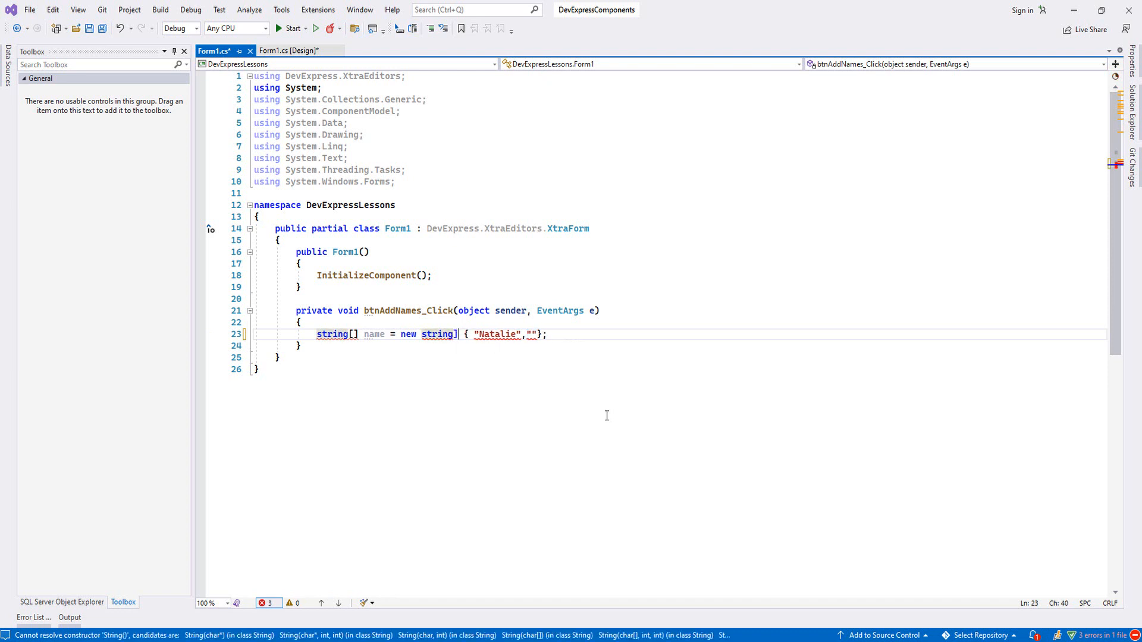
{"action": "type", "text": "[]"}
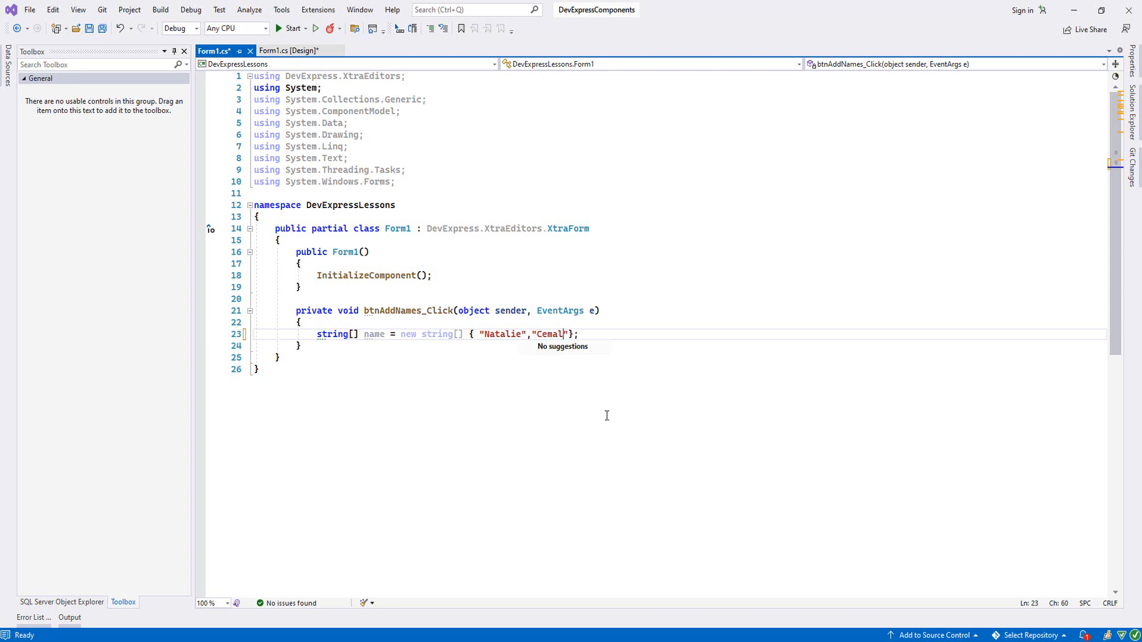
{"action": "type", "text": ", \""}
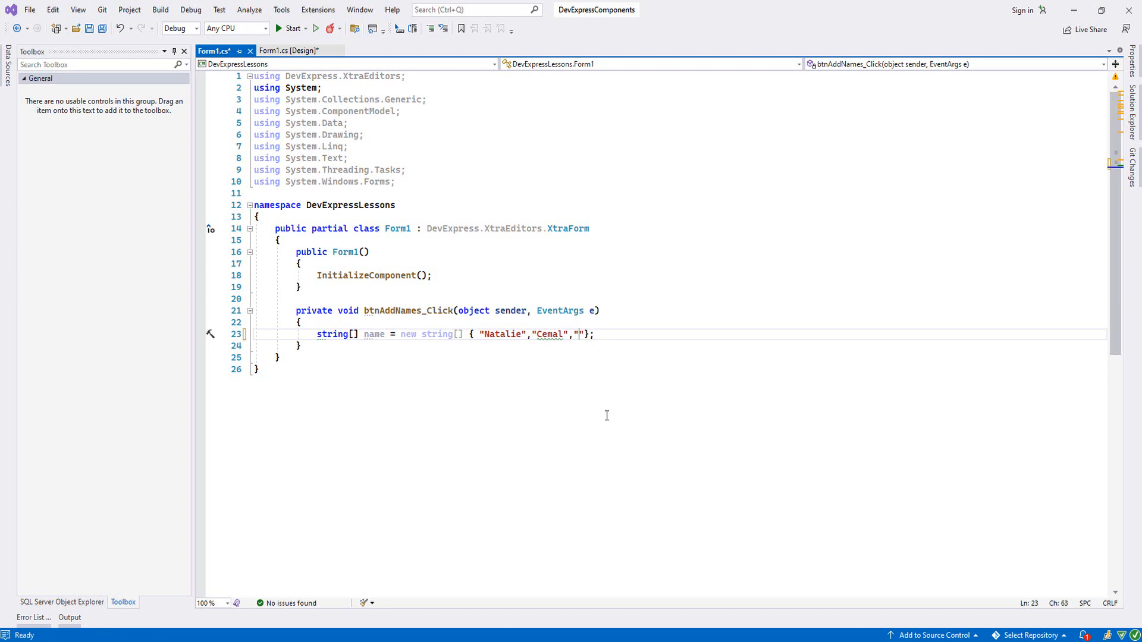
{"action": "type", "text": "Garry"}
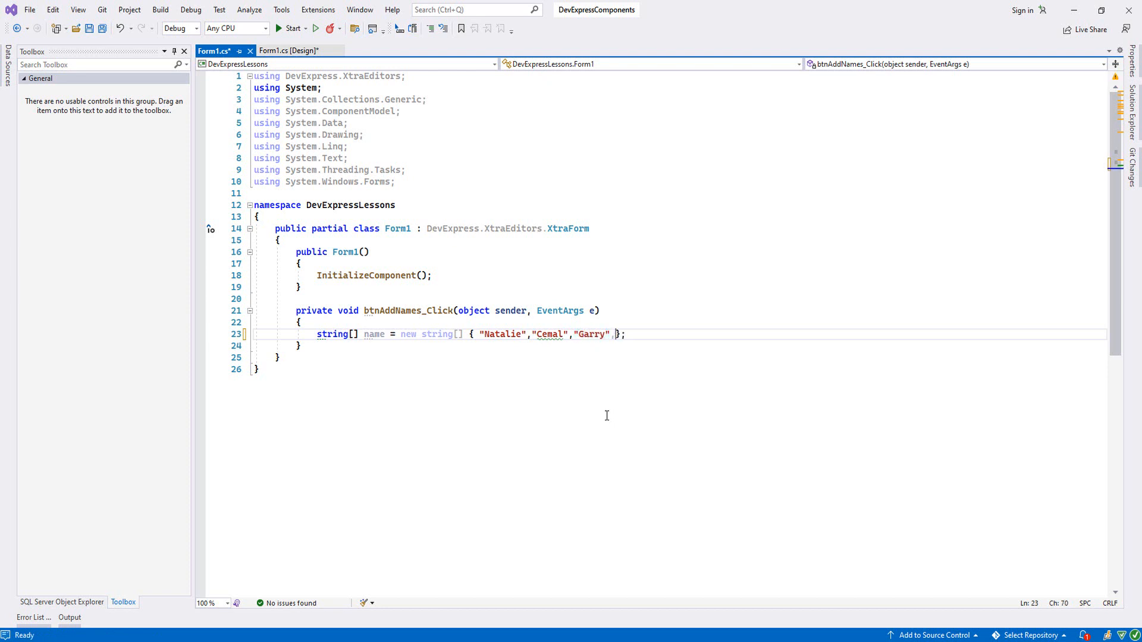
{"action": "type", "text": "\"\""}
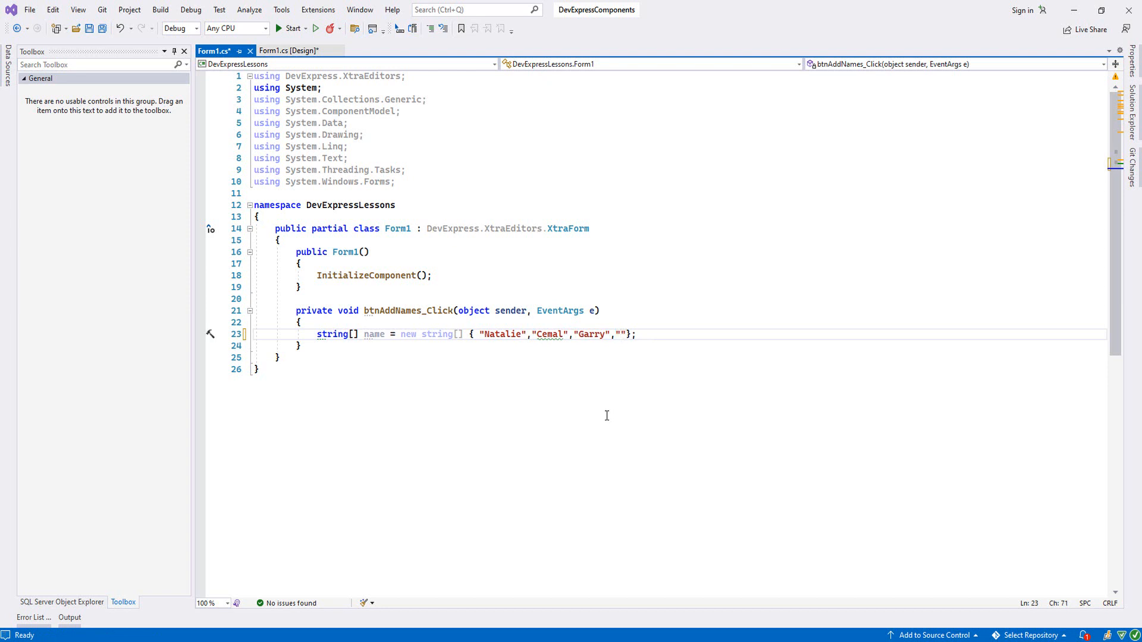
{"action": "type", "text": "Tomas"}
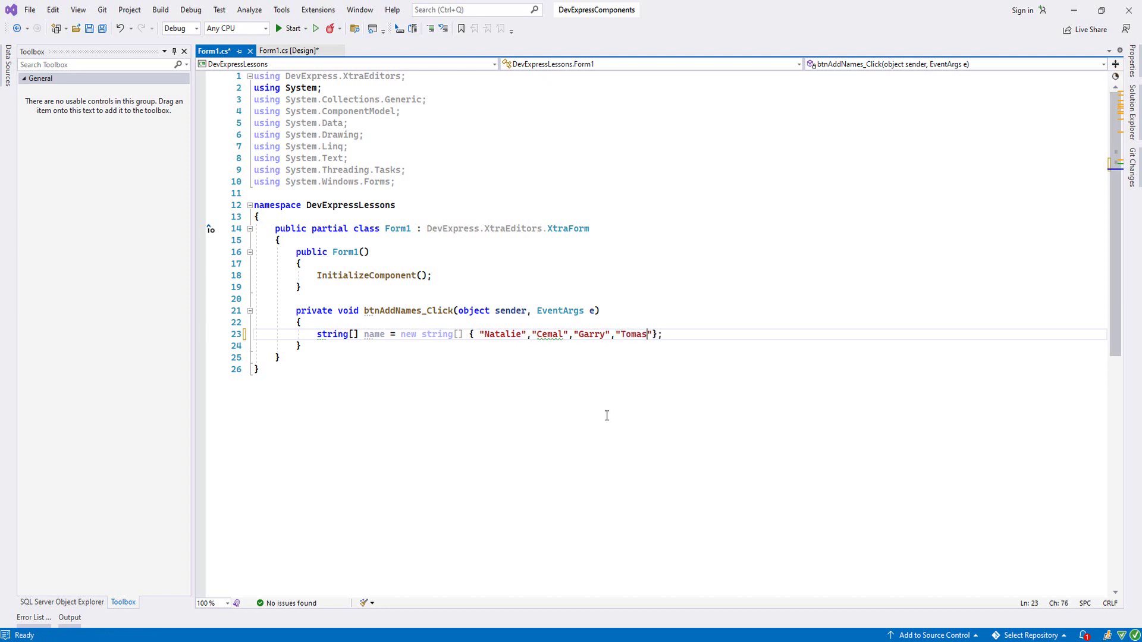
{"action": "type", "text": ",\"\""}
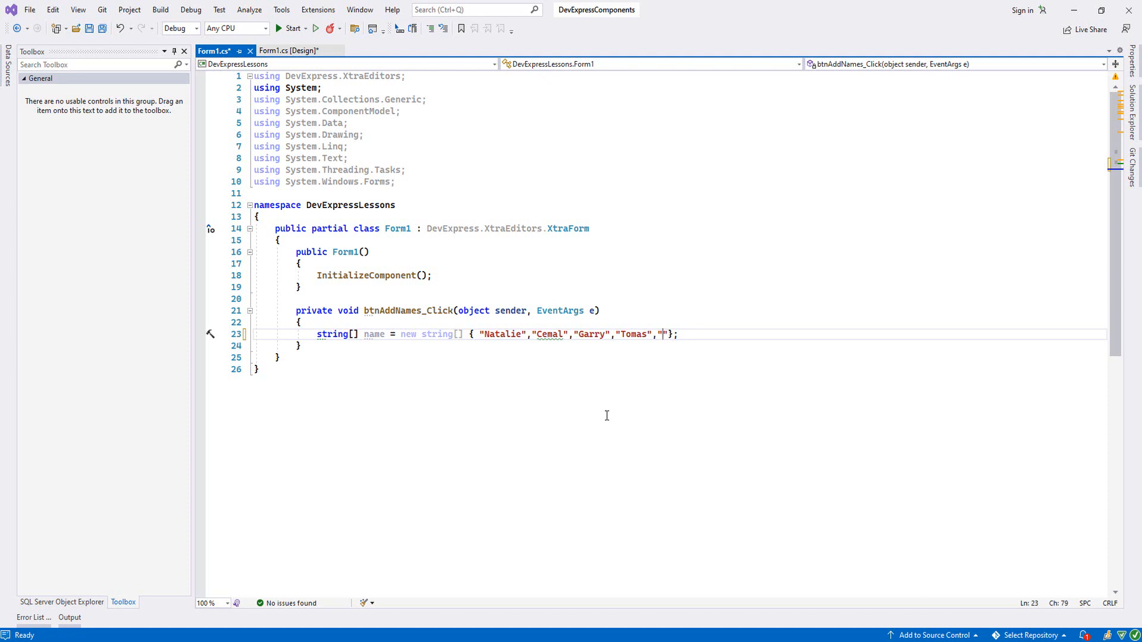
{"action": "type", "text": "Bill"}
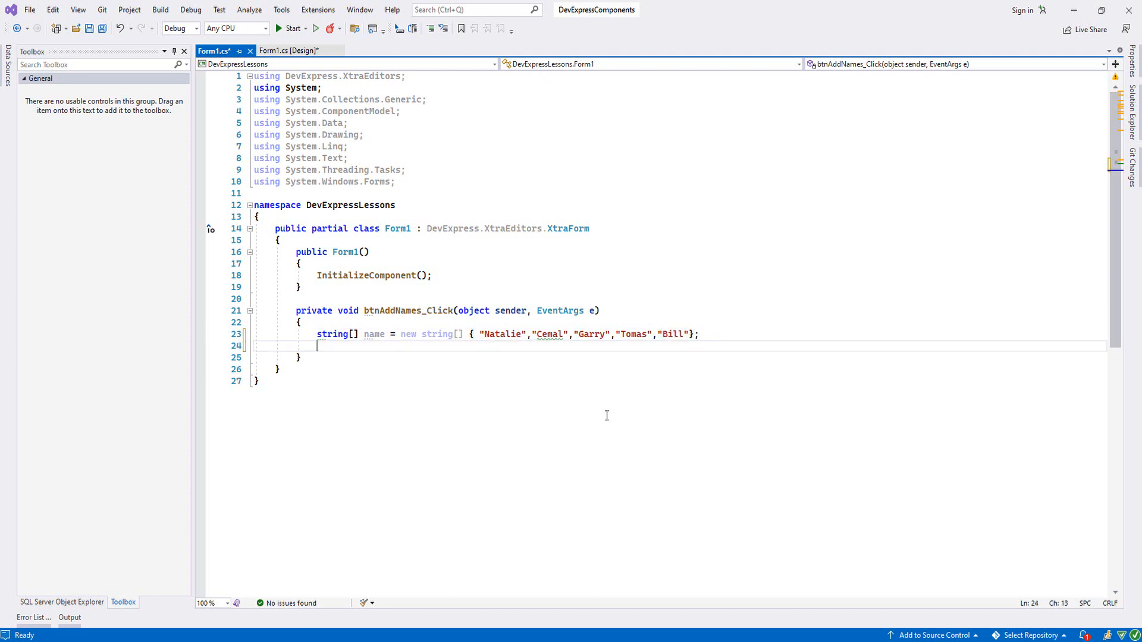
Write a for loop calling cmbNames.Properties.Items.Add(name[i]) for each name.
{"action": "type", "text": "for"}
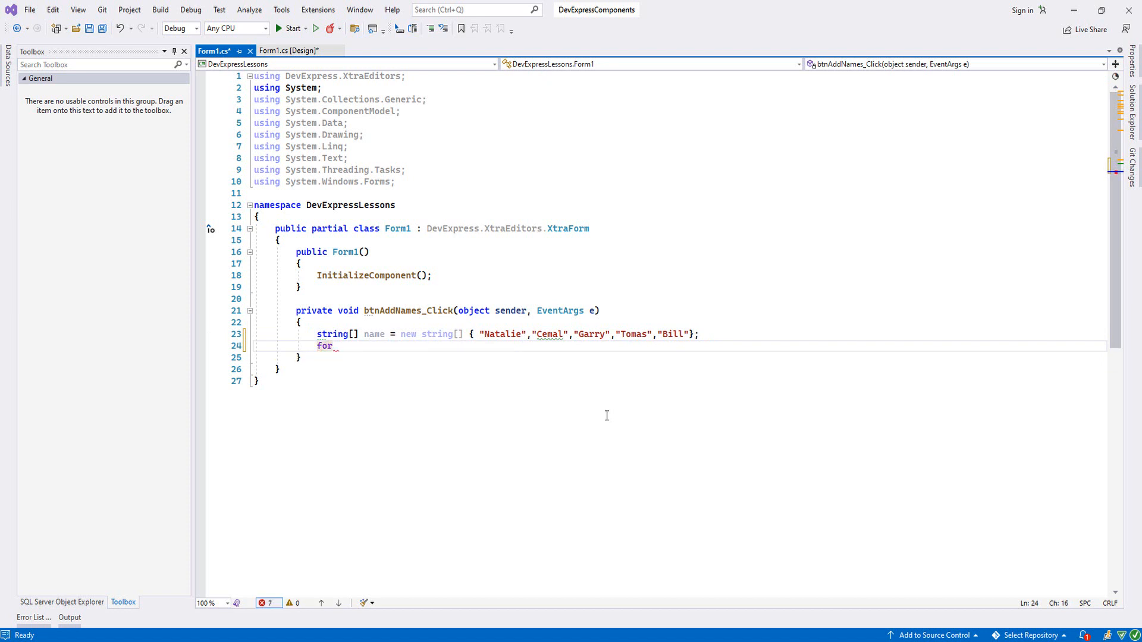
{"action": "key", "text": "Tab"}
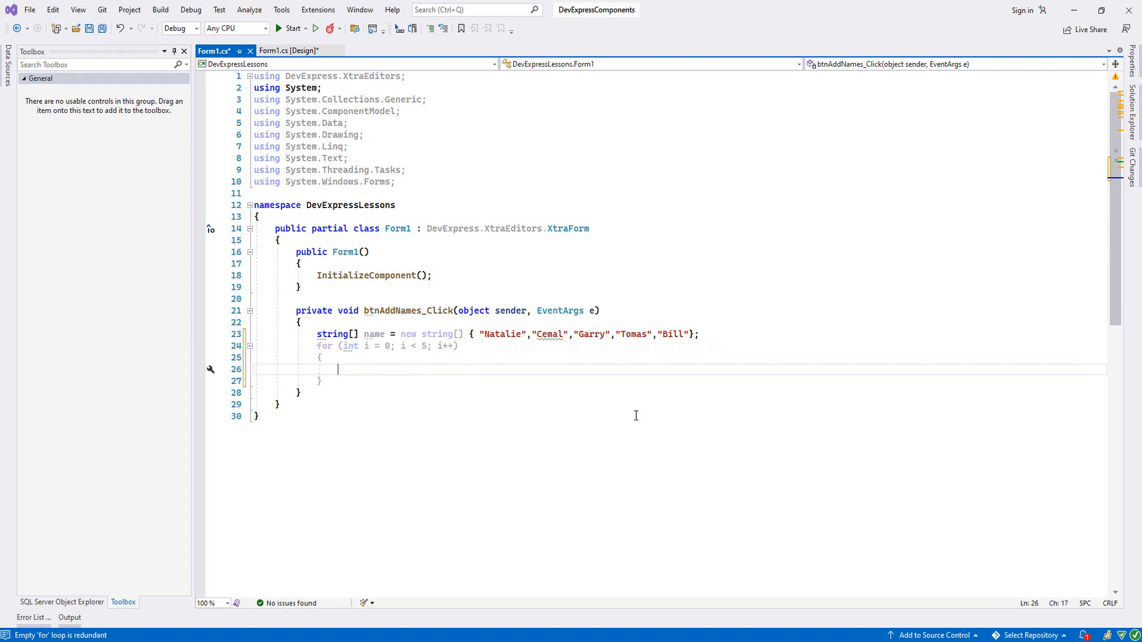
{"action": "type", "text": "cm"}
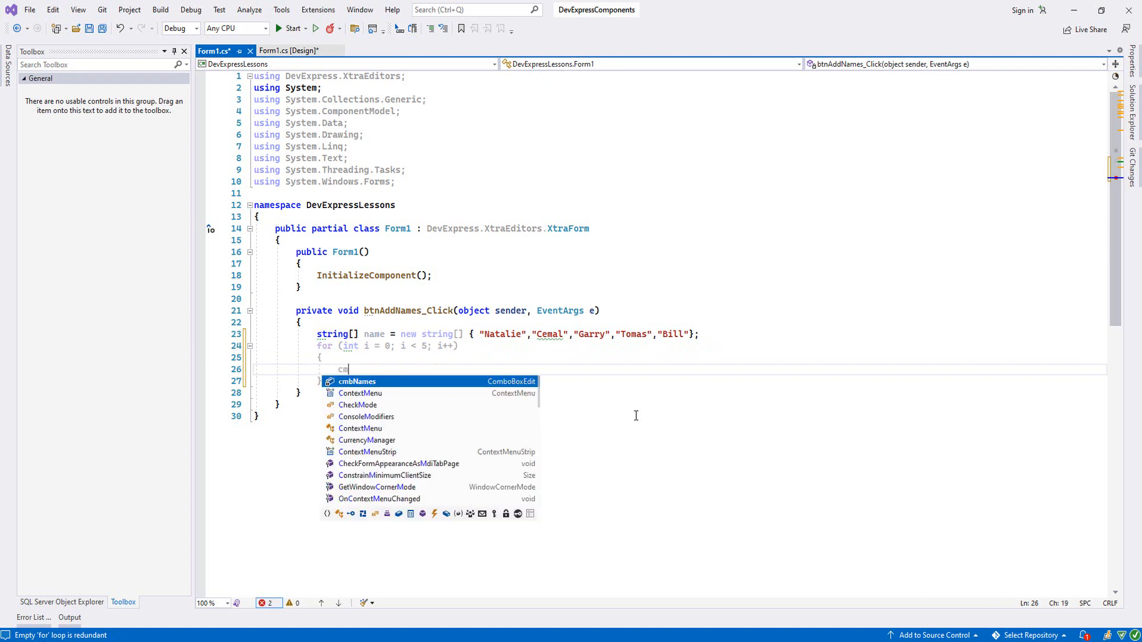
{"action": "type", "text": "Names."}
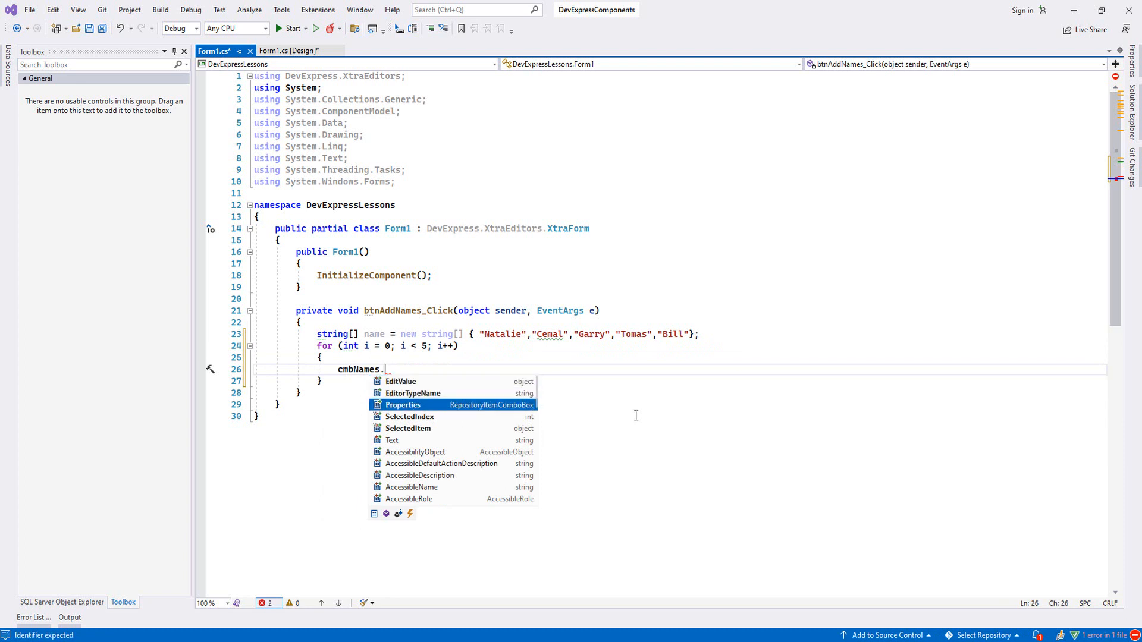
{"action": "mouse_move", "coordinate": [402, 405]}
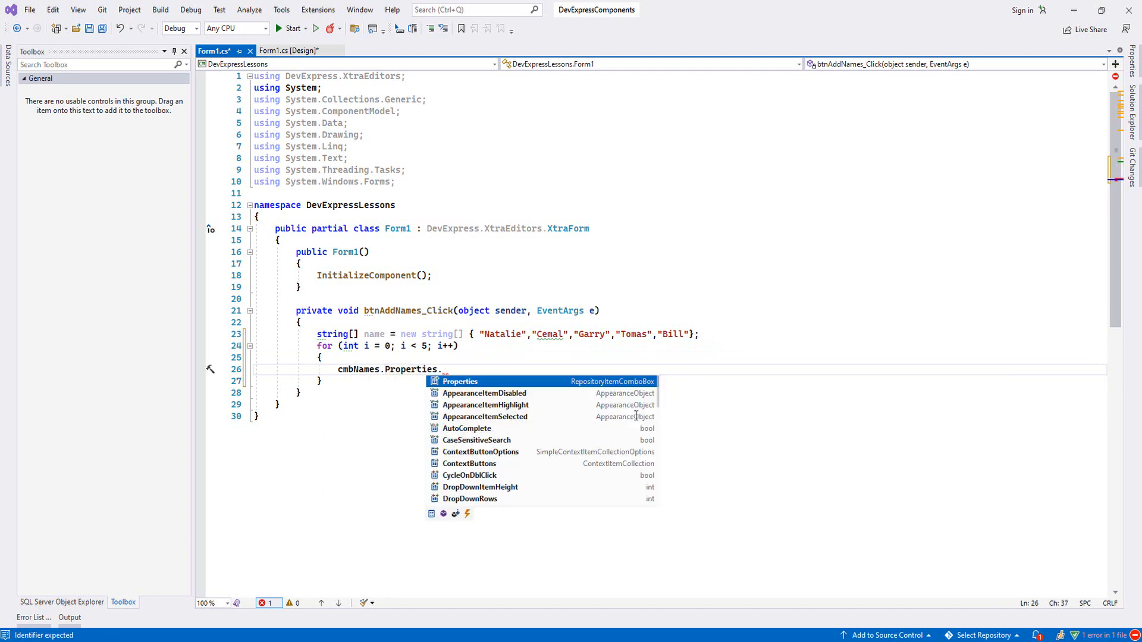
{"action": "type", "text": "Add"}
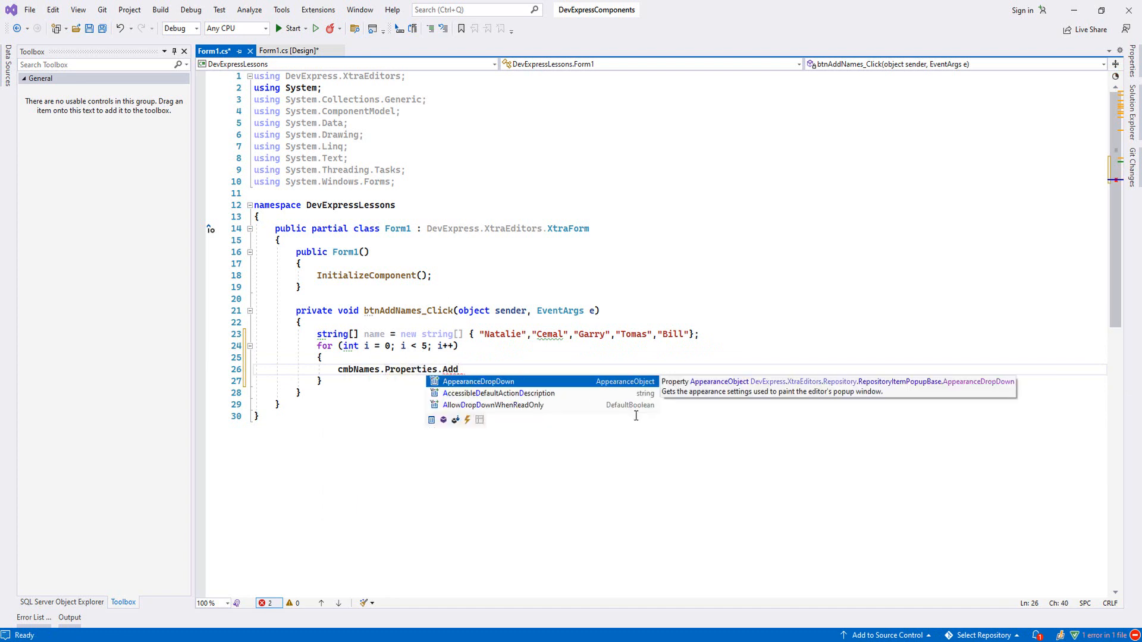
{"action": "type", "text": "I"}
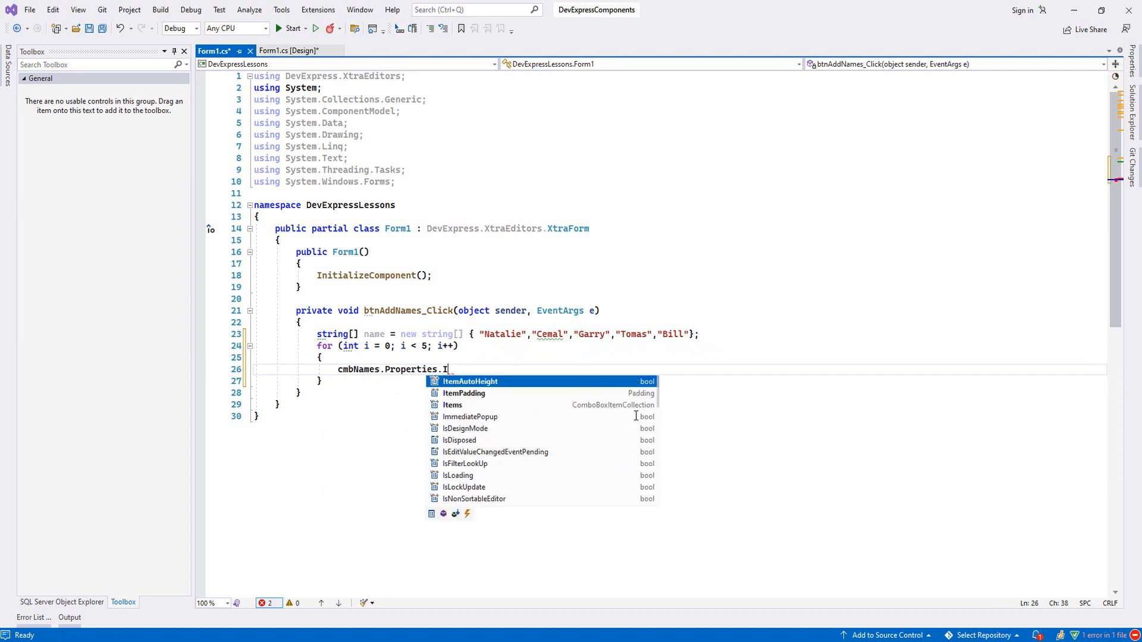
{"action": "type", "text": "tems.A"}
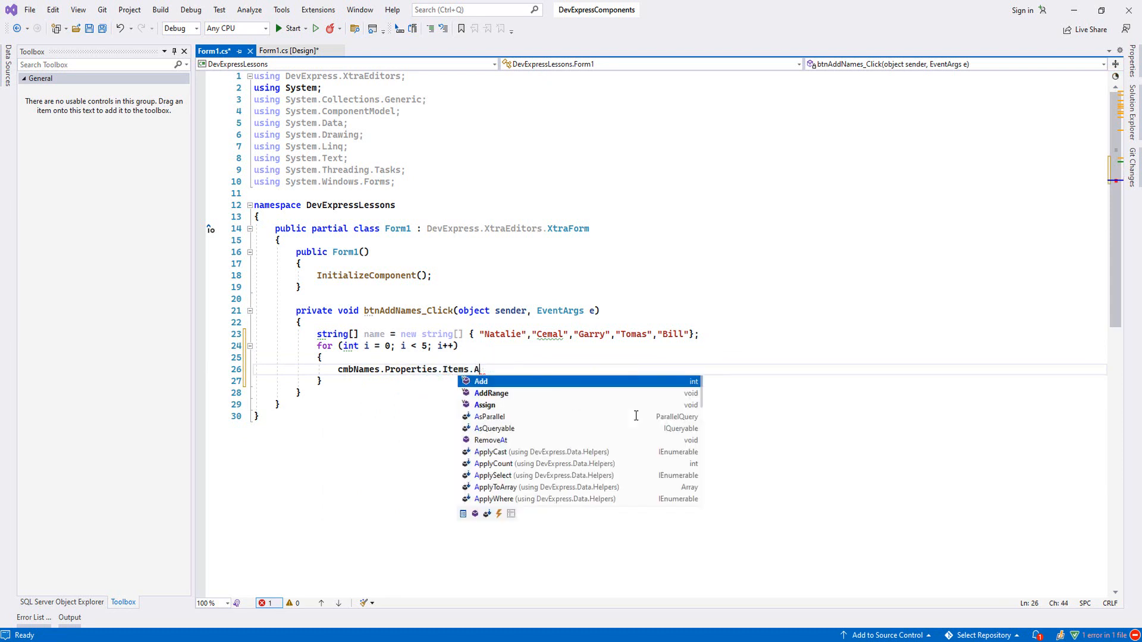
{"action": "type", "text": "dd()"}
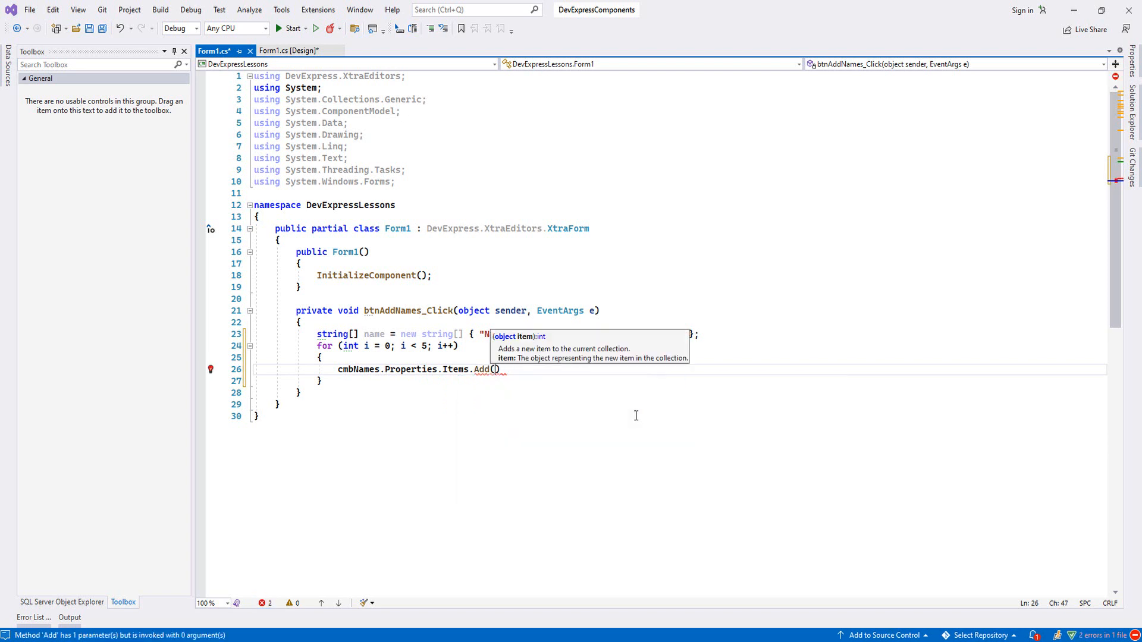
{"action": "type", "text": "name[]"}
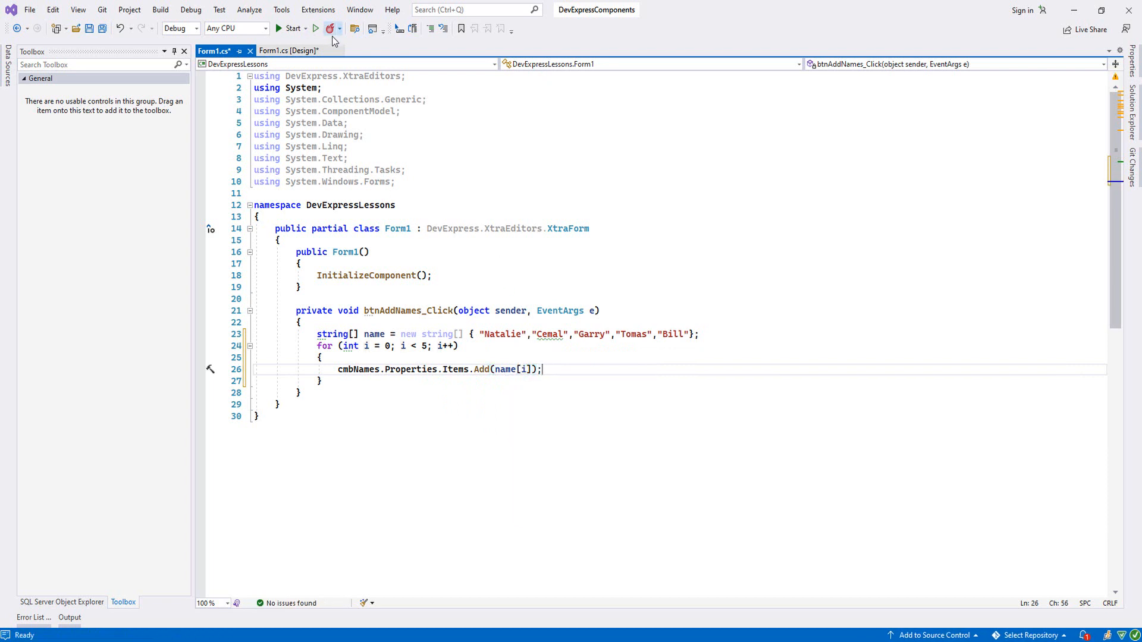
Run the form, add the names, and confirm Bill, Cemal and Garry appear in the combo list.
{"action": "left_click", "coordinate": [328, 29]}
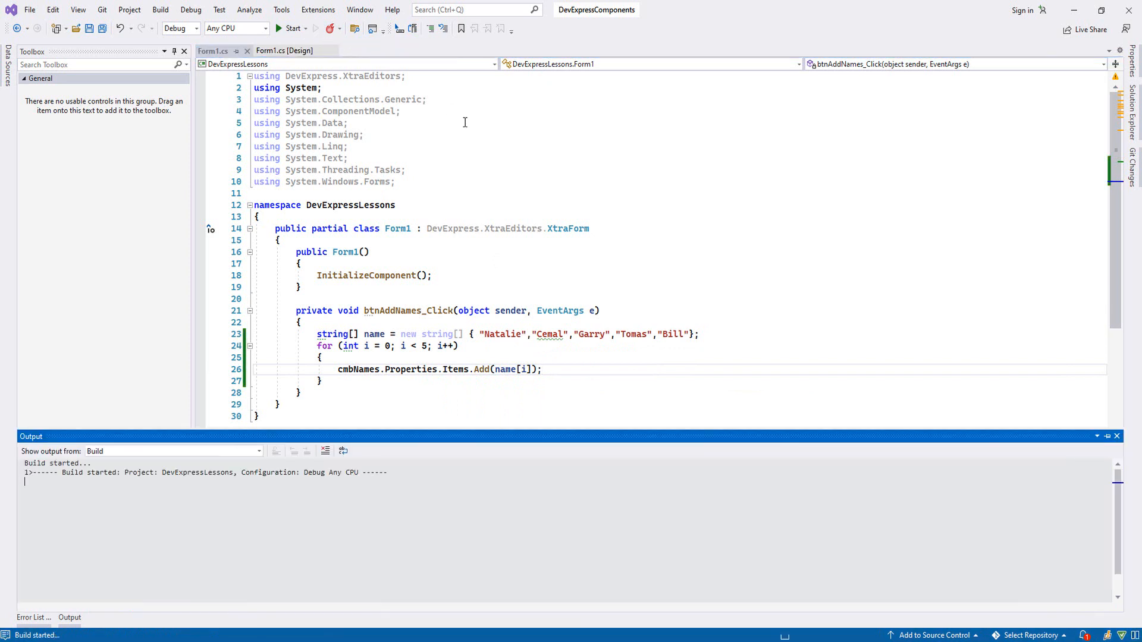
{"action": "left_click", "coordinate": [291, 28]}
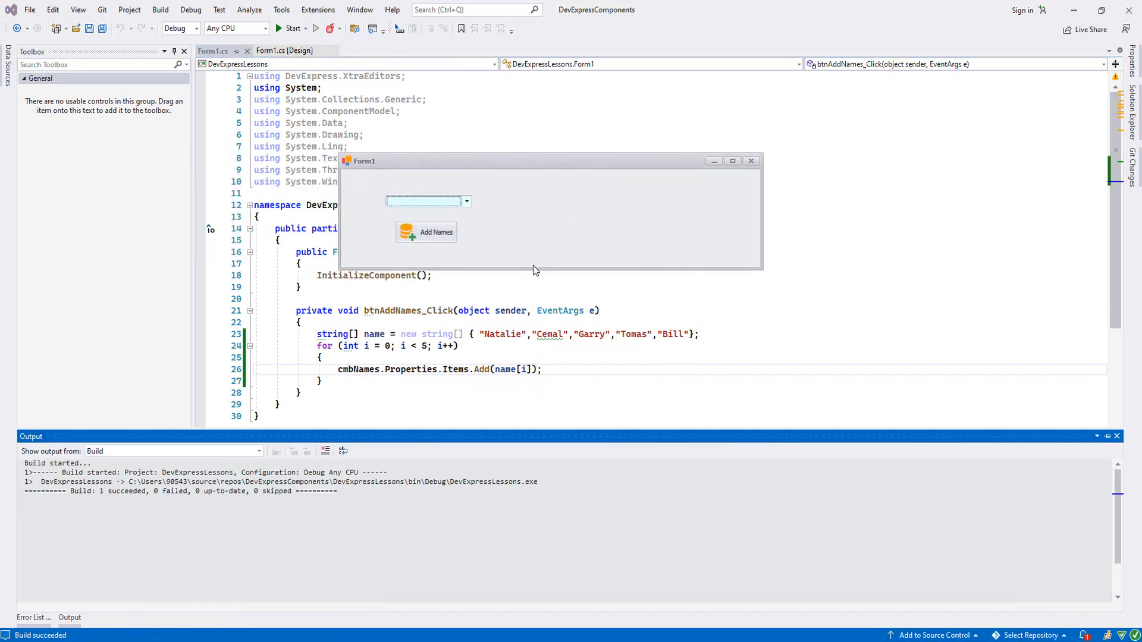
{"action": "left_click", "coordinate": [466, 201]}
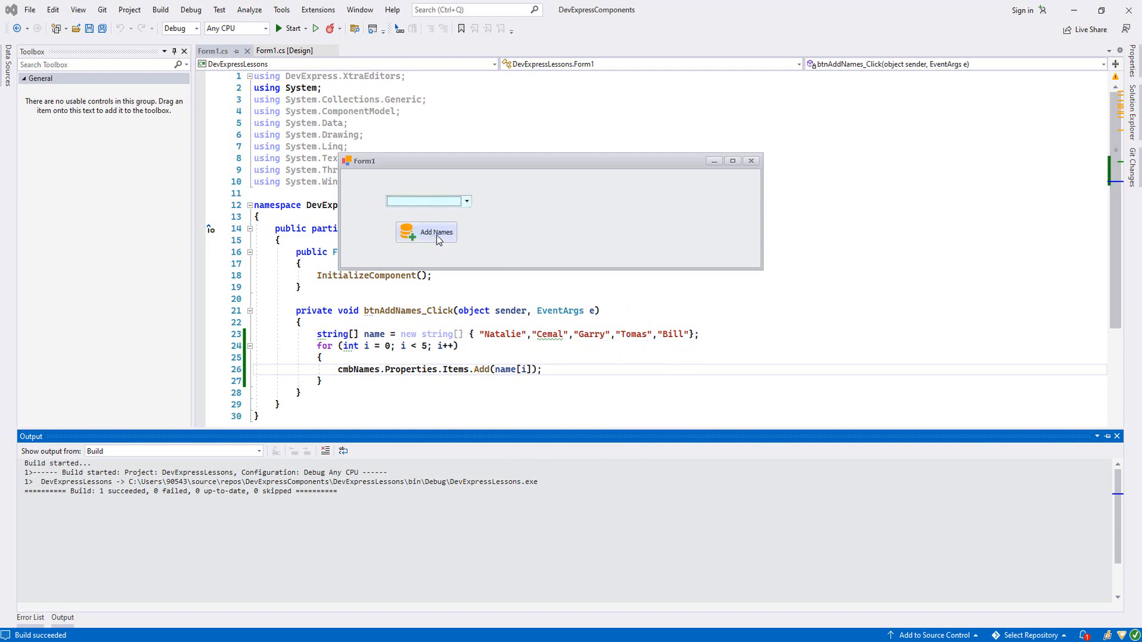
{"action": "left_click", "coordinate": [466, 201]}
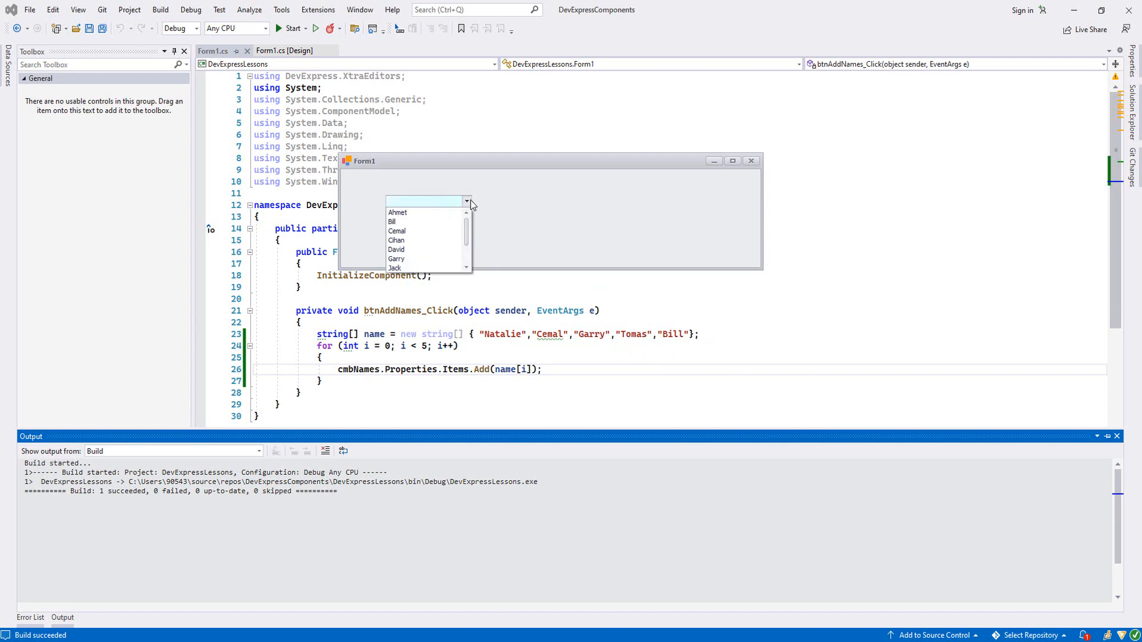
{"action": "scroll", "scroll_direction": "down", "scroll_amount": 3}
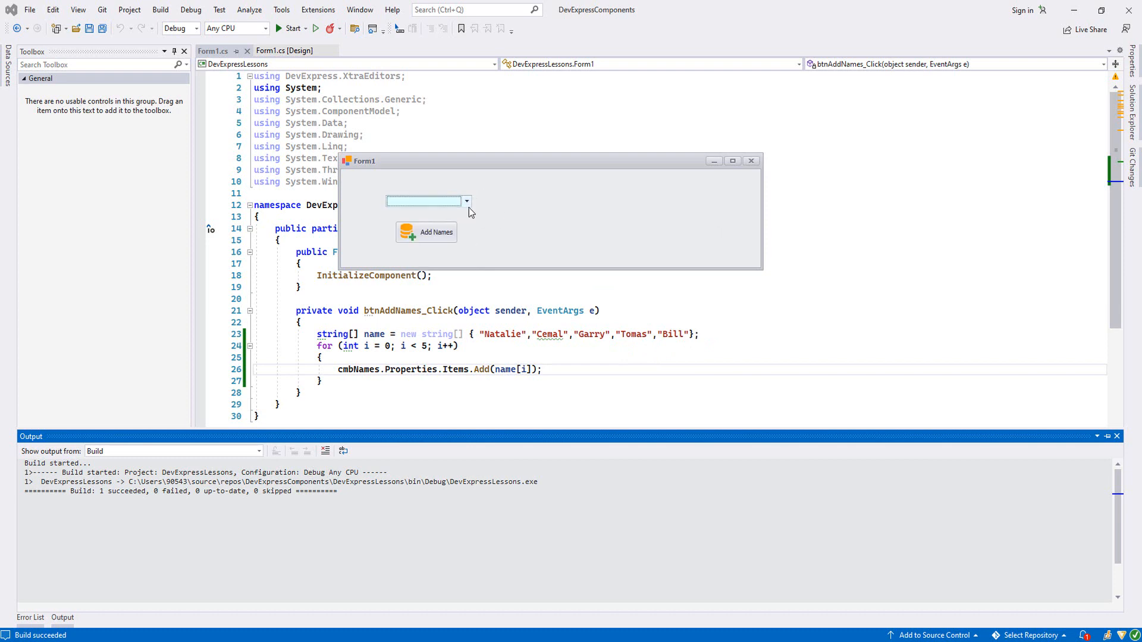
{"action": "mouse_move", "coordinate": [480, 206]}
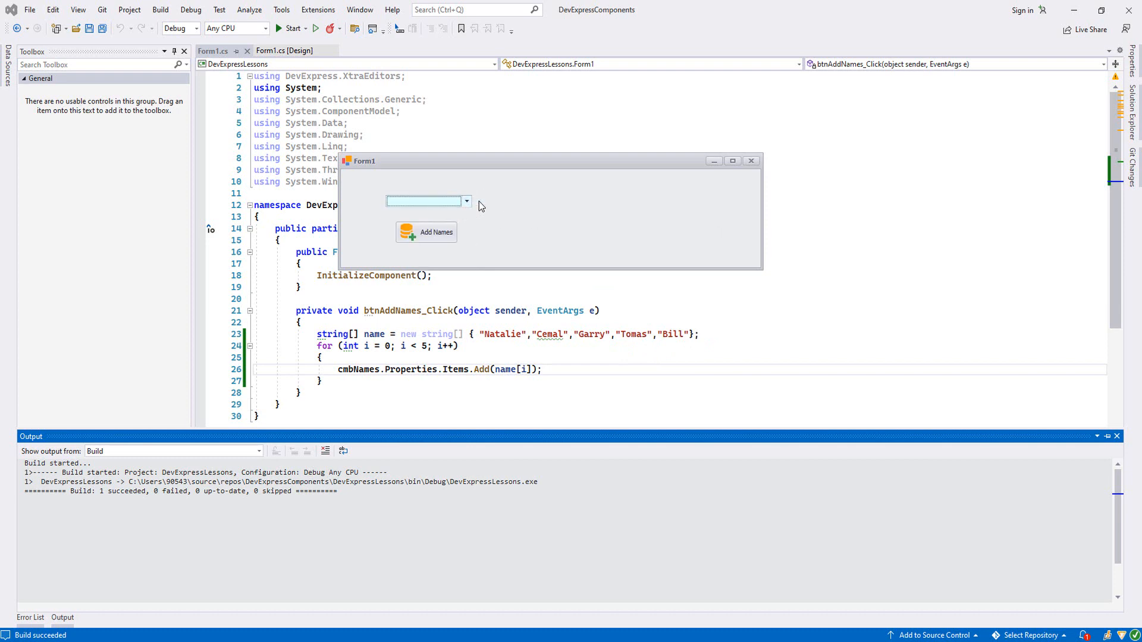
{"action": "left_click", "coordinate": [289, 51]}
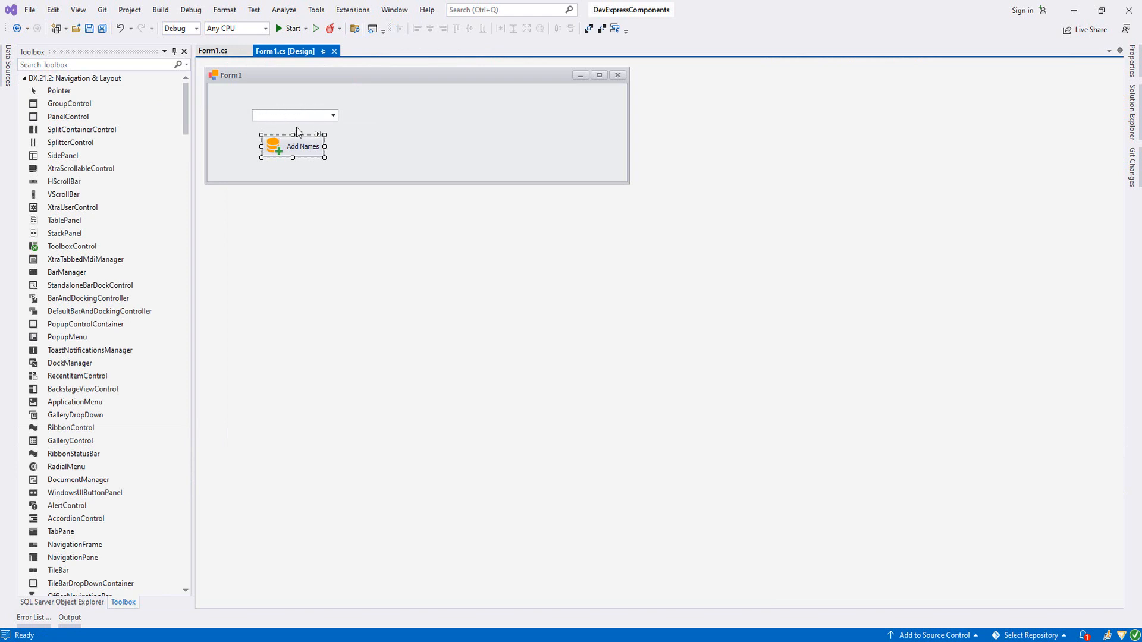
Review the ComboBoxEdit's preset items, then generate an empty Form1_Load handler.
{"action": "left_click", "coordinate": [332, 108]}
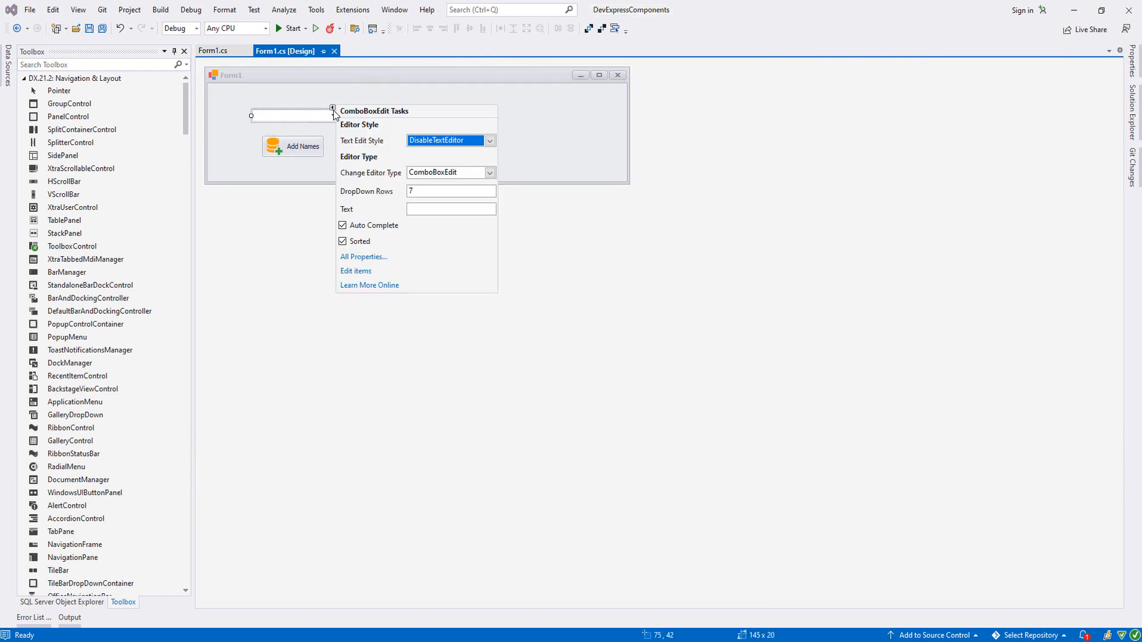
{"action": "left_click", "coordinate": [355, 271]}
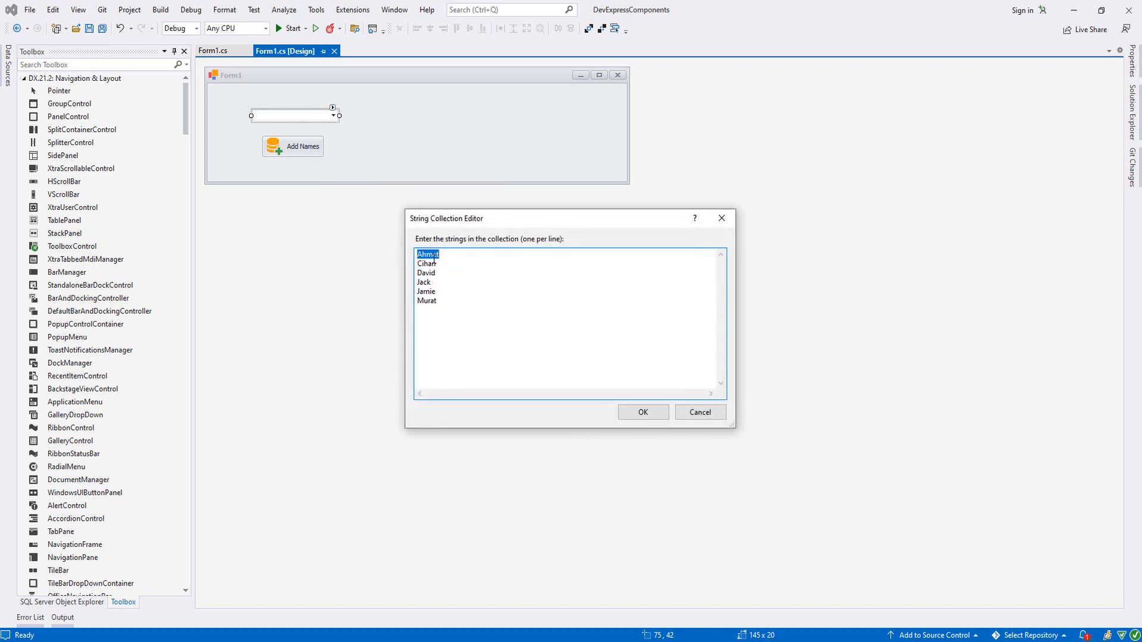
{"action": "left_click", "coordinate": [642, 412]}
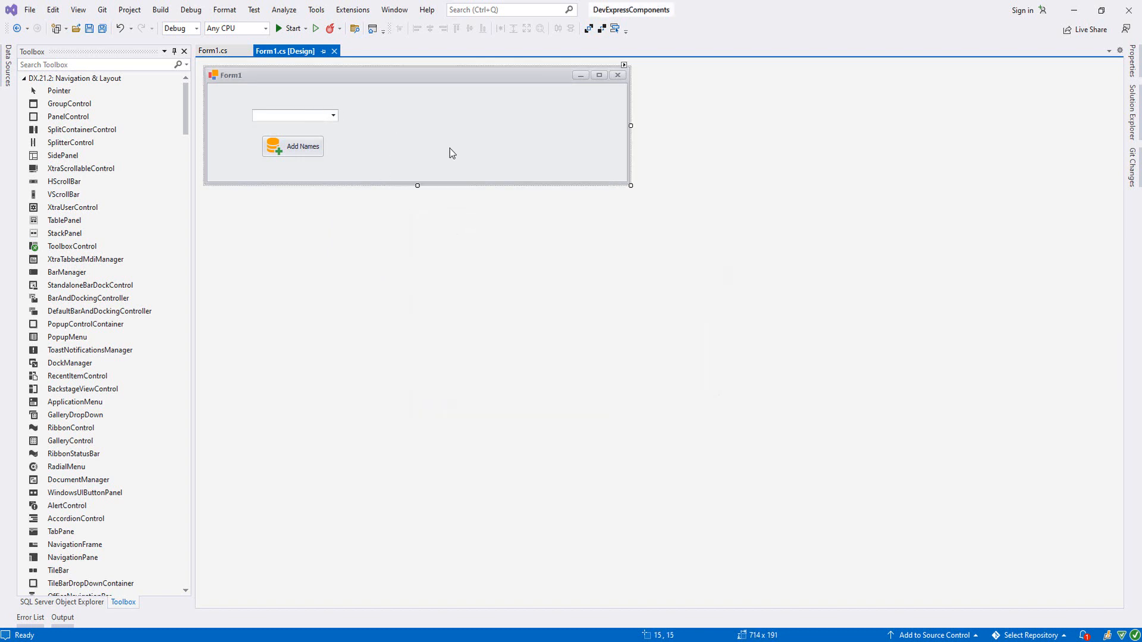
{"action": "left_click", "coordinate": [219, 51]}
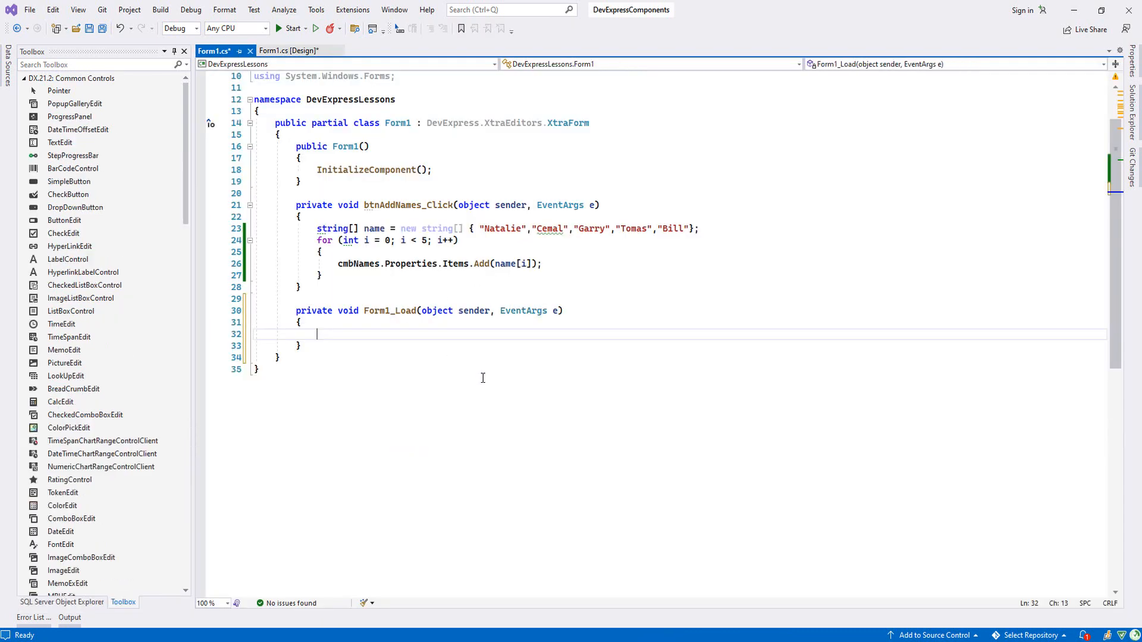
Enter cmbNames.SelectedIndex=0; in Form1_Load.
{"action": "type", "text": "cm"}
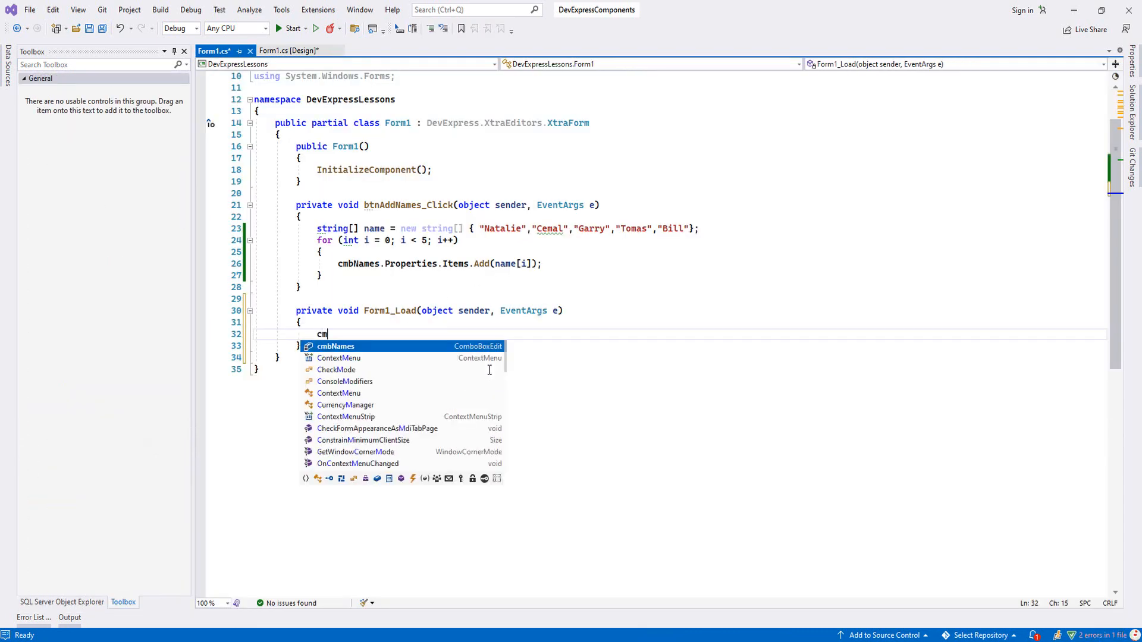
{"action": "type", "text": "Names."}
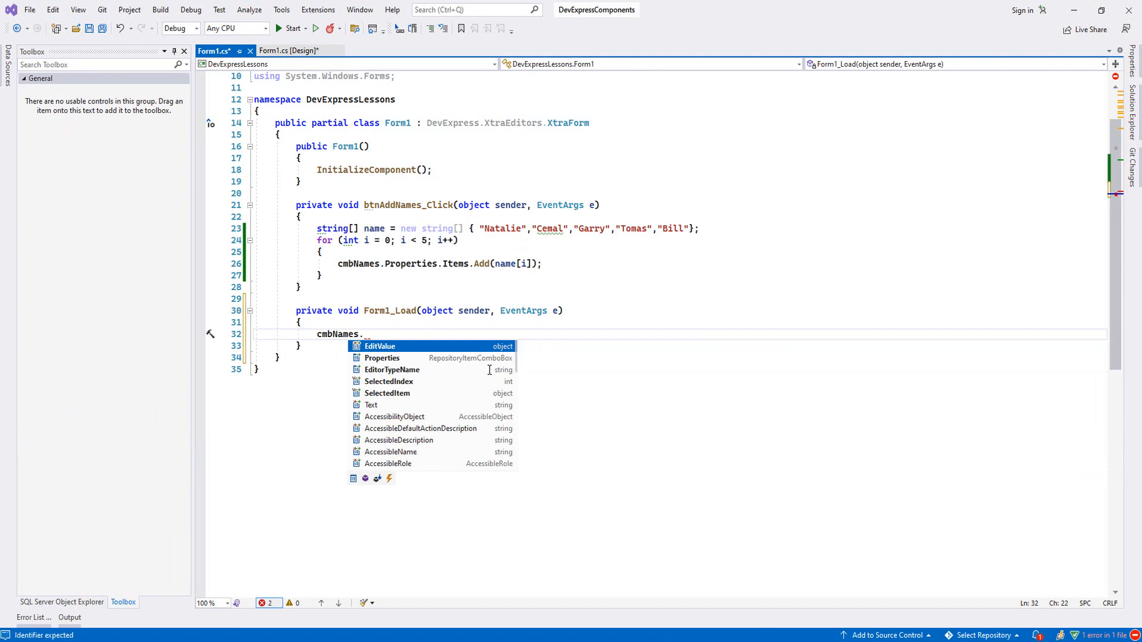
{"action": "type", "text": "SelectedIndex="}
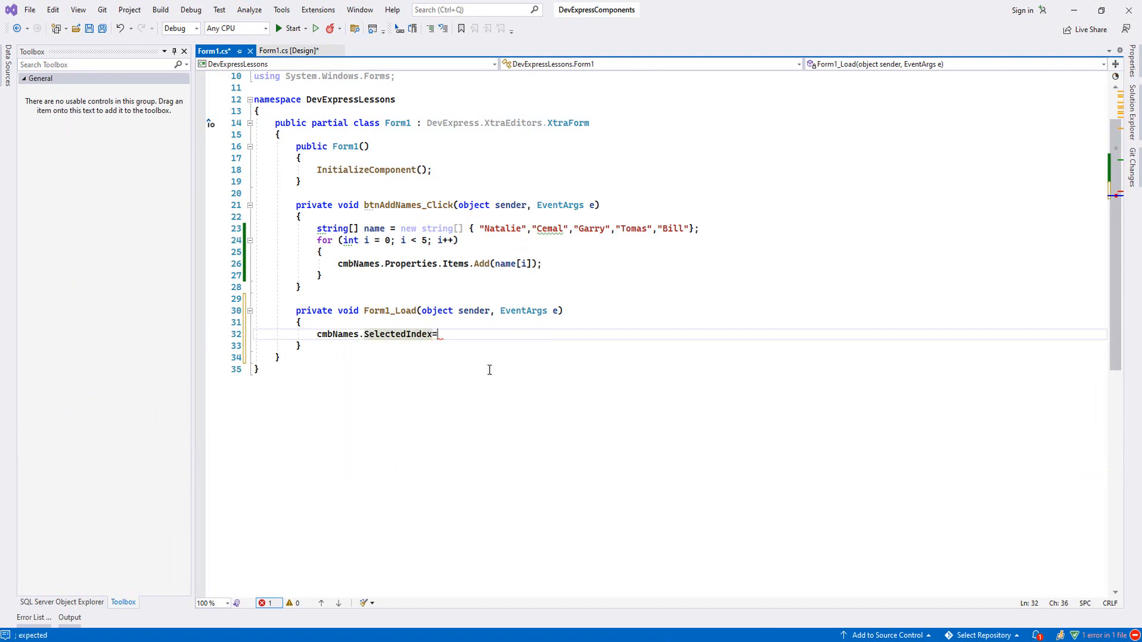
{"action": "type", "text": "0;"}
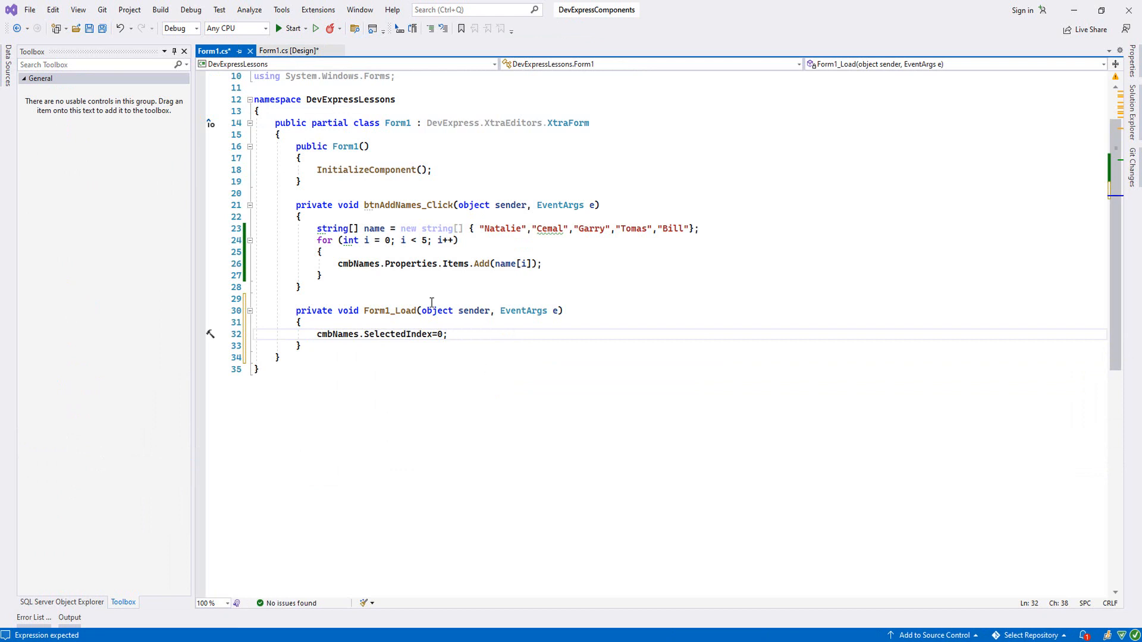
{"action": "mouse_move", "coordinate": [281, 55]}
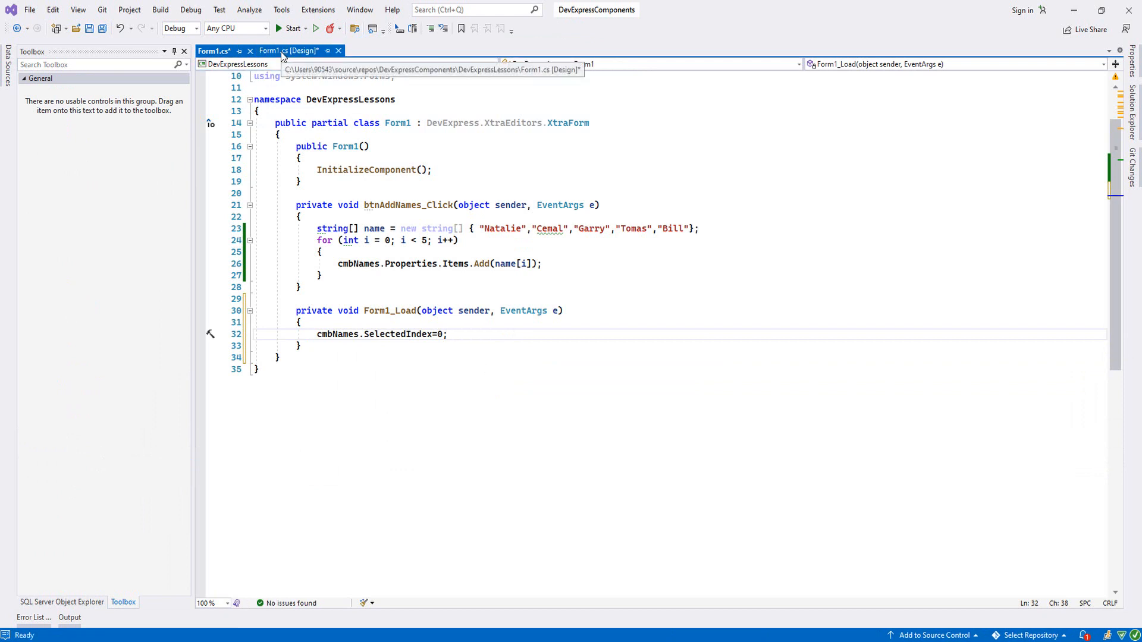
Run the form, confirm Ahmet is preselected in the combo box, and close it.
{"action": "left_click", "coordinate": [286, 51]}
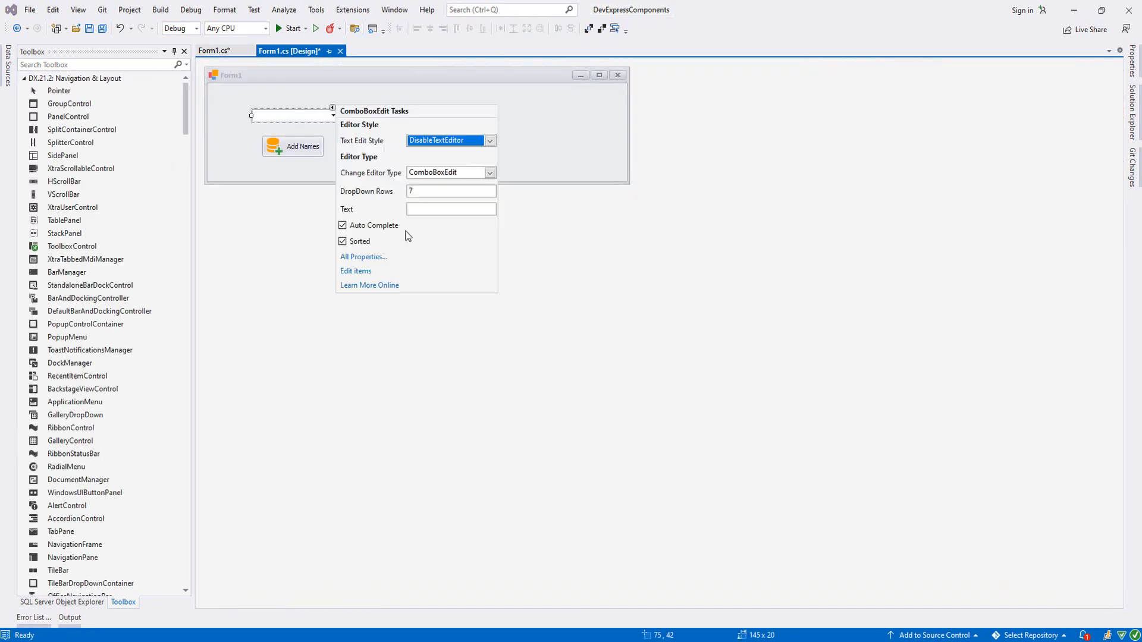
{"action": "left_click", "coordinate": [355, 271]}
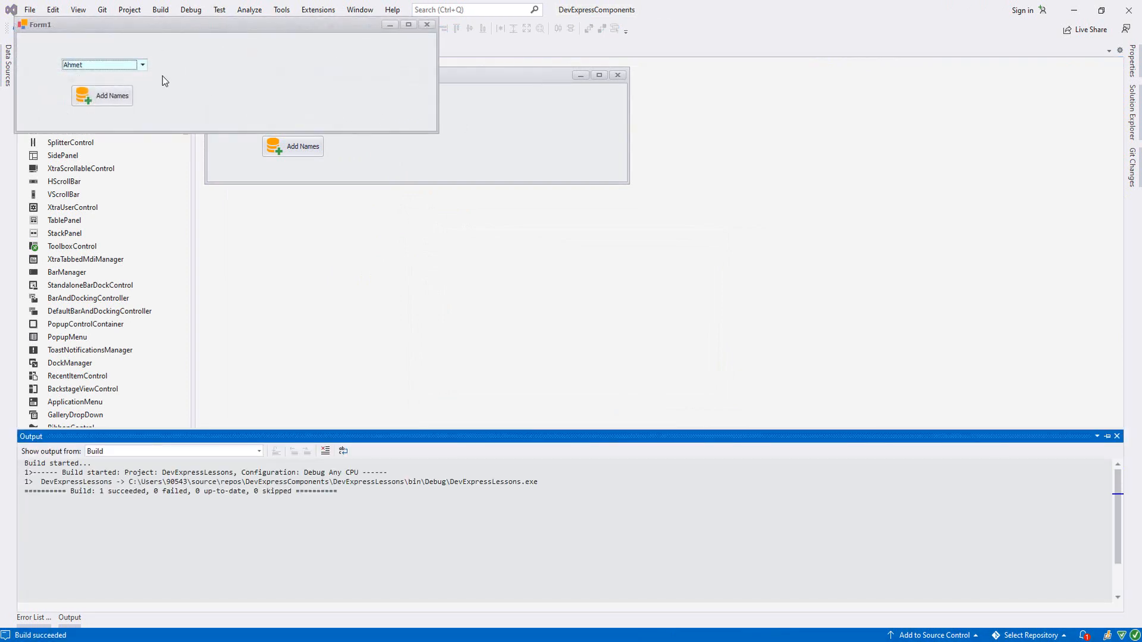
{"action": "left_click", "coordinate": [457, 226]}
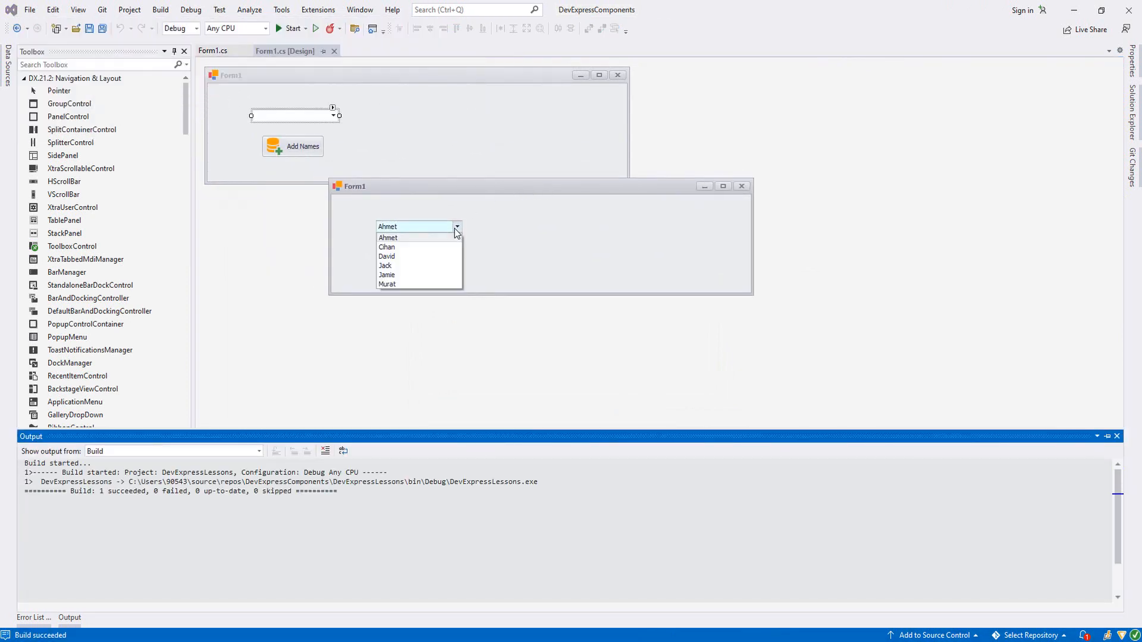
{"action": "left_click", "coordinate": [388, 237]}
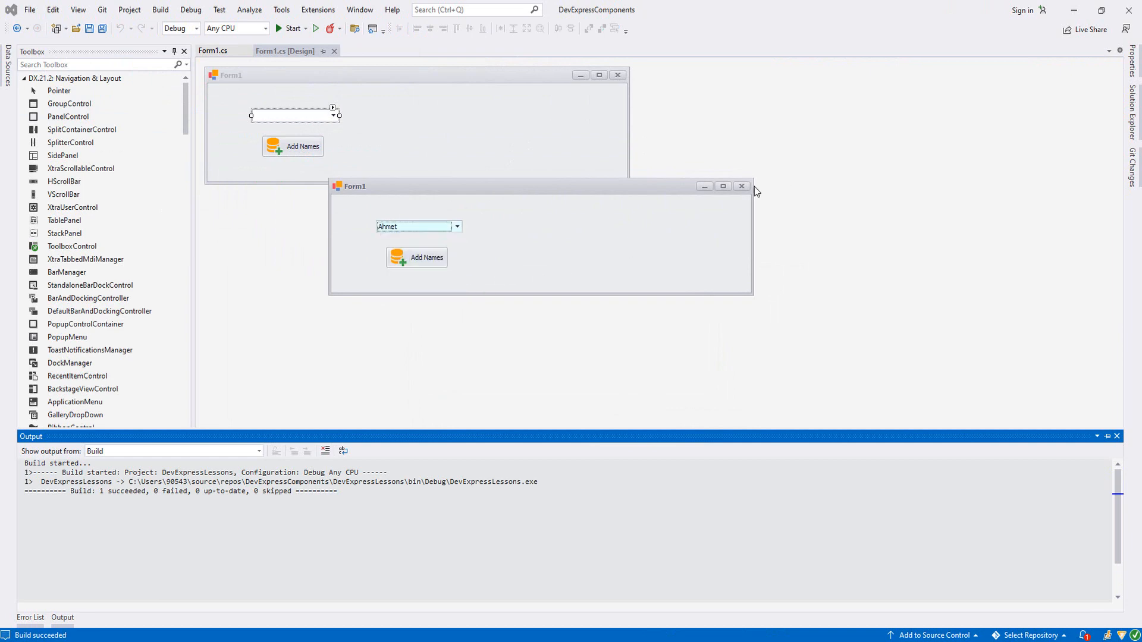
{"action": "left_click", "coordinate": [456, 227]}
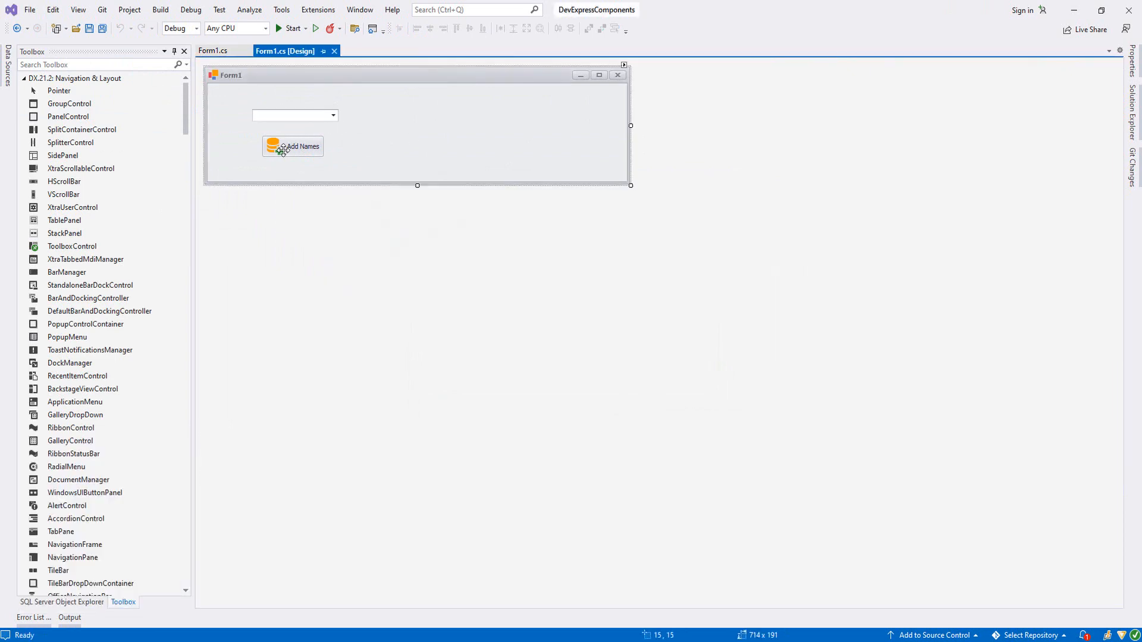
Place a TextEdit to the right of the combo box.
{"action": "left_click", "coordinate": [292, 146]}
{"action": "type", "text": "t"}
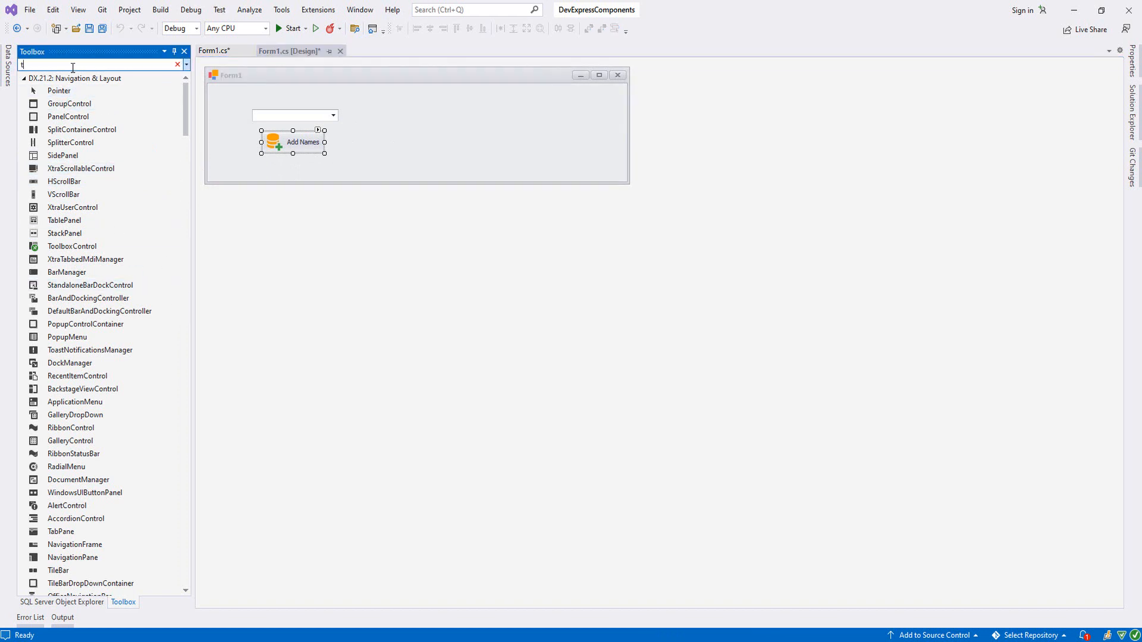
{"action": "type", "text": "ex"}
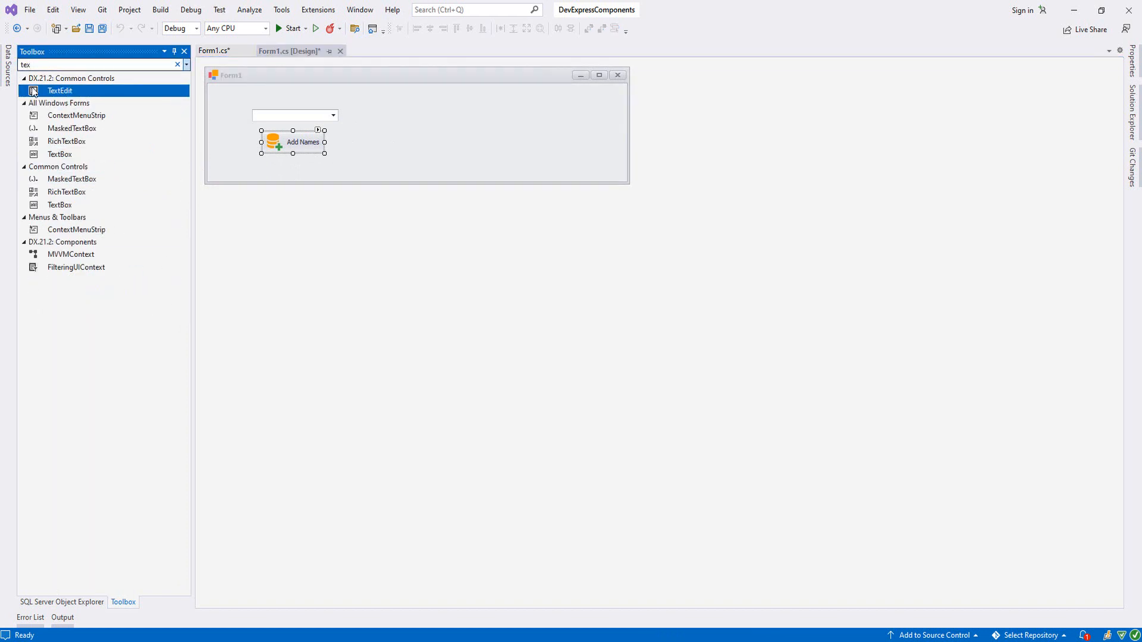
{"action": "left_click_drag", "start_coordinate": [58, 90], "coordinate": [400, 117]}
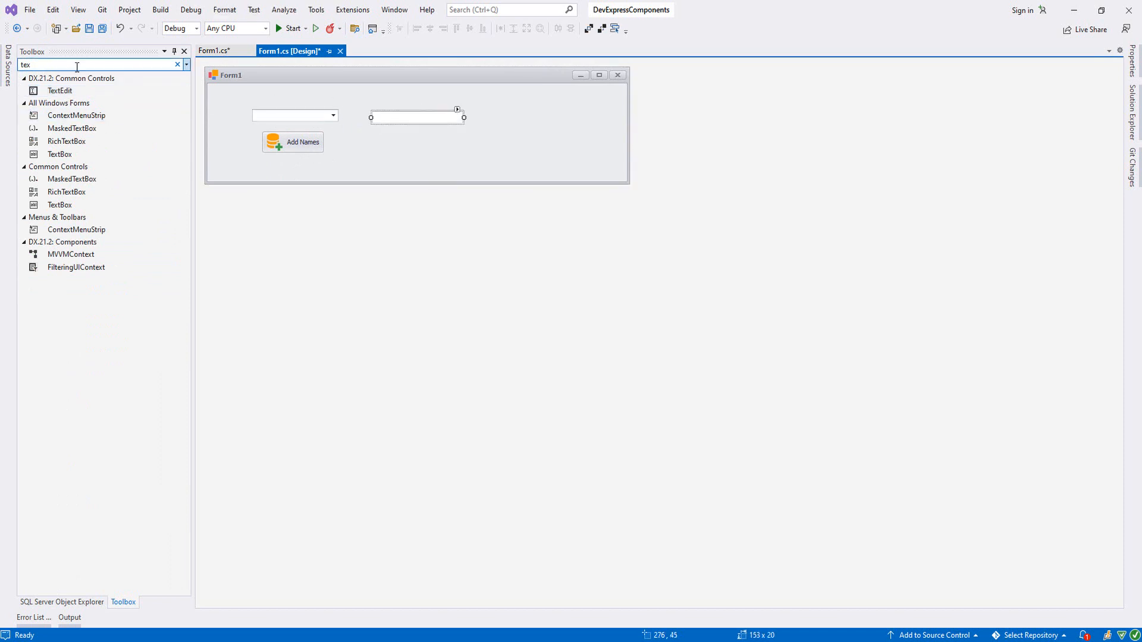
Add a SimpleButton below the text box and begin naming the text box txtAdd.
{"action": "type", "text": "sim"}
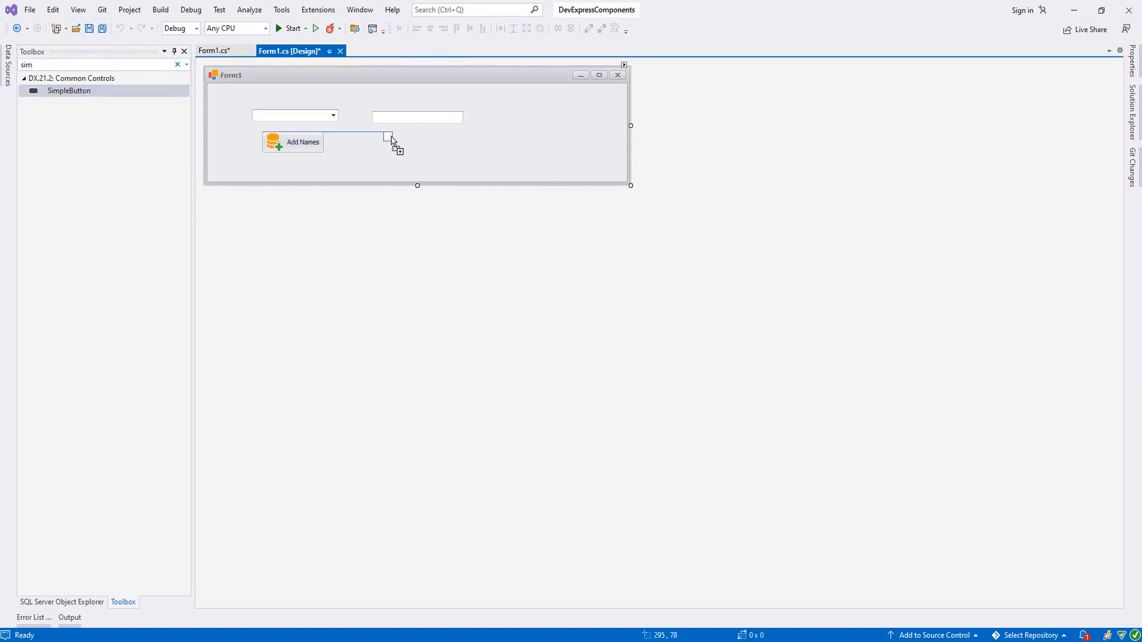
{"action": "left_click", "coordinate": [413, 139]}
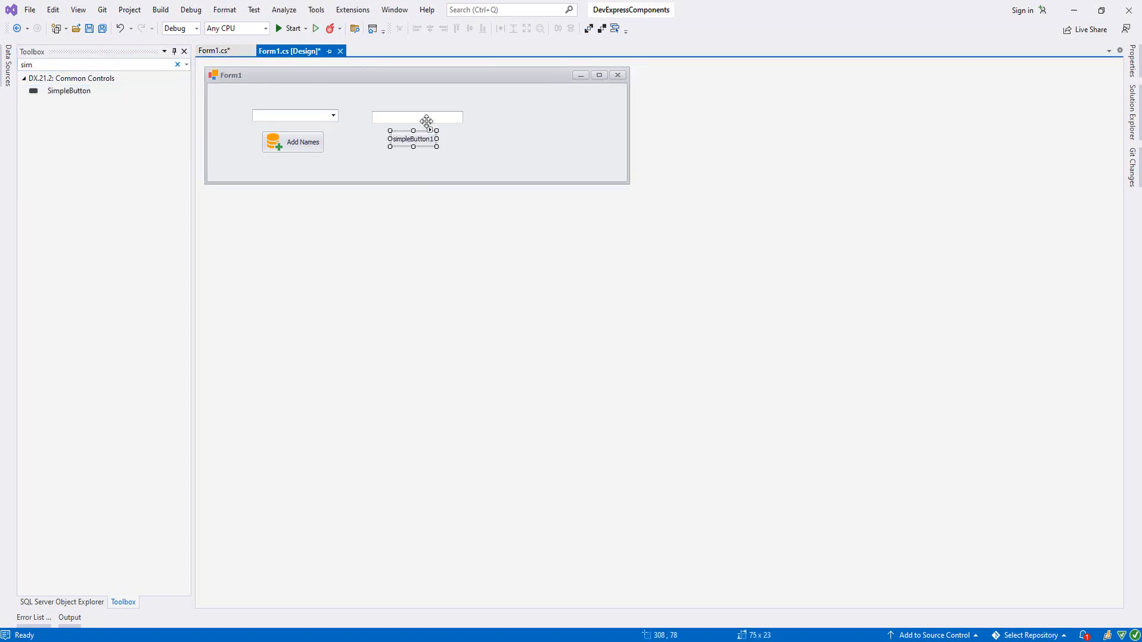
{"action": "left_click", "coordinate": [417, 117]}
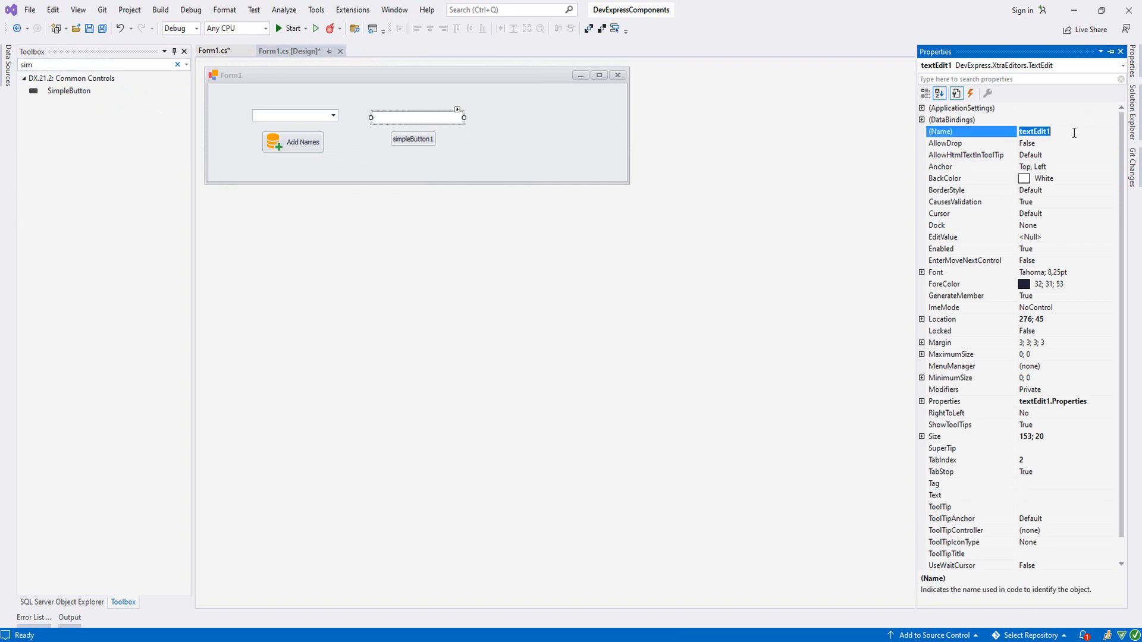
{"action": "type", "text": "txtAddName"}
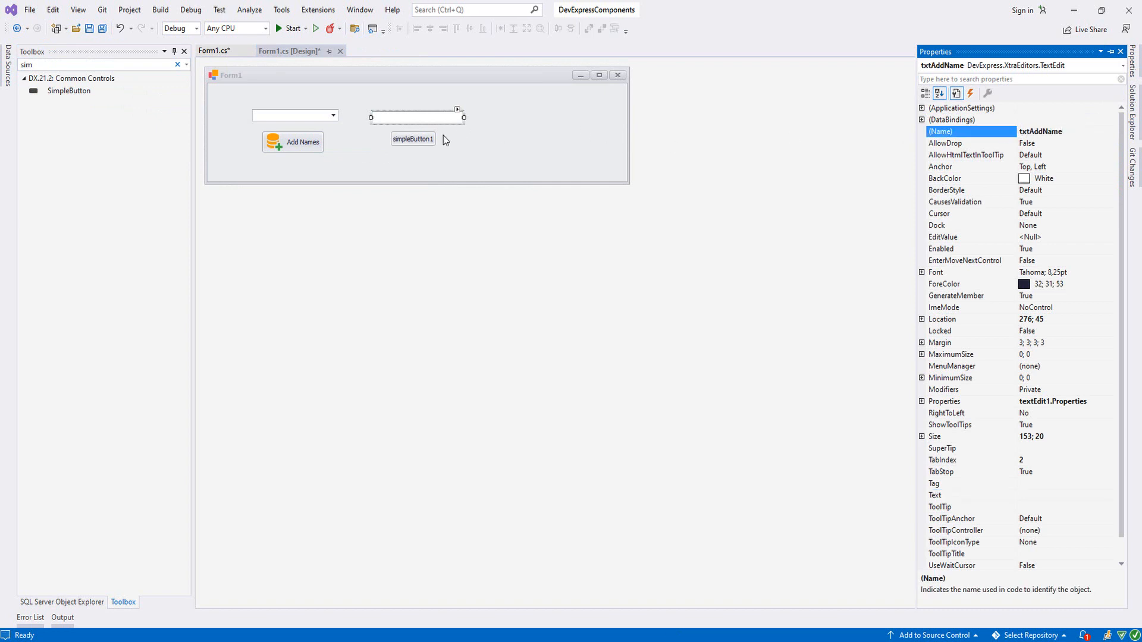
Name the text box txtAddName and the new button btnAddName, labeled Add Name.
{"action": "left_click", "coordinate": [413, 139]}
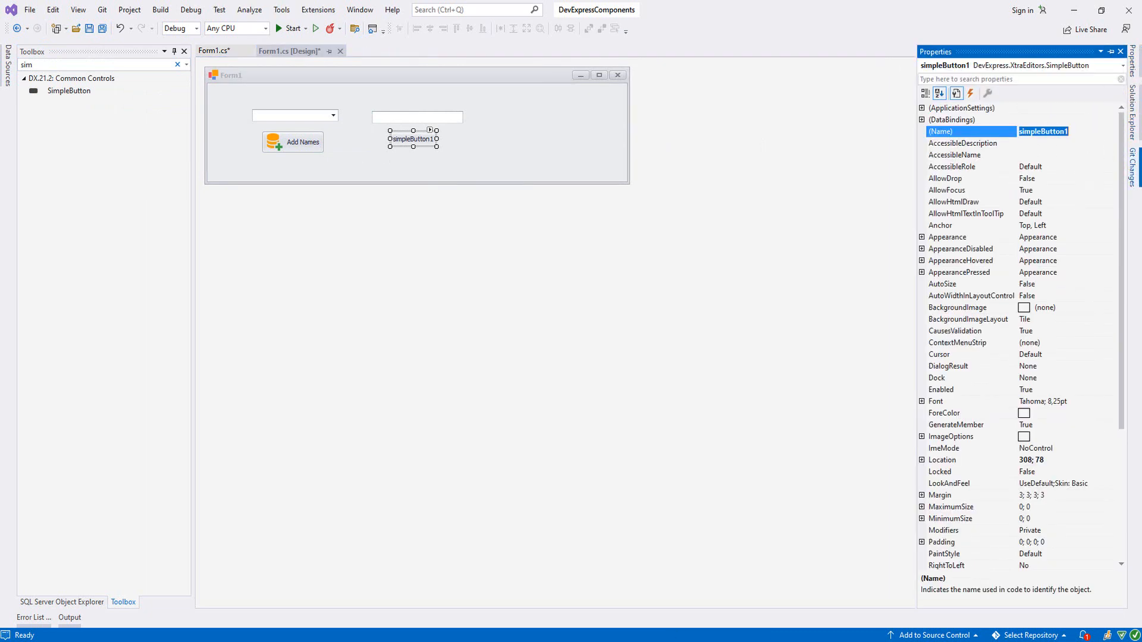
{"action": "type", "text": "btnadd"}
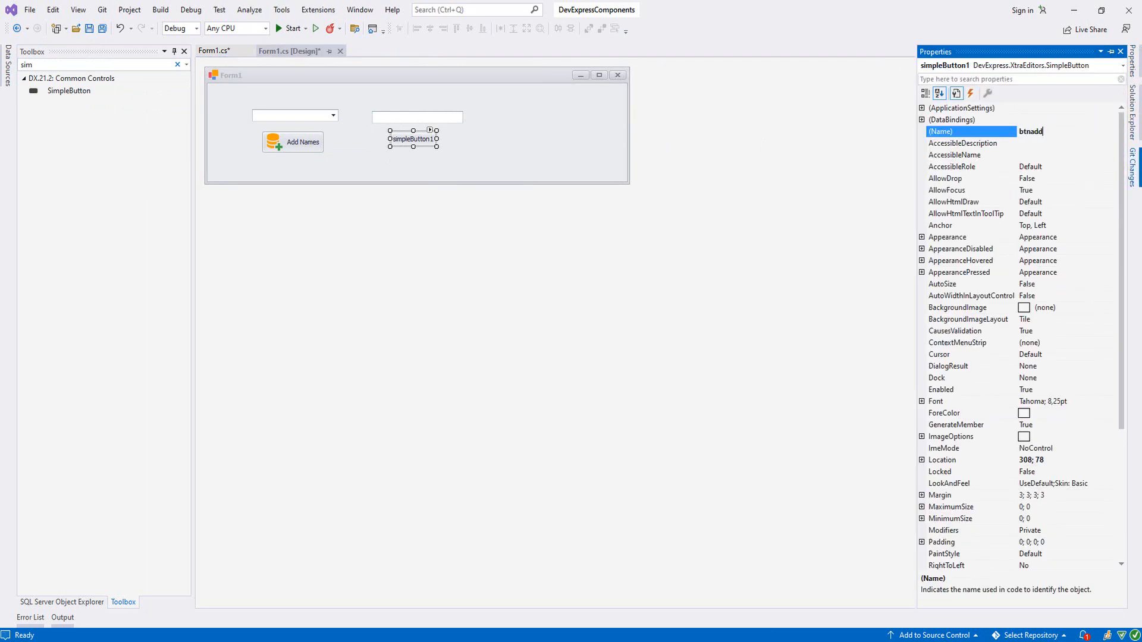
{"action": "type", "text": "btnAdd"}
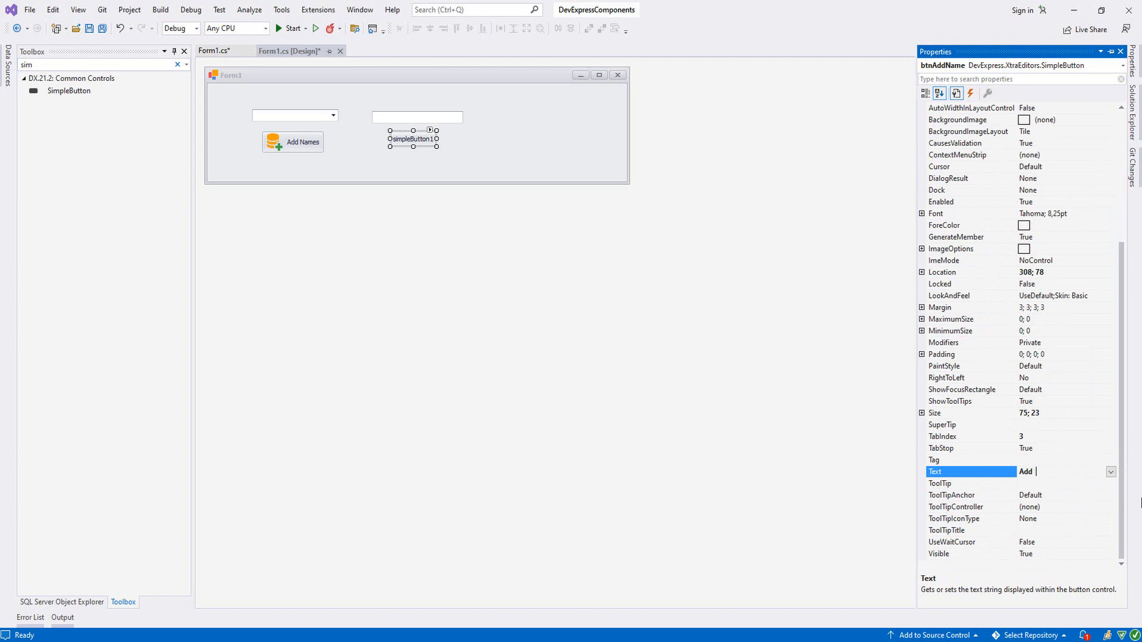
{"action": "type", "text": "Name"}
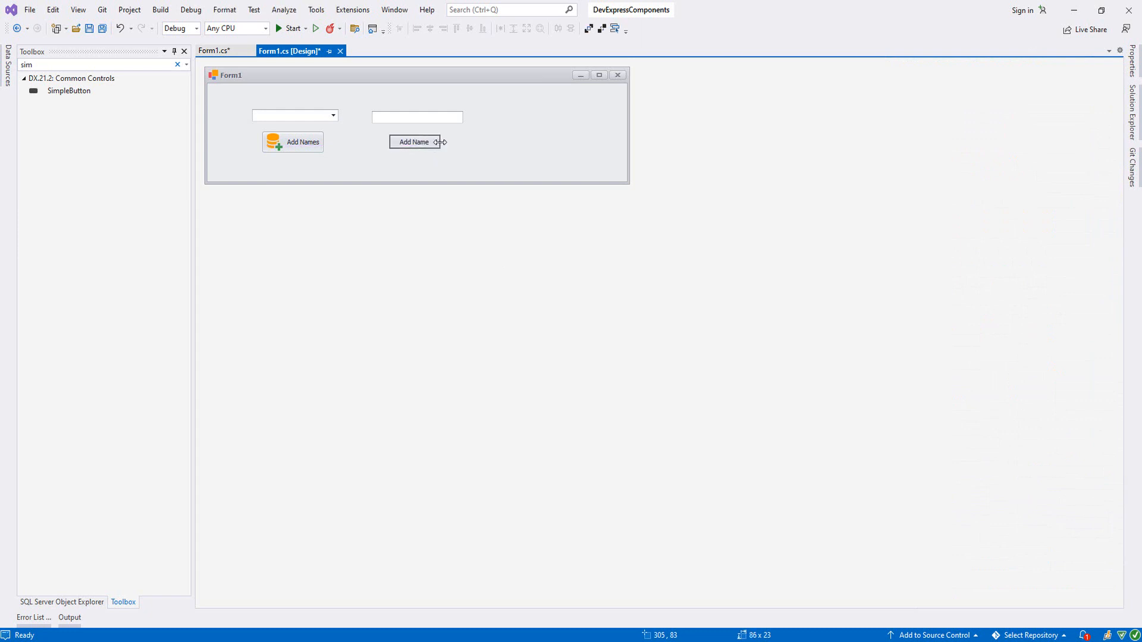
Search the DX raster image collection and assign the purple floppy-disk save icon to Add Name.
{"action": "left_click", "coordinate": [413, 142]}
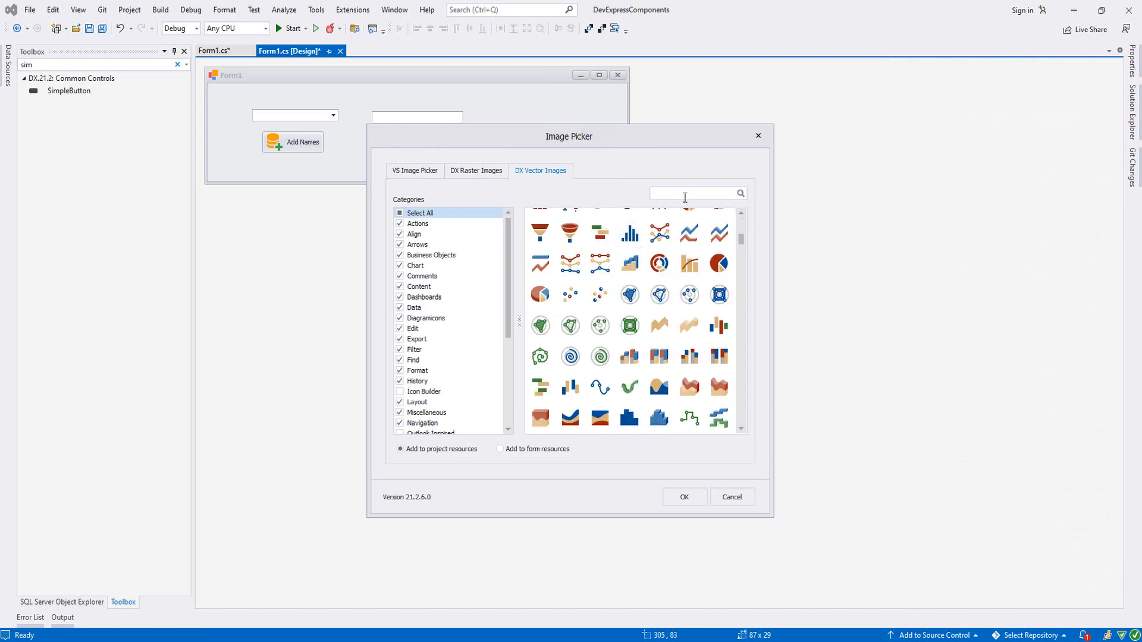
{"action": "type", "text": "add"}
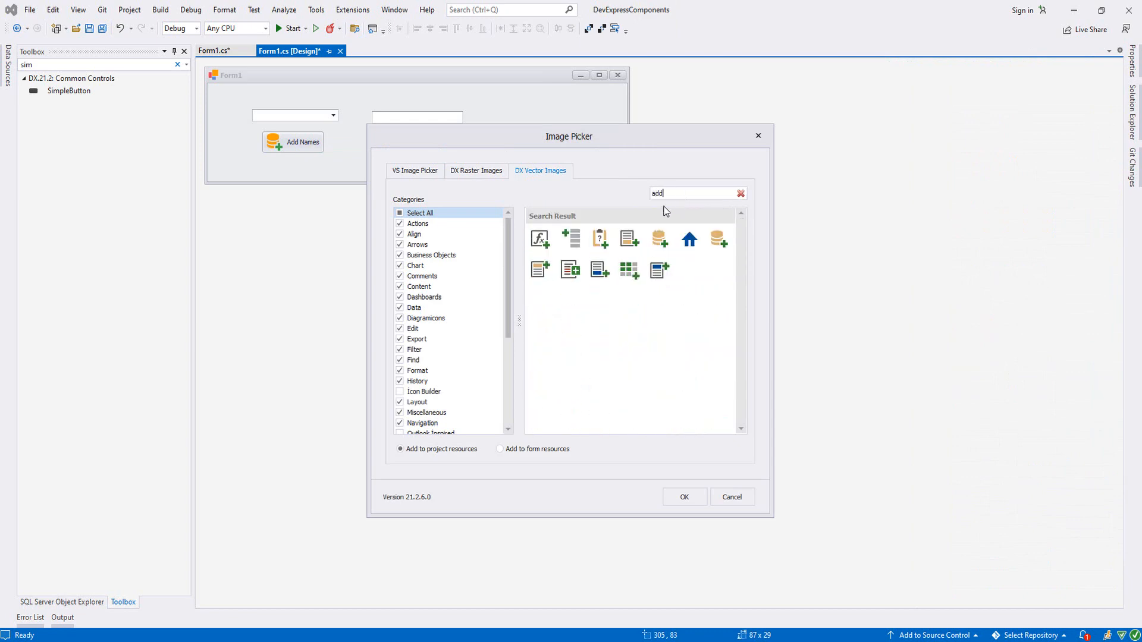
{"action": "left_click", "coordinate": [476, 171]}
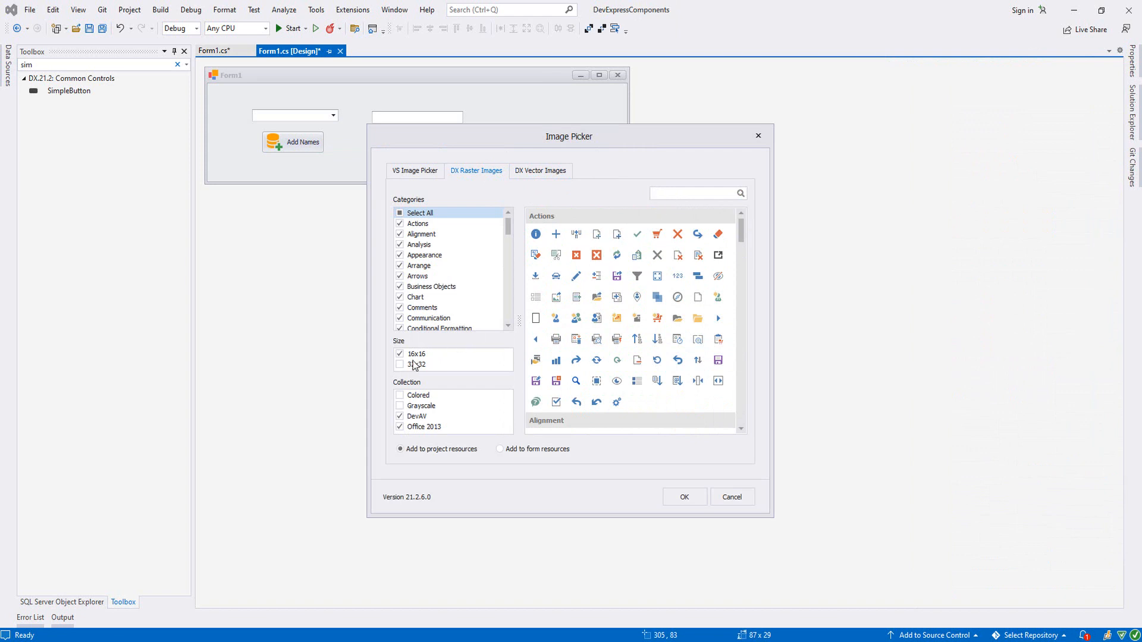
{"action": "type", "text": "add"}
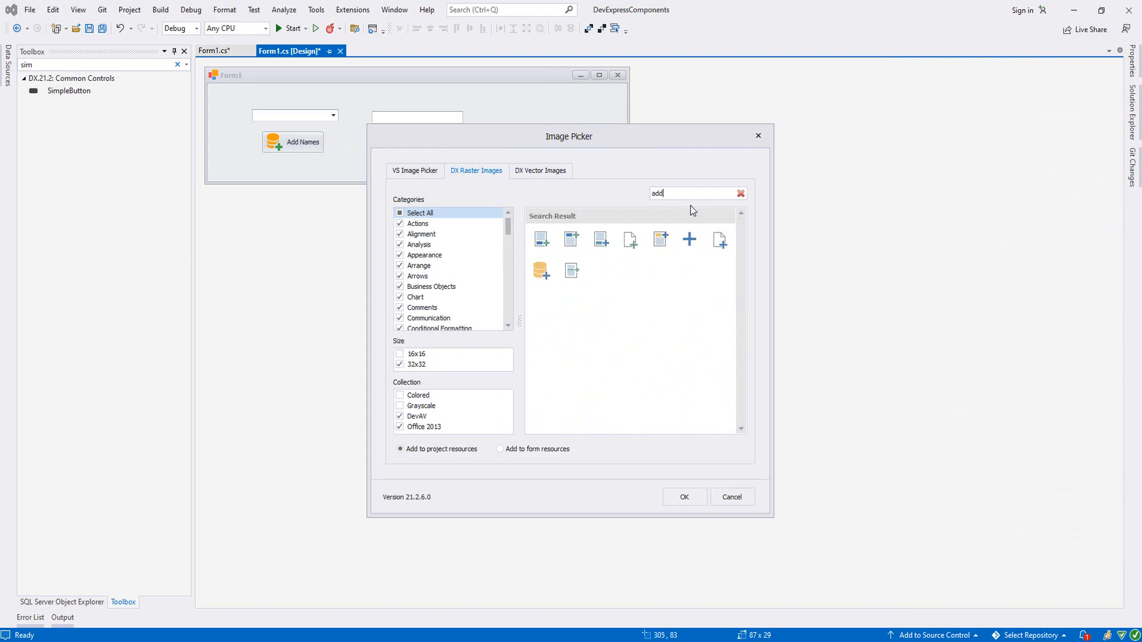
{"action": "left_click", "coordinate": [740, 194]}
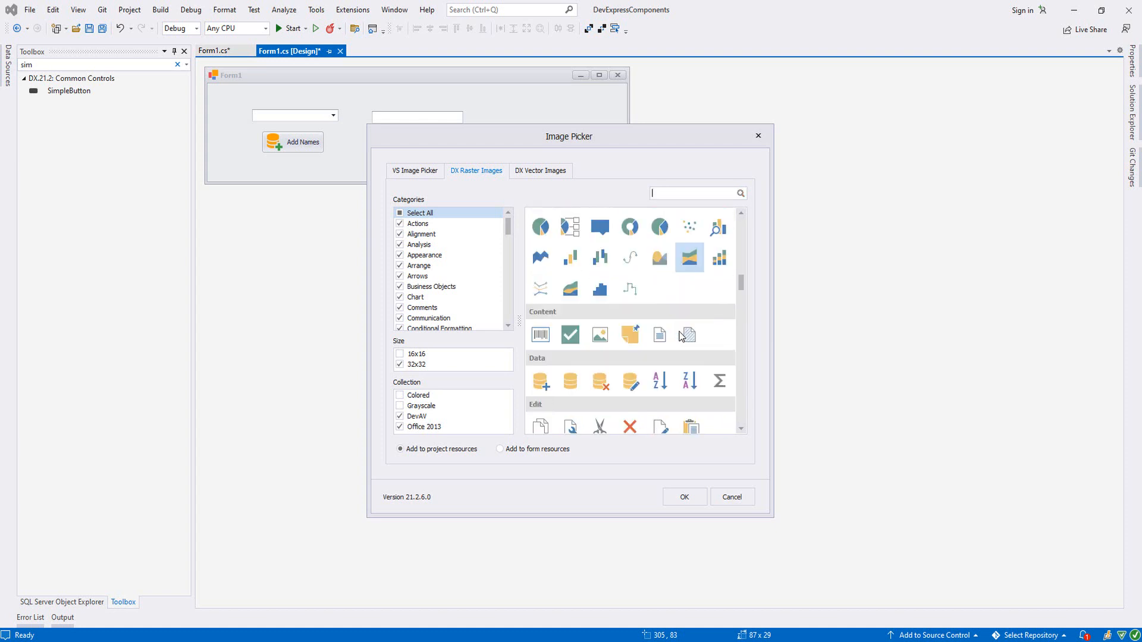
{"action": "scroll", "scroll_direction": "down", "scroll_amount": 3}
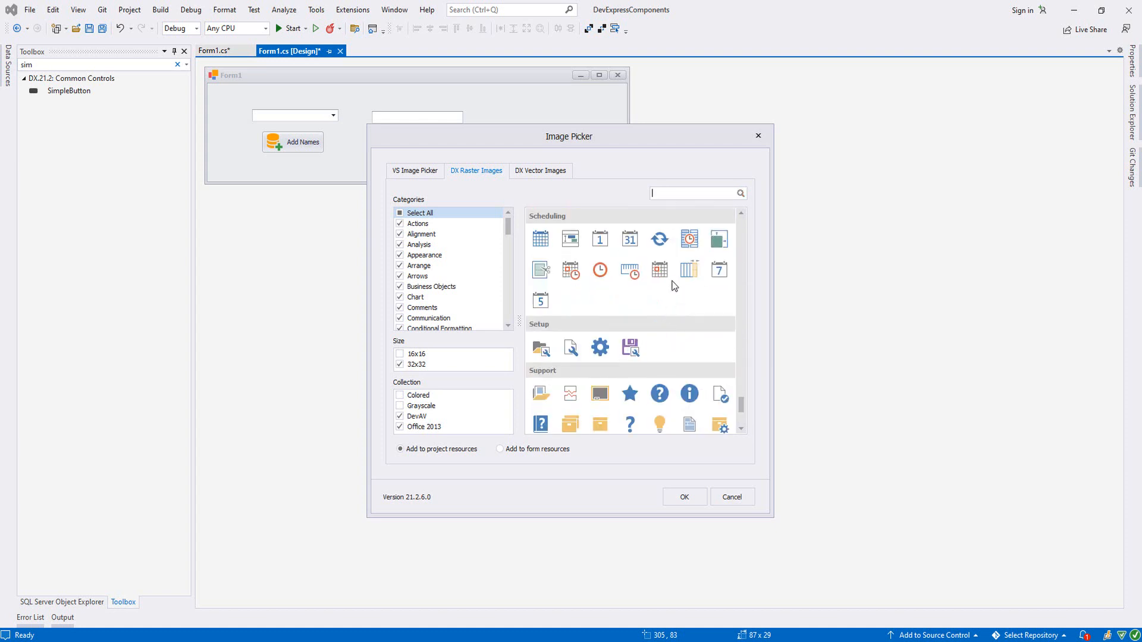
{"action": "type", "text": "da"}
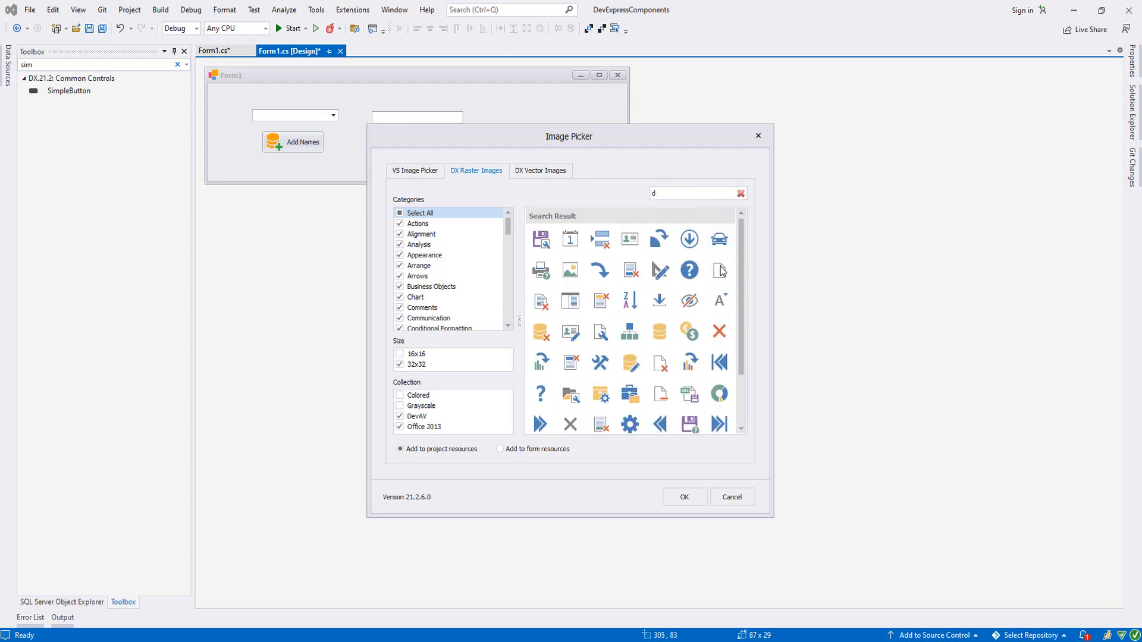
{"action": "type", "text": "sal"}
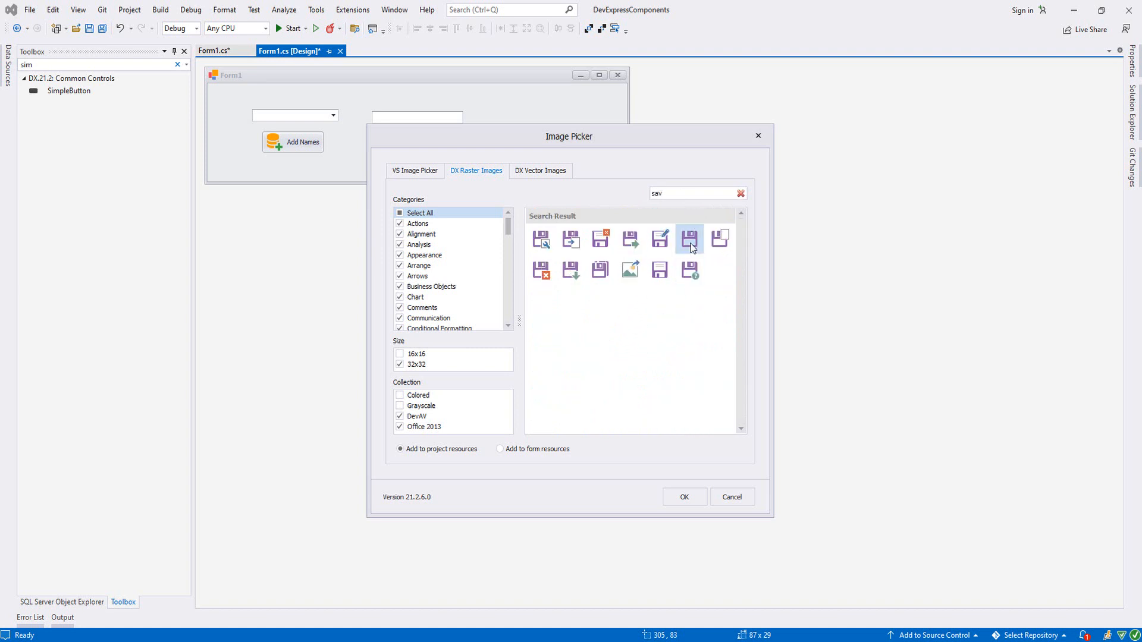
{"action": "left_click", "coordinate": [684, 496]}
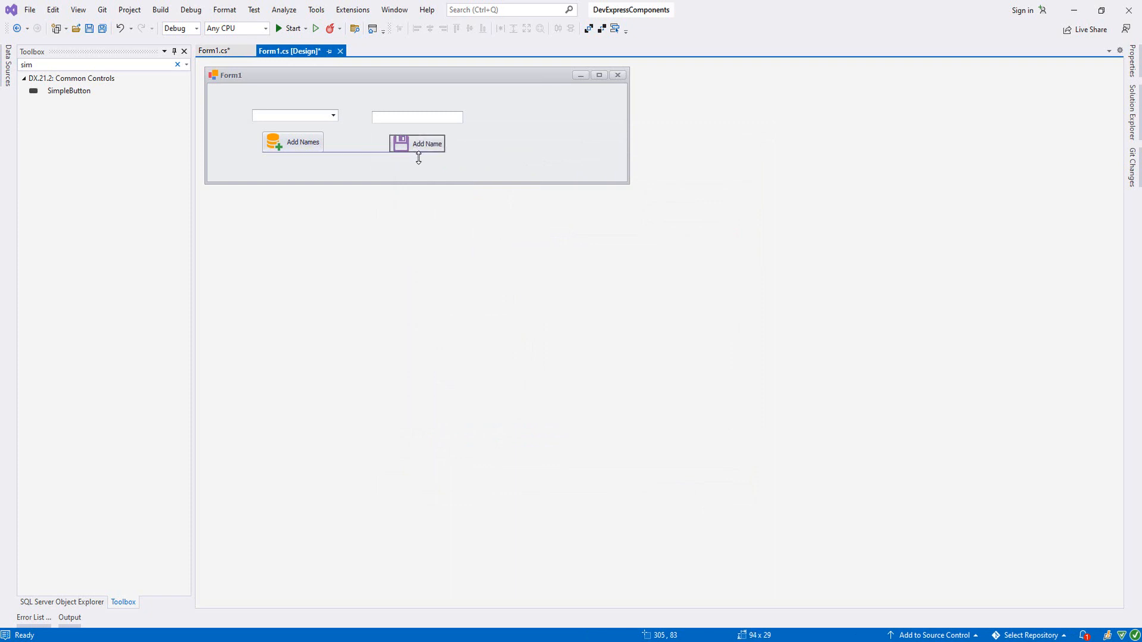
Align btnAddName level with Add Names and generate its btnAddName_Click handler.
{"action": "left_click", "coordinate": [427, 145]}
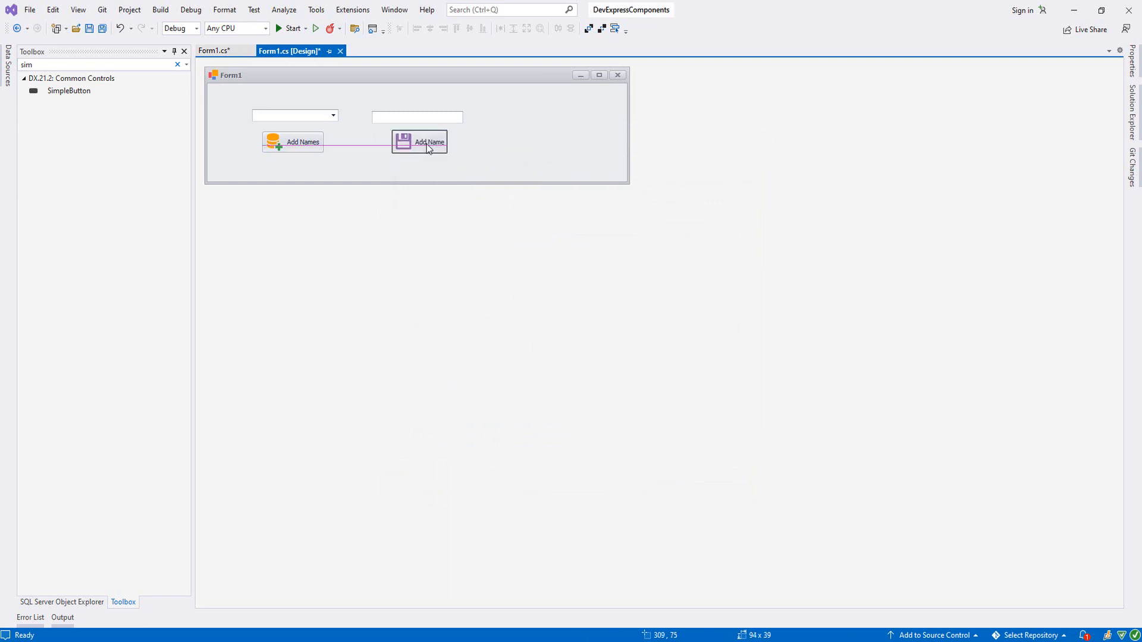
{"action": "left_click", "coordinate": [301, 147]}
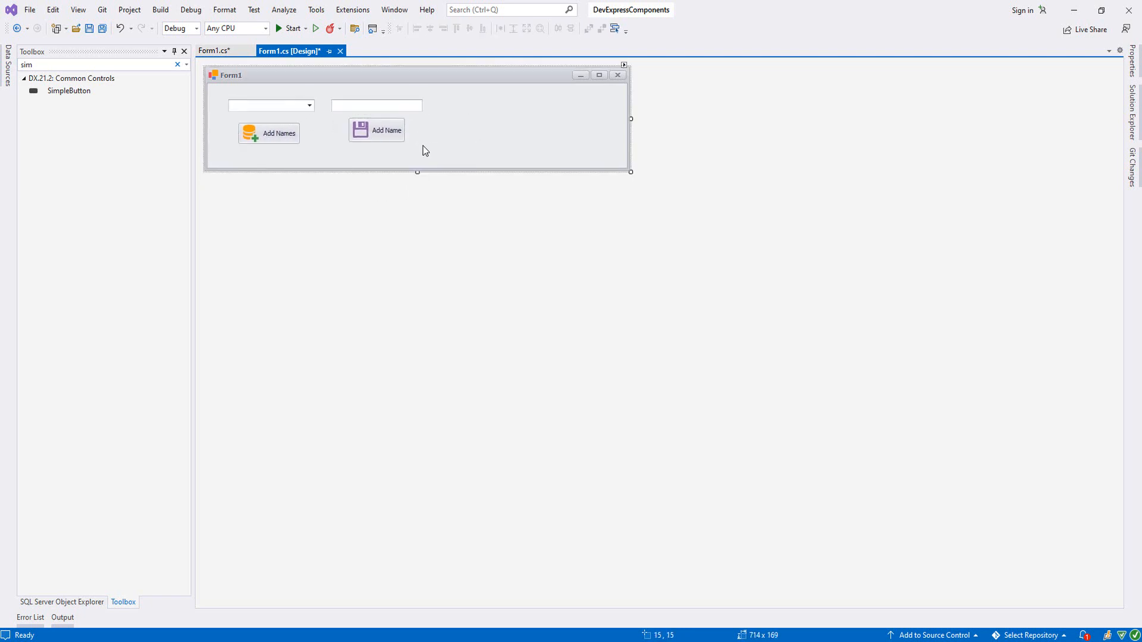
{"action": "left_click", "coordinate": [385, 130]}
{"action": "type", "text": "p"}
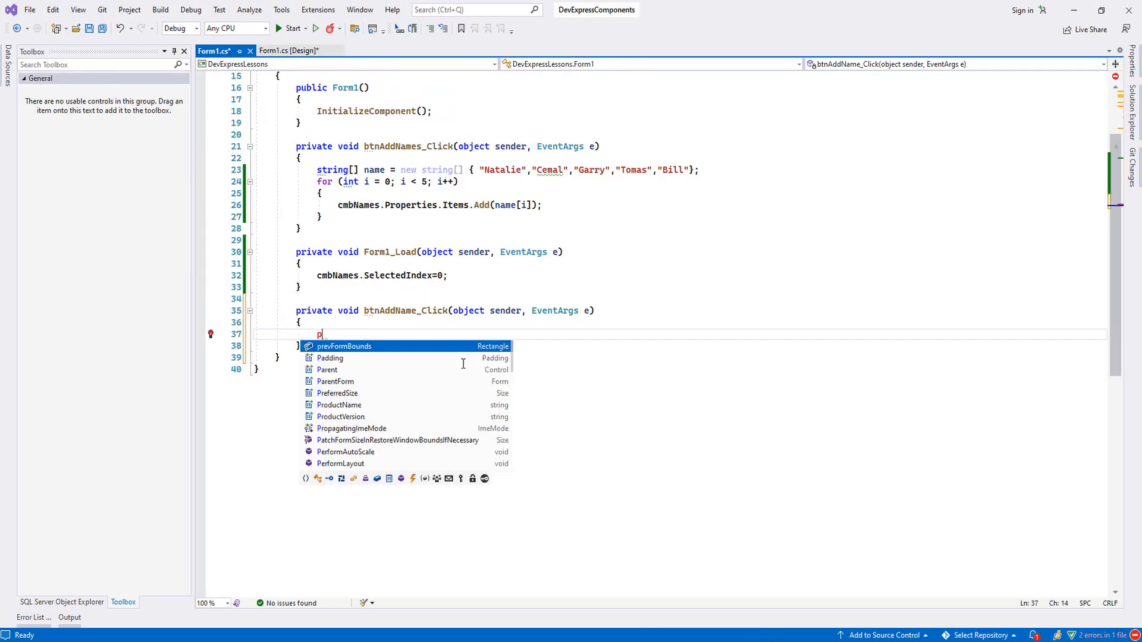
Write cmbNames.Properties.Items.Add(txtAddName.Text); in btnAddName_Click.
{"action": "type", "text": "cmbNames."}
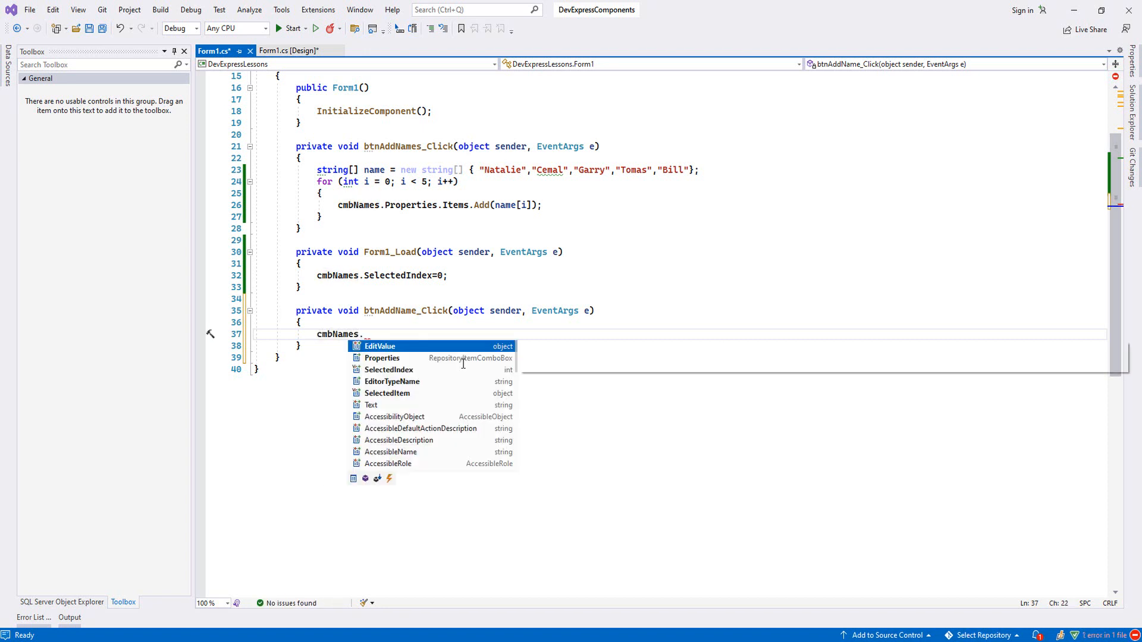
{"action": "type", "text": "Pr"}
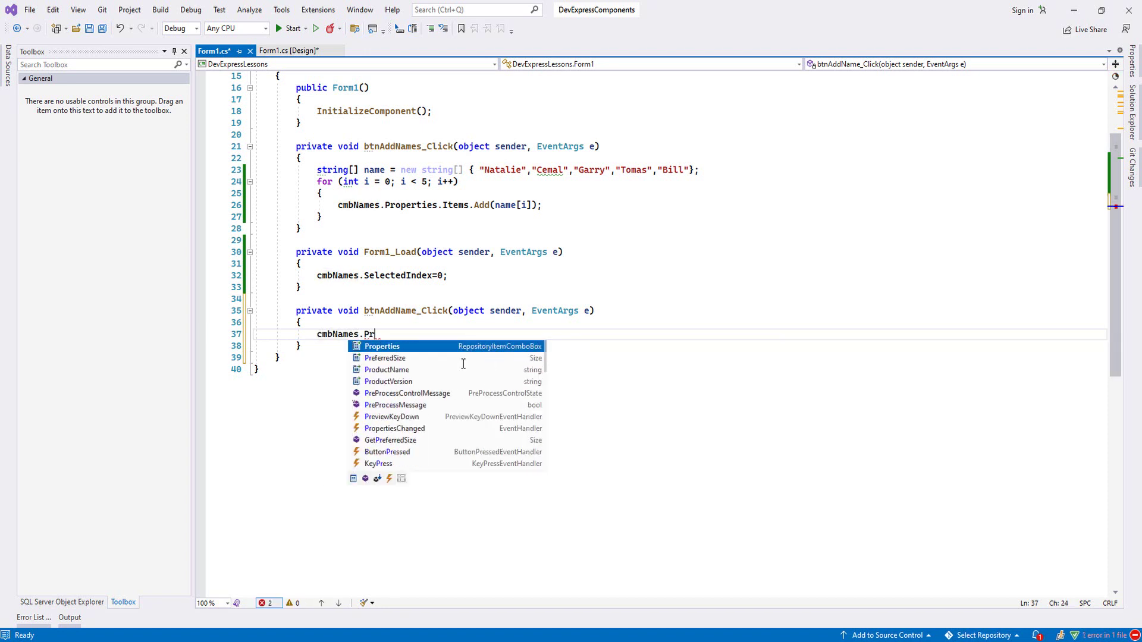
{"action": "type", "text": "operties.Items.Add();"}
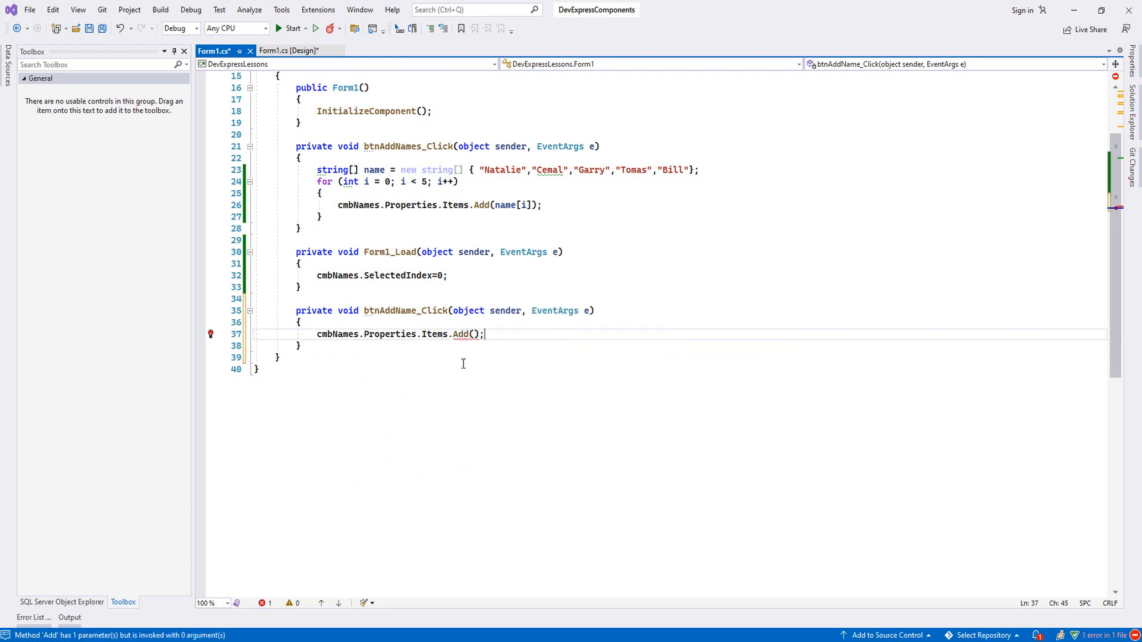
{"action": "type", "text": "txtAddName."}
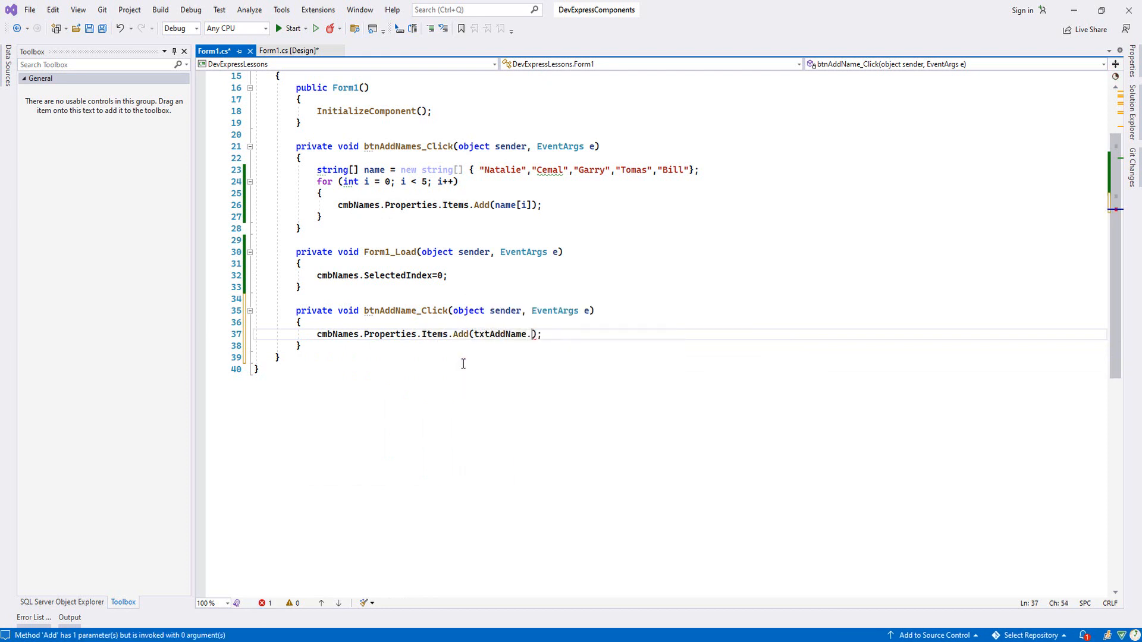
{"action": "type", "text": "Text"}
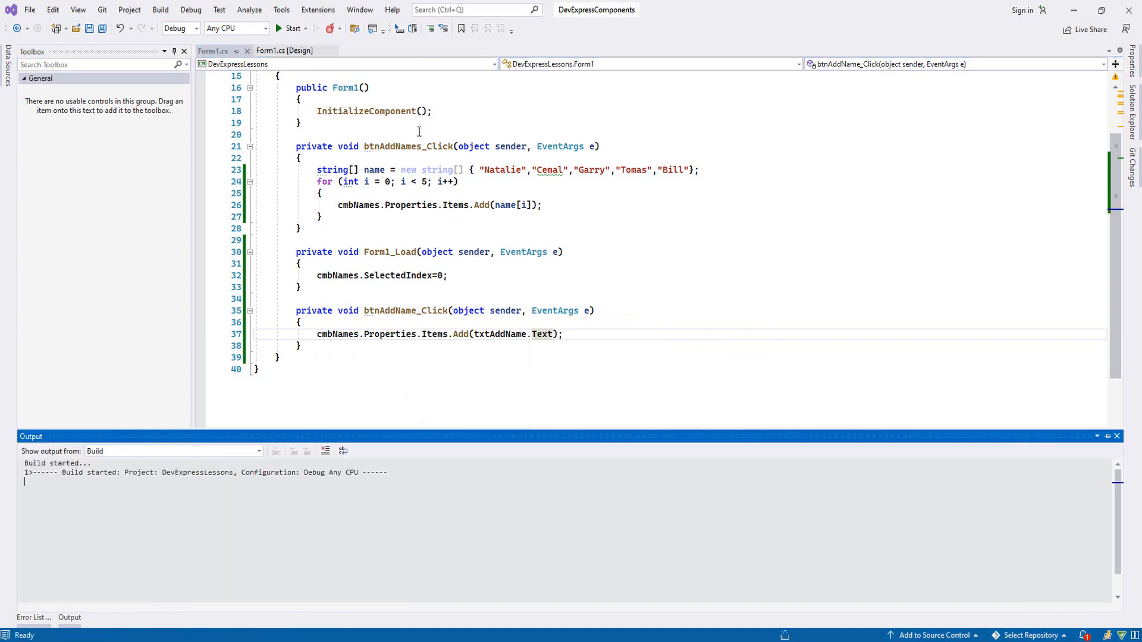
Run the app, type Nikola into txtAddName and add it.
{"action": "left_click", "coordinate": [289, 28]}
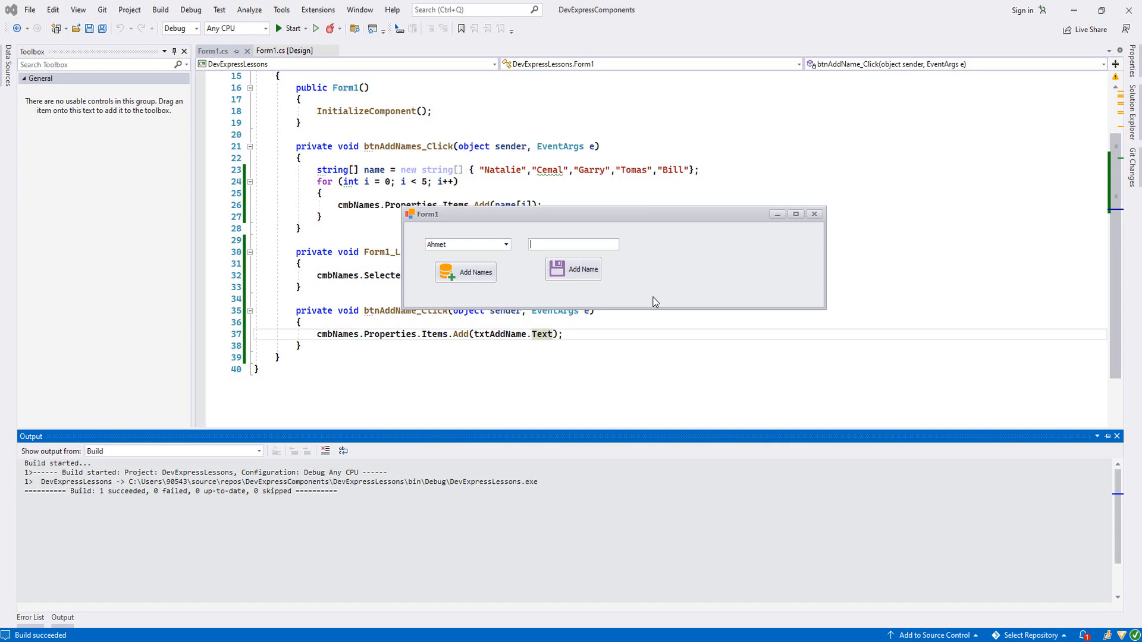
{"action": "mouse_move", "coordinate": [565, 253]}
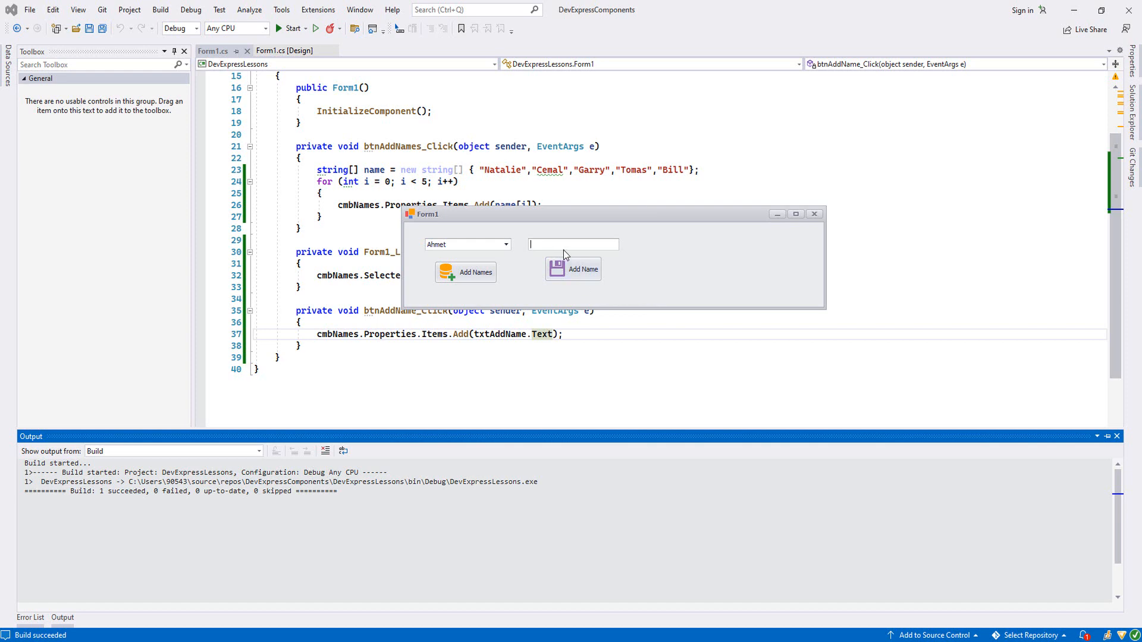
{"action": "type", "text": "Niko"}
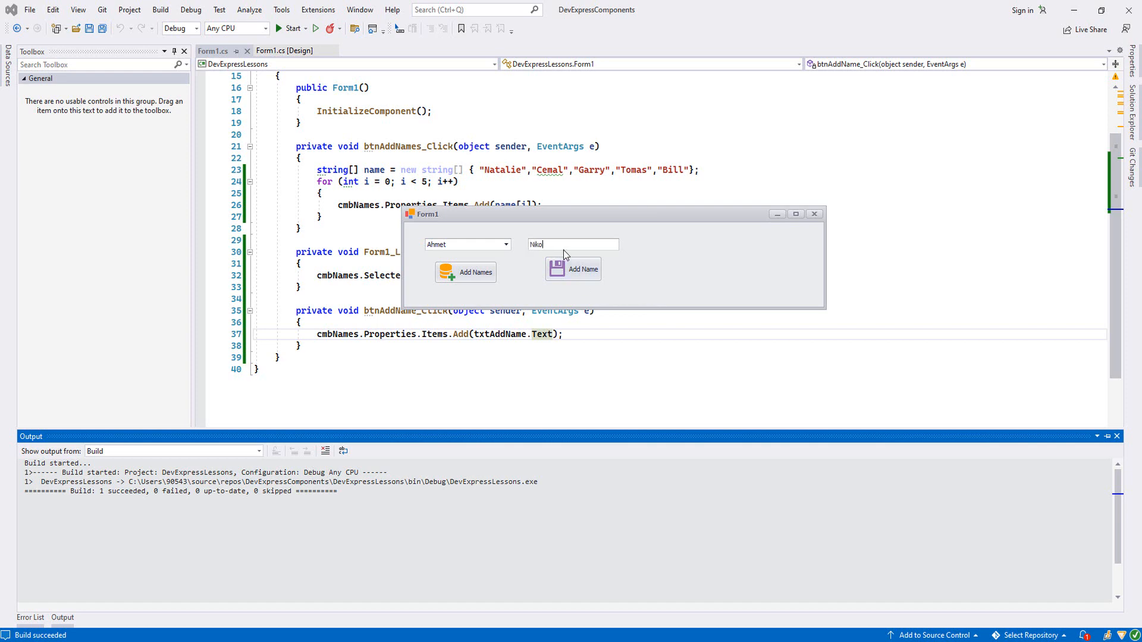
{"action": "type", "text": "la"}
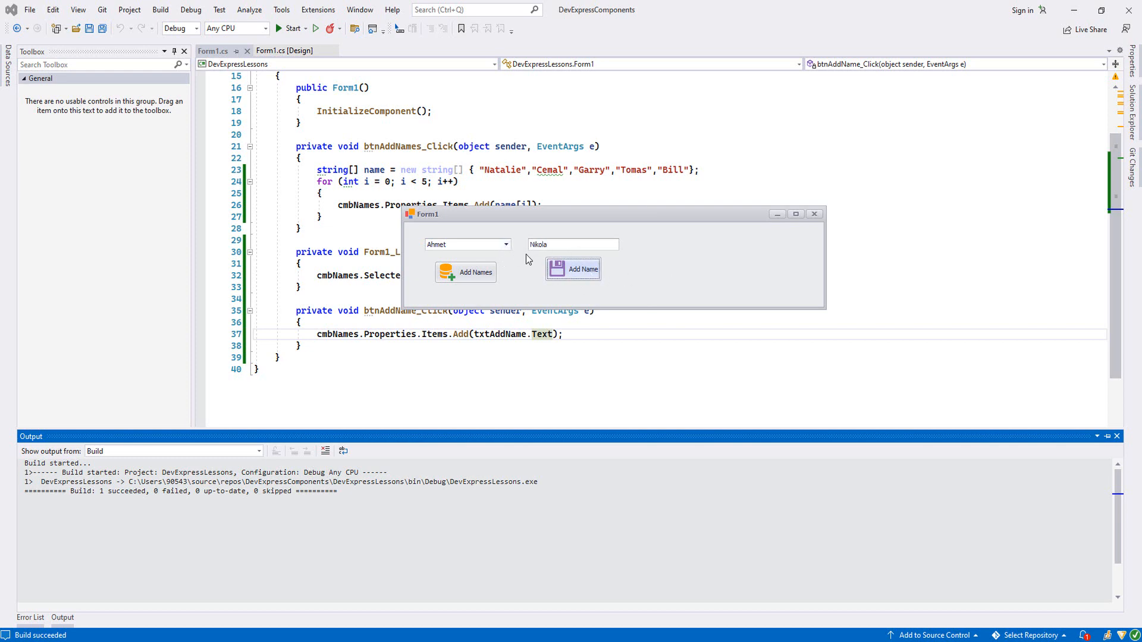
{"action": "left_click", "coordinate": [505, 245]}
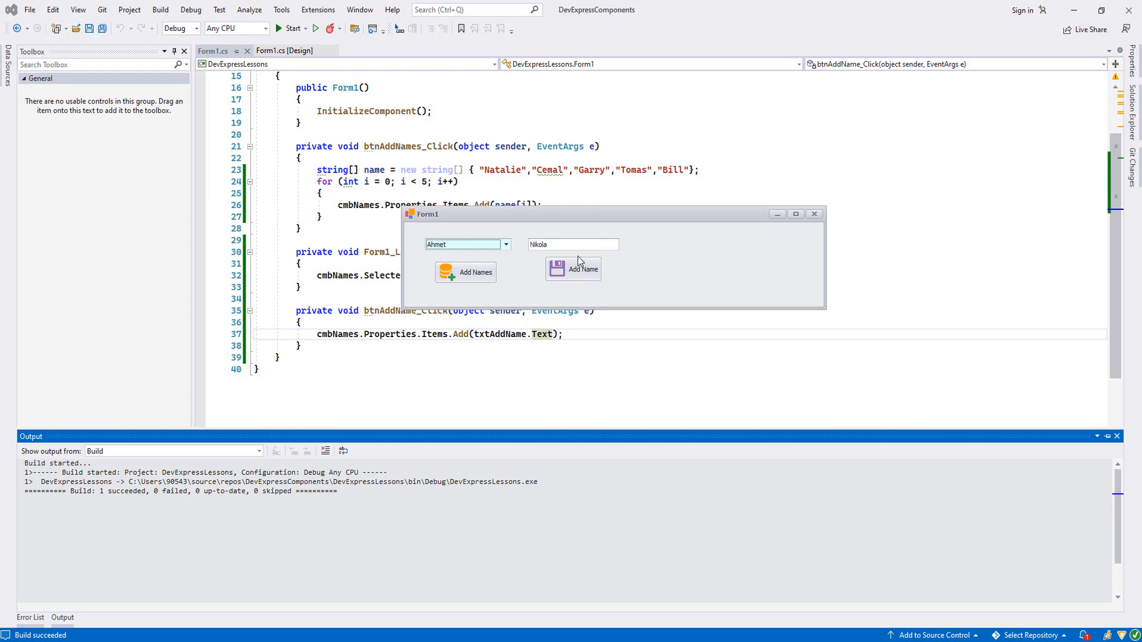
{"action": "mouse_move", "coordinate": [670, 241]}
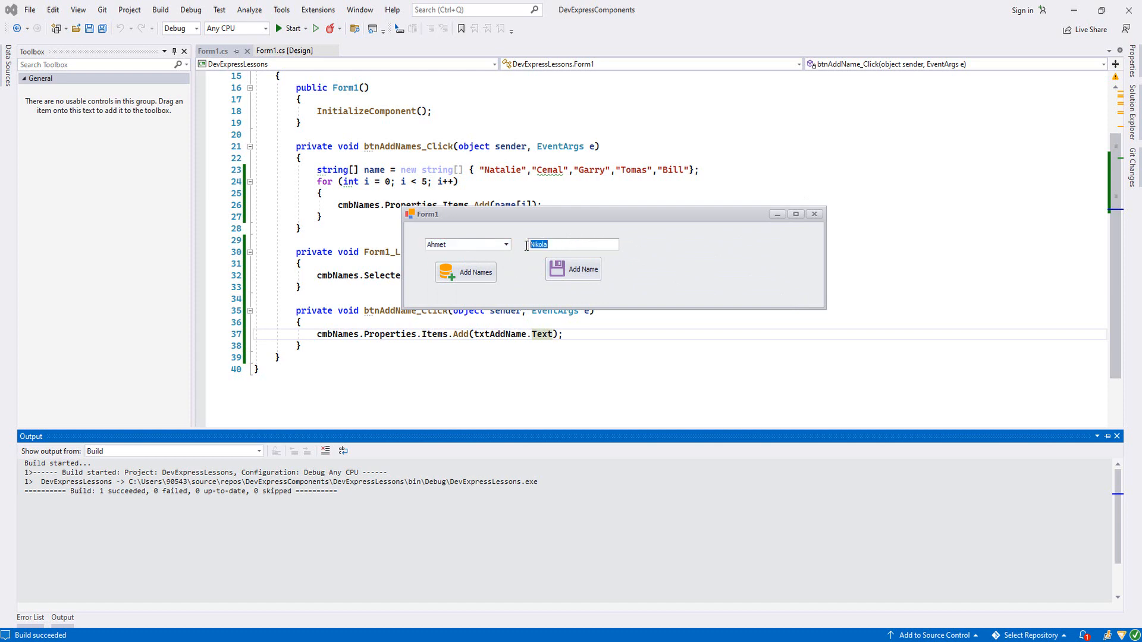
{"action": "mouse_move", "coordinate": [565, 245]}
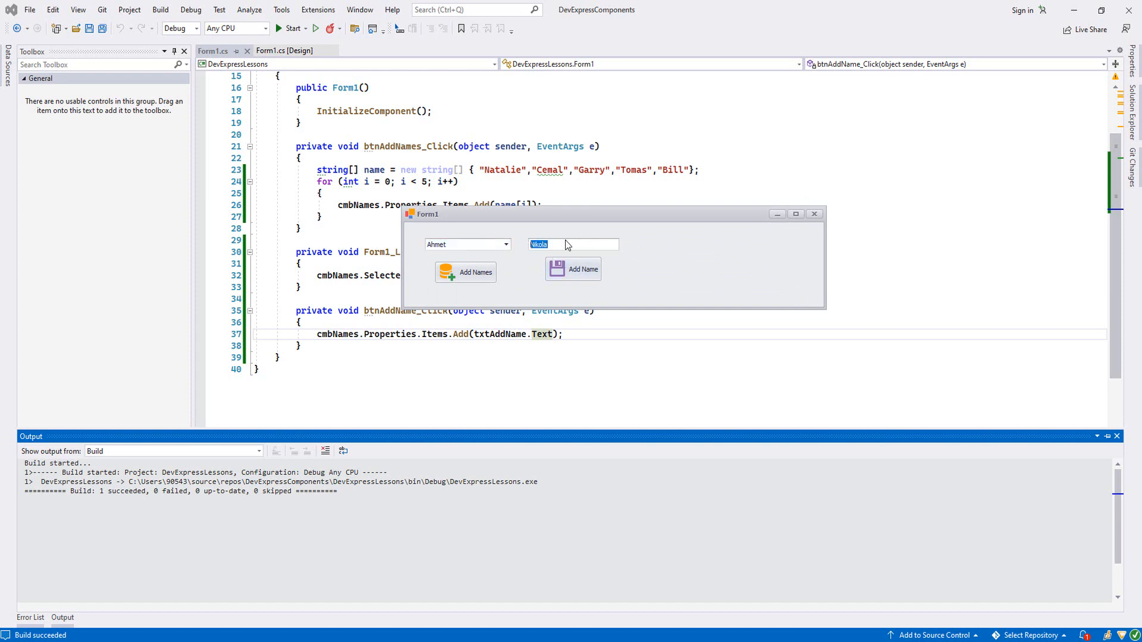
Scroll the combo box list to confirm Nikola is included, then close the list.
{"action": "left_click", "coordinate": [505, 244]}
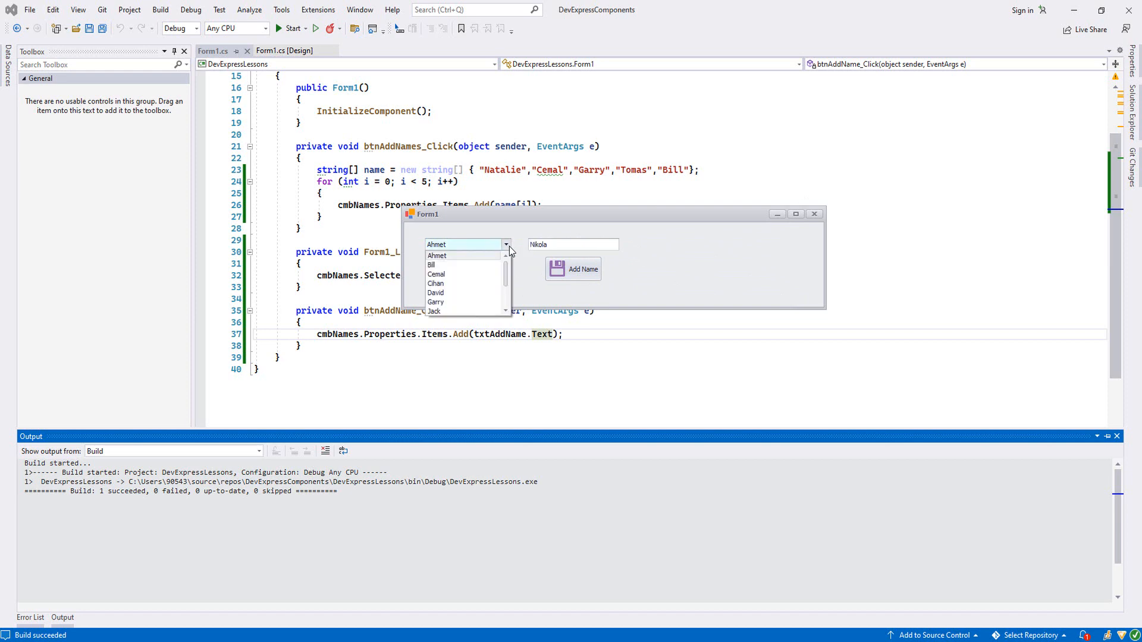
{"action": "scroll", "scroll_direction": "down", "scroll_amount": 3}
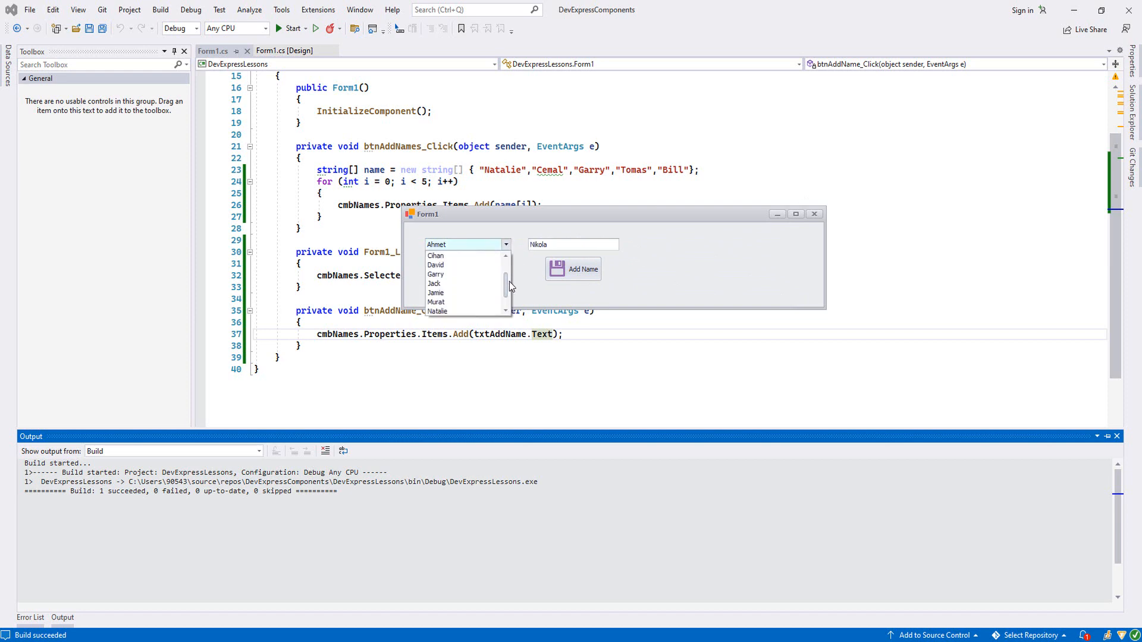
{"action": "scroll", "scroll_direction": "down", "scroll_amount": 3}
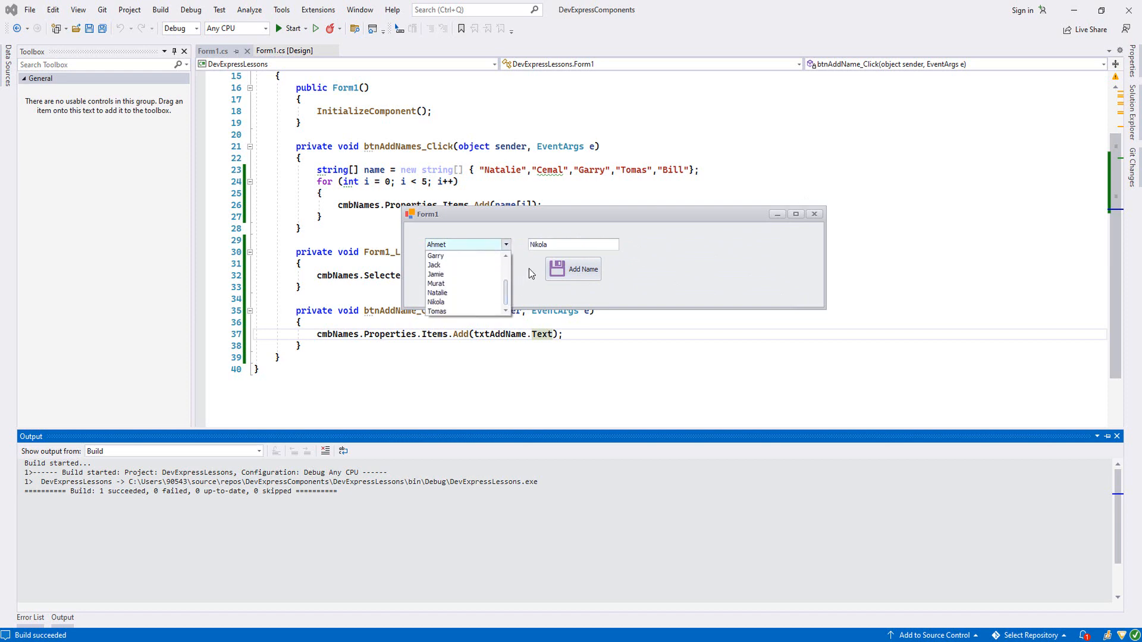
{"action": "left_click", "coordinate": [814, 214]}
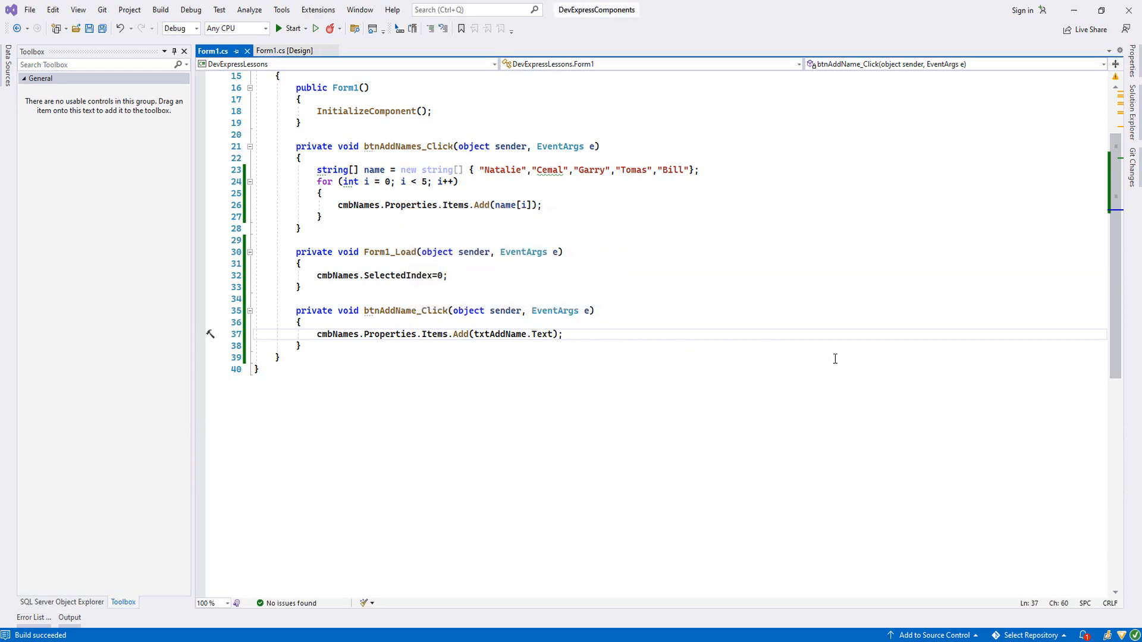
In btnAddName_Click, select the added name in cmbNames and clear txtAddName.
{"action": "type", "text": "txt"}
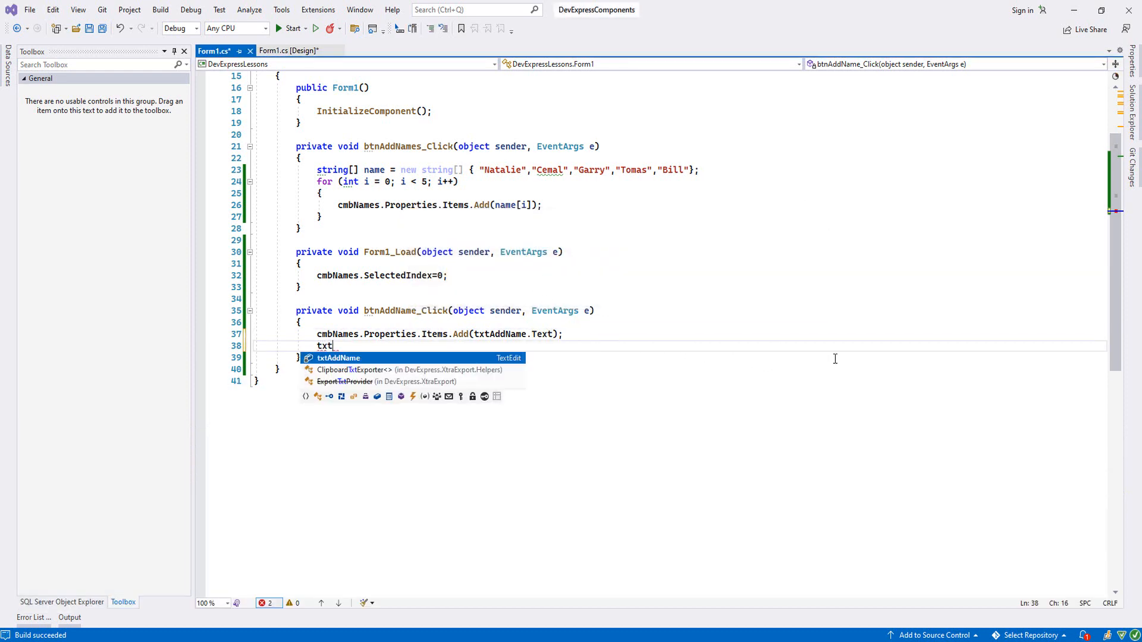
{"action": "type", "text": "AddName."}
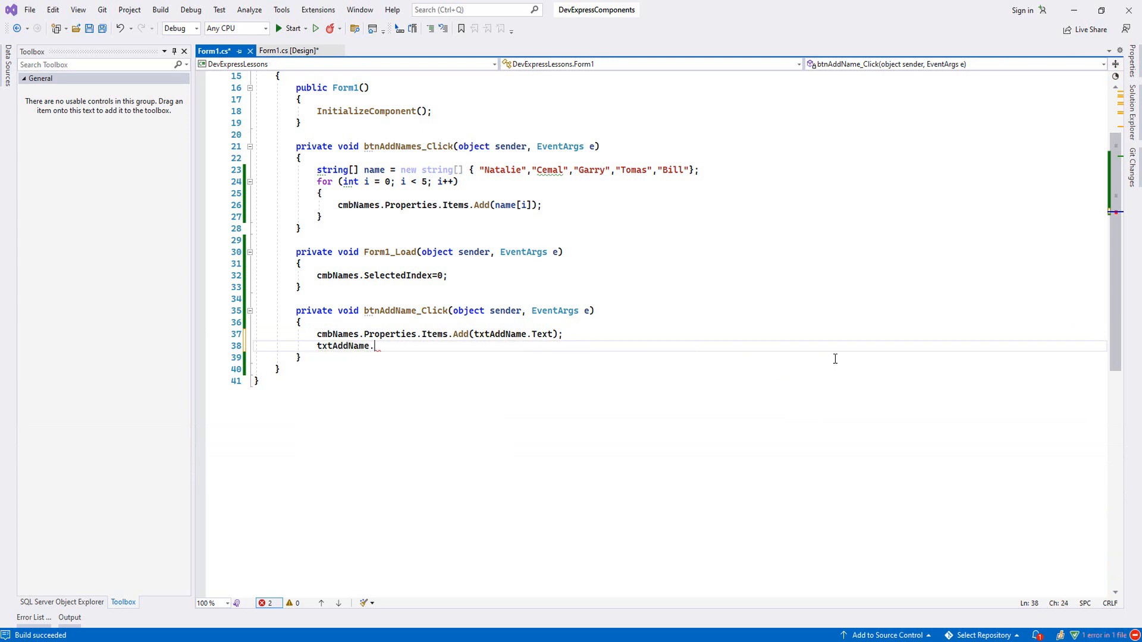
{"action": "type", "text": "Text="}
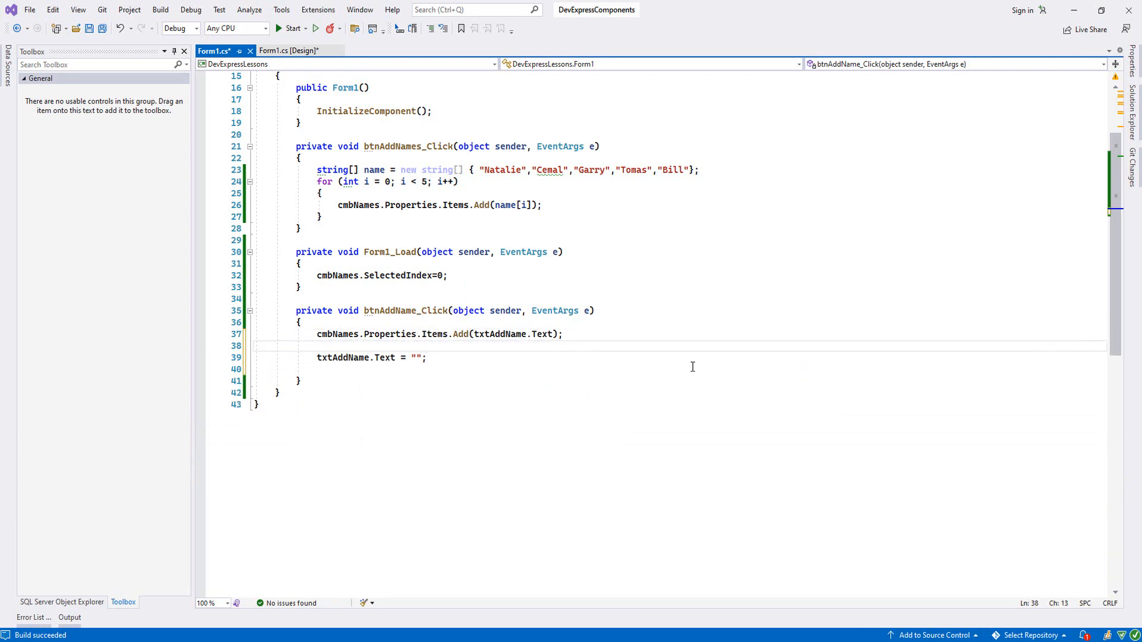
{"action": "type", "text": "c"}
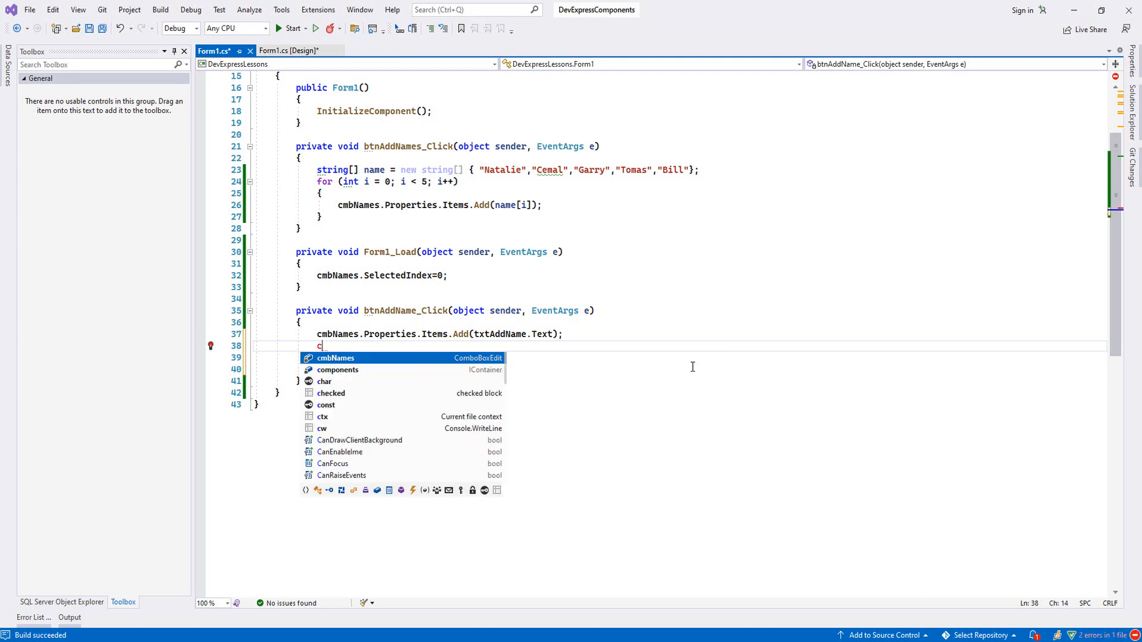
{"action": "type", "text": "mbNames.Se"}
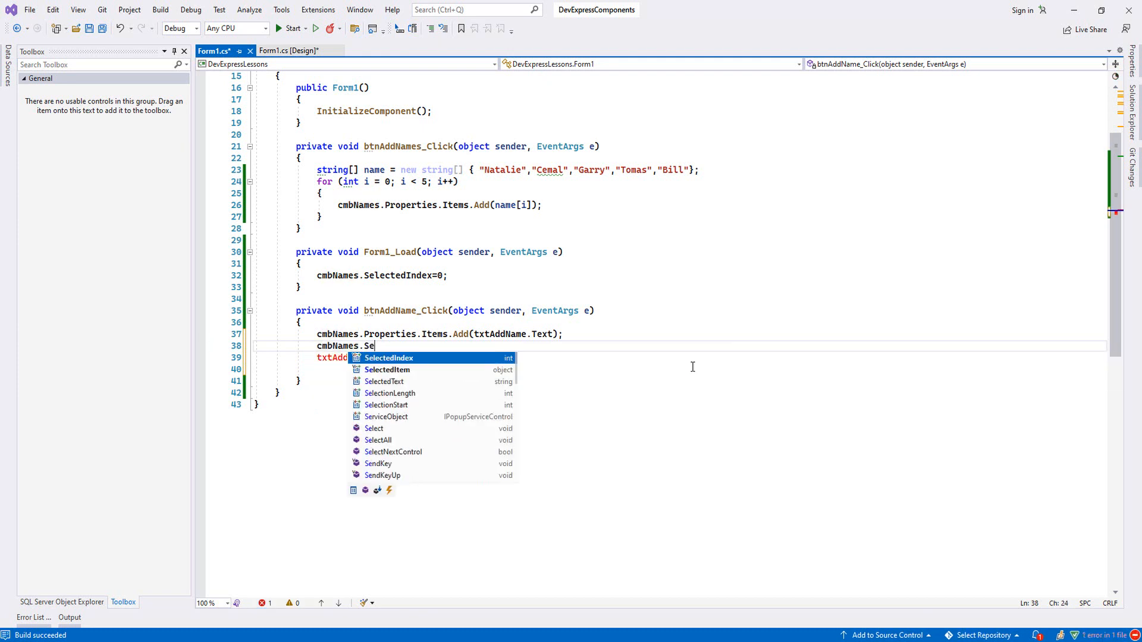
{"action": "type", "text": "lectedItem=t"}
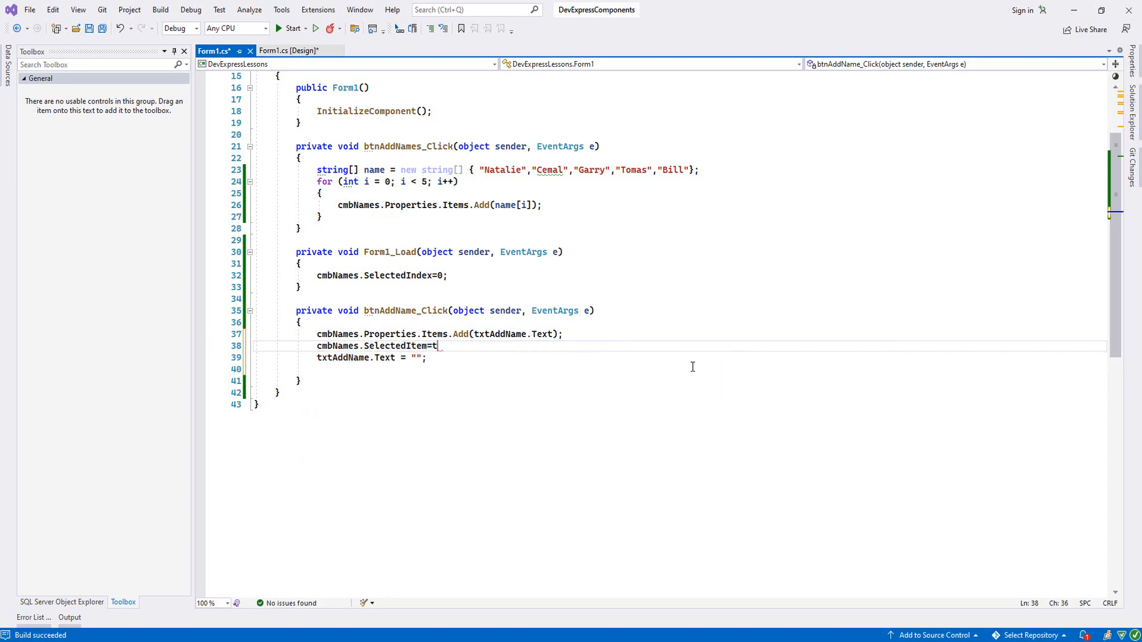
{"action": "type", "text": "xtAddName.Text;"}
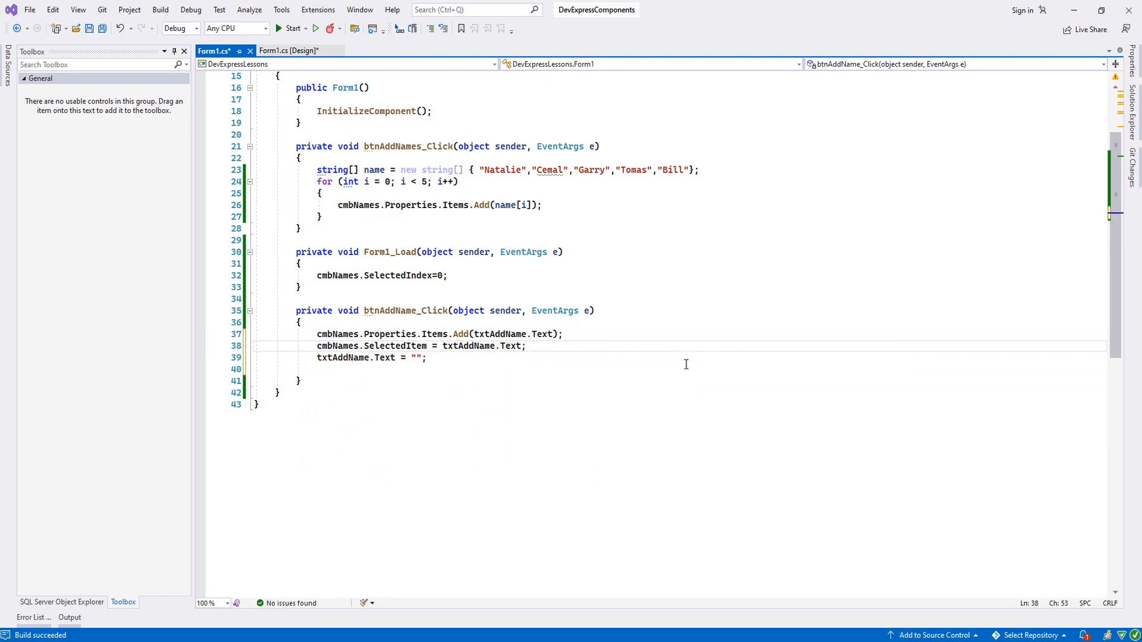
{"action": "mouse_move", "coordinate": [313, 28]}
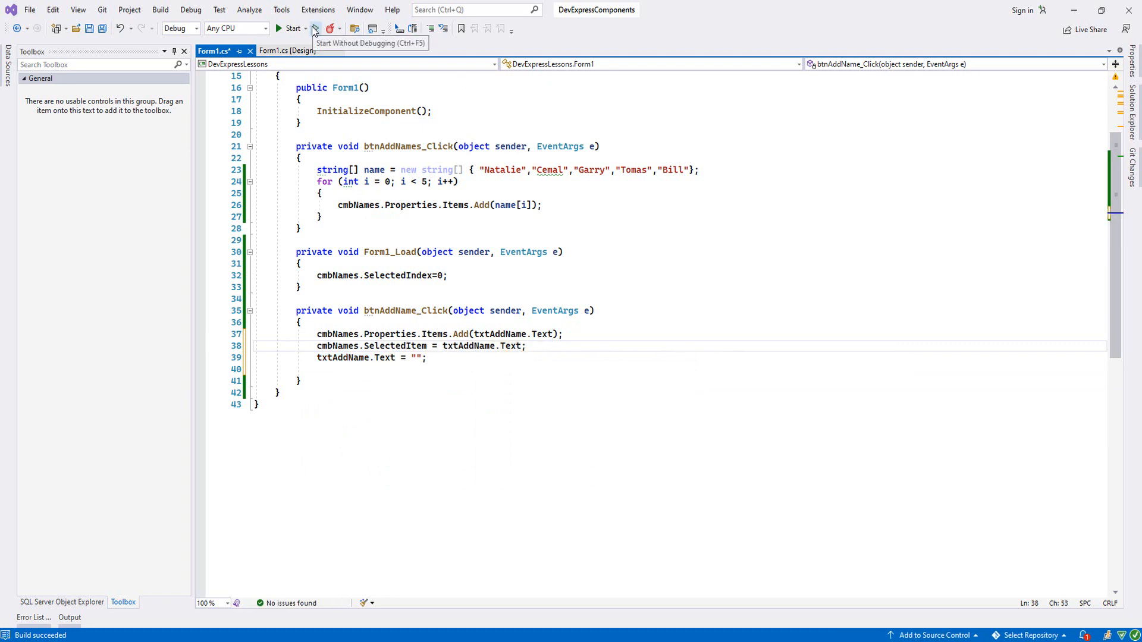
Run the form, add Nikola, and check it is selected in the names list.
{"action": "left_click", "coordinate": [329, 28]}
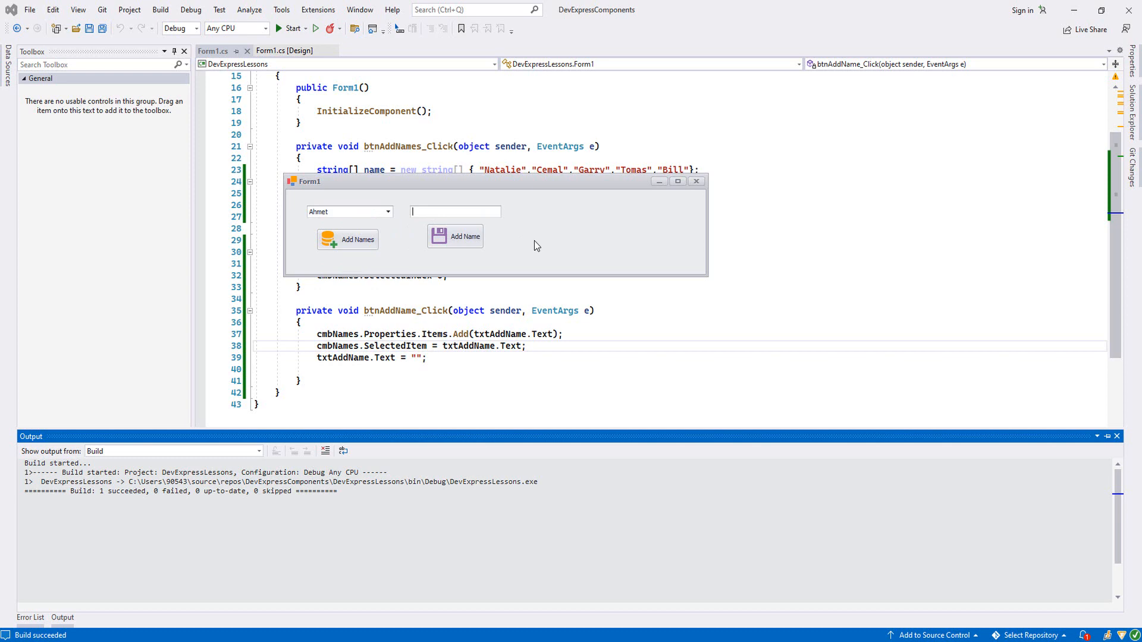
{"action": "type", "text": "Nikola"}
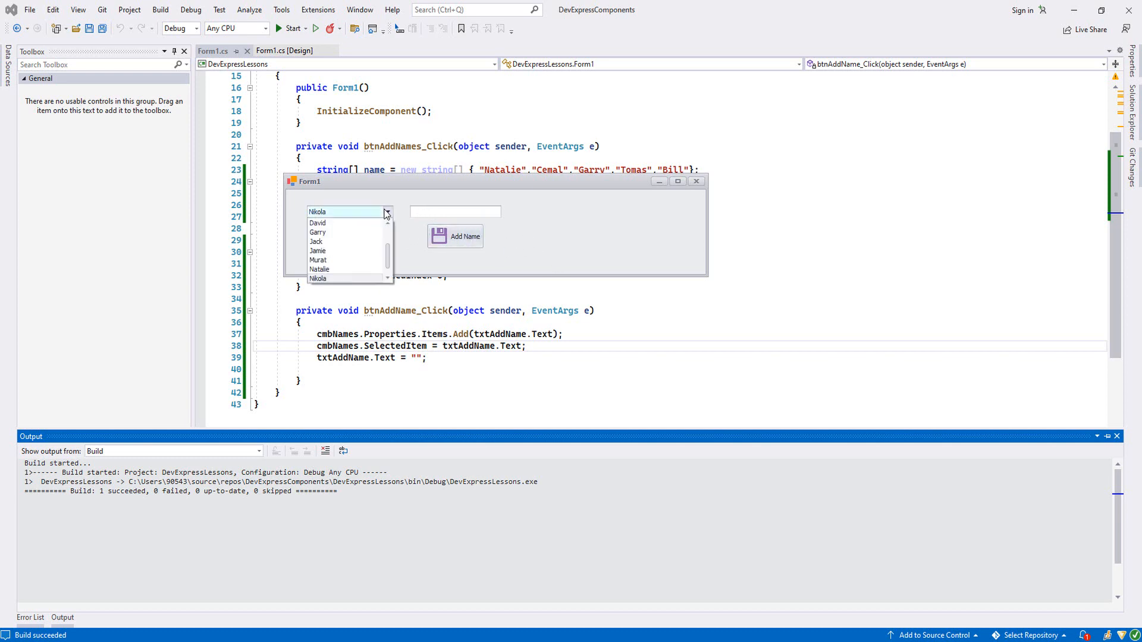
{"action": "left_click", "coordinate": [317, 211]}
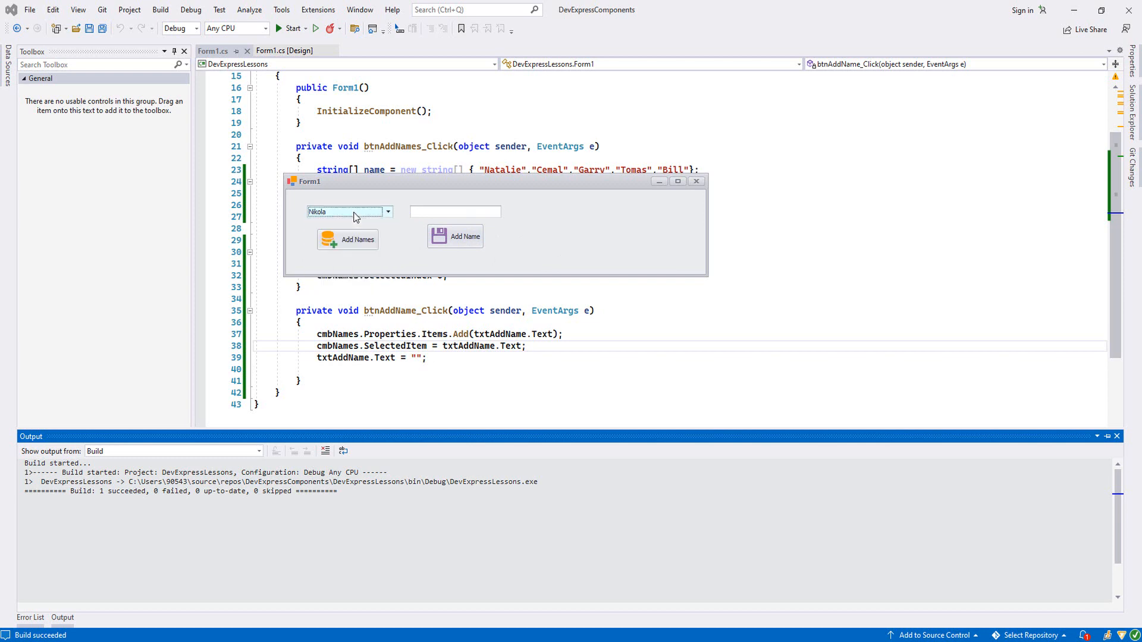
{"action": "left_click", "coordinate": [696, 182]}
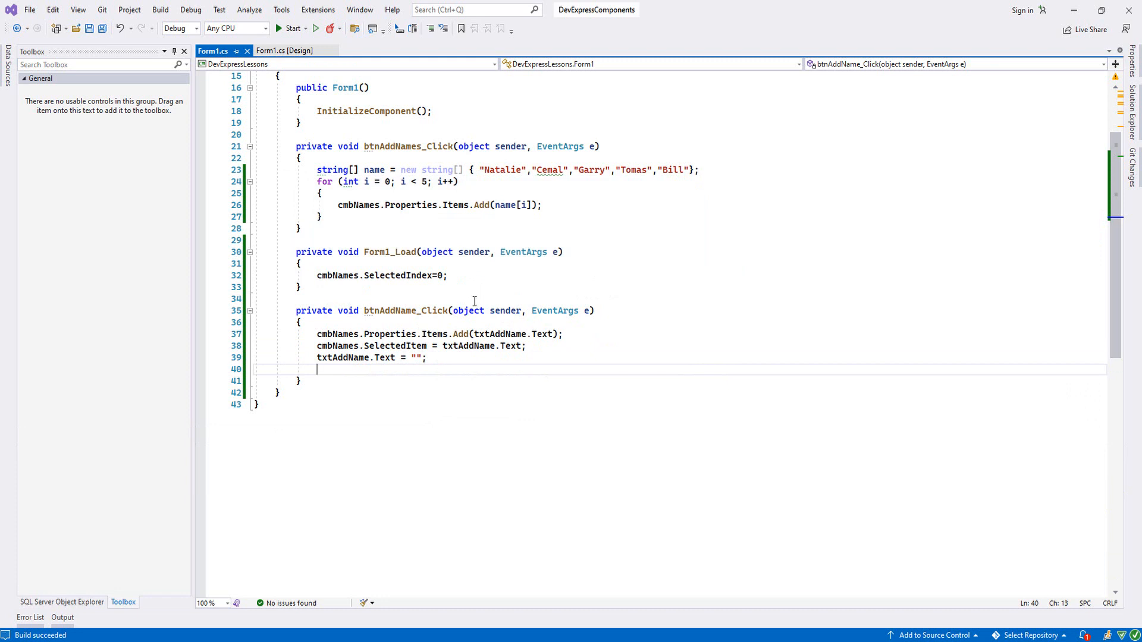
{"action": "mouse_move", "coordinate": [479, 345]}
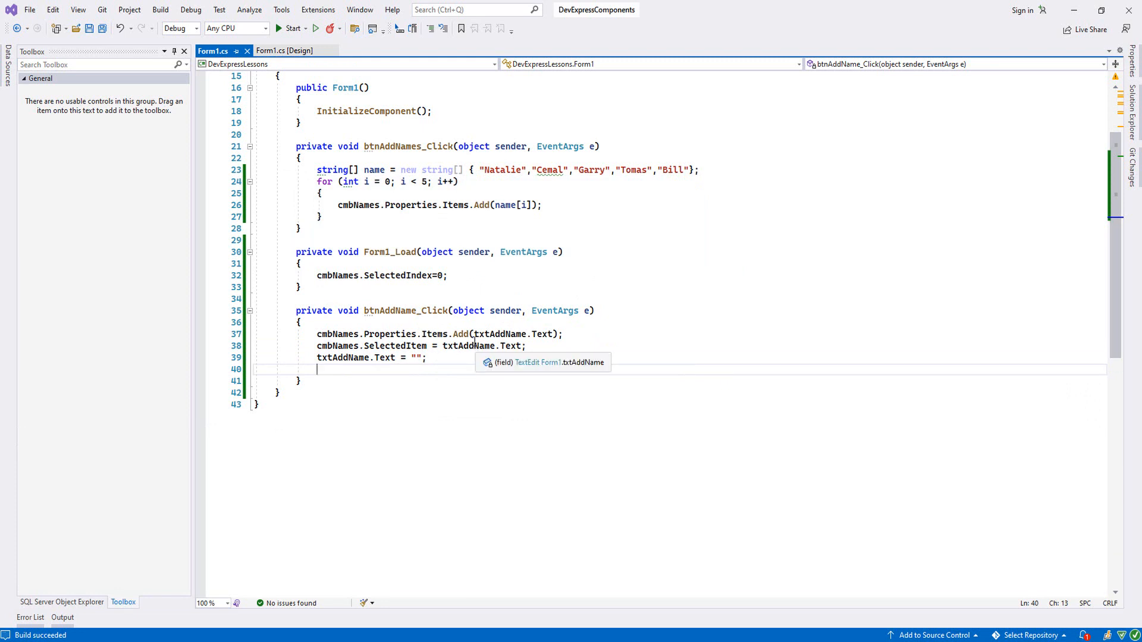
Drop a TextEdit and a SimpleButton from the Toolbox onto the form, right of the existing controls.
{"action": "left_click", "coordinate": [289, 51]}
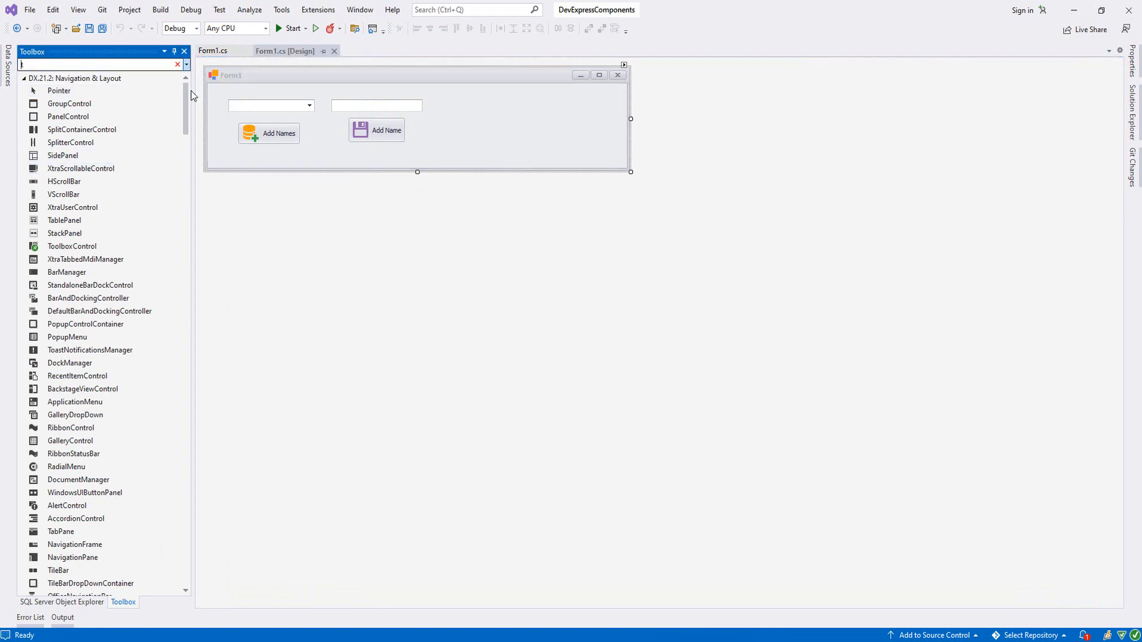
{"action": "type", "text": "ted"}
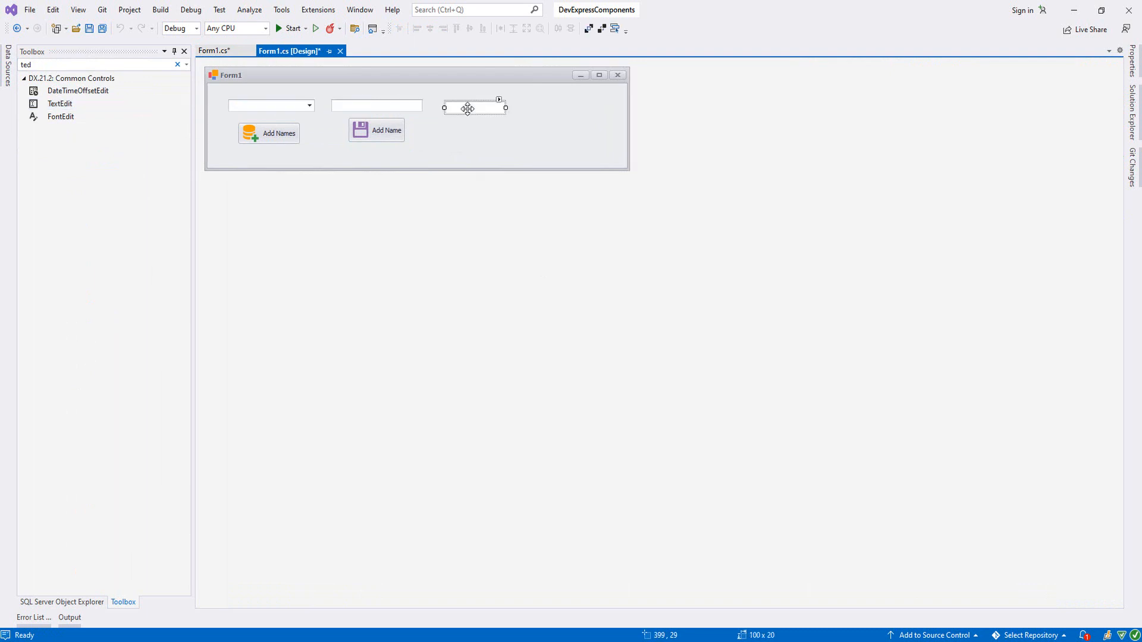
{"action": "left_click_drag", "start_coordinate": [505, 107], "coordinate": [539, 105]}
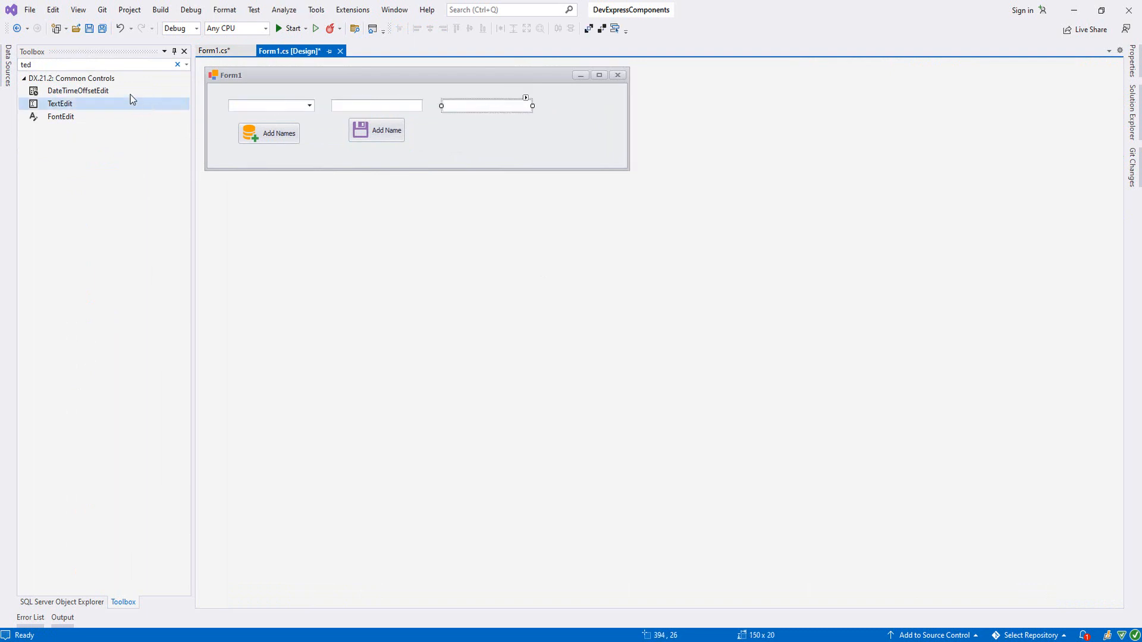
{"action": "type", "text": "b"}
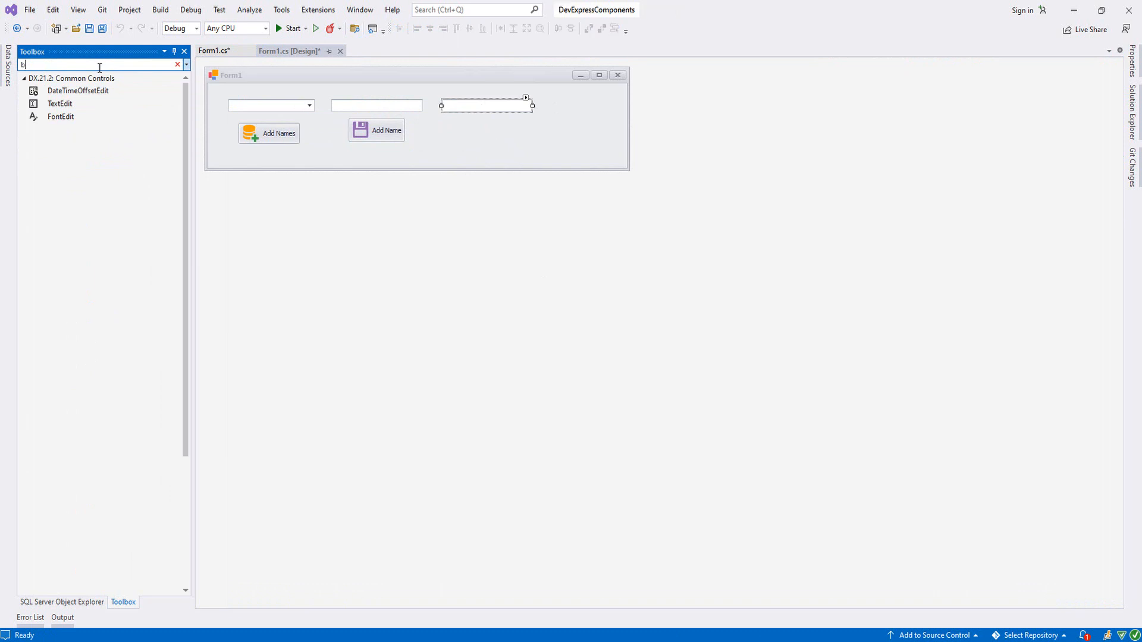
{"action": "type", "text": "sim"}
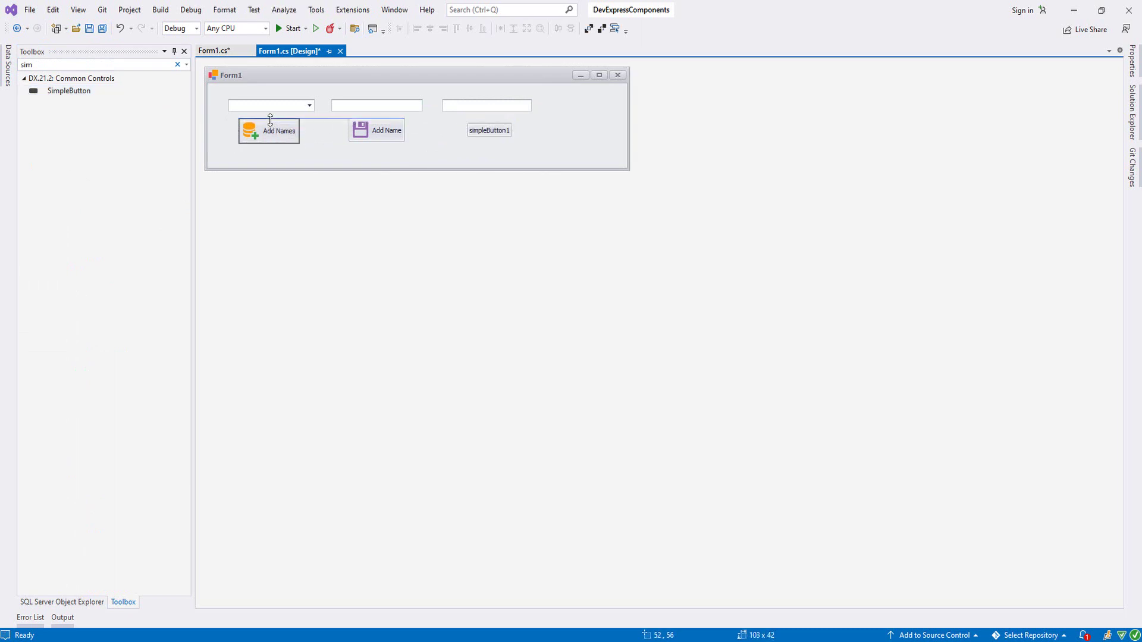
{"action": "left_click", "coordinate": [377, 129]}
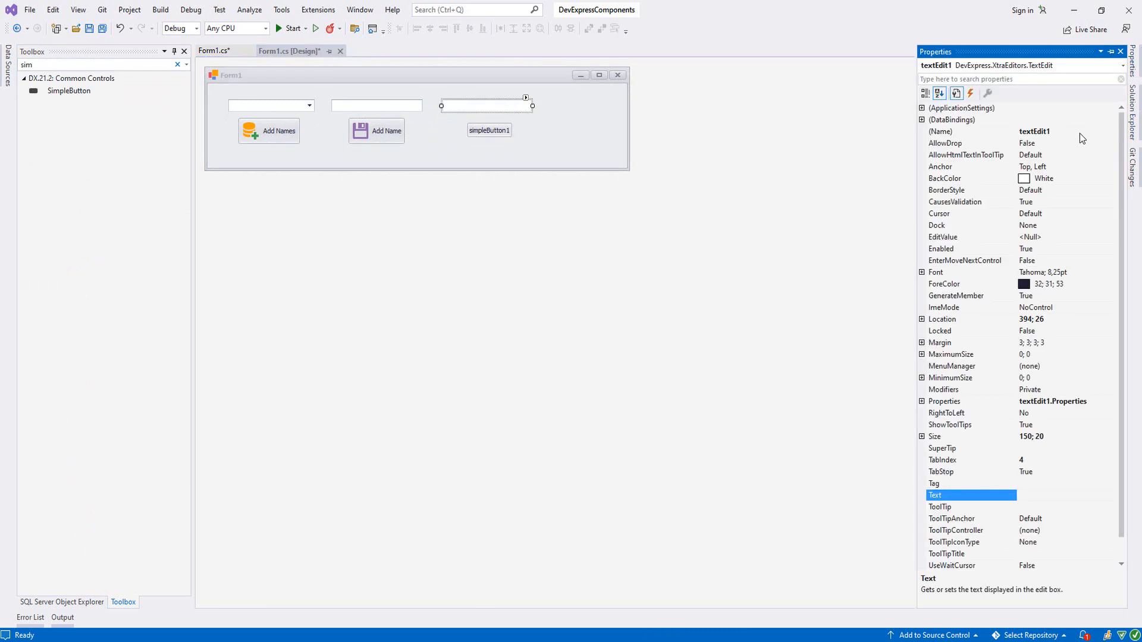
Rename textEdit1 to txtSearchName, and simpleButton1 to btnSearchName captioned 'Search Name'.
{"action": "type", "text": "txtS"}
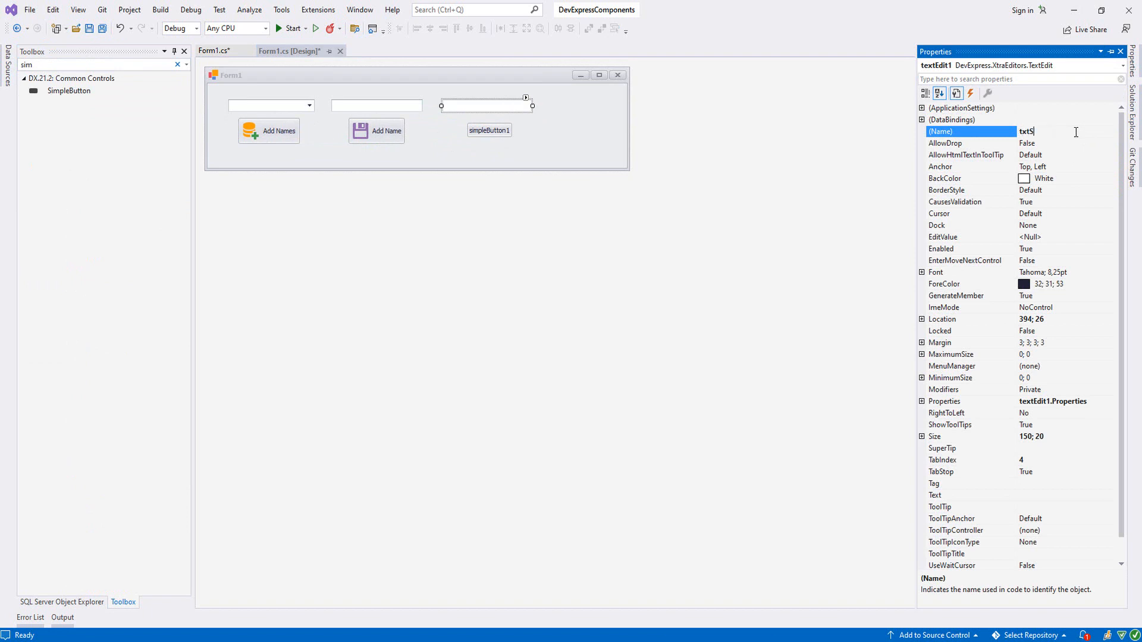
{"action": "type", "text": "eart"}
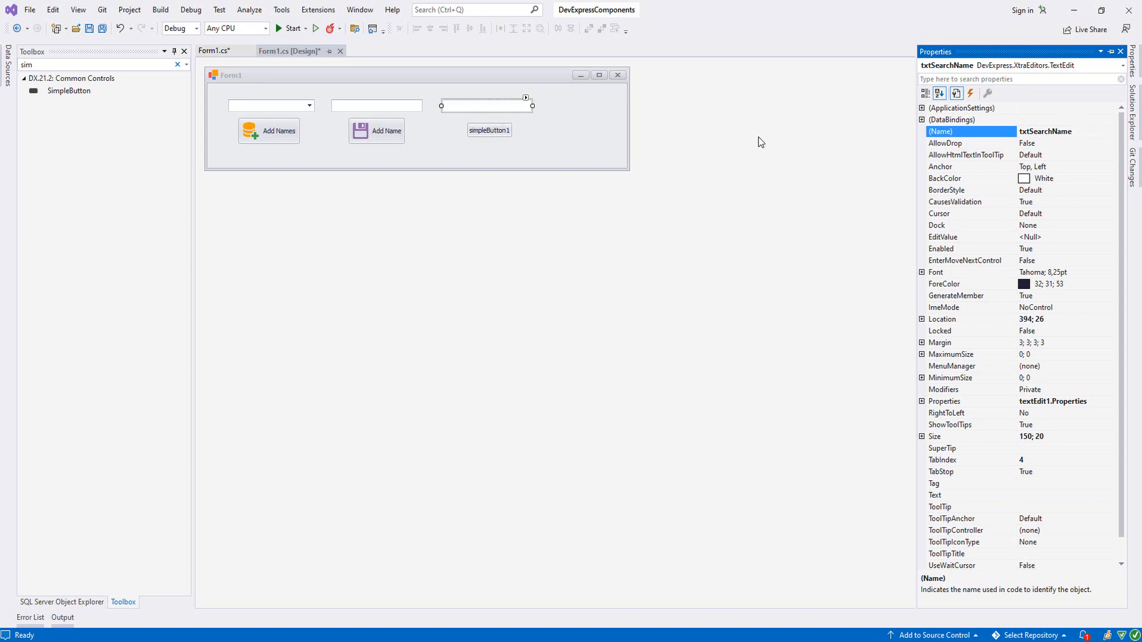
{"action": "left_click", "coordinate": [489, 129]}
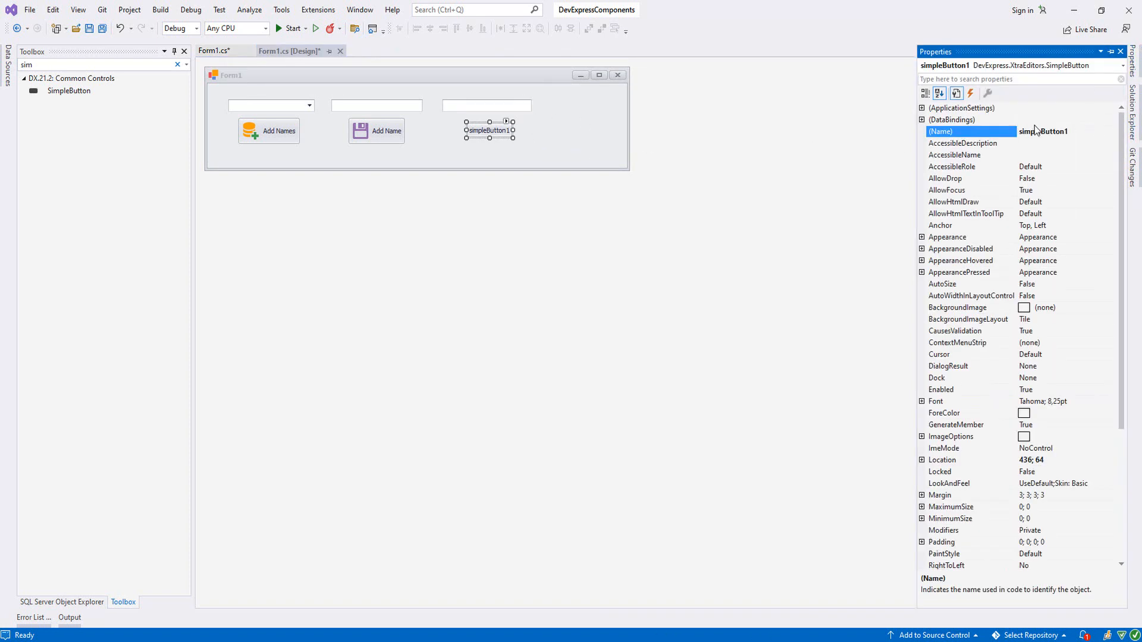
{"action": "type", "text": "btnSearchName"}
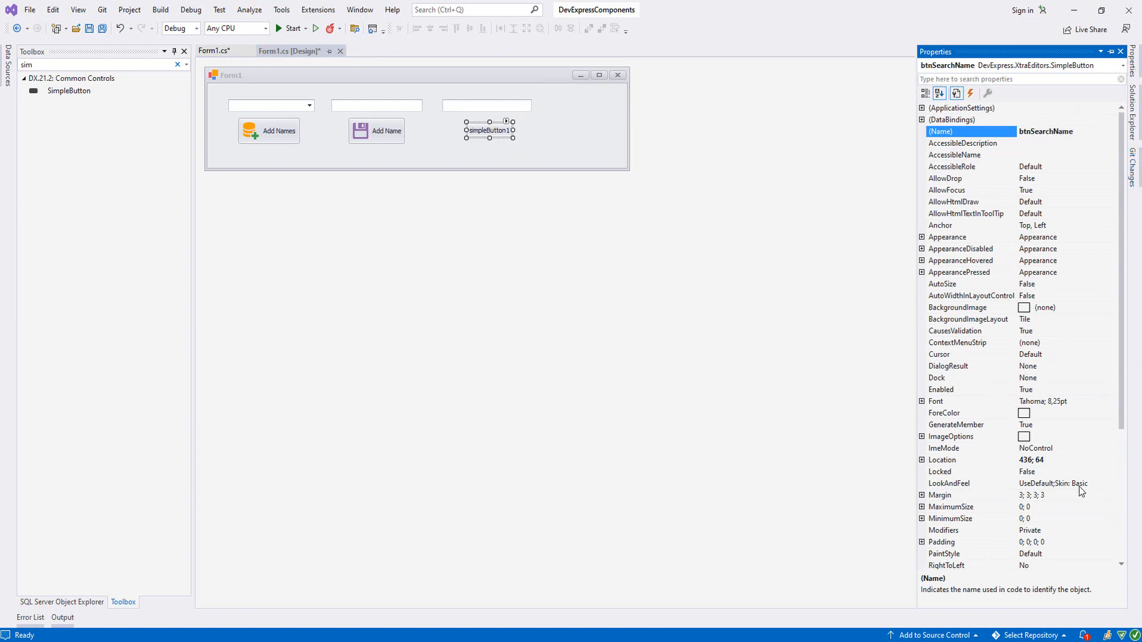
{"action": "type", "text": "Search Name"}
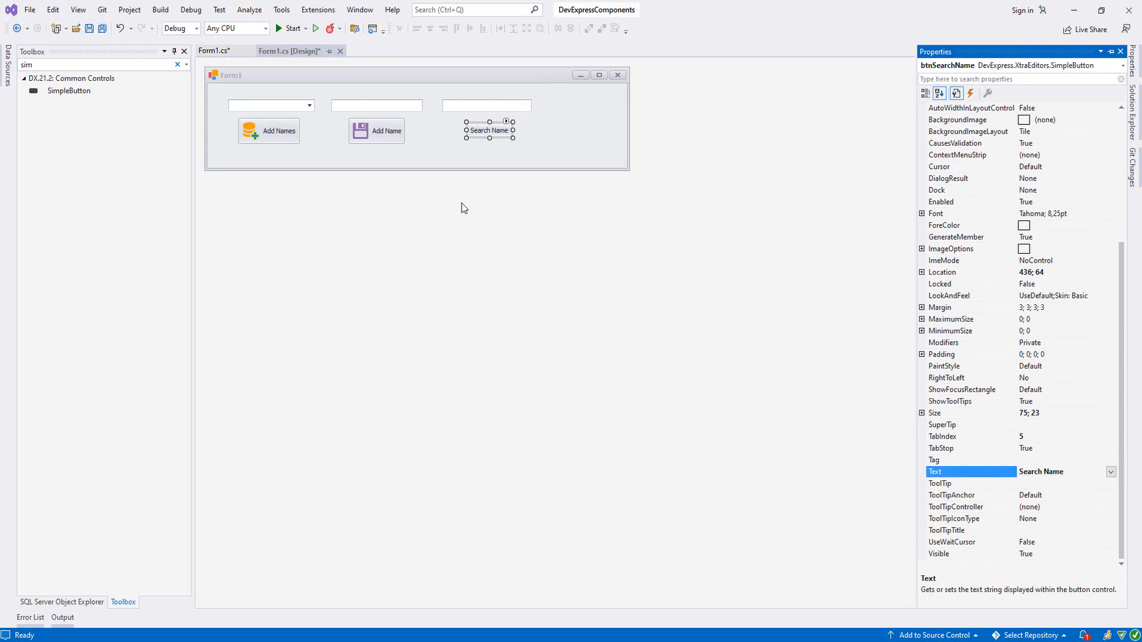
{"action": "left_click", "coordinate": [506, 122]}
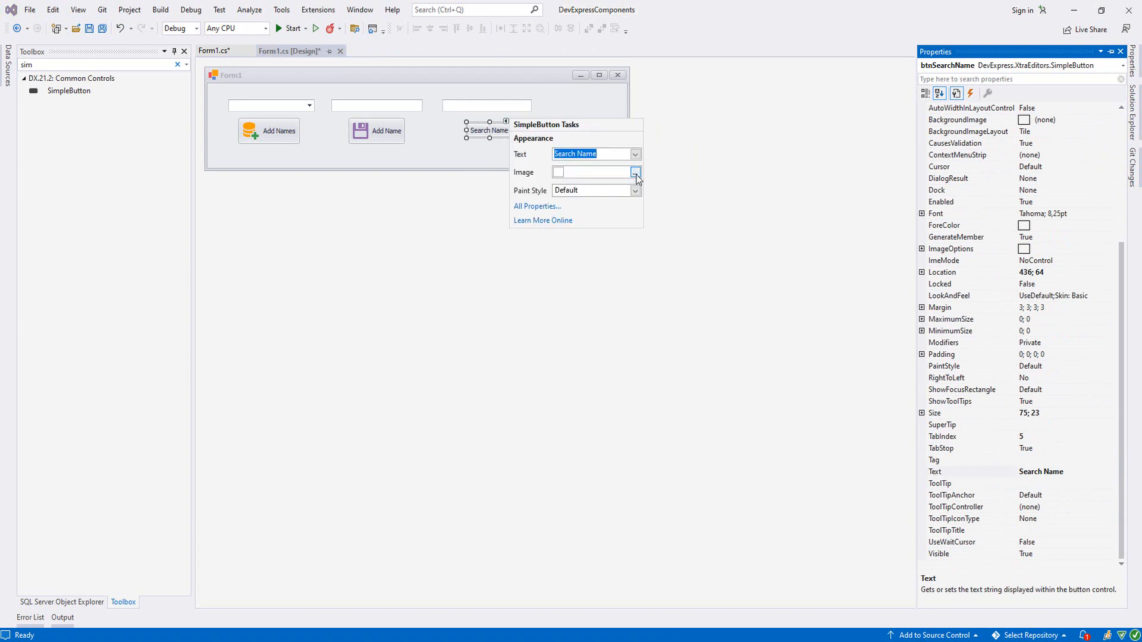
Give the Search Name button the binoculars icon from DX Vector Images.
{"action": "left_click", "coordinate": [634, 172]}
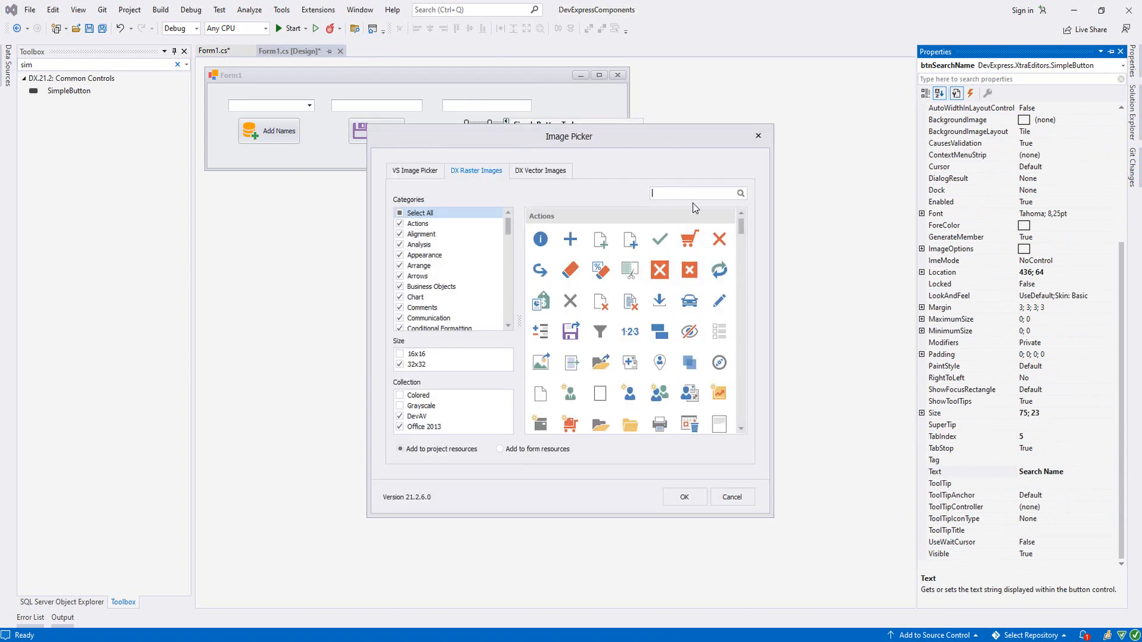
{"action": "type", "text": "df"}
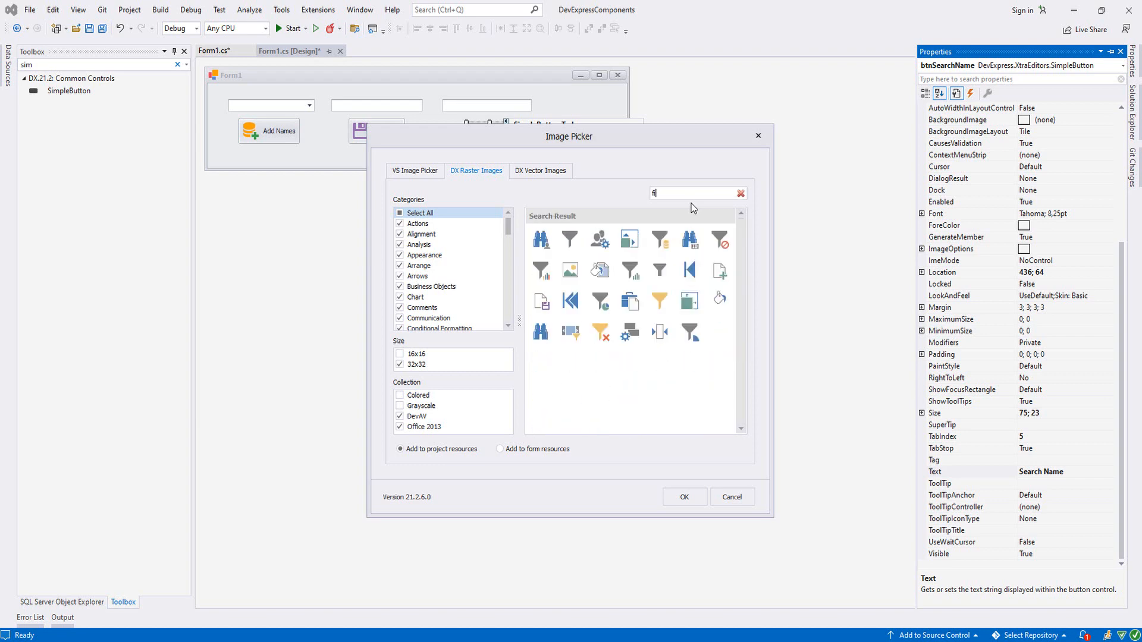
{"action": "left_click", "coordinate": [540, 170]}
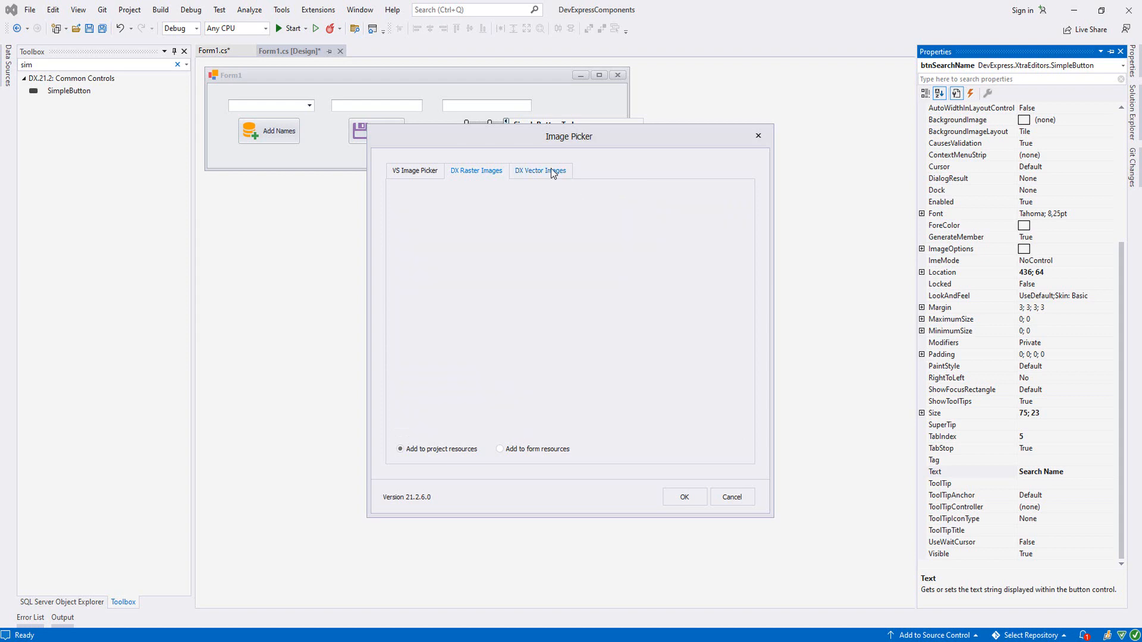
{"action": "type", "text": "fin"}
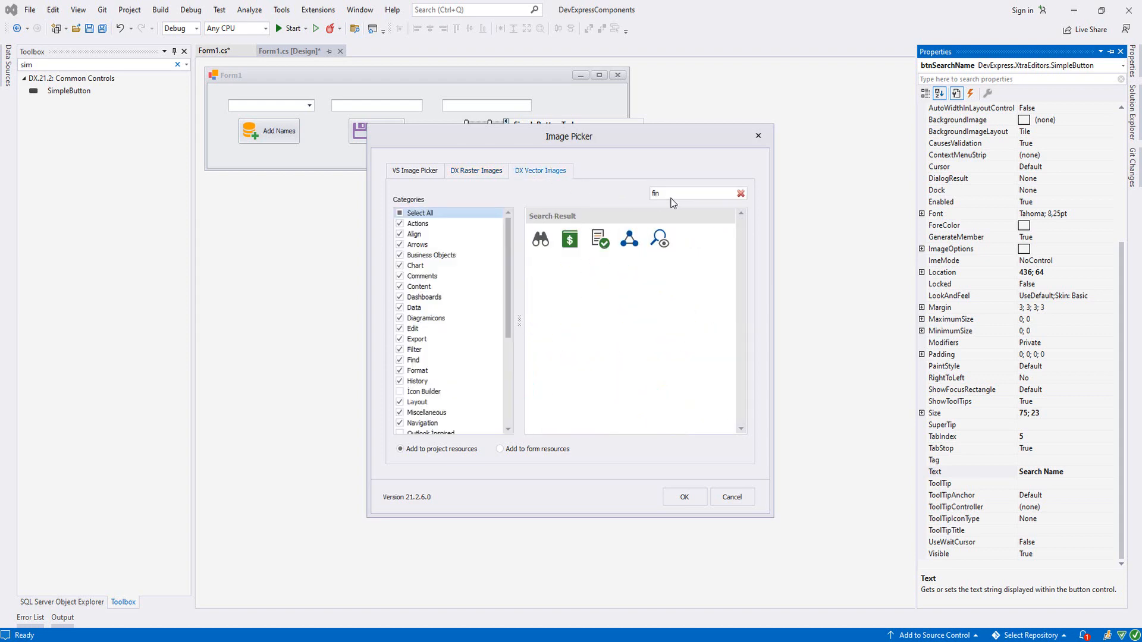
{"action": "left_click", "coordinate": [540, 239]}
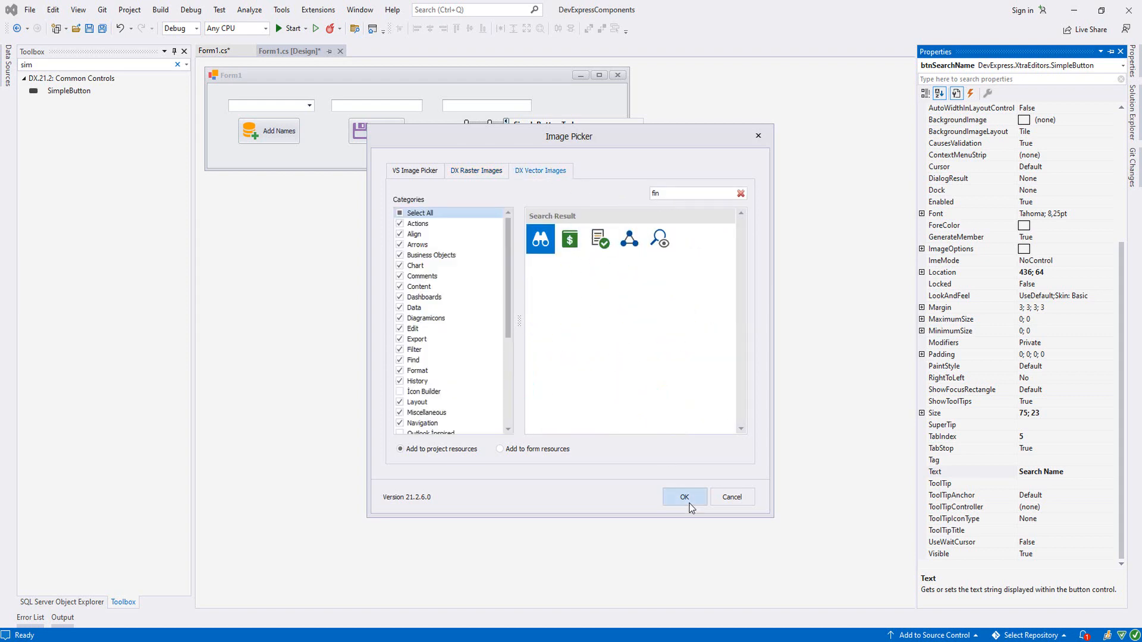
{"action": "left_click", "coordinate": [684, 497]}
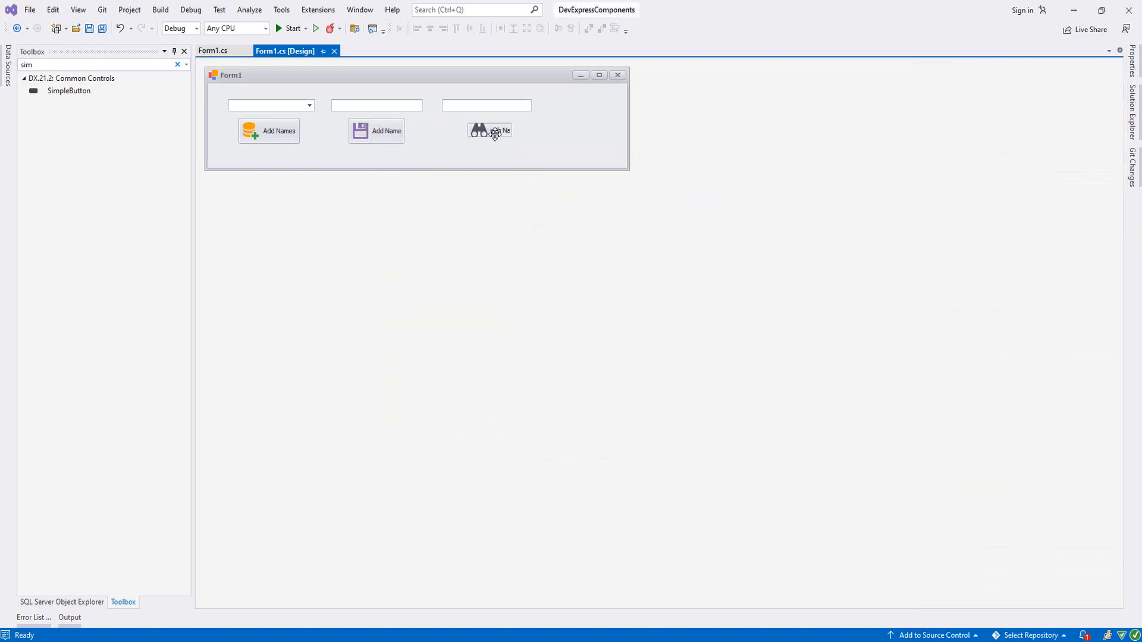
Widen the Search Name button so its caption fits, and narrow the form.
{"action": "left_click", "coordinate": [490, 131]}
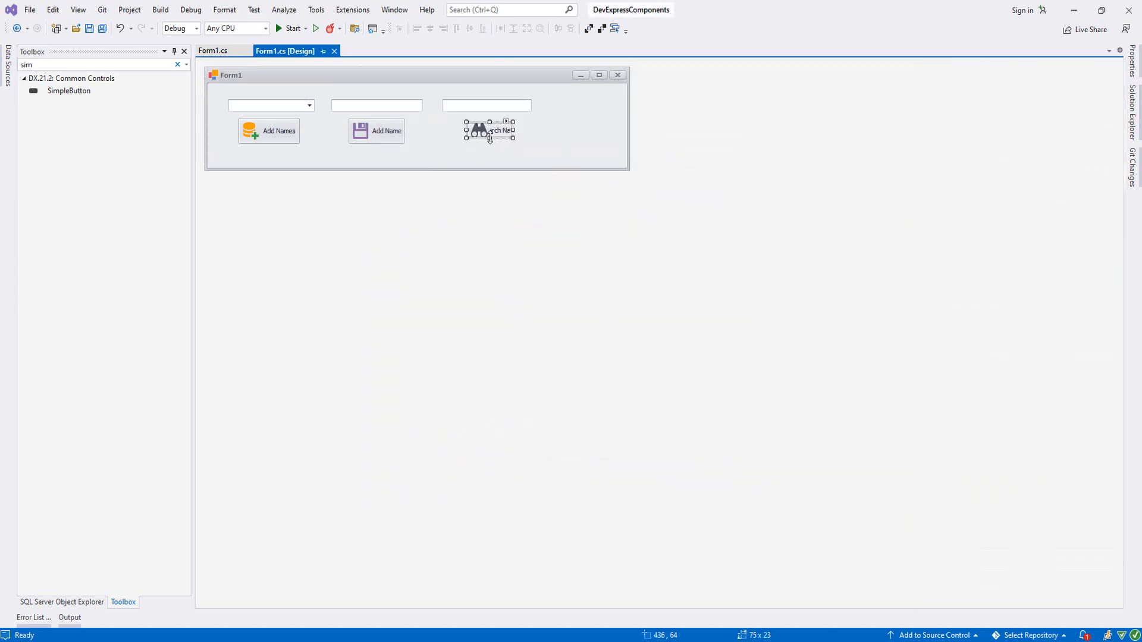
{"action": "left_click_drag", "start_coordinate": [512, 139], "coordinate": [530, 134]}
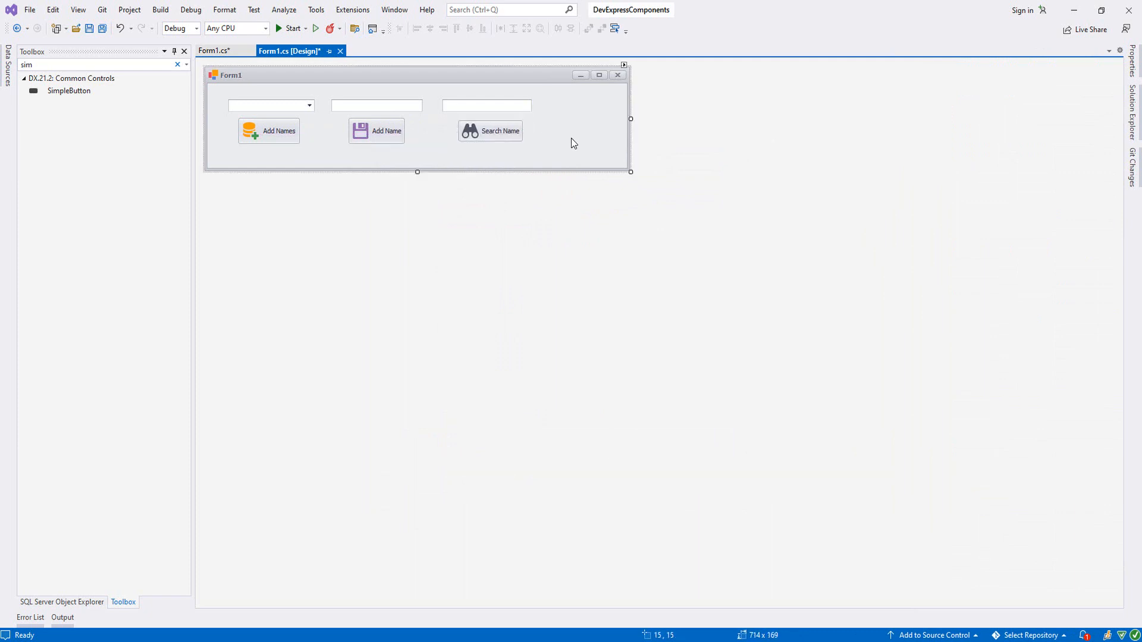
{"action": "left_click_drag", "start_coordinate": [630, 119], "coordinate": [533, 119]}
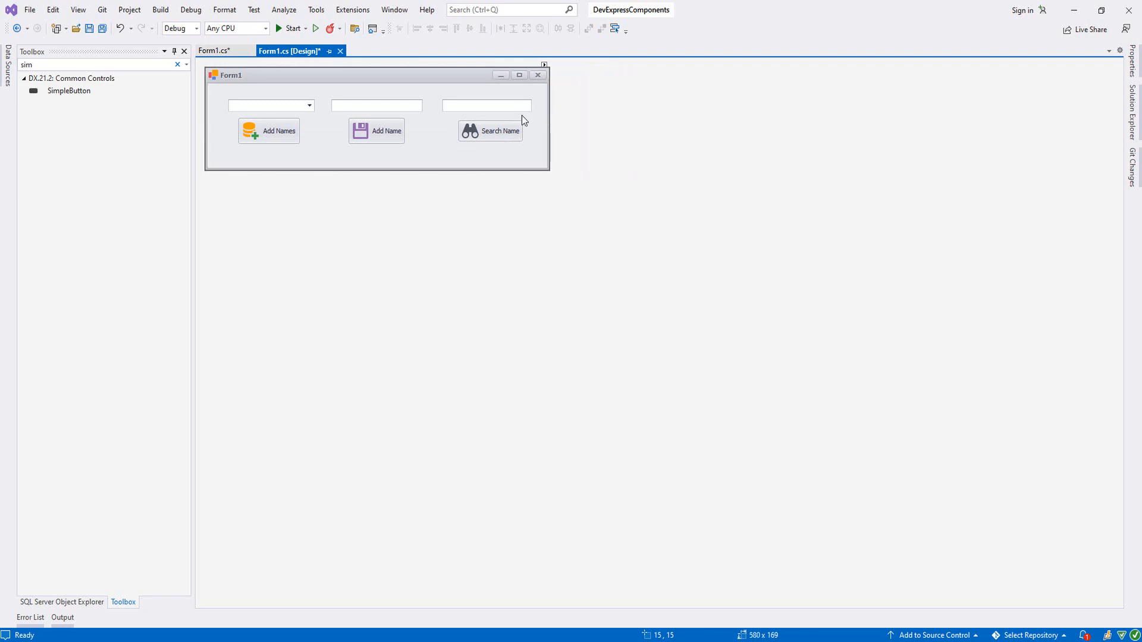
{"action": "left_click", "coordinate": [490, 130]}
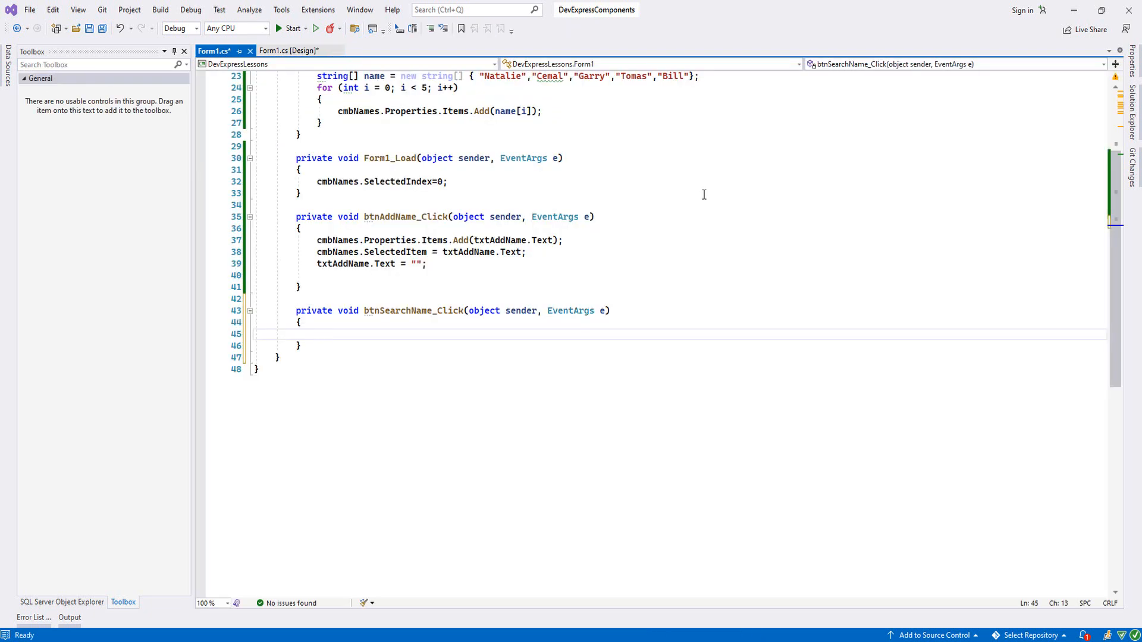
Set cmbNames.SelectedItem = txtSearchName.Text in btnSearchName_Click and save the file.
{"action": "type", "text": "cm"}
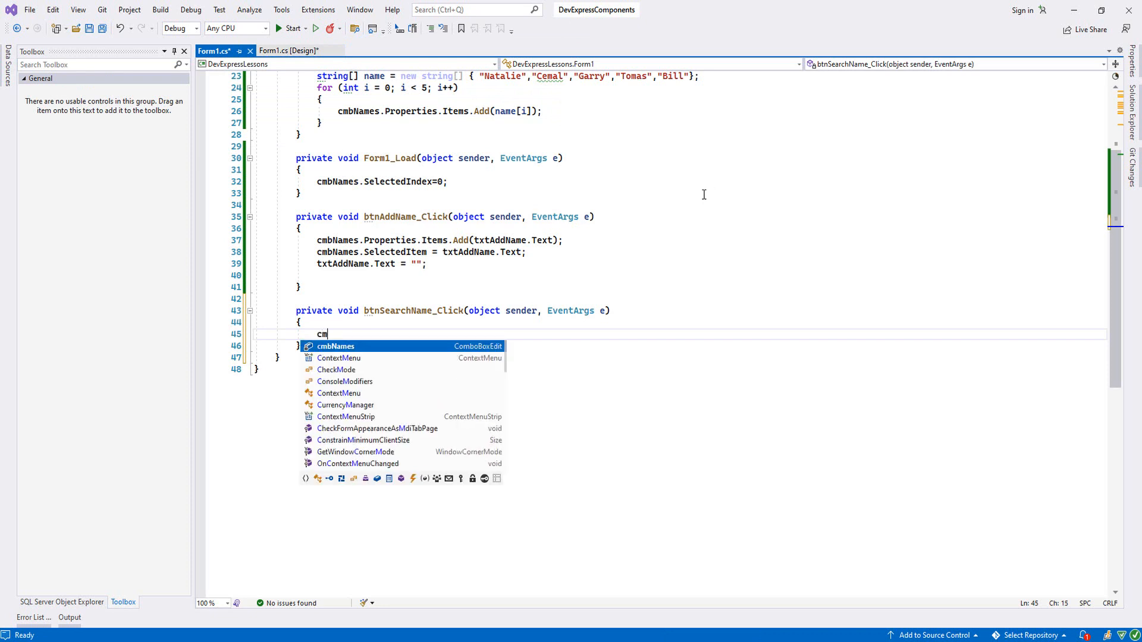
{"action": "type", "text": "bNames."}
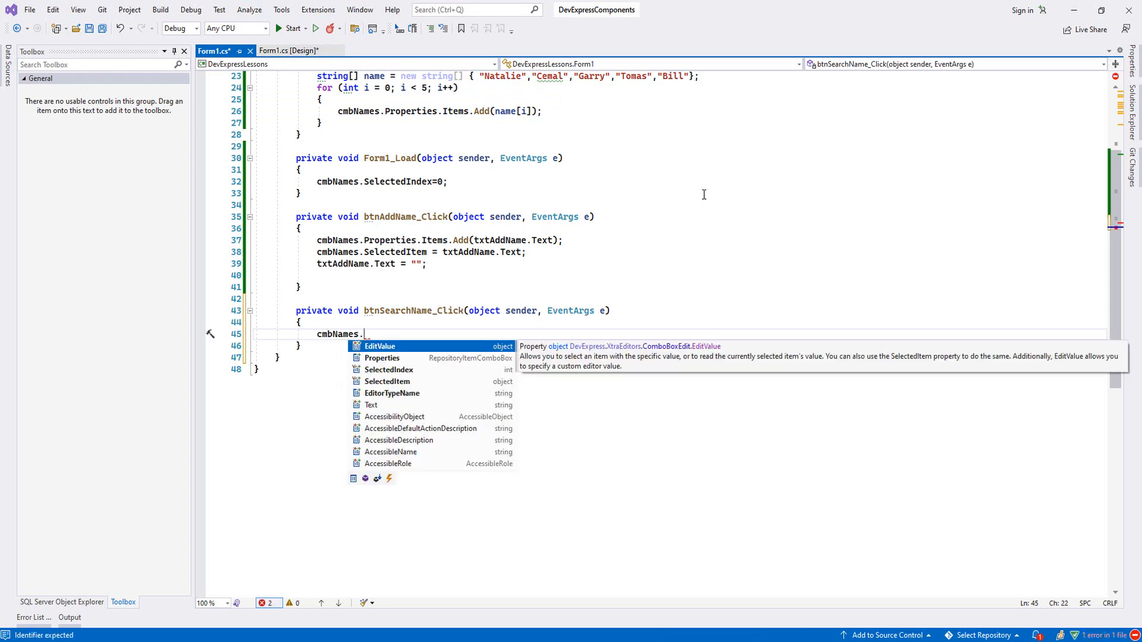
{"action": "type", "text": "Sel"}
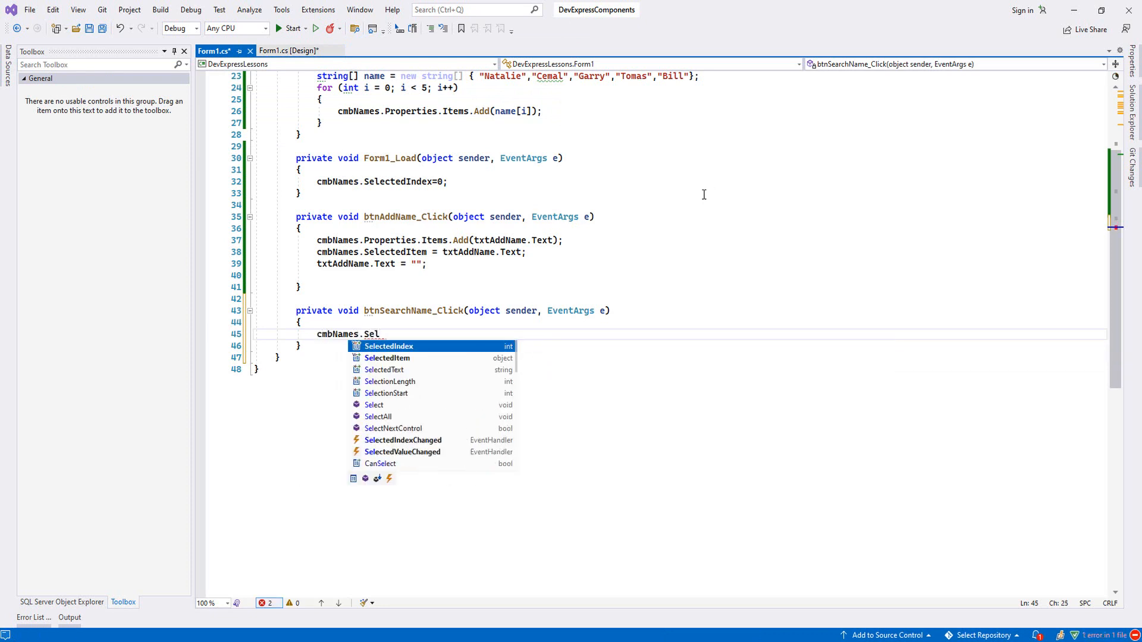
{"action": "type", "text": "ectedItem = txt"}
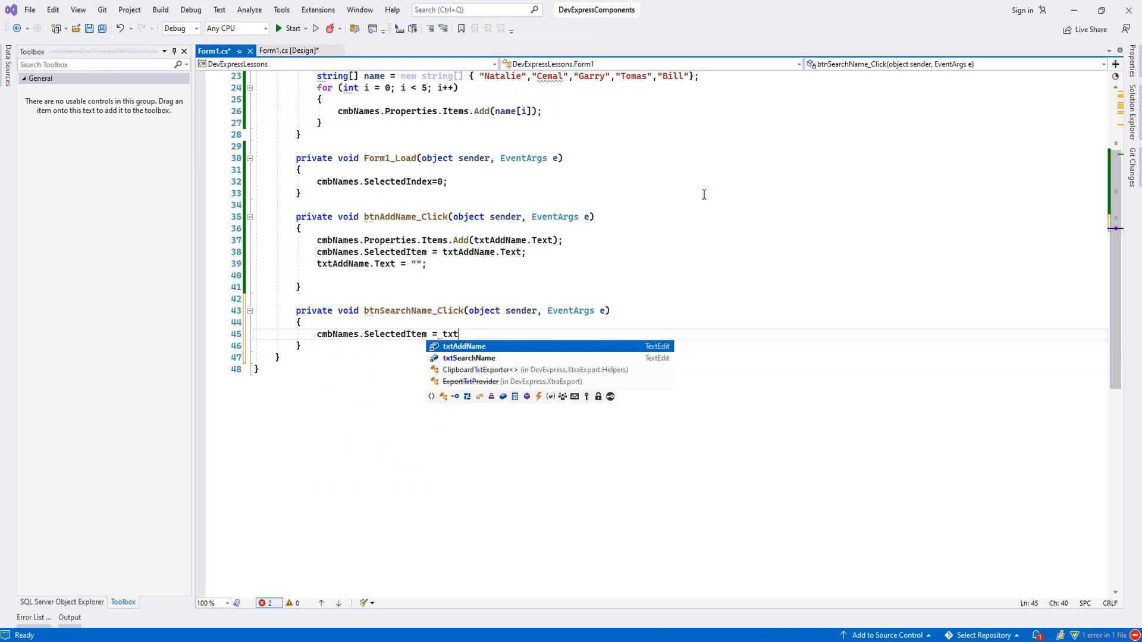
{"action": "type", "text": "SearchName.Tre"}
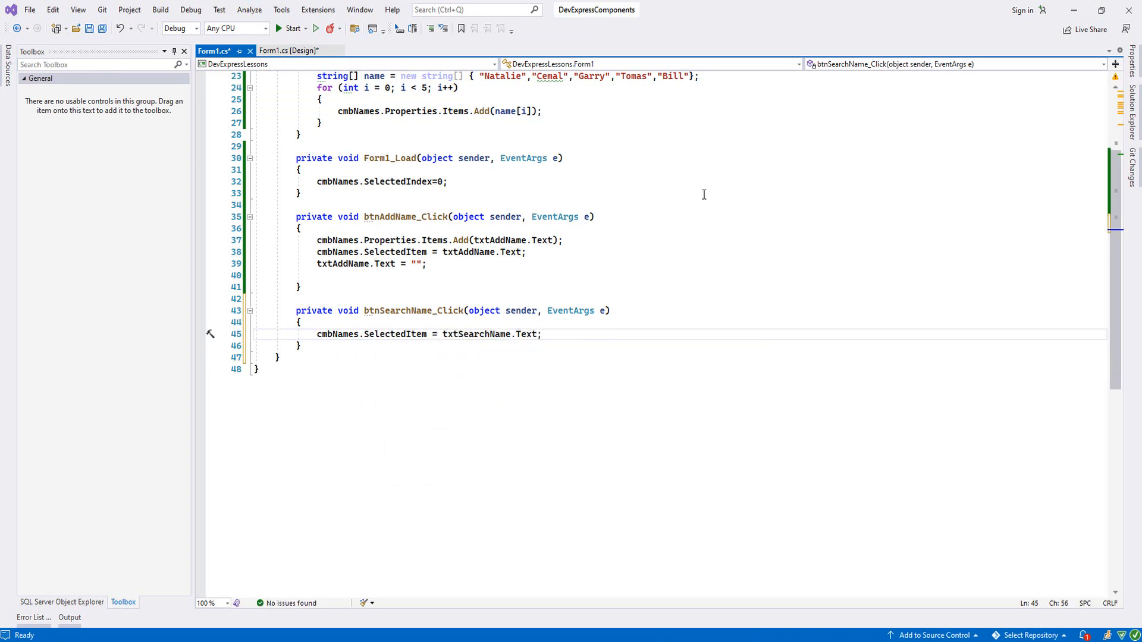
{"action": "key", "text": "Ctrl+S"}
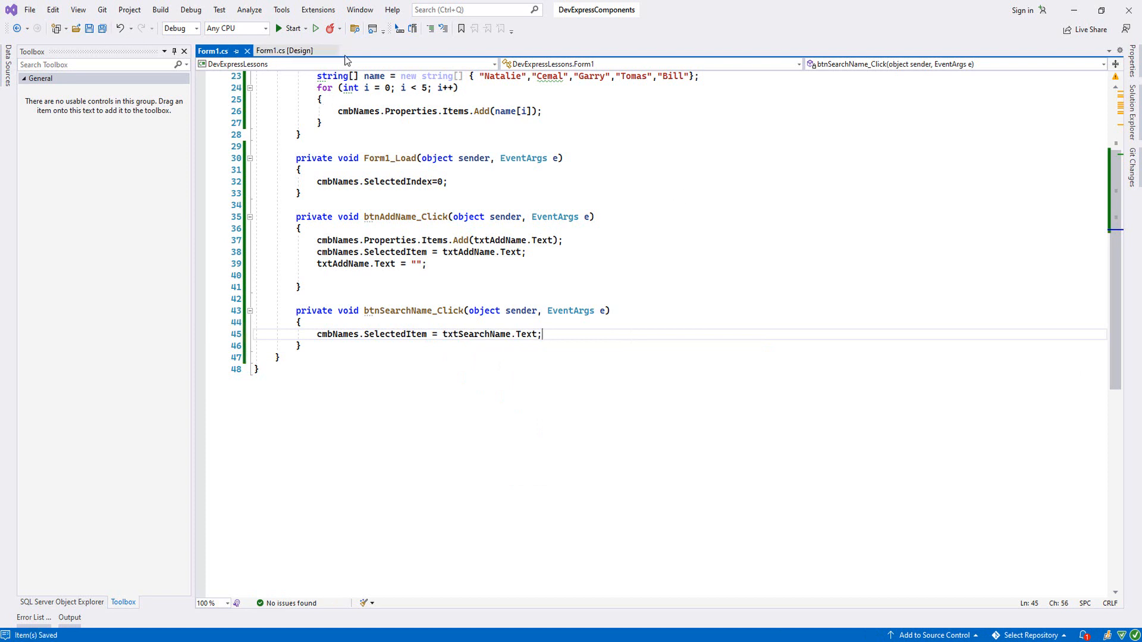
{"action": "left_click", "coordinate": [288, 28]}
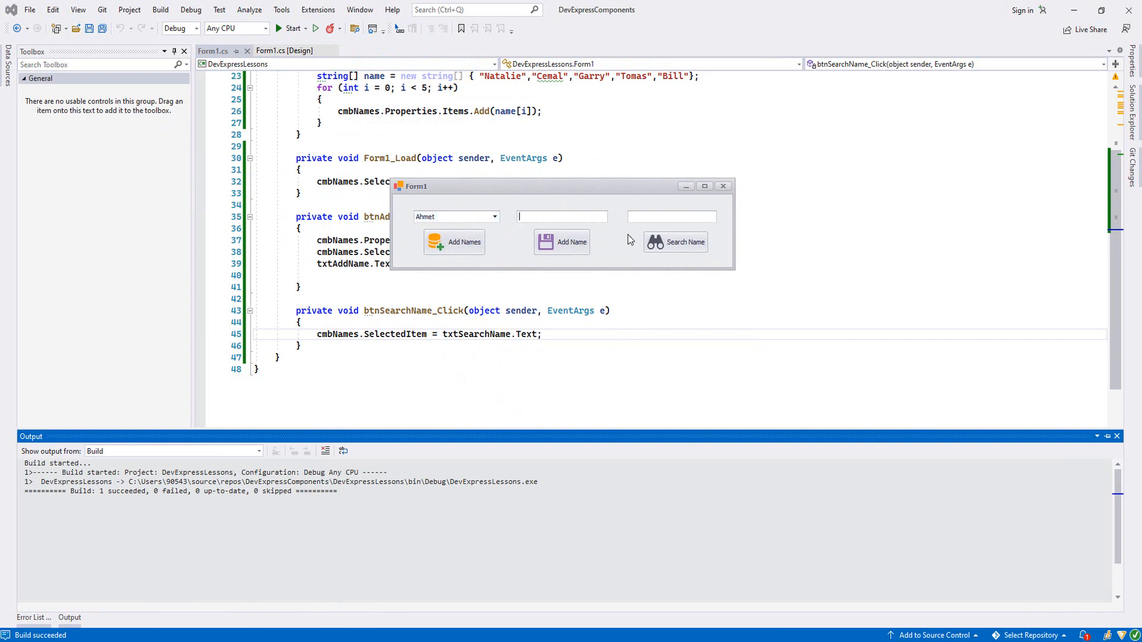
Add Nikola, pick a different name, then search for Nikola to reselect it.
{"action": "type", "text": "Niko"}
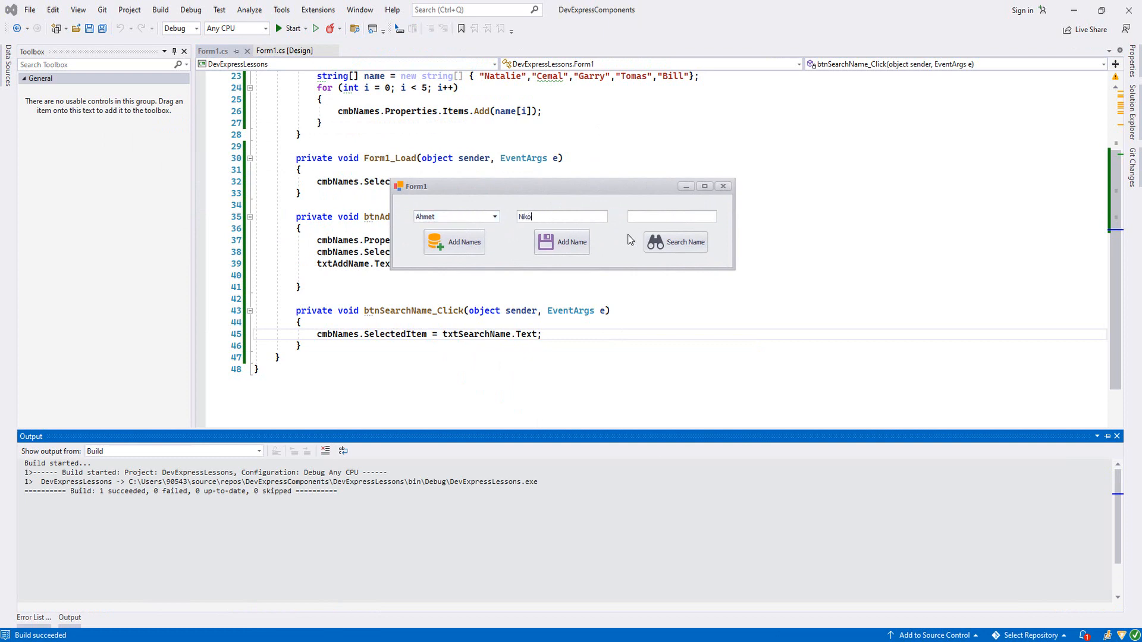
{"action": "type", "text": "la"}
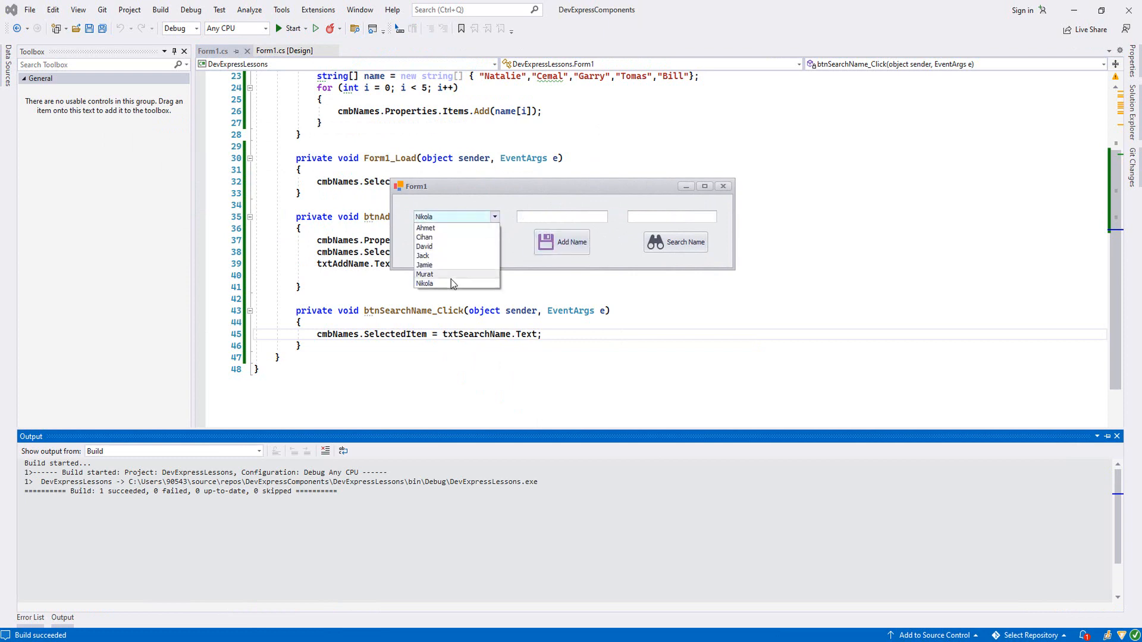
{"action": "left_click", "coordinate": [423, 256]}
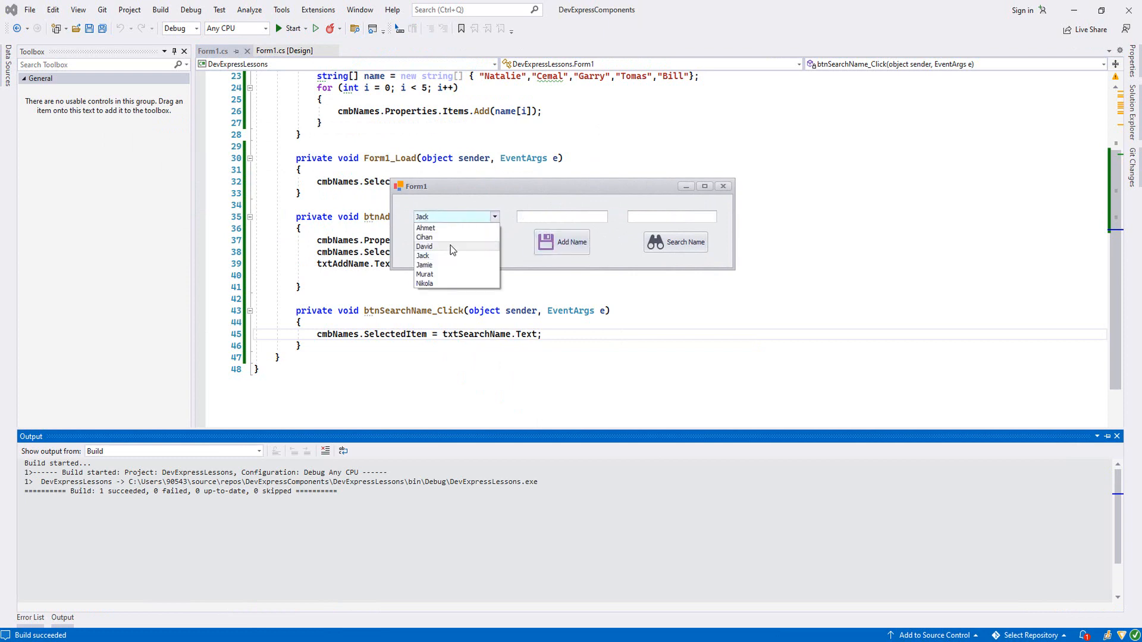
{"action": "left_click", "coordinate": [424, 237]}
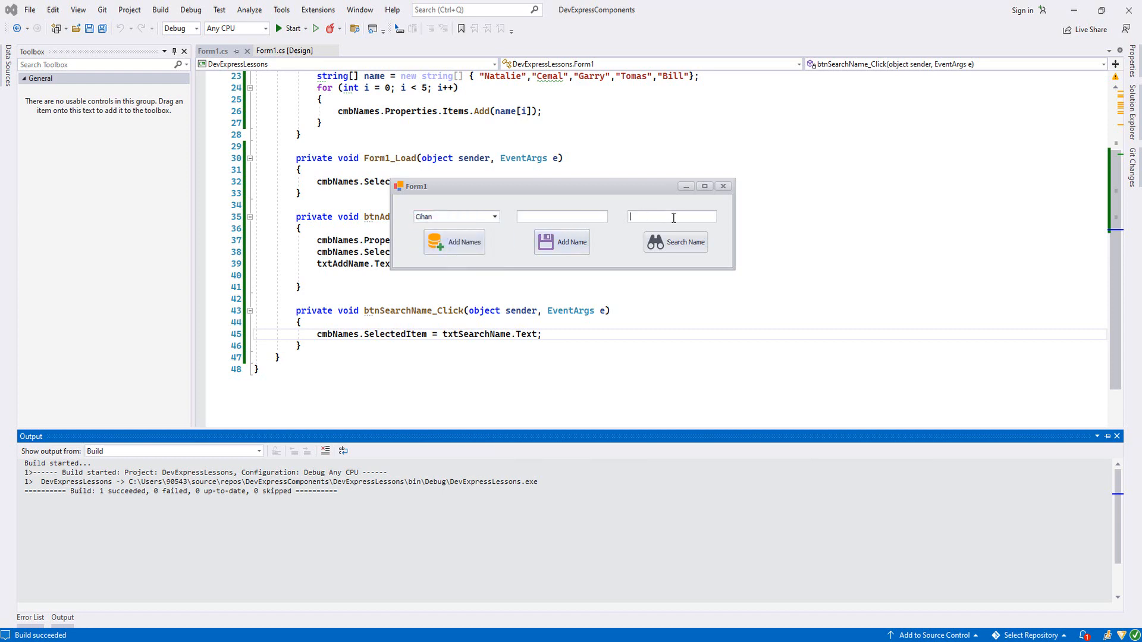
{"action": "type", "text": "Nikola"}
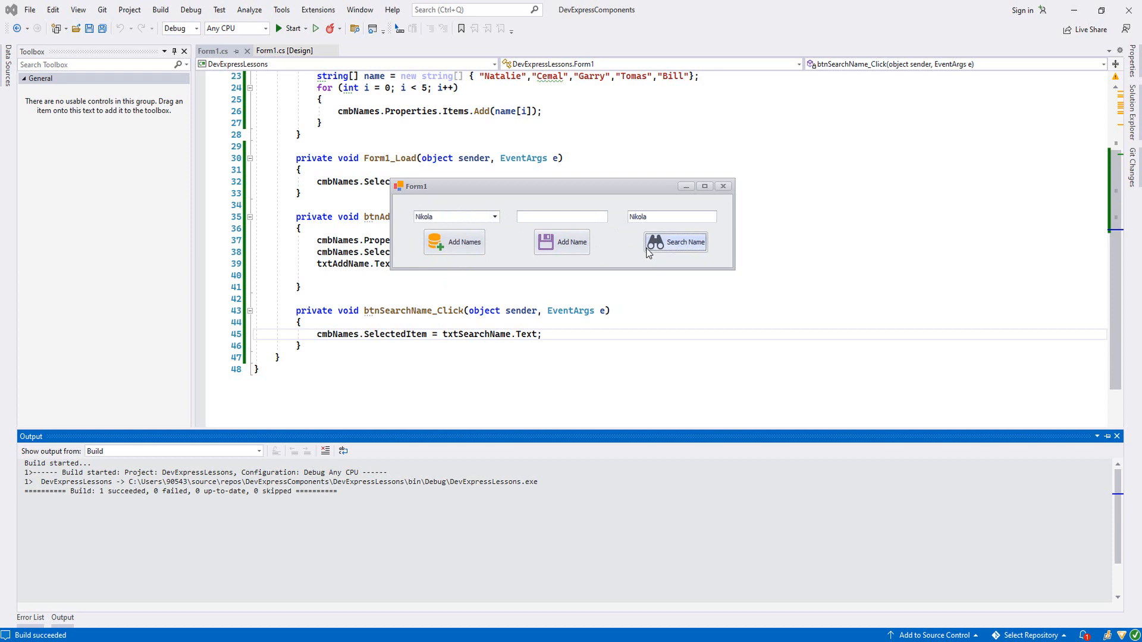
{"action": "mouse_move", "coordinate": [722, 252]}
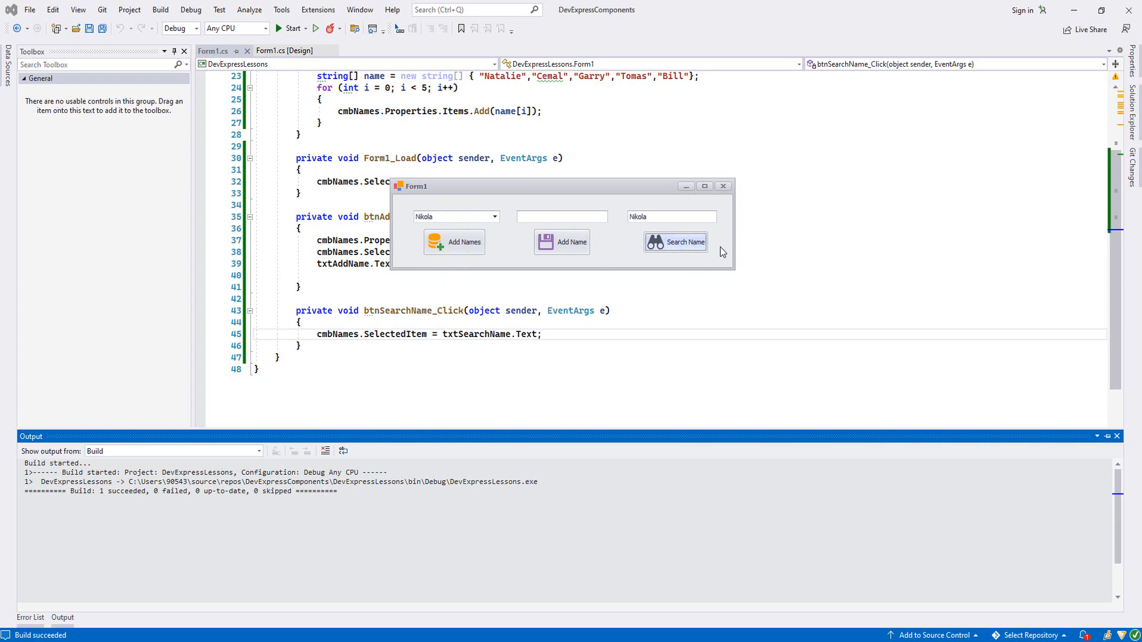